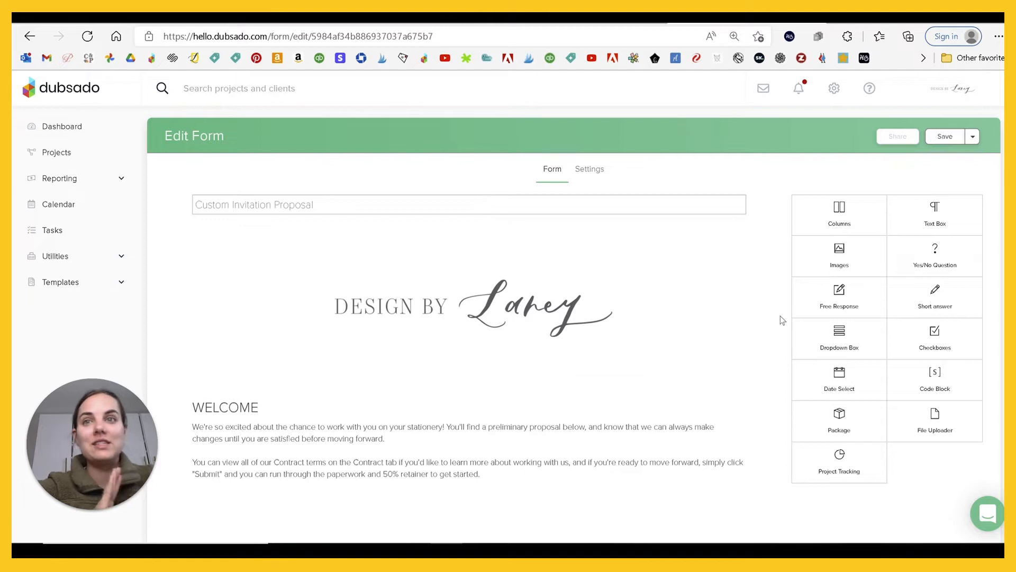
Scroll the public proposal between its header tabs and the Invitations 1 x $1,000.00 table
scroll(down, 3)
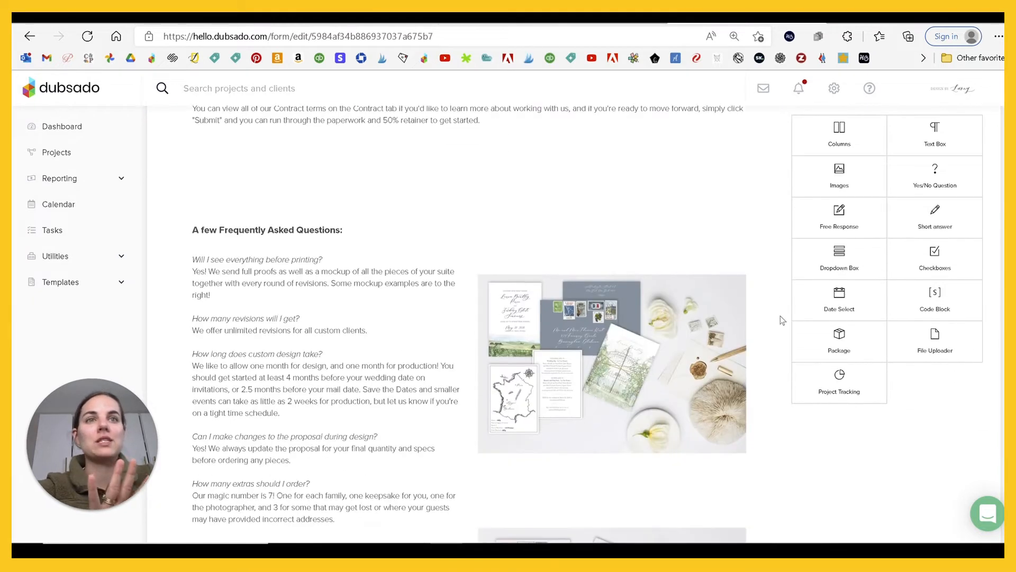
scroll(up, 3)
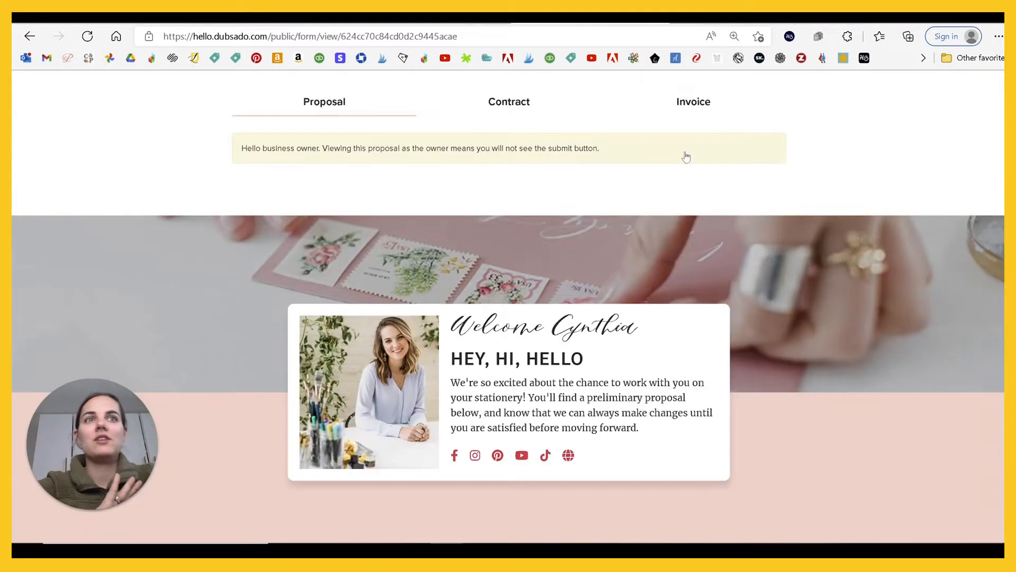
scroll(down, 3)
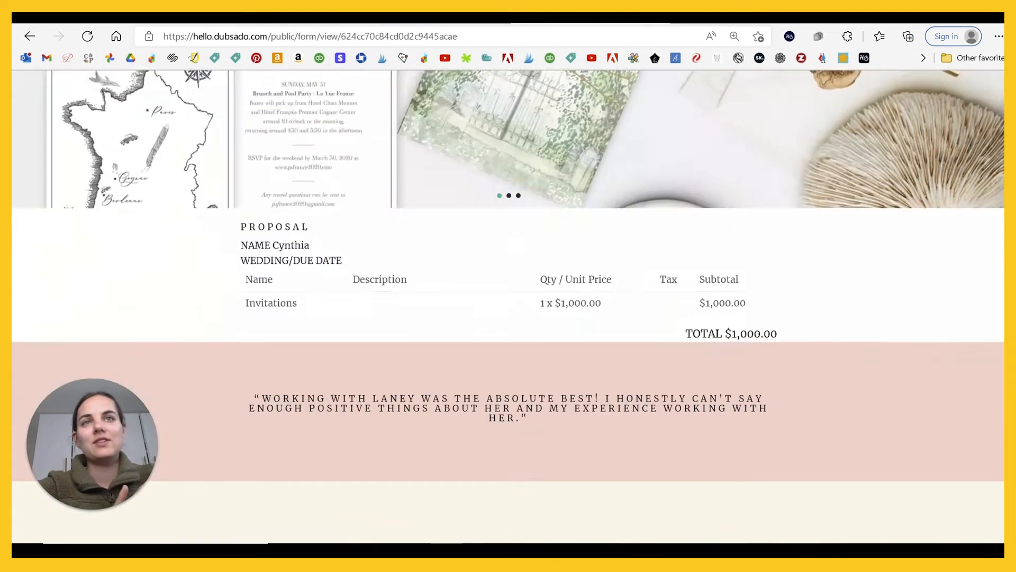
scroll(up, 3)
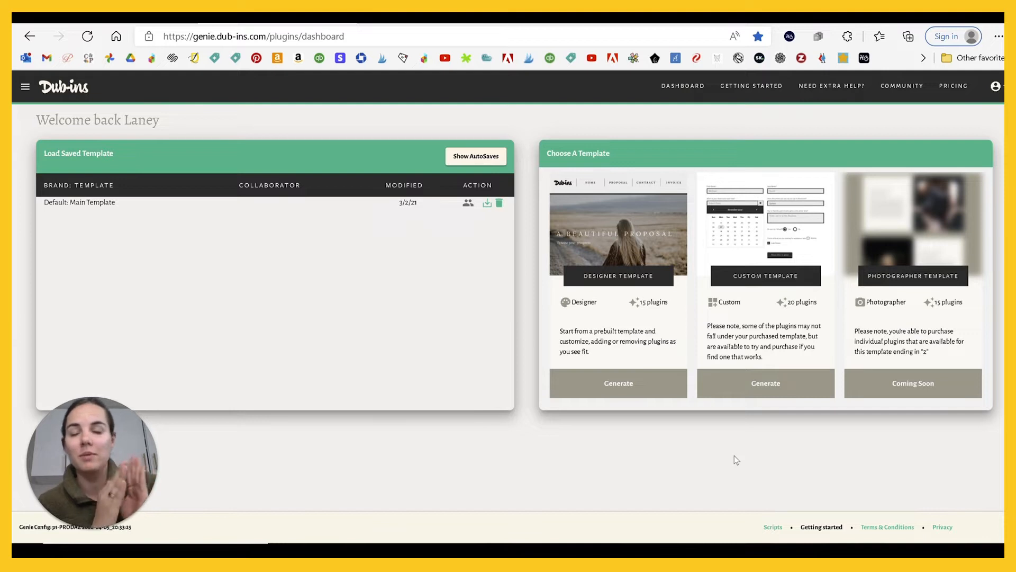
mouse_move(658, 438)
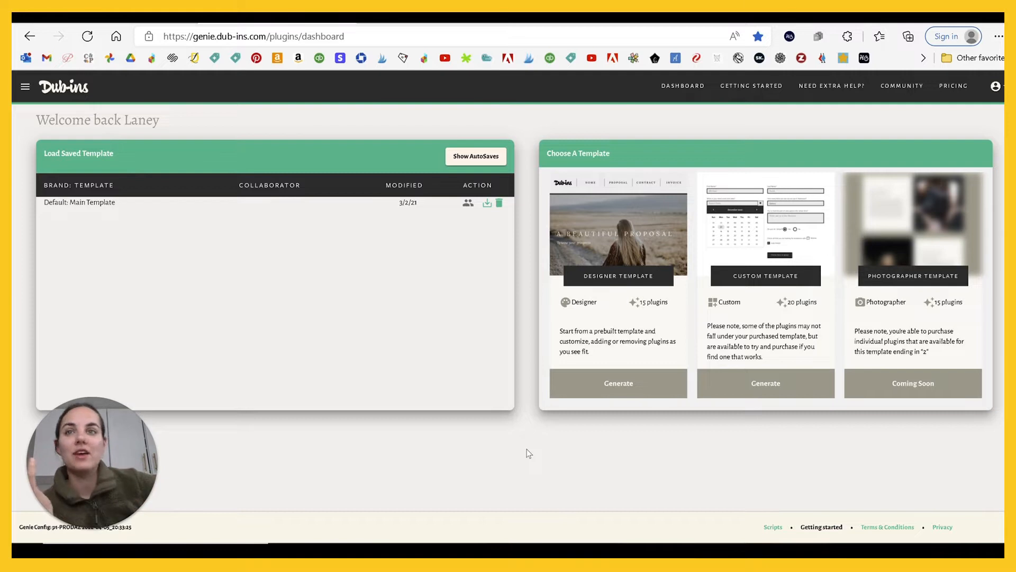
mouse_move(522, 449)
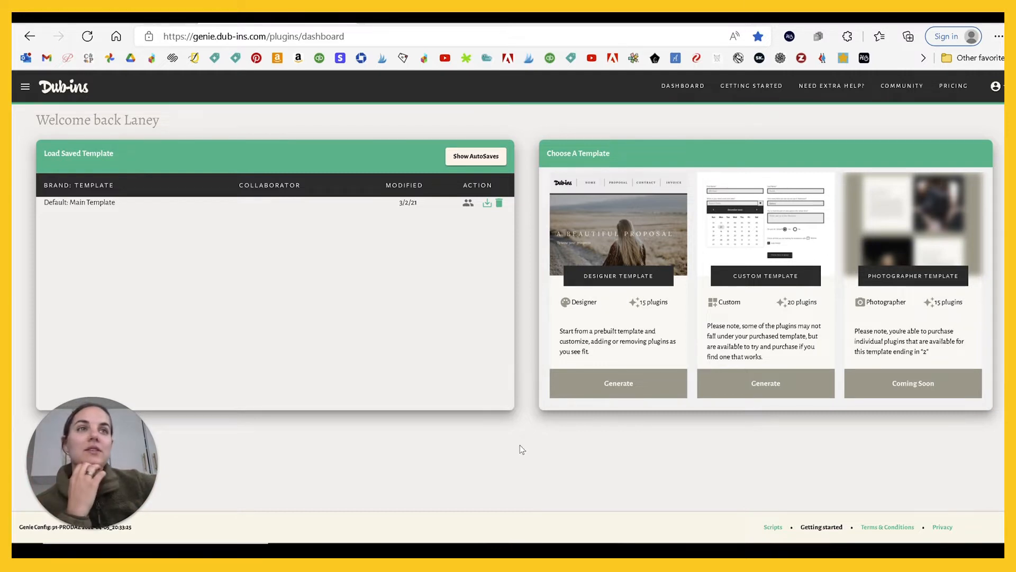
mouse_move(632, 248)
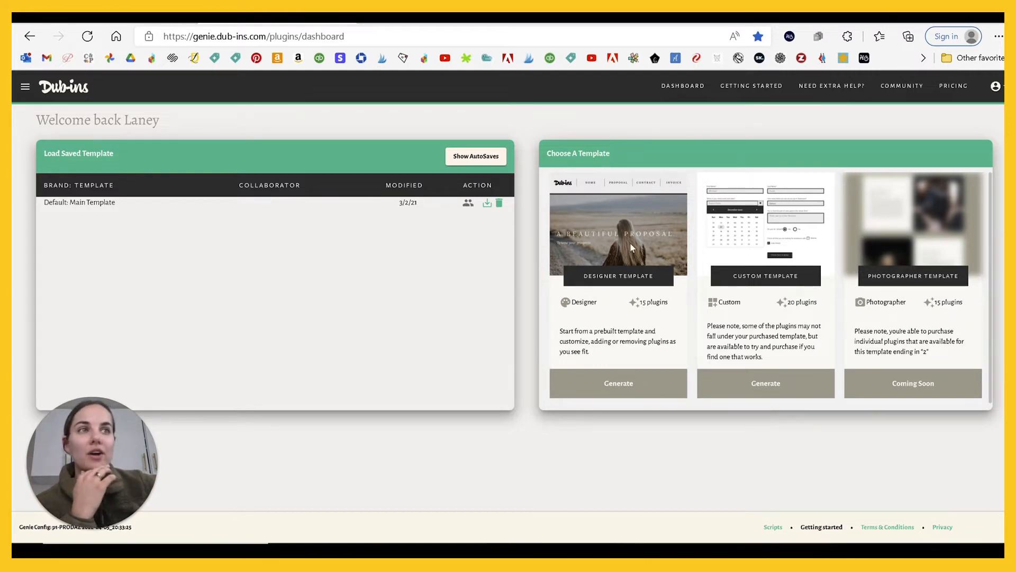
mouse_move(498, 431)
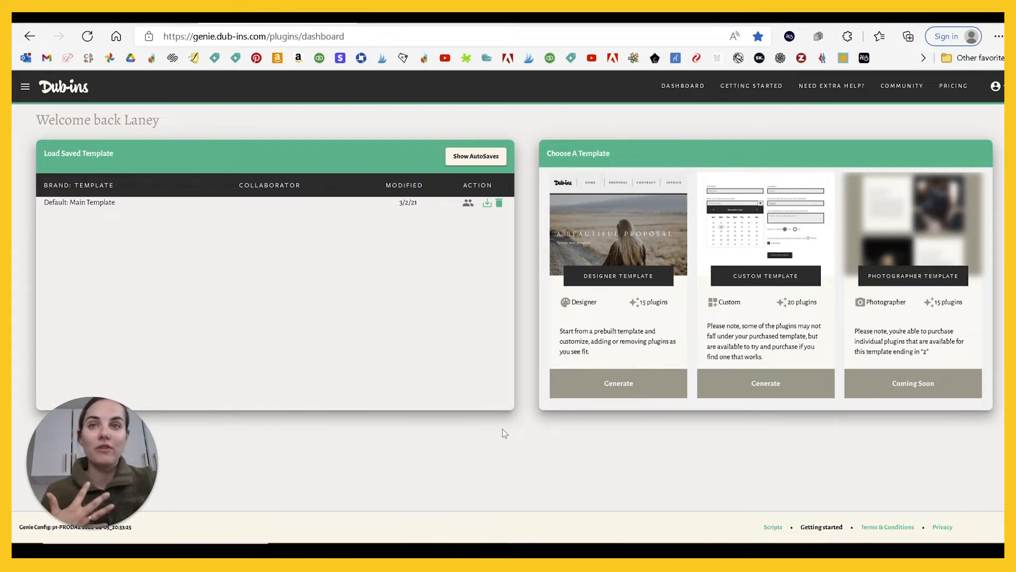
mouse_move(545, 473)
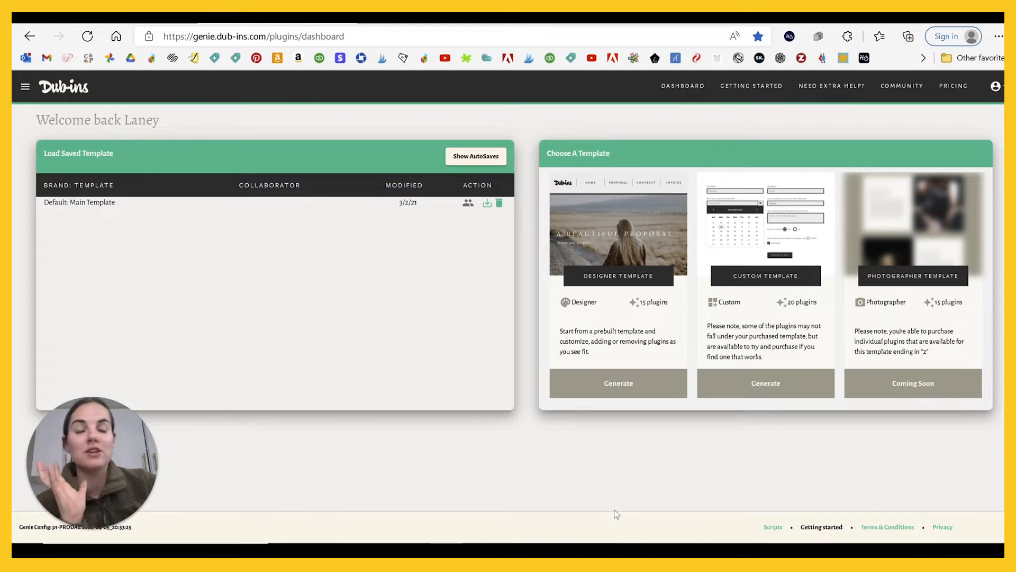
mouse_move(586, 491)
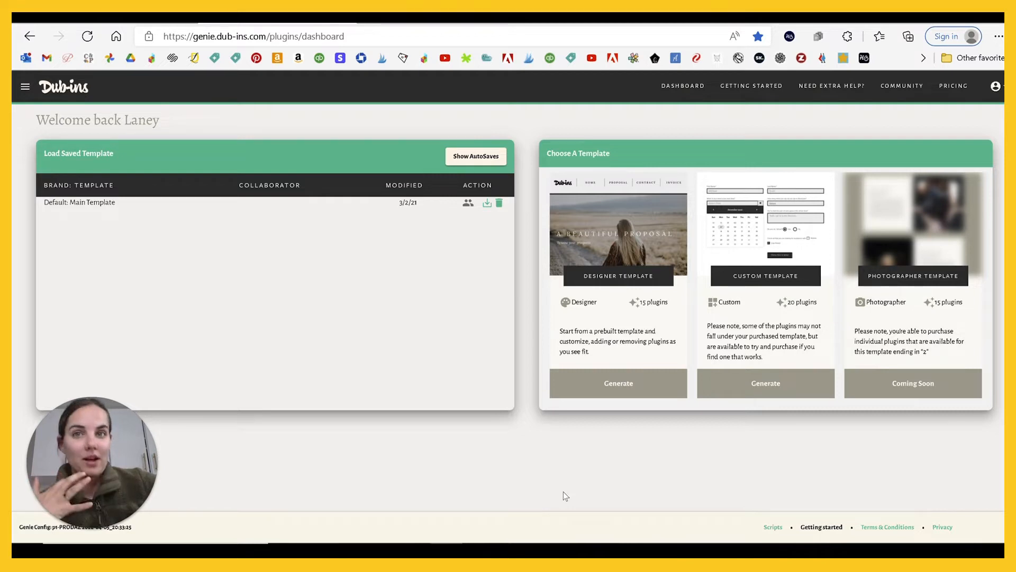
mouse_move(518, 392)
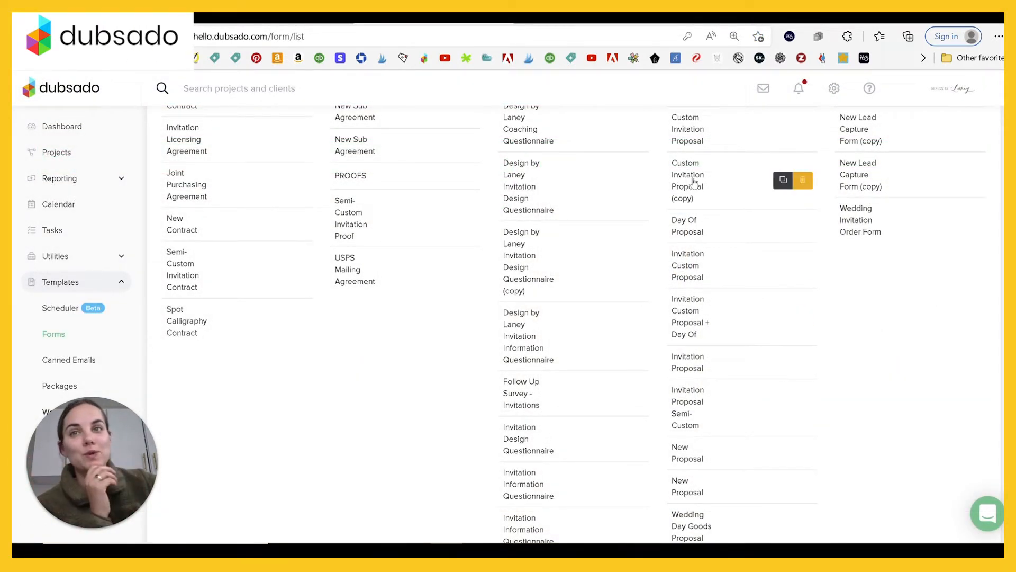
Open Custom Invitation Proposal (copy) in the form editor and scan its welcome and proposal blocks
click(783, 179)
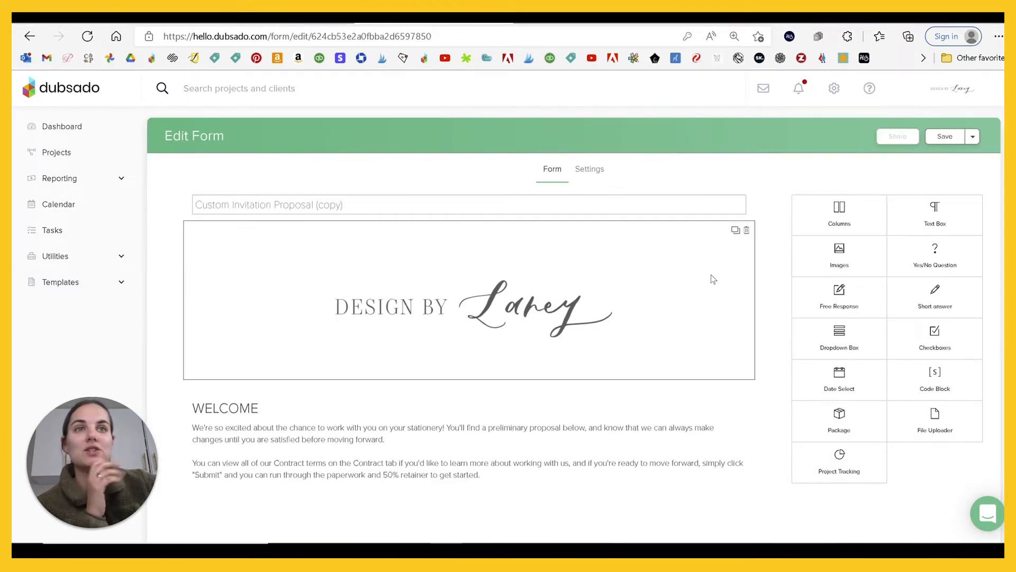
scroll(down, 3)
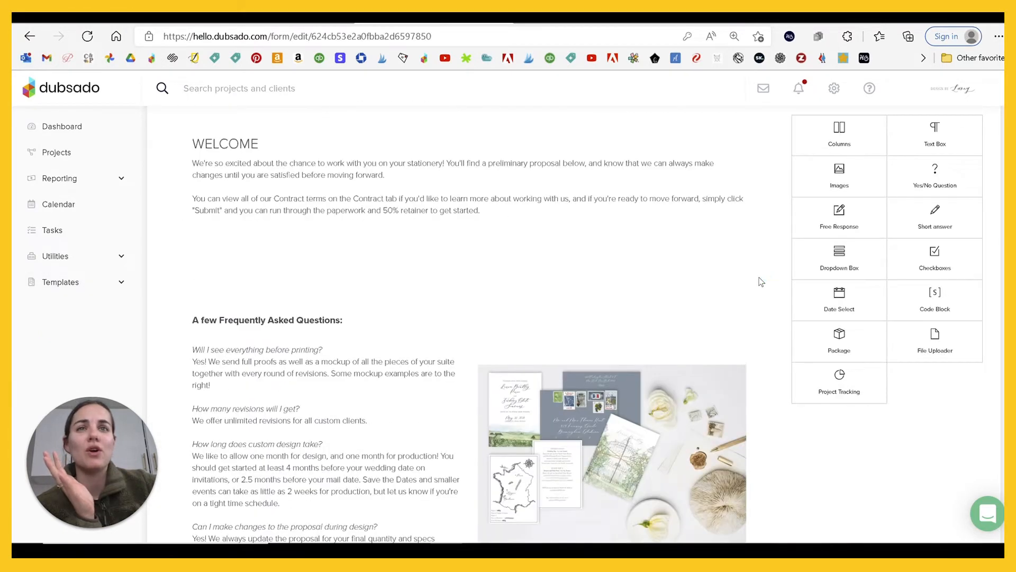
scroll(down, 3)
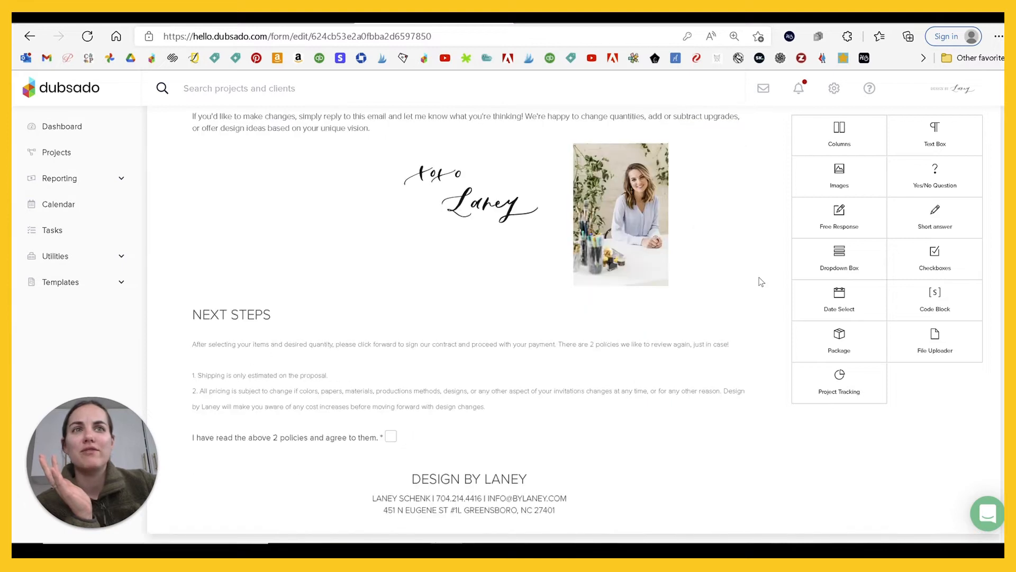
scroll(up, 3)
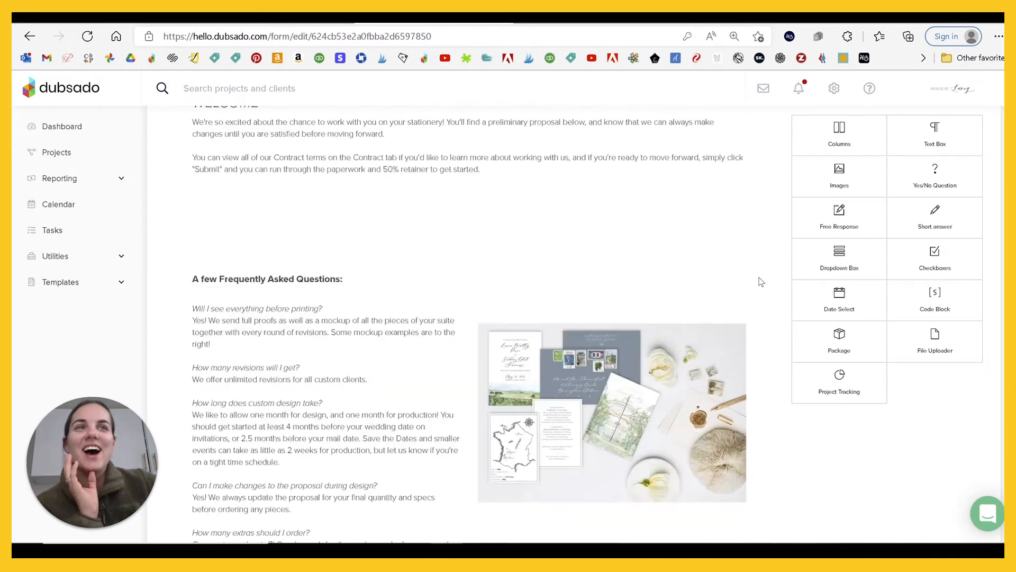
scroll(up, 3)
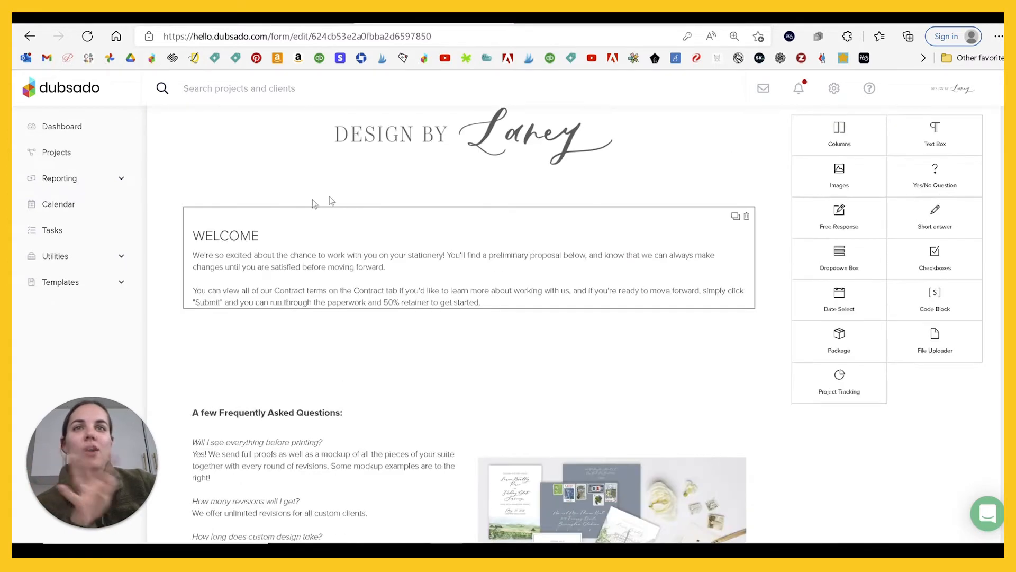
scroll(down, 3)
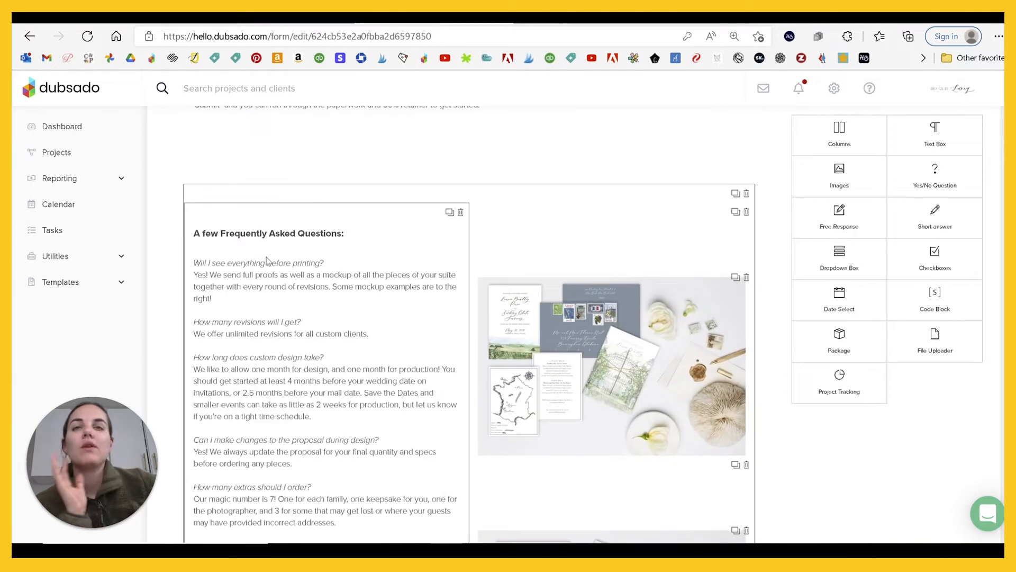
scroll(up, 3)
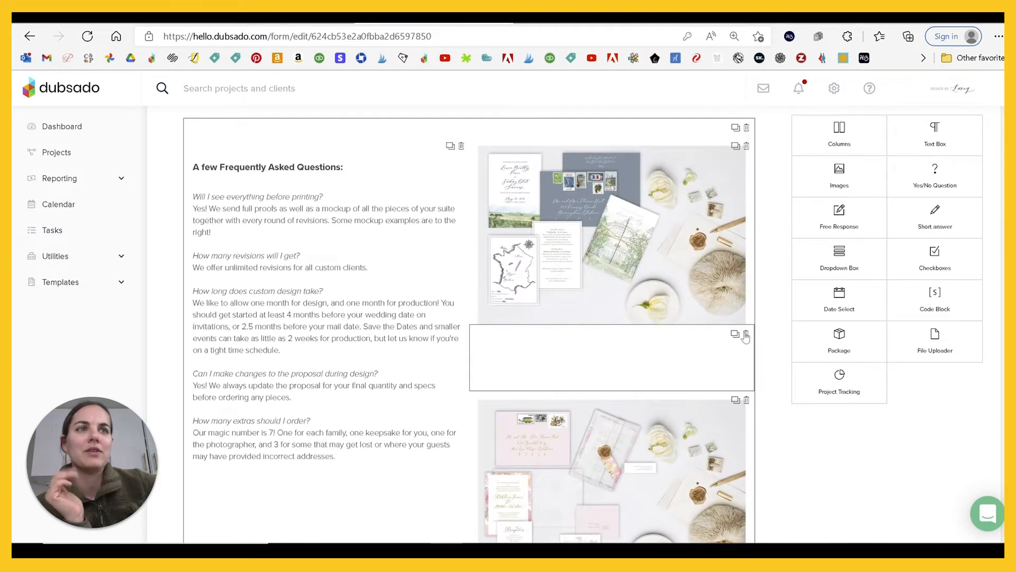
scroll(down, 3)
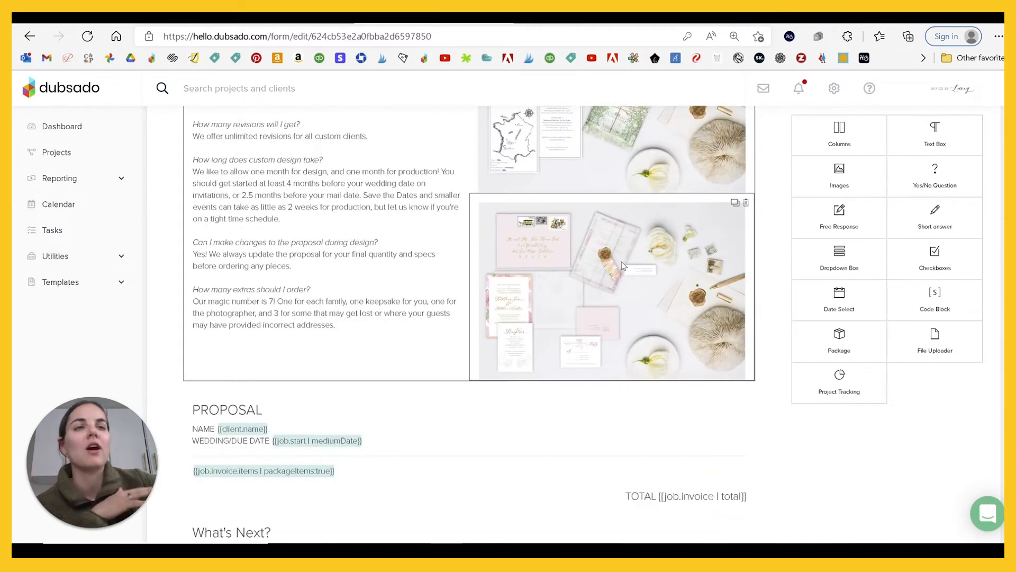
scroll(down, 3)
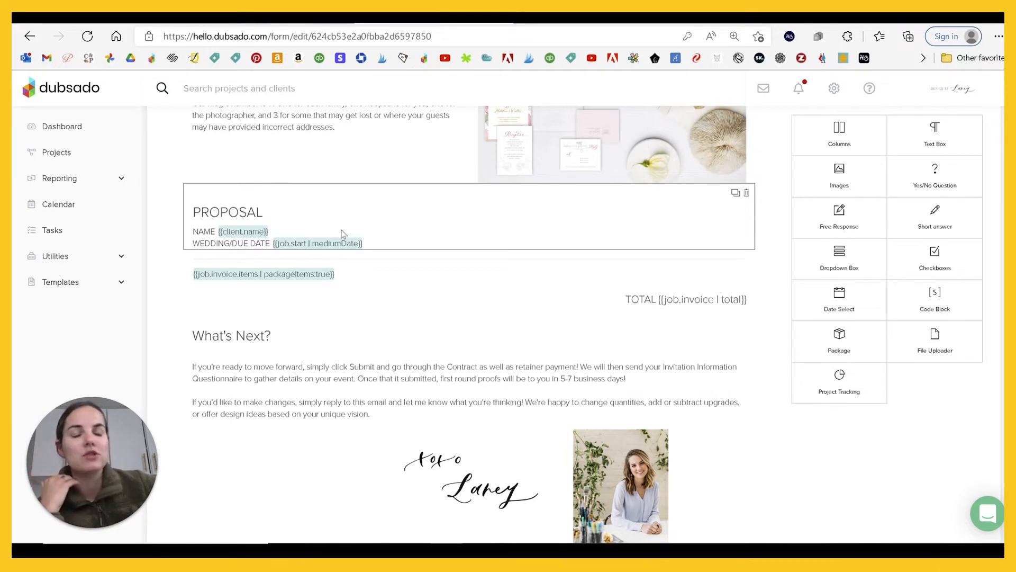
mouse_move(399, 233)
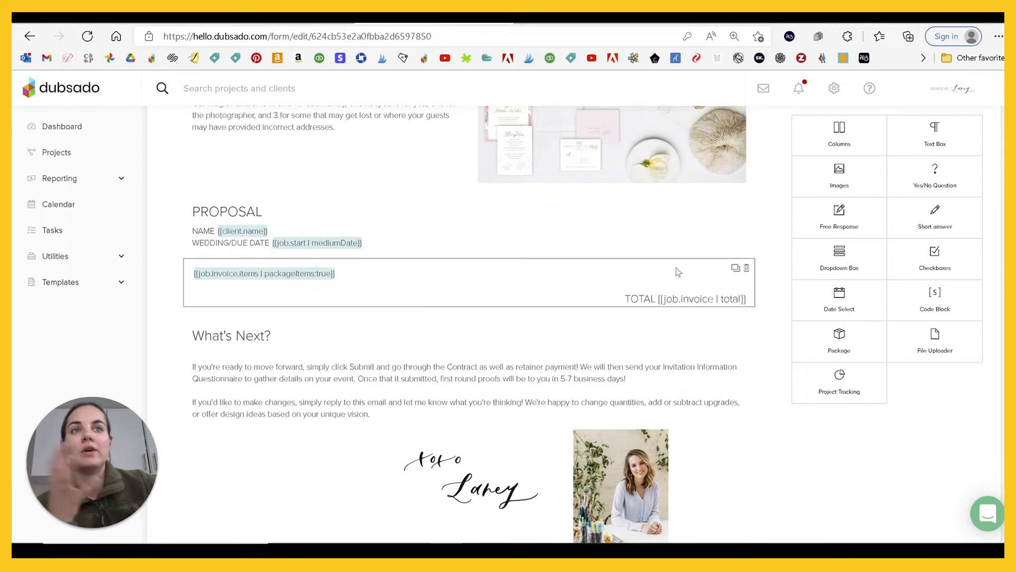
mouse_move(643, 306)
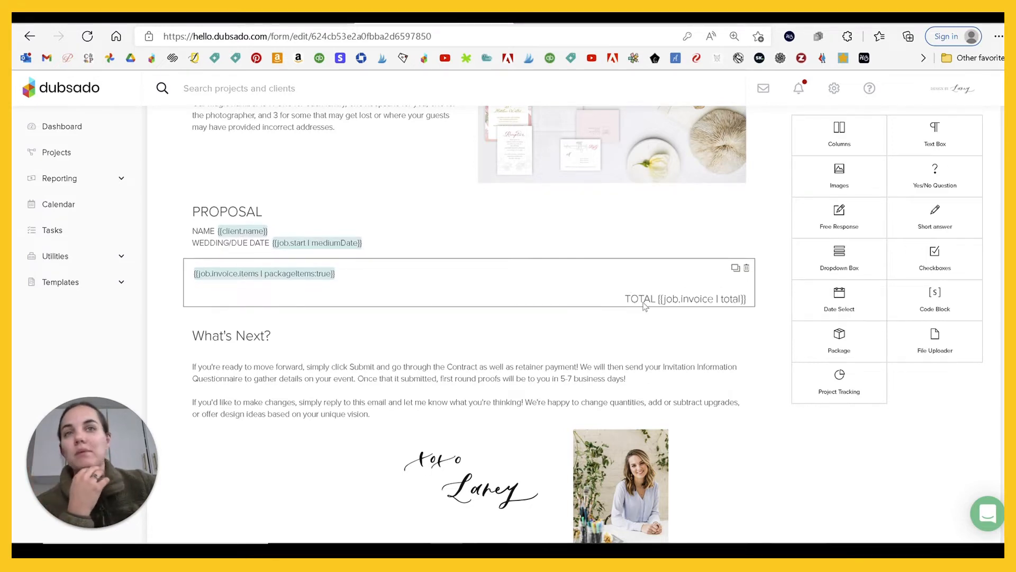
Review the next steps and footer sections, selecting blocks there, then return toward the top
scroll(down, 3)
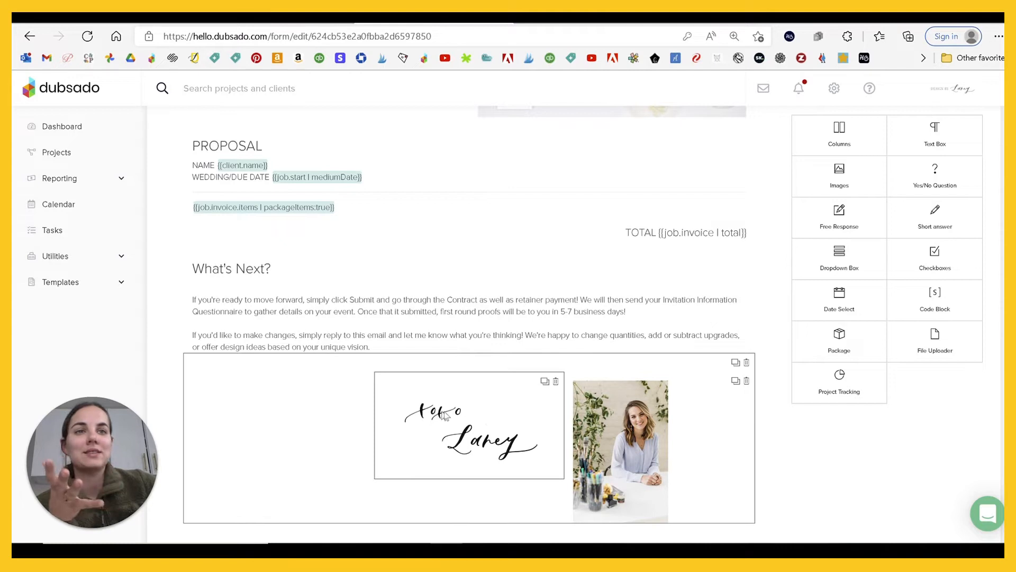
scroll(down, 3)
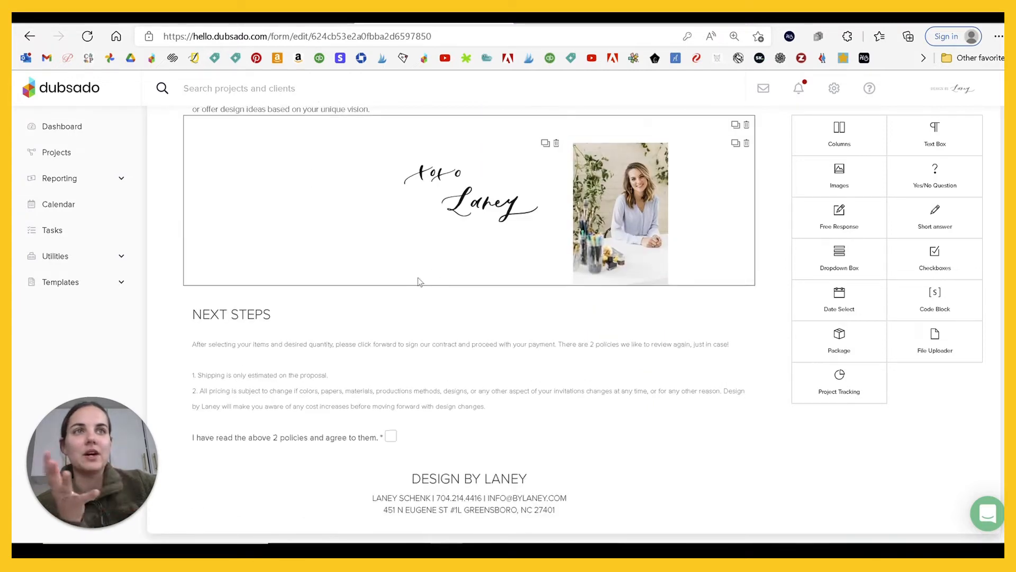
scroll(down, 3)
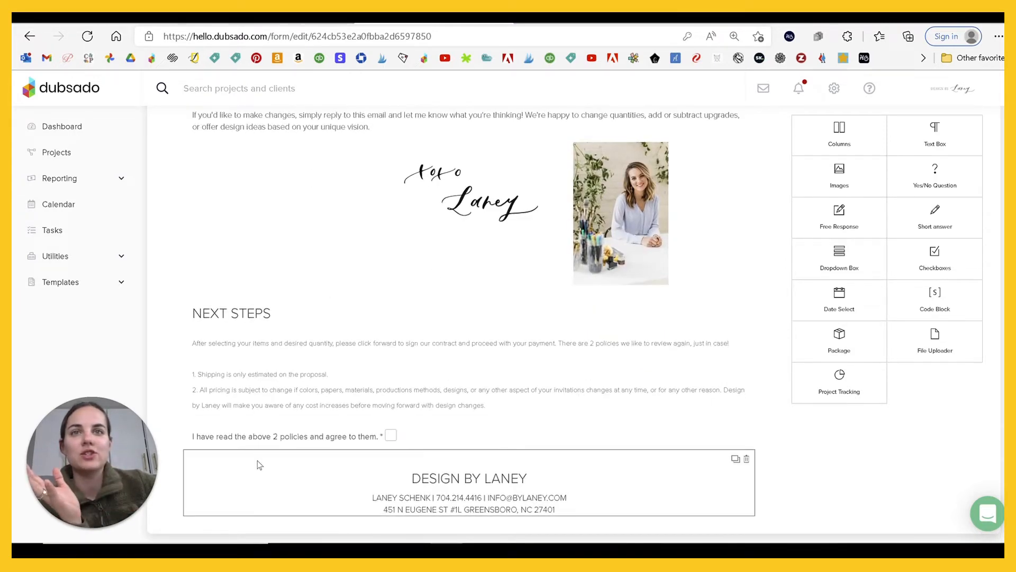
click(345, 391)
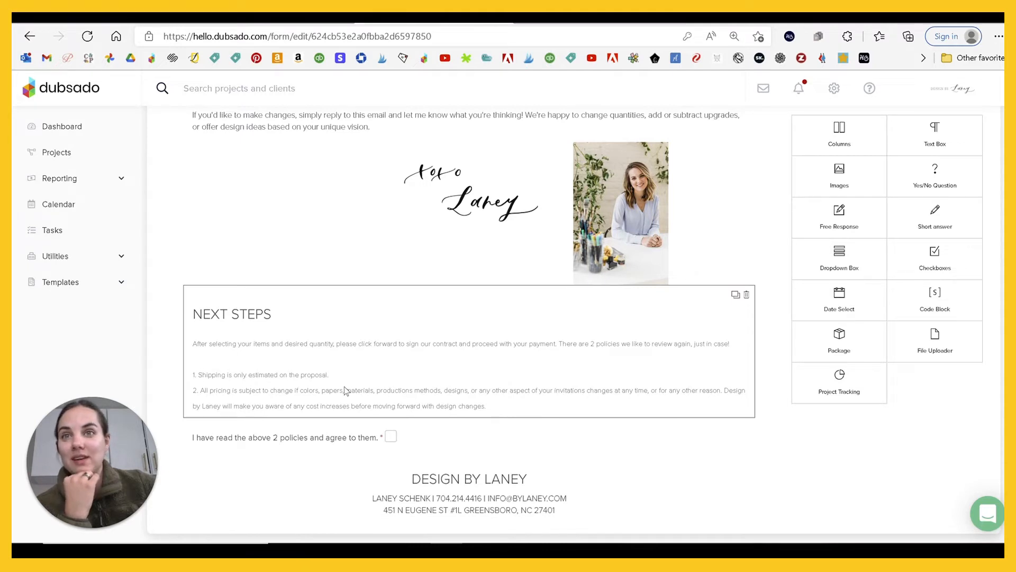
mouse_move(388, 411)
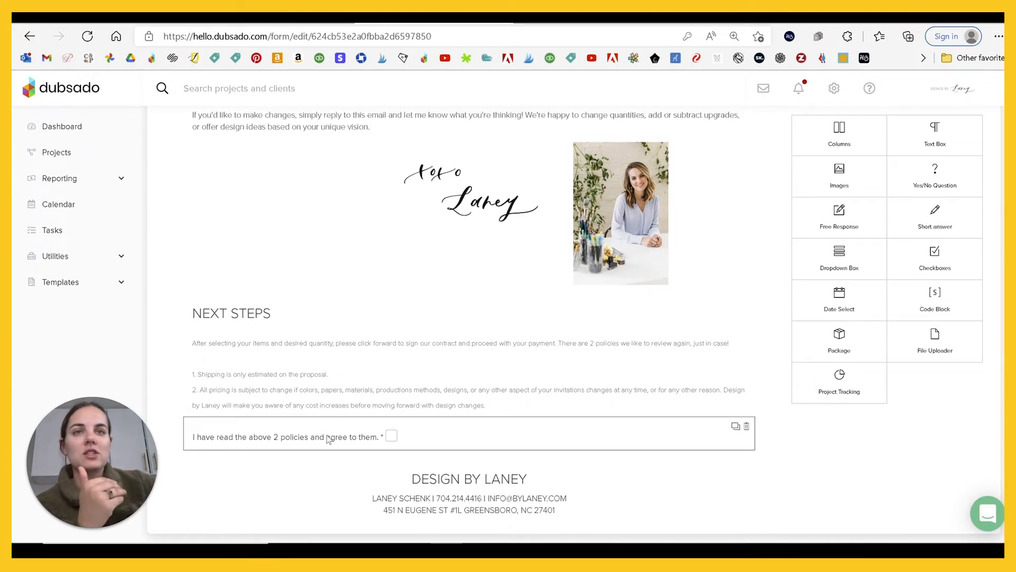
click(469, 478)
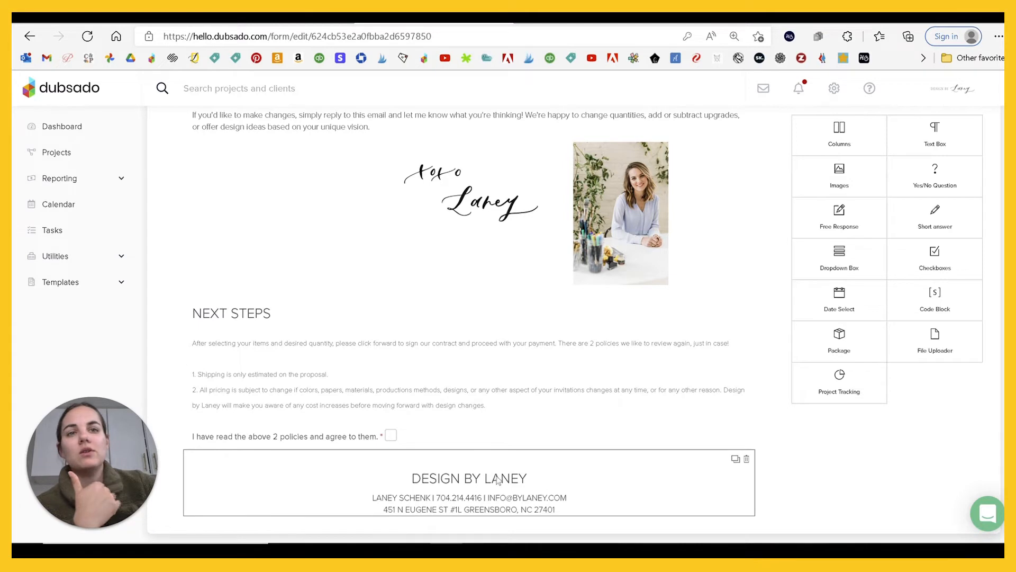
scroll(up, 3)
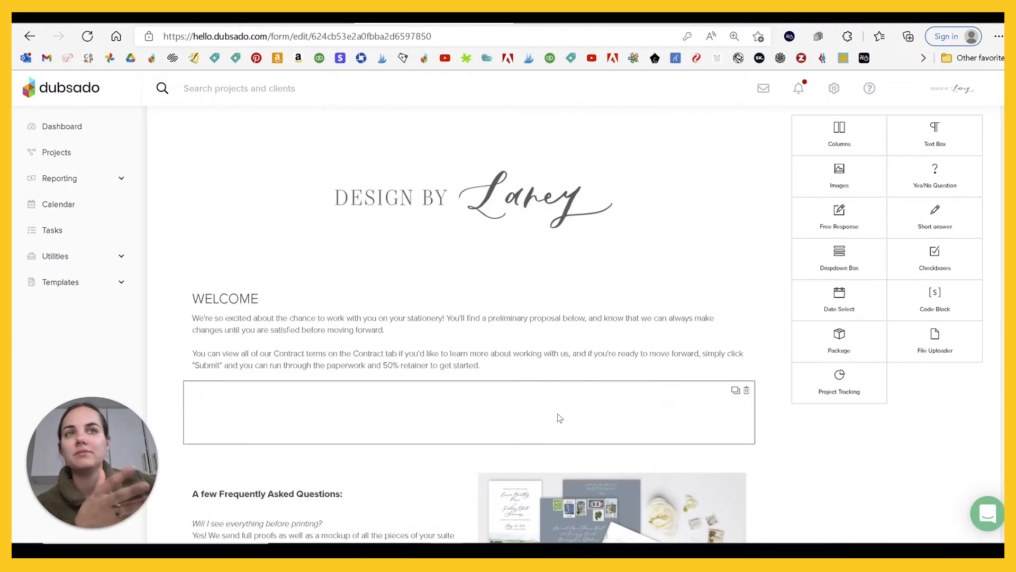
scroll(up, 3)
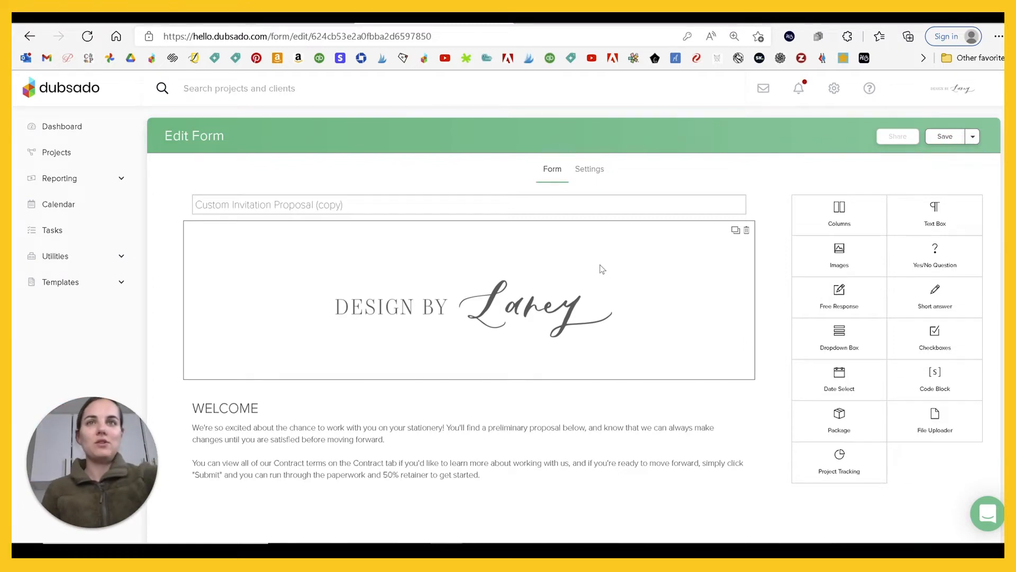
click(61, 281)
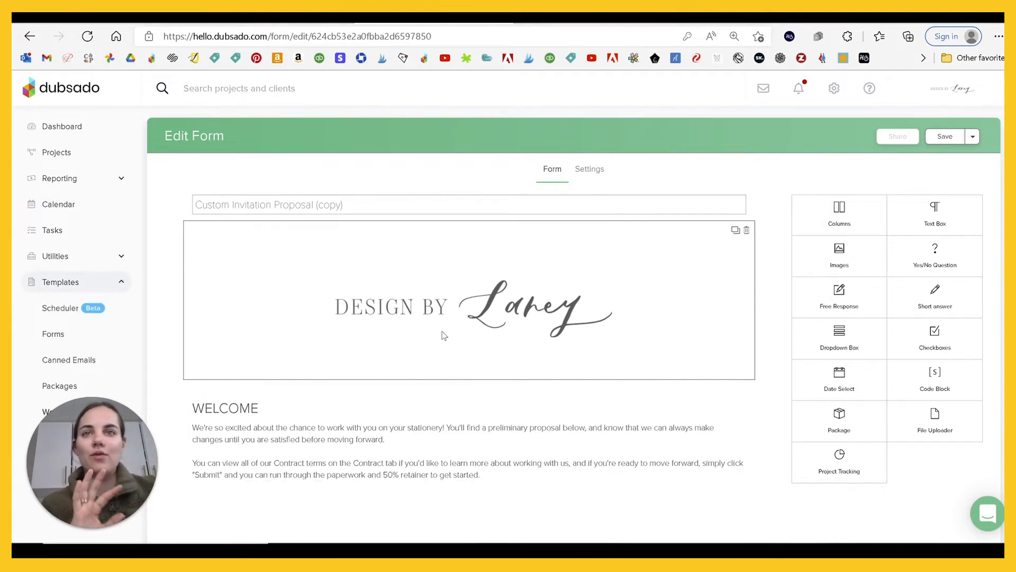
scroll(down, 3)
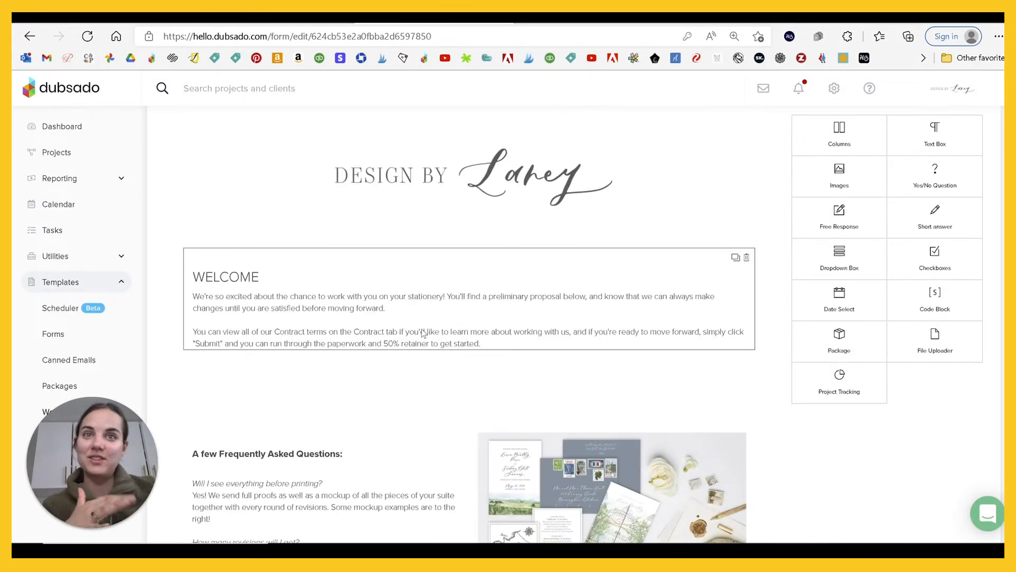
scroll(down, 3)
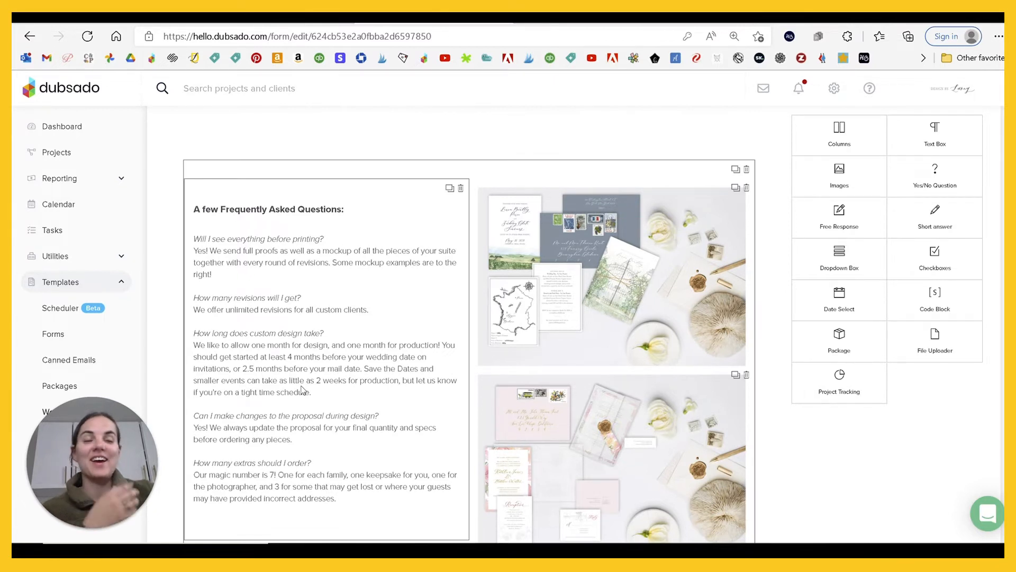
scroll(down, 3)
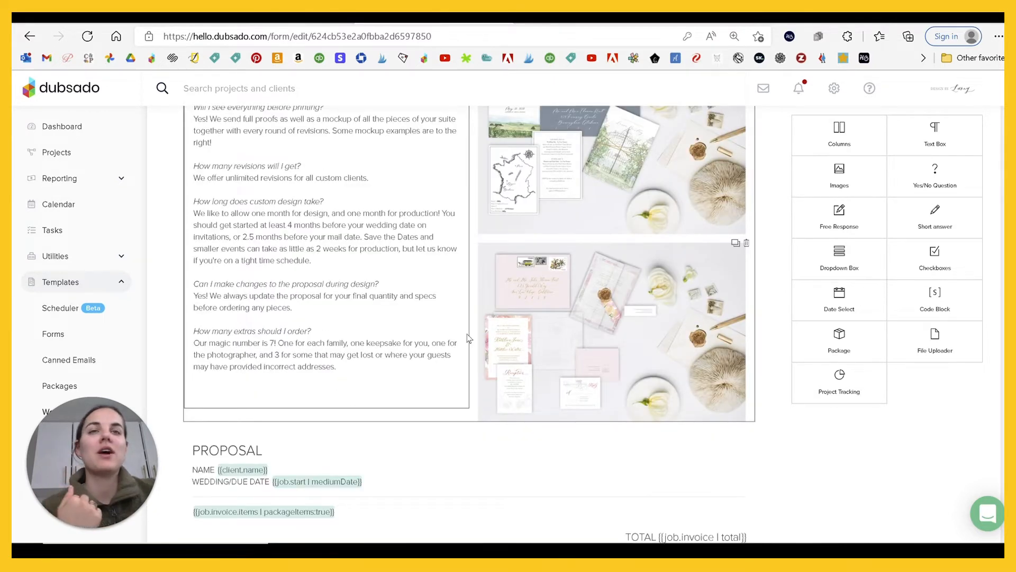
scroll(down, 3)
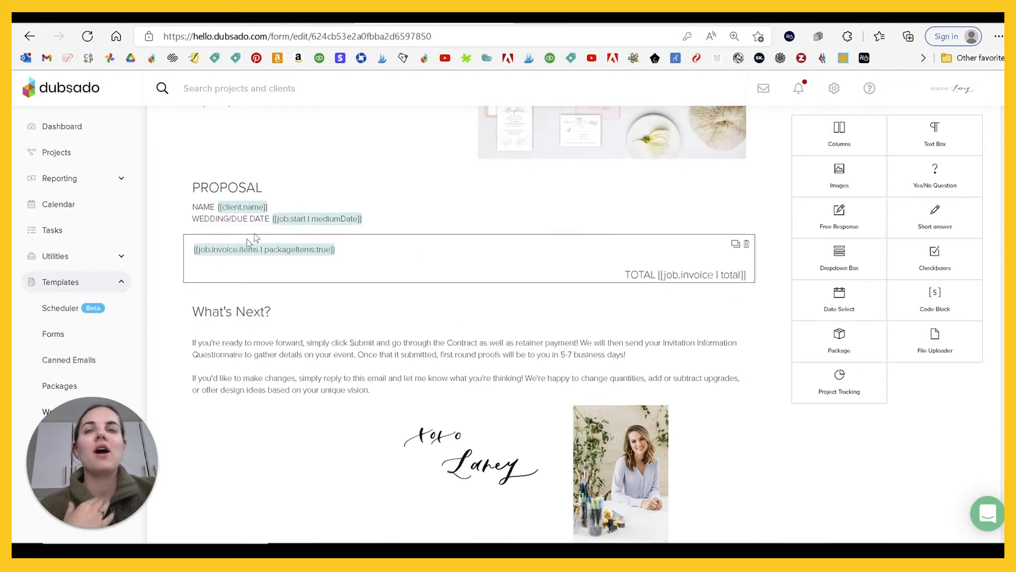
mouse_move(425, 248)
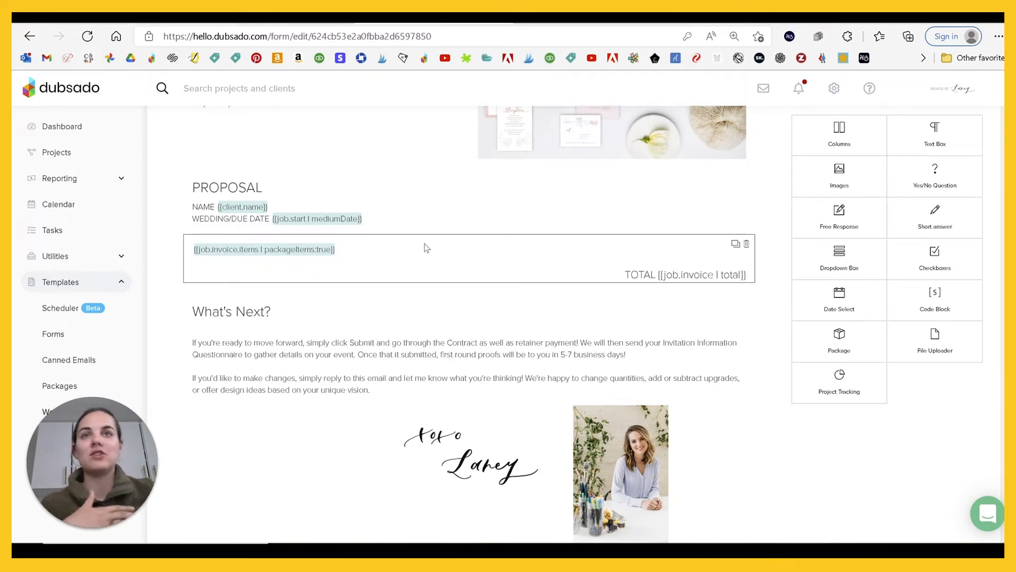
mouse_move(443, 269)
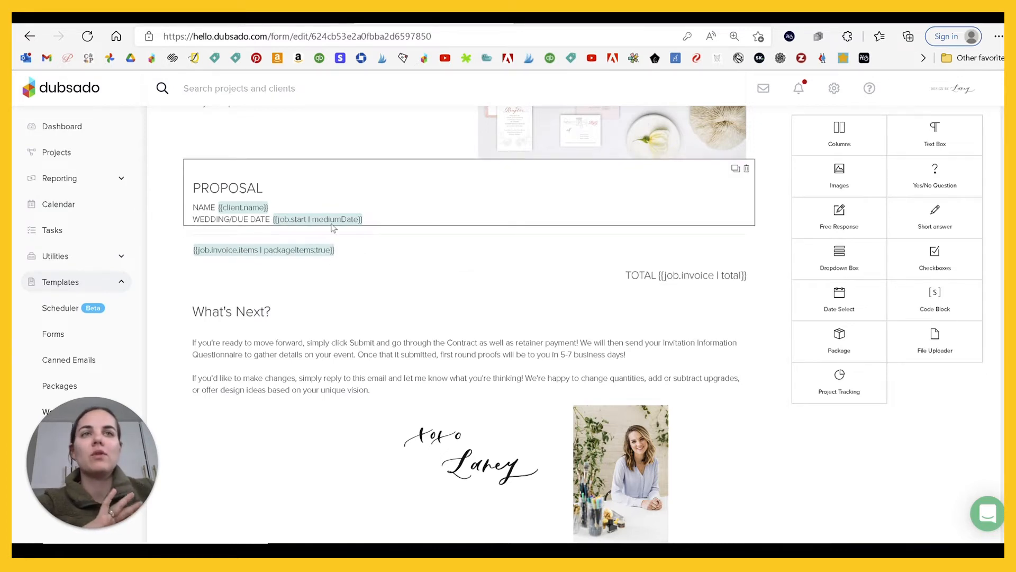
scroll(down, 3)
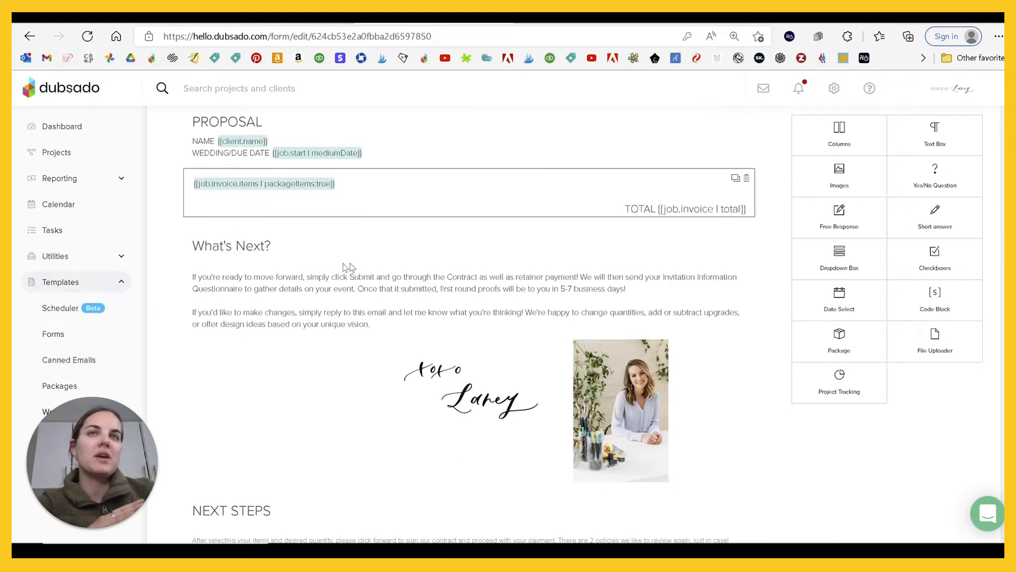
scroll(down, 3)
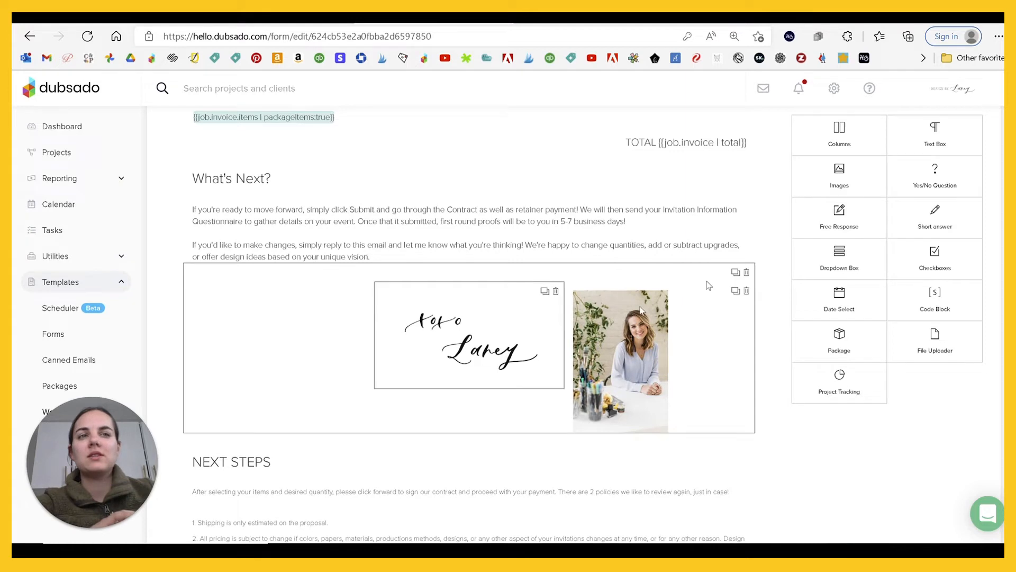
scroll(down, 3)
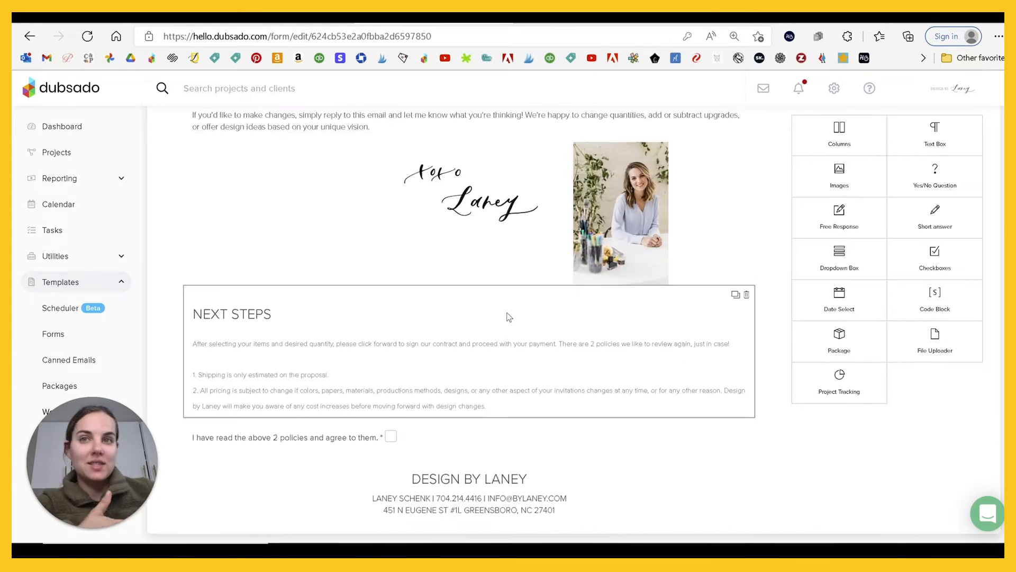
scroll(up, 3)
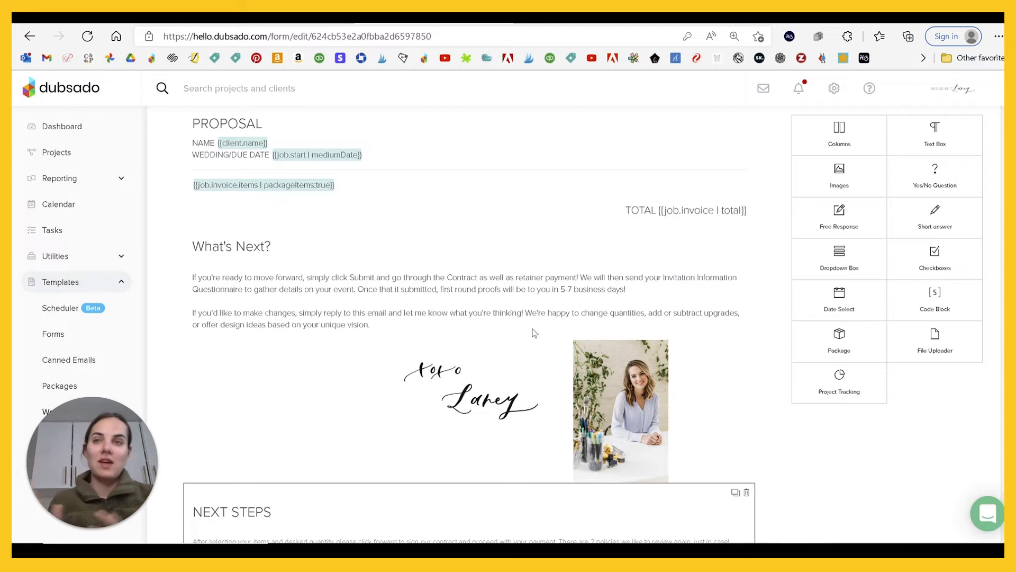
scroll(up, 3)
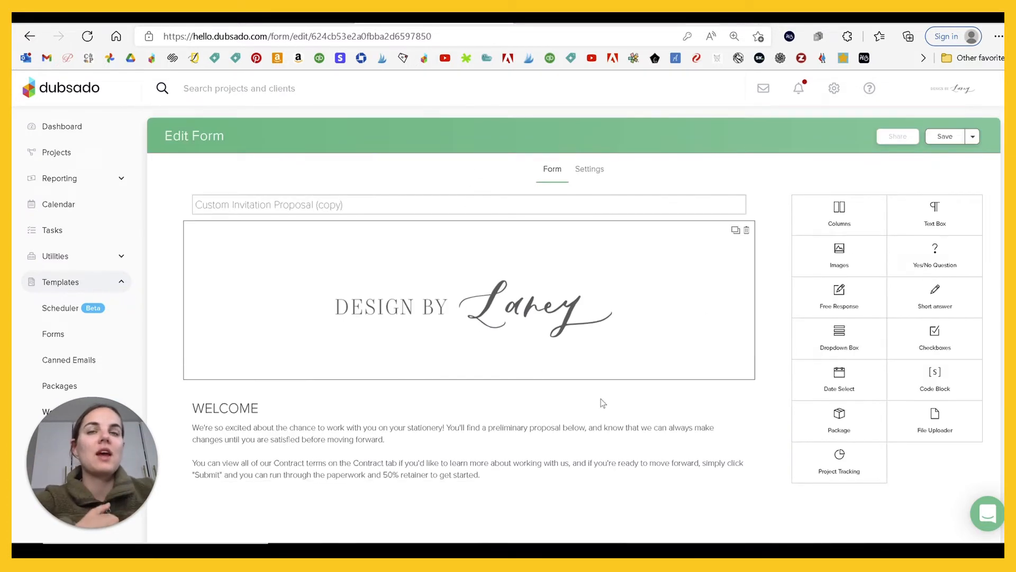
mouse_move(710, 379)
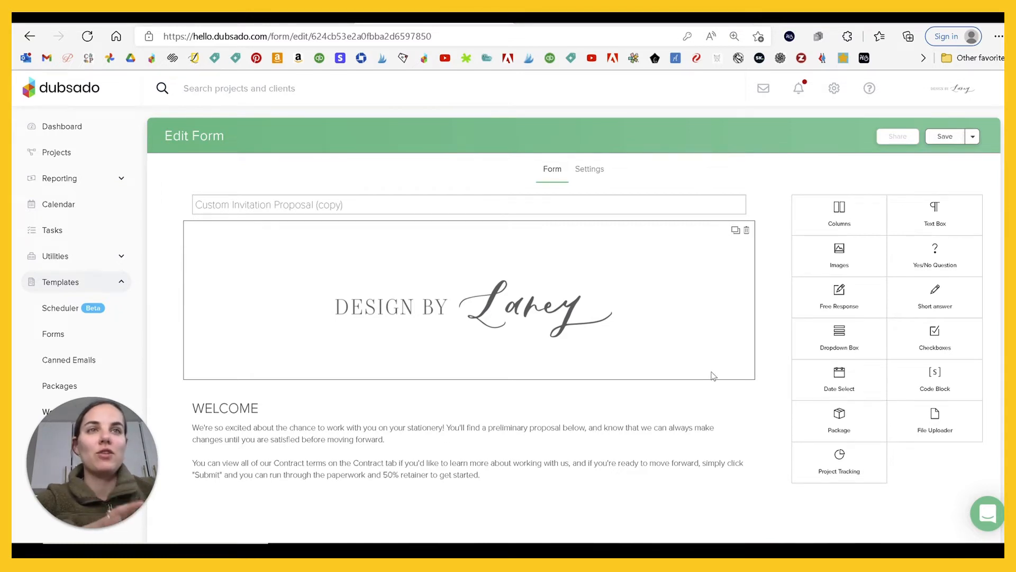
scroll(down, 3)
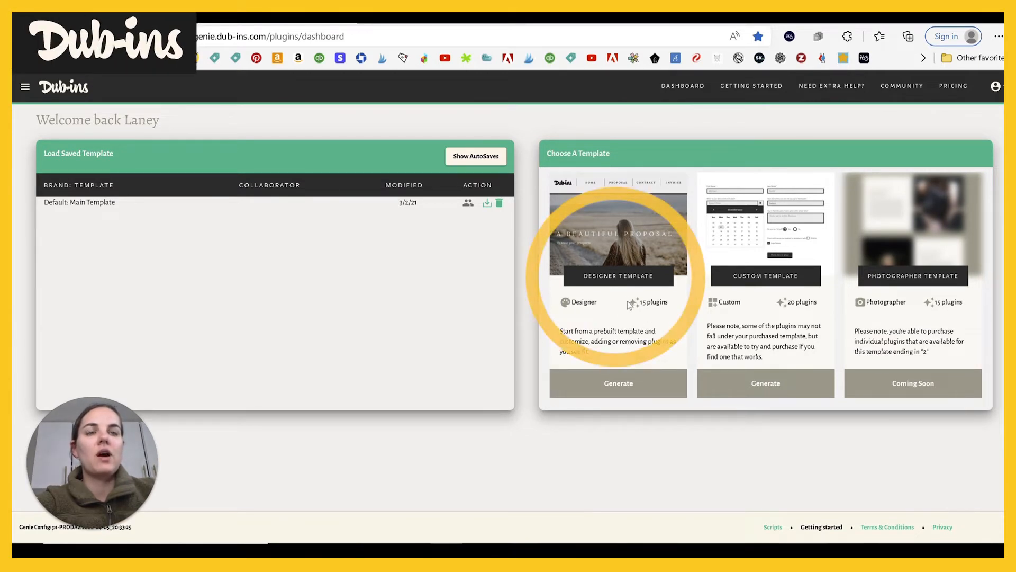
Generate from the Designer Template, bringing up the Update your Dubsado Form ID setup with the initial script
double_click(651, 302)
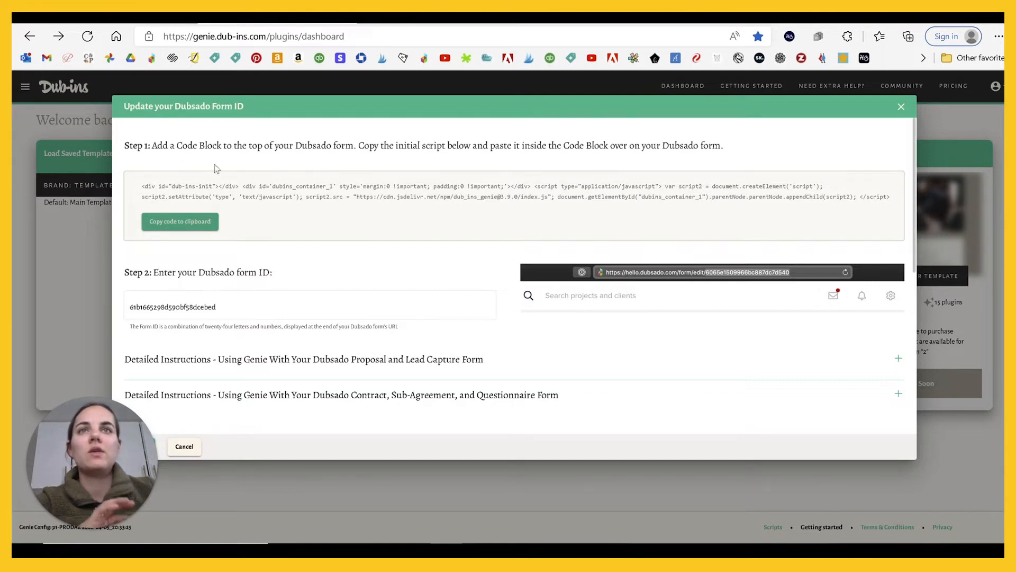
Copy the Dub-ins initial script and paste it into a new Code Block at the top of the form
click(180, 221)
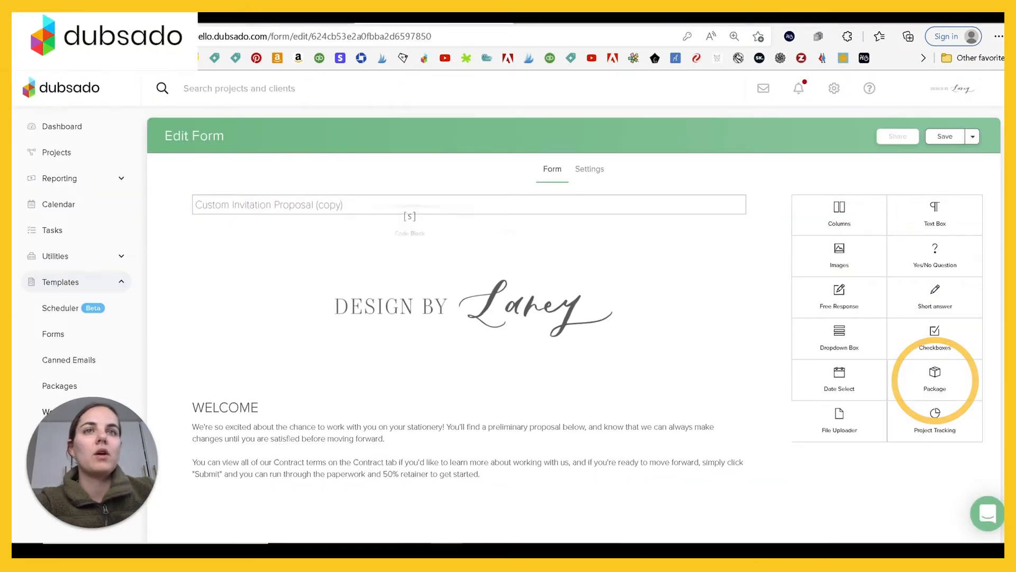
click(408, 215)
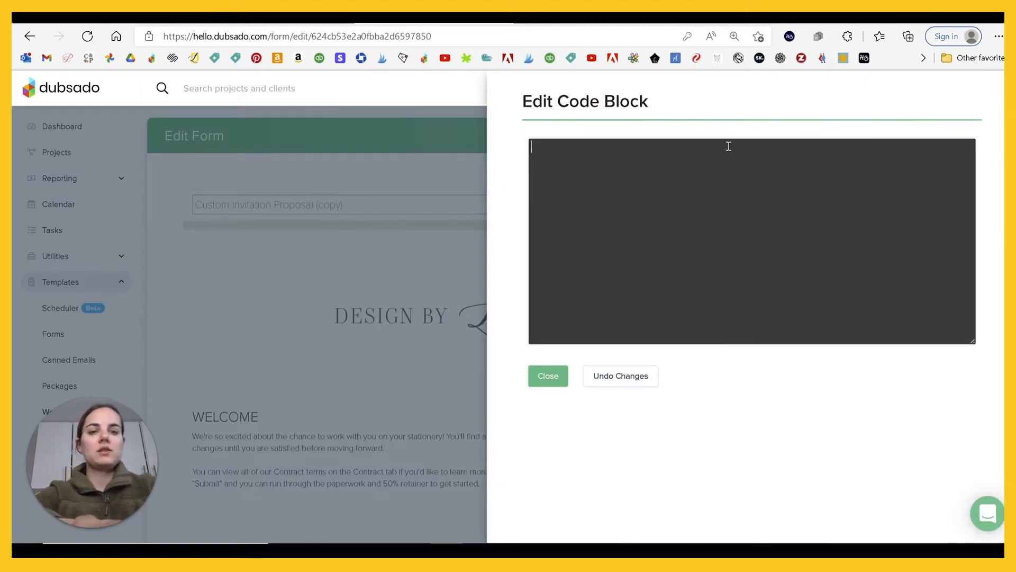
click(547, 375)
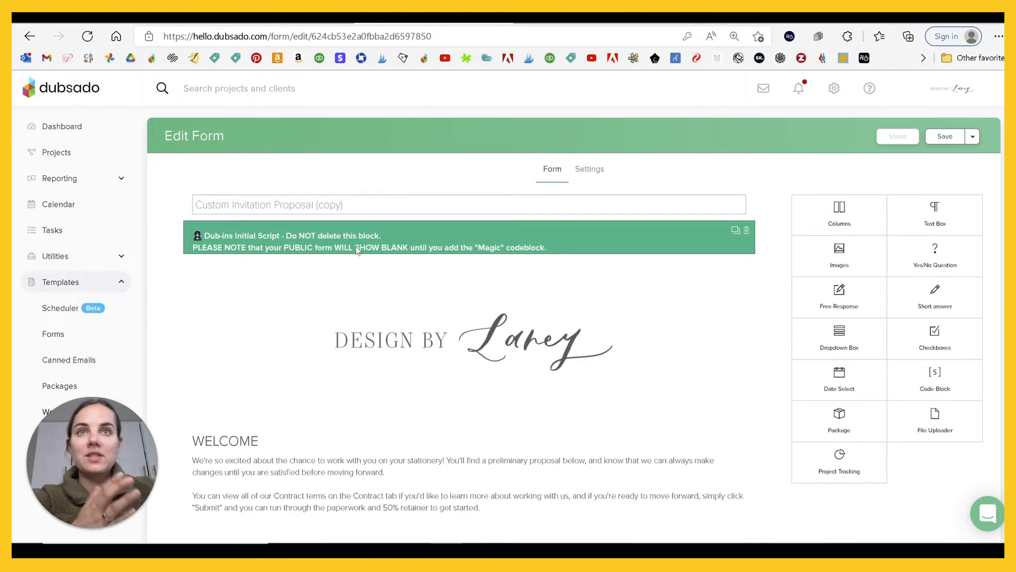
mouse_move(308, 219)
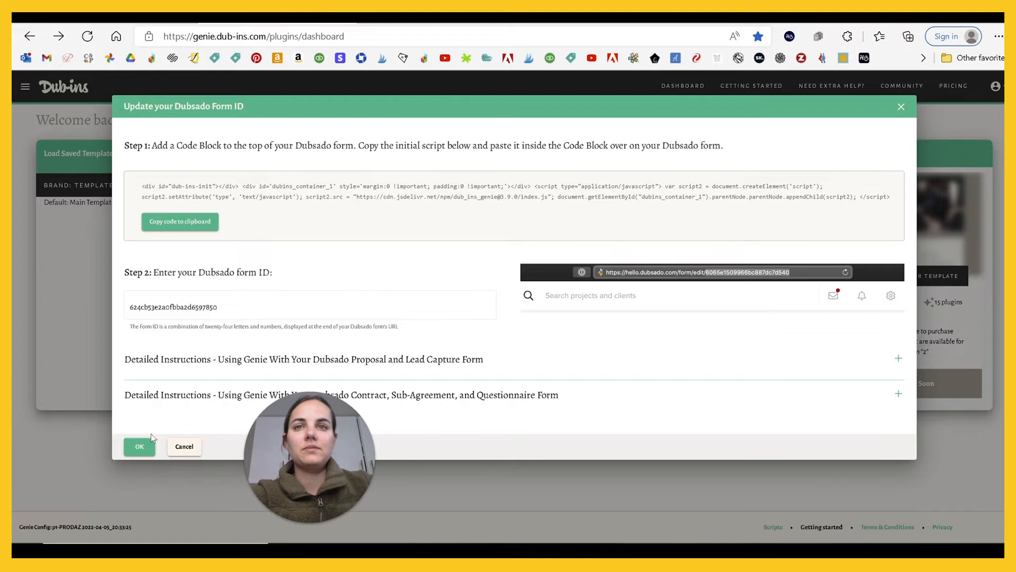
Confirm form ID 624cb53e2a0fbba2d6597850 so the generator loads the designer template proposal
click(140, 446)
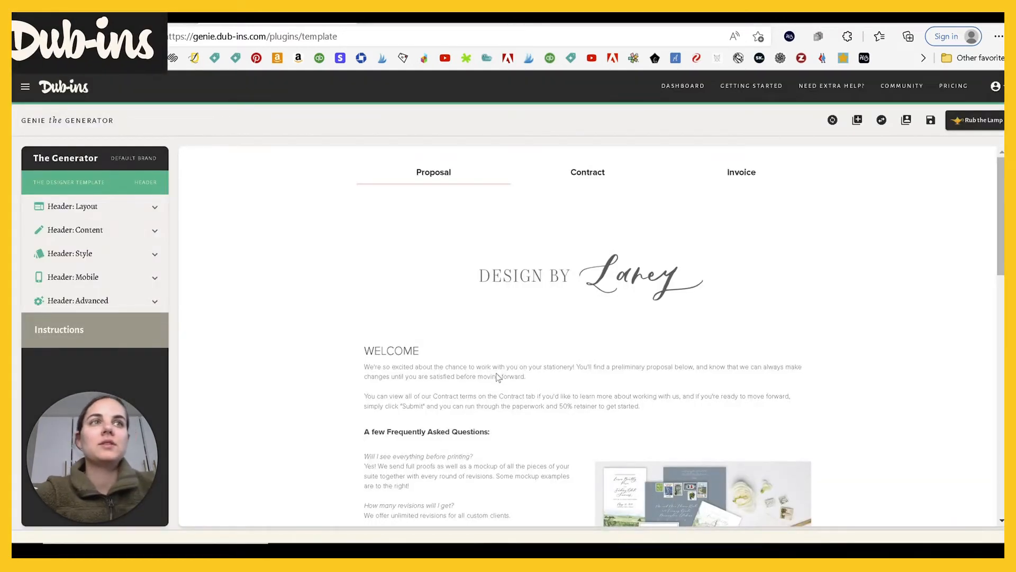
Scroll the generated designer proposal, check the add/remove/reorder plugins list, and return to the Dubsado form
scroll(down, 3)
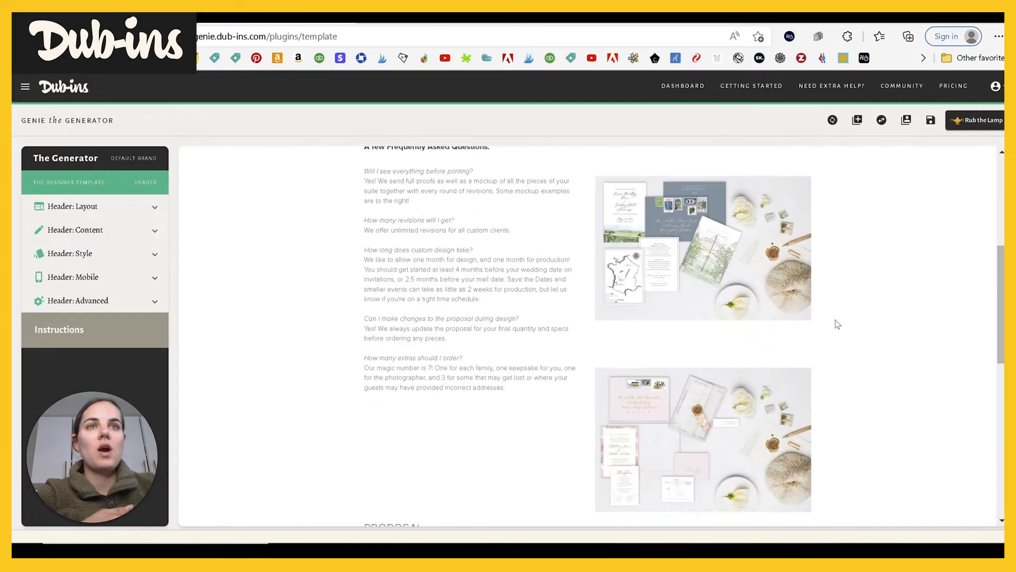
scroll(down, 3)
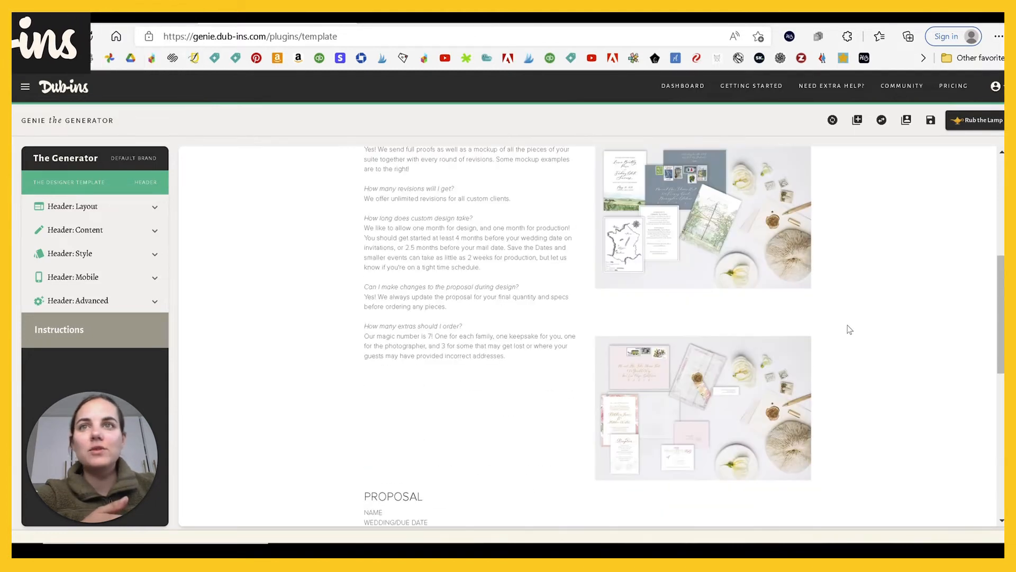
scroll(up, 3)
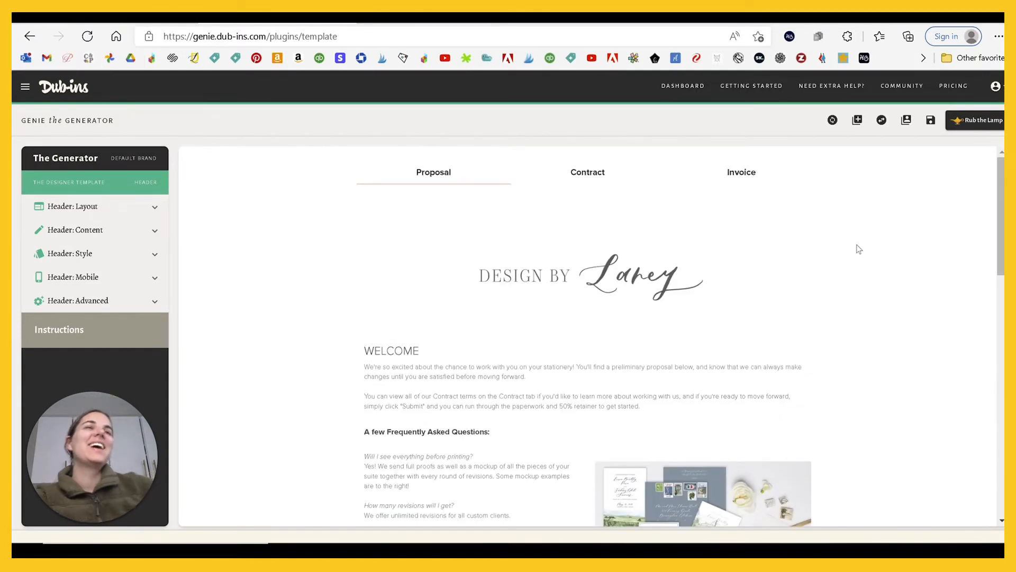
mouse_move(856, 119)
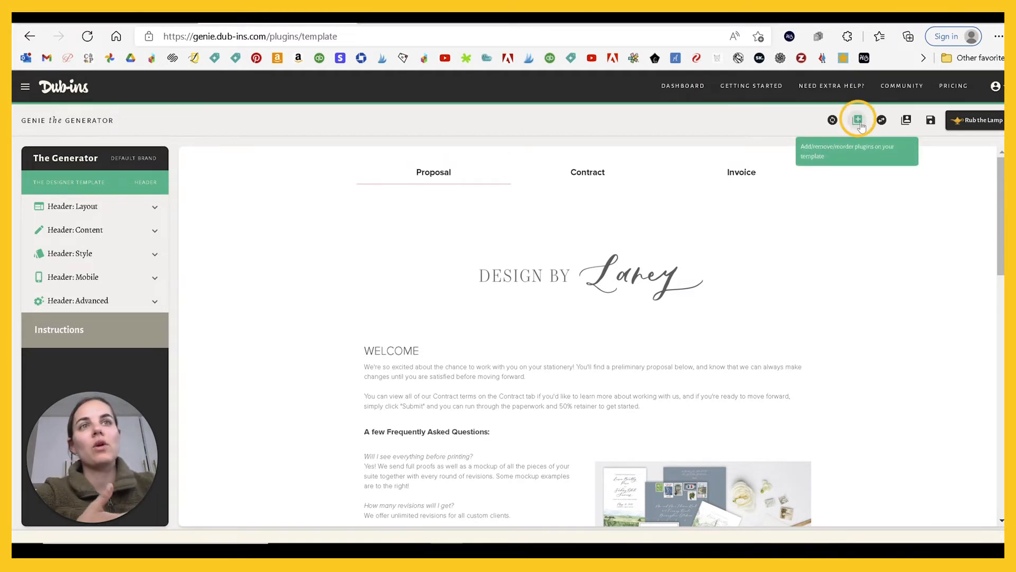
click(857, 120)
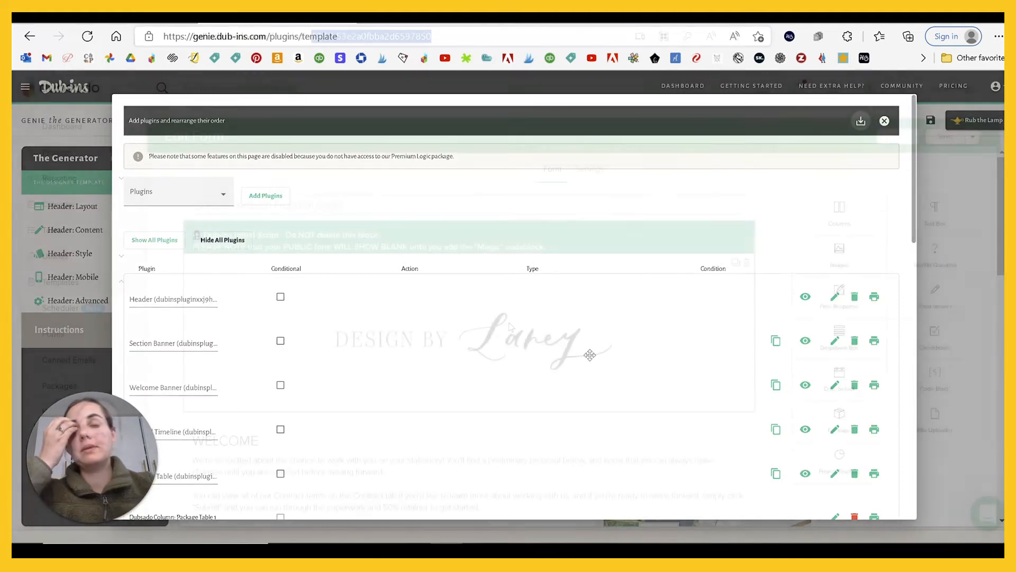
click(884, 121)
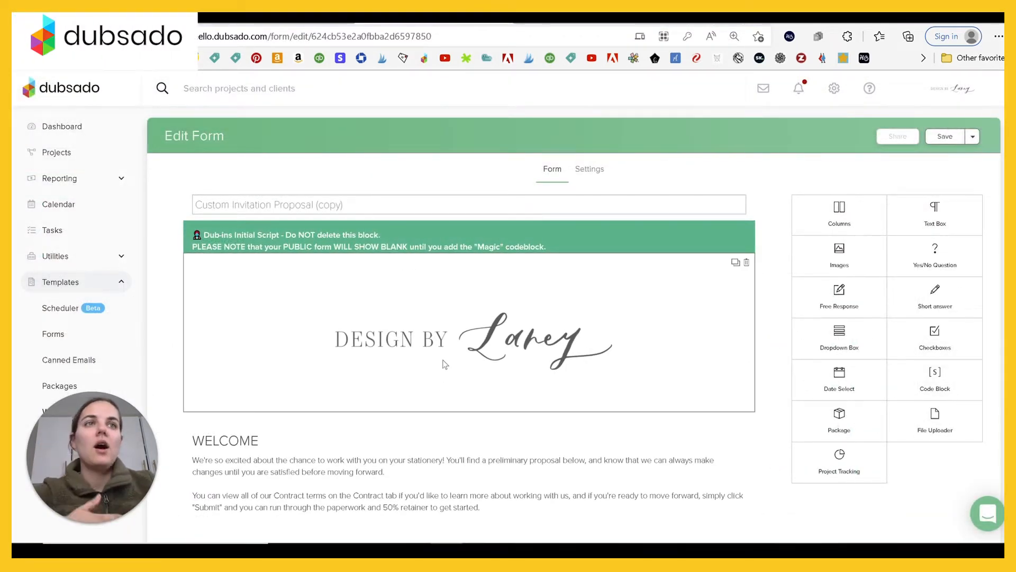
Place a Columns block above the Welcome section, below the Dub-ins script block
scroll(down, 3)
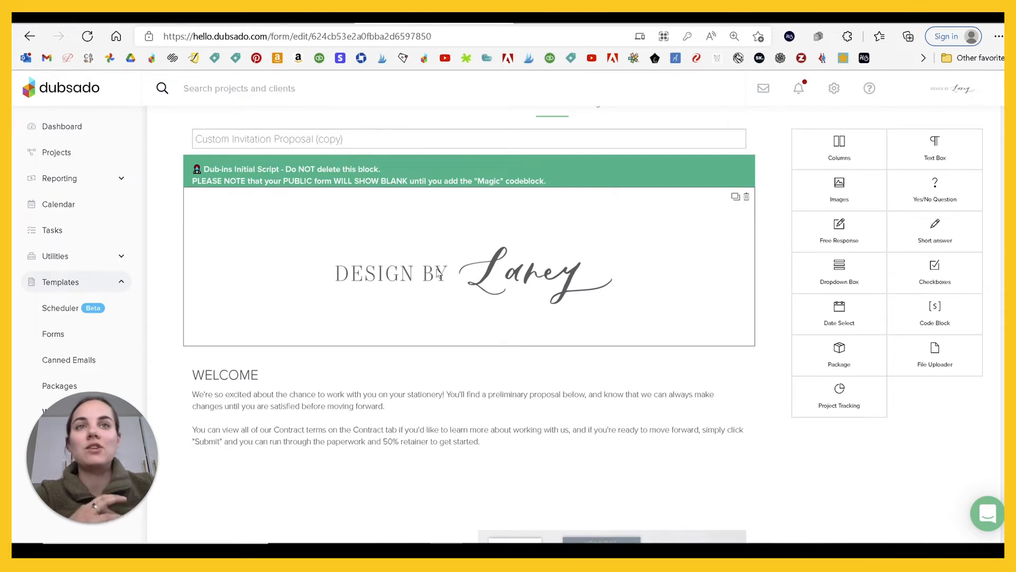
mouse_move(591, 271)
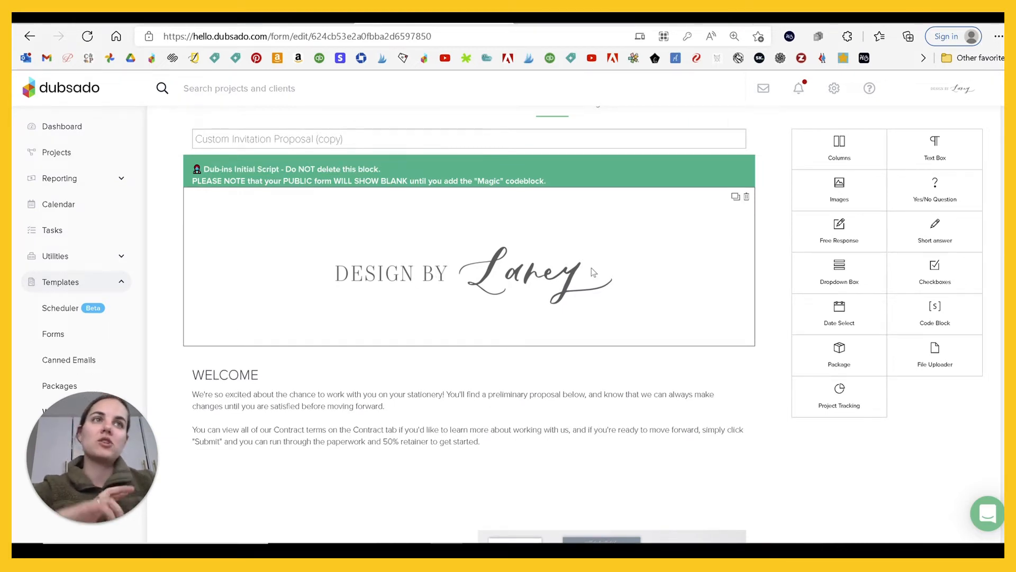
scroll(down, 3)
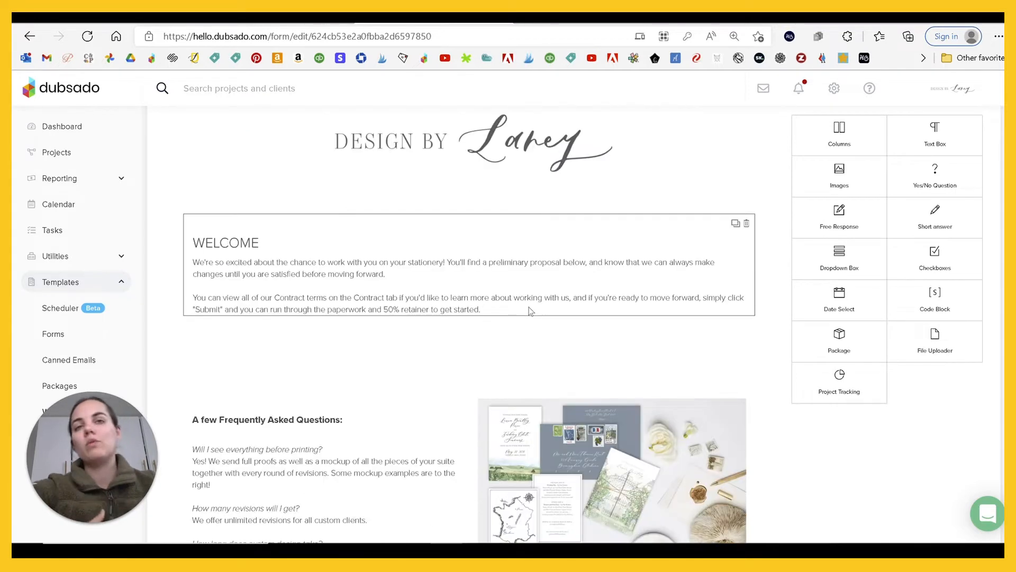
scroll(down, 3)
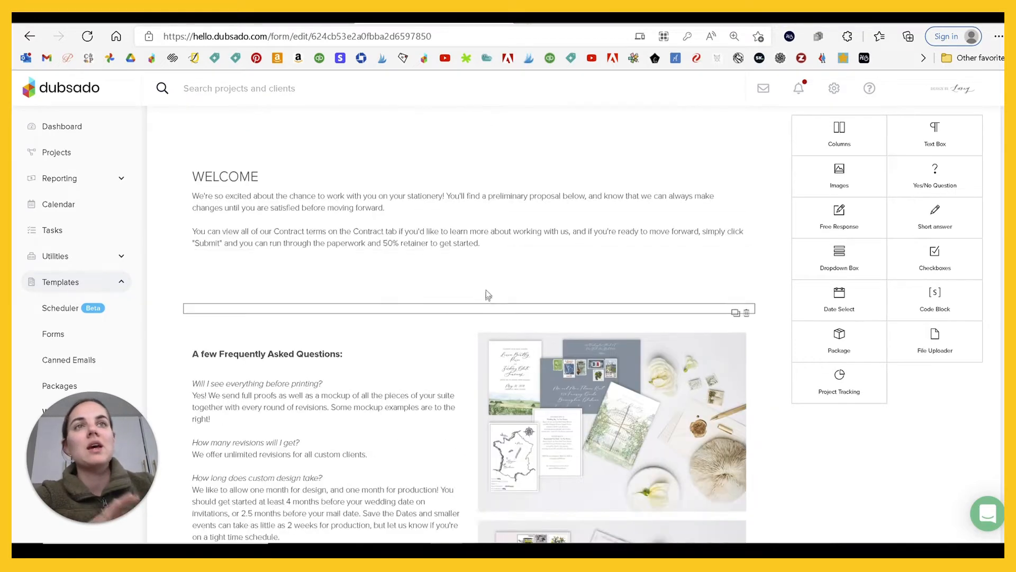
scroll(down, 3)
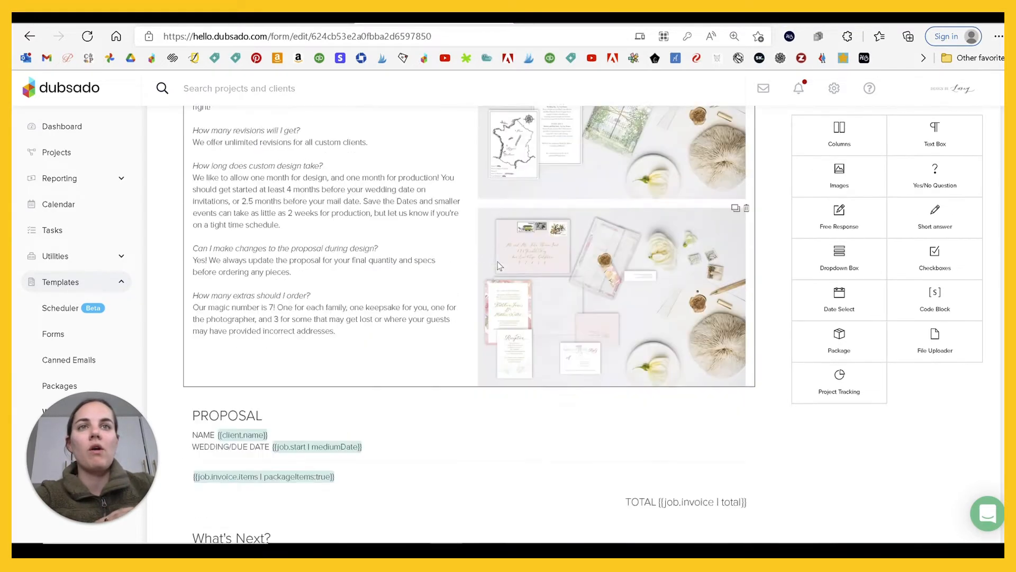
scroll(down, 3)
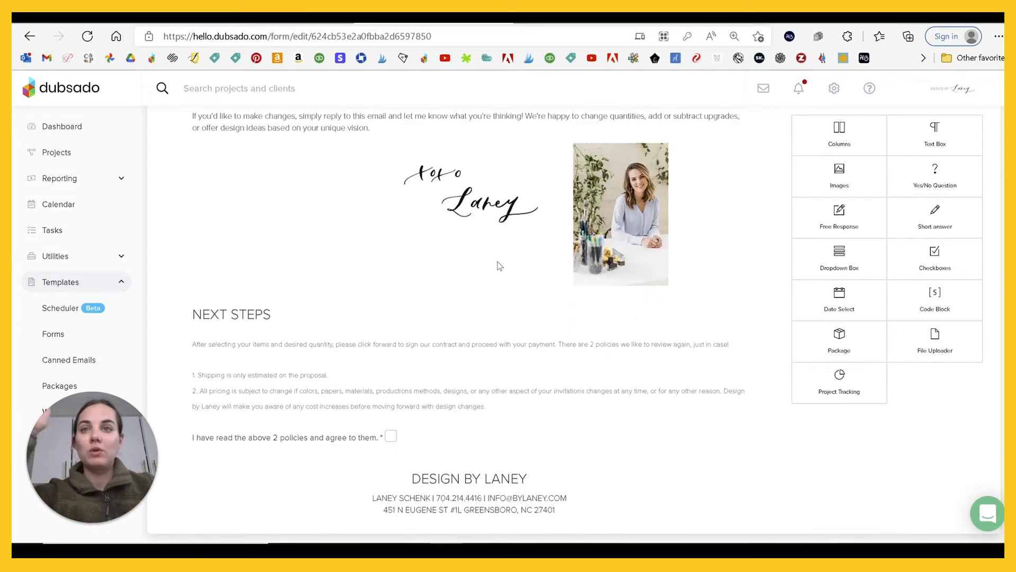
scroll(up, 3)
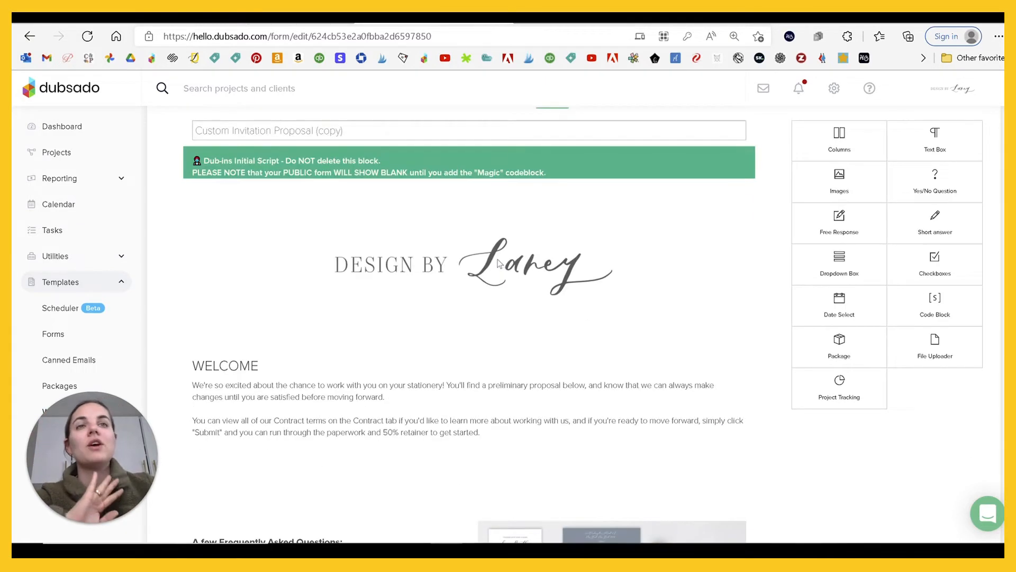
scroll(down, 3)
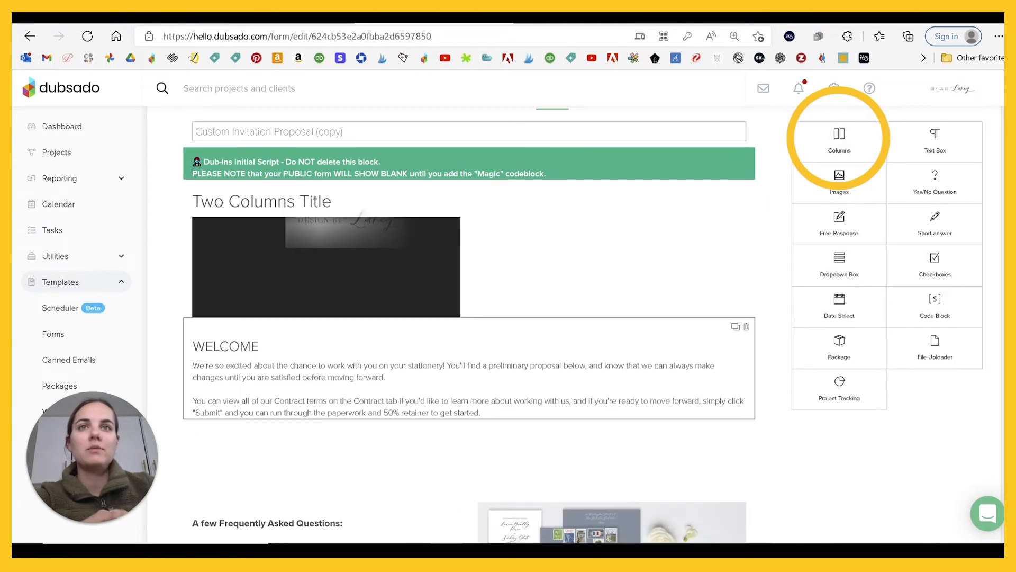
Make the Welcome container One Column with Show Title off, holding the logo and welcome text
scroll(down, 3)
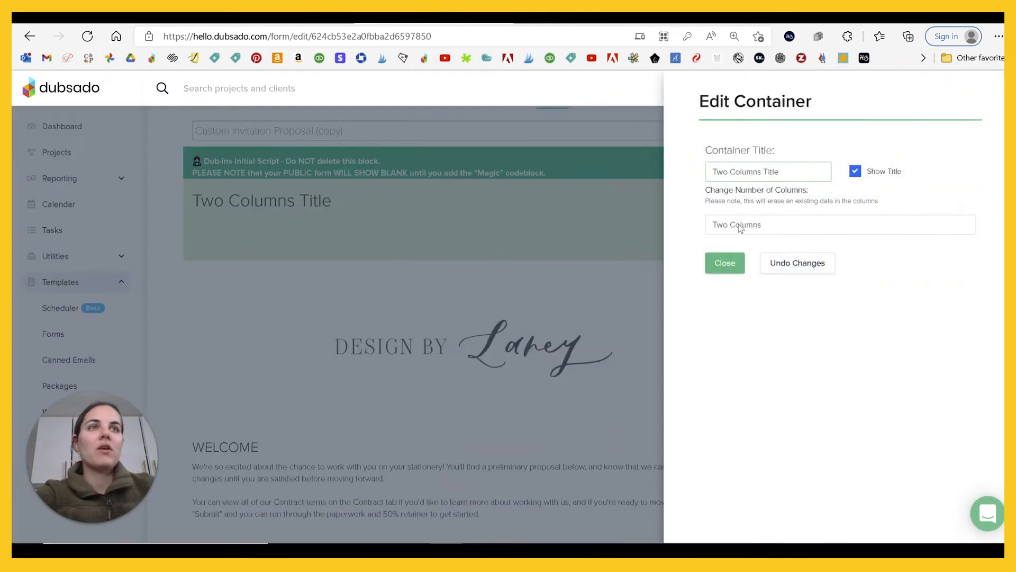
click(839, 224)
text(Welcome)
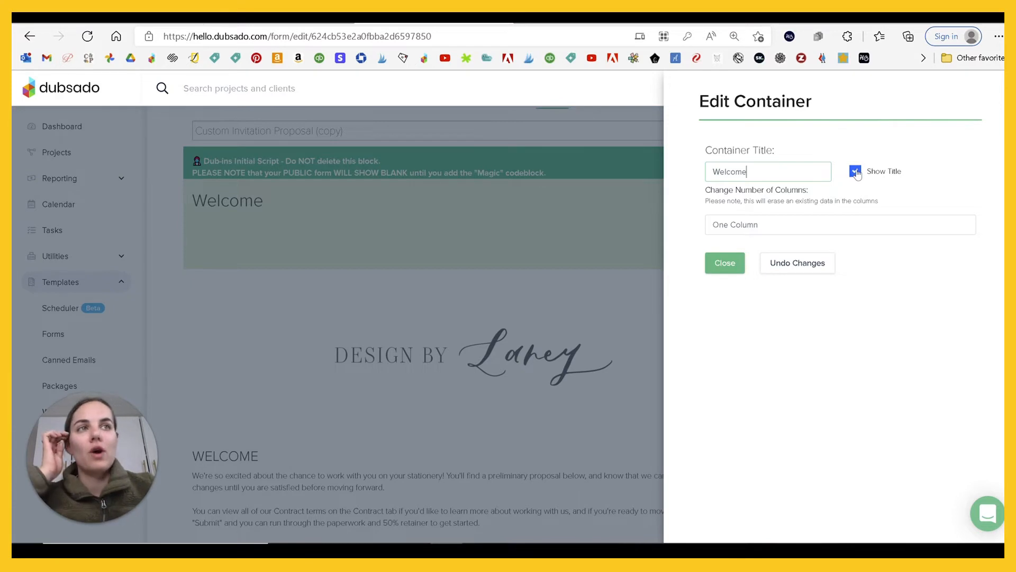
click(855, 171)
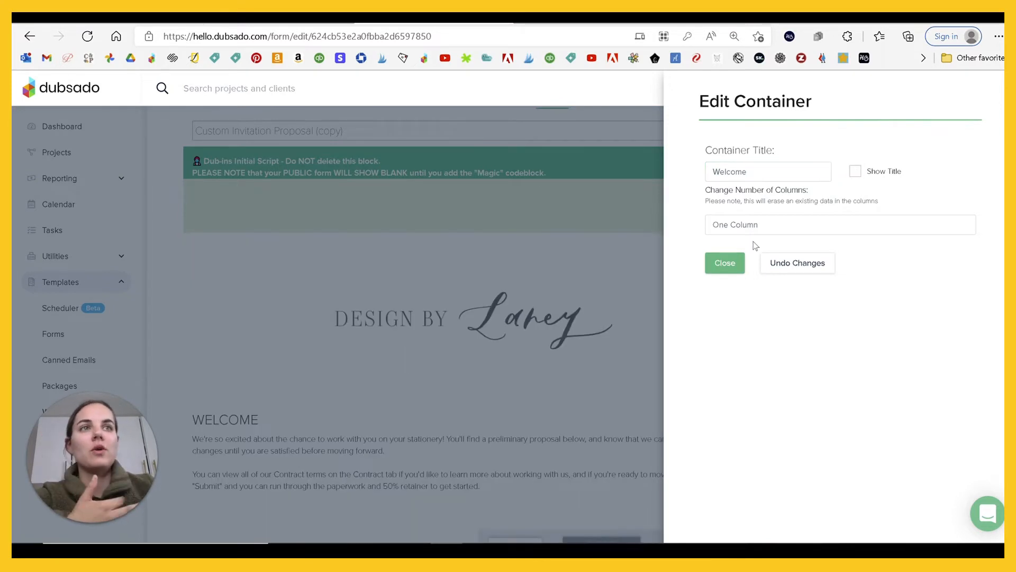
click(724, 263)
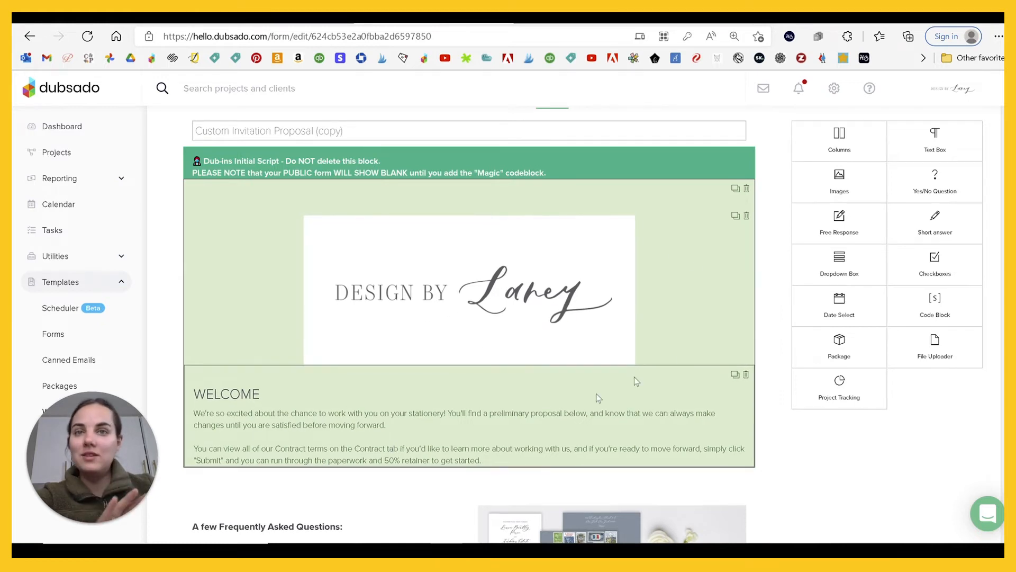
mouse_move(564, 430)
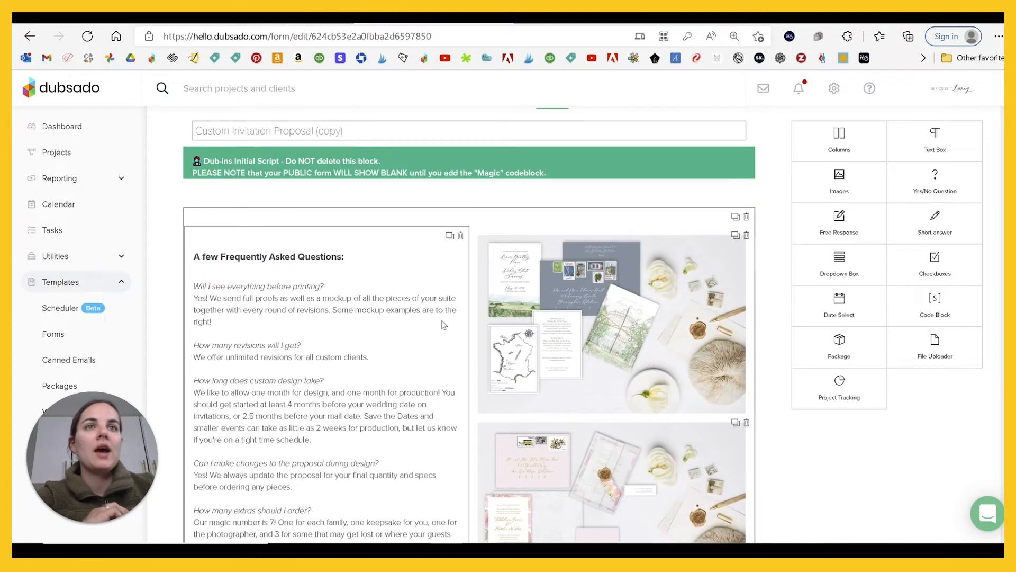
Title the FAQ container sitting beside the invitation photos and close its settings
scroll(down, 3)
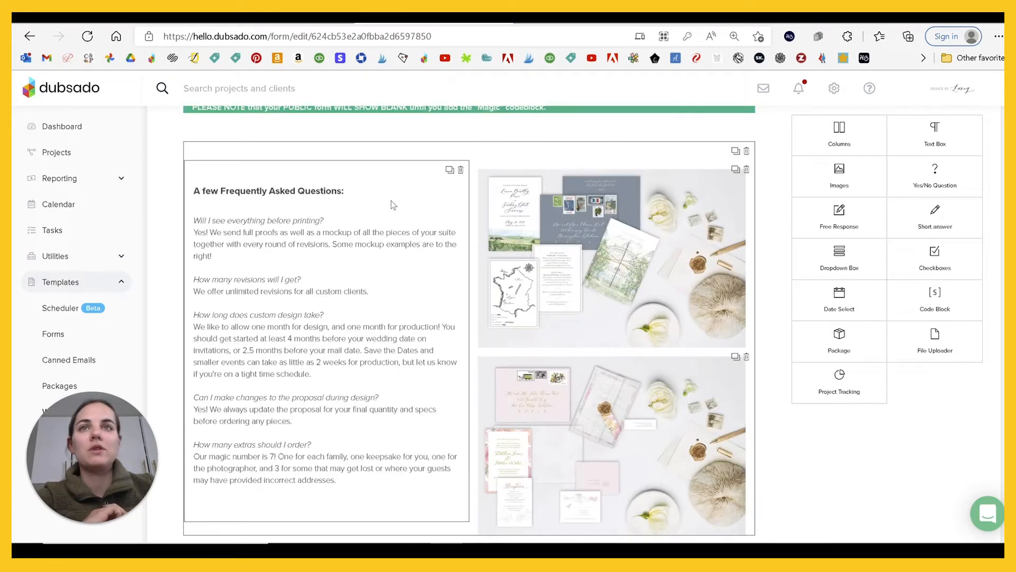
scroll(down, 3)
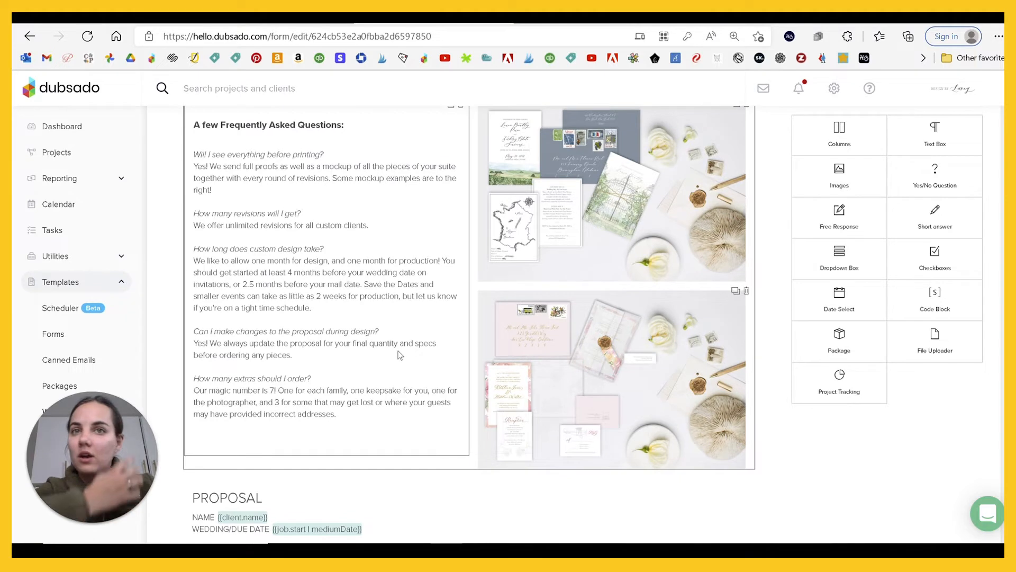
scroll(down, 3)
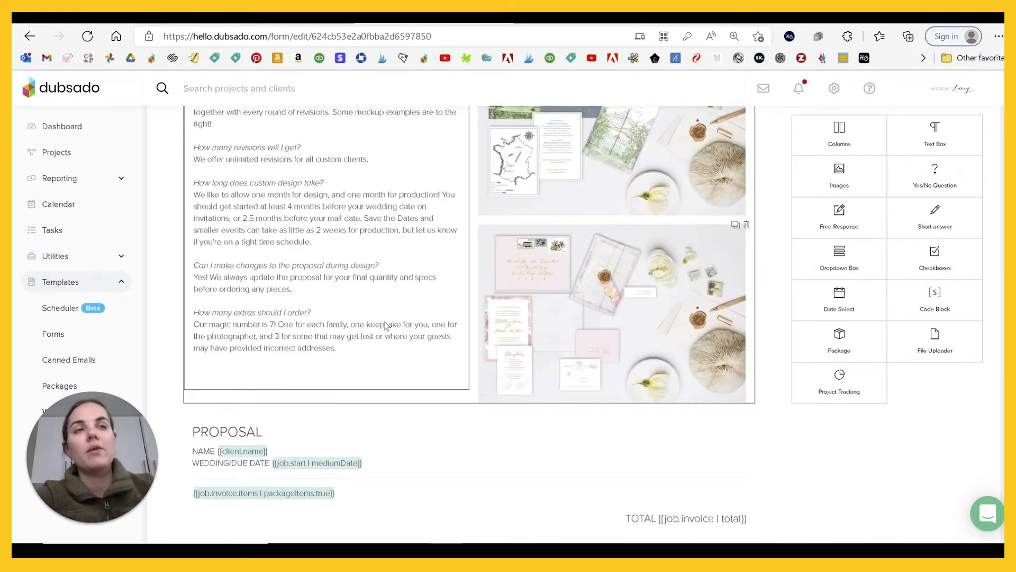
scroll(down, 3)
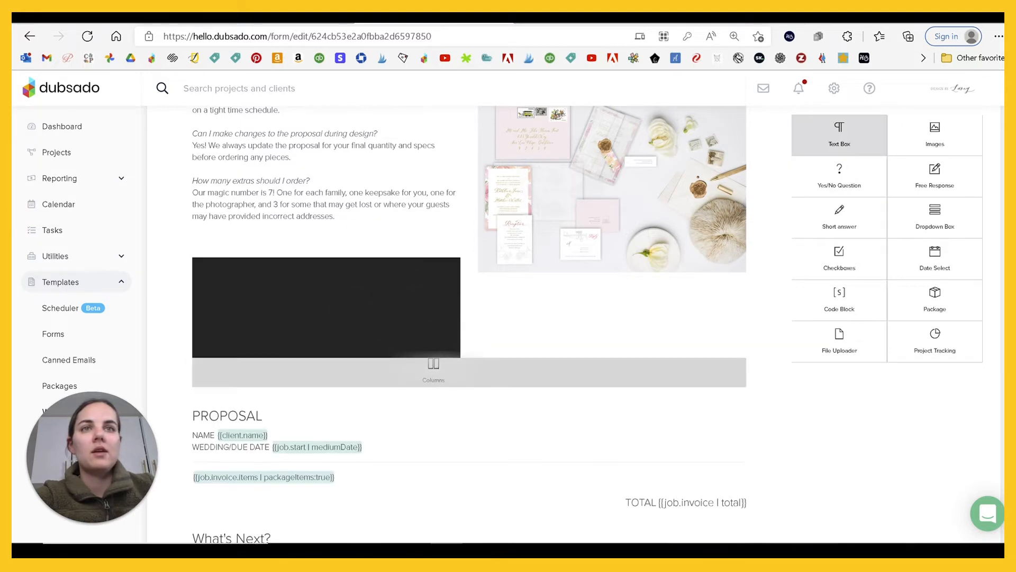
scroll(up, 3)
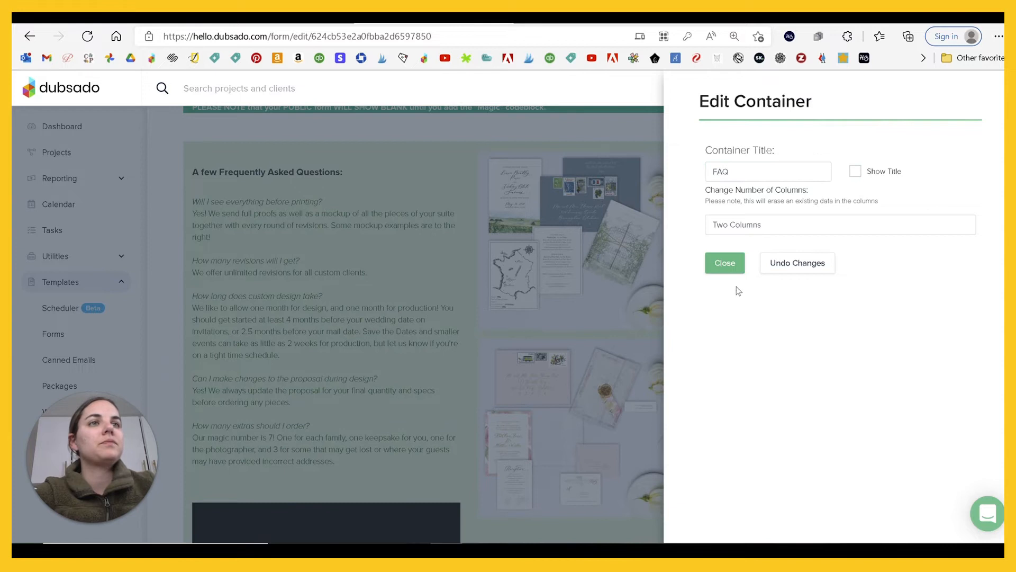
click(724, 263)
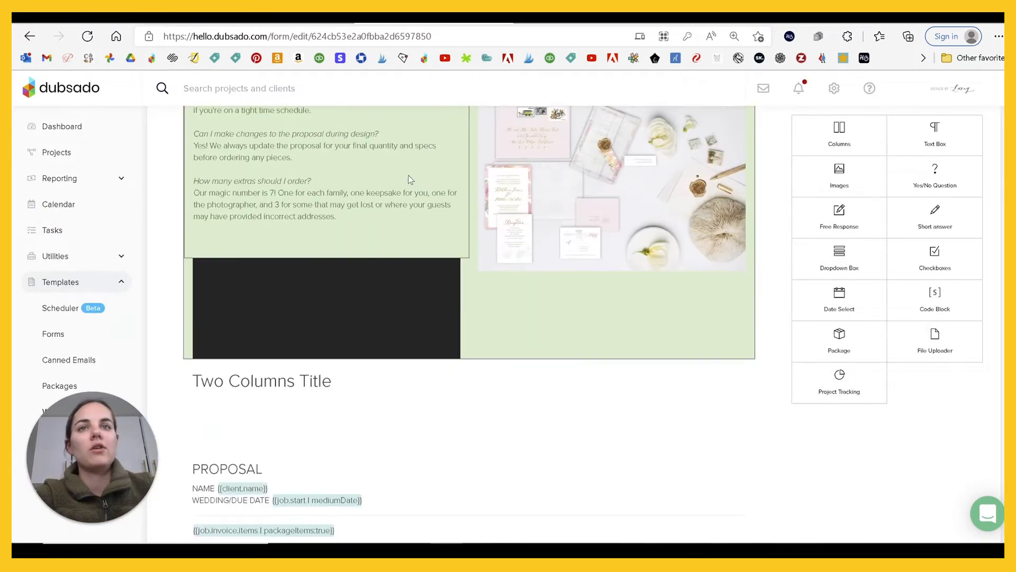
Wrap the Proposal pricing section in a new One Column container with its title hidden
scroll(down, 3)
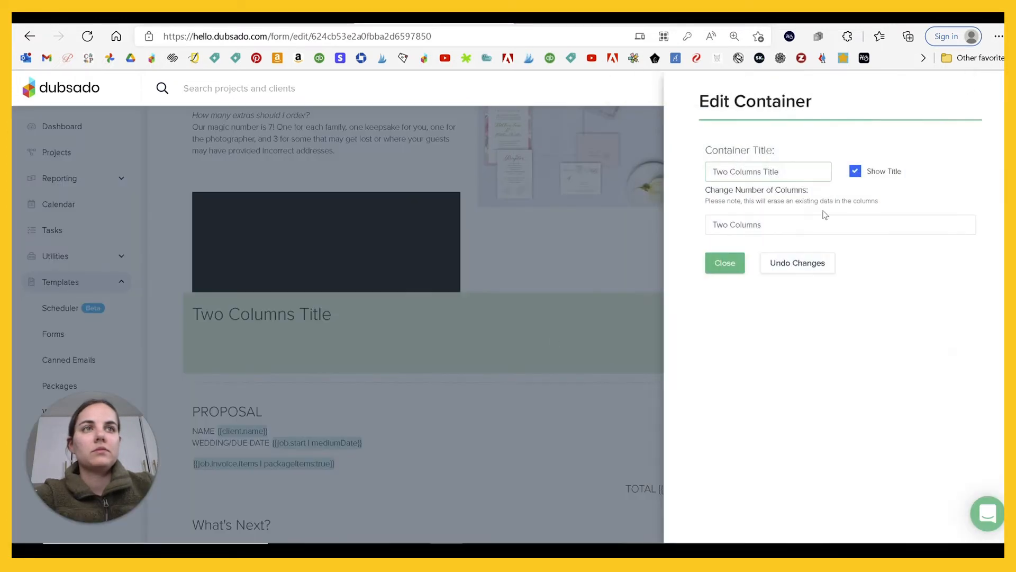
click(839, 225)
text(Propor)
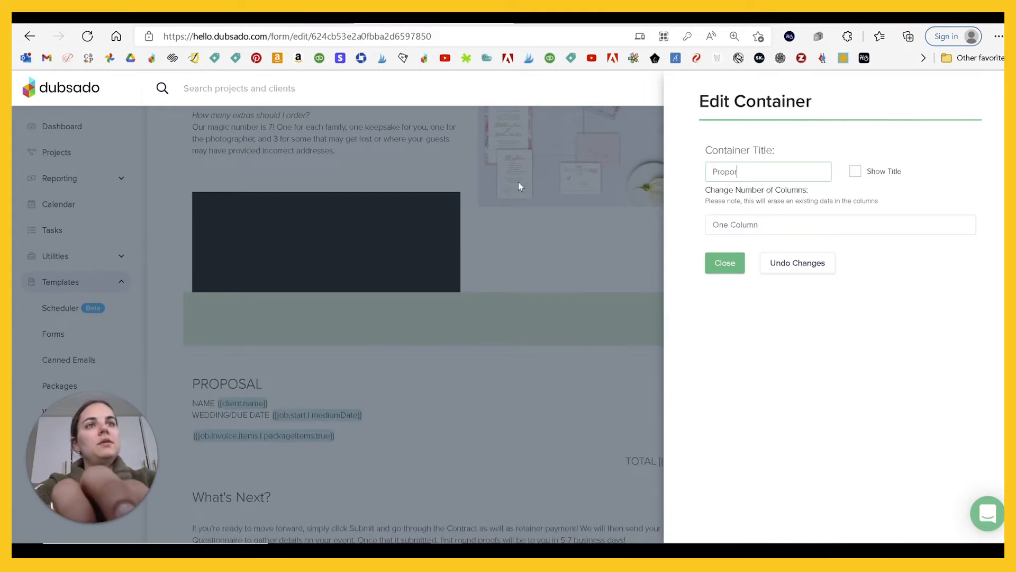
click(724, 263)
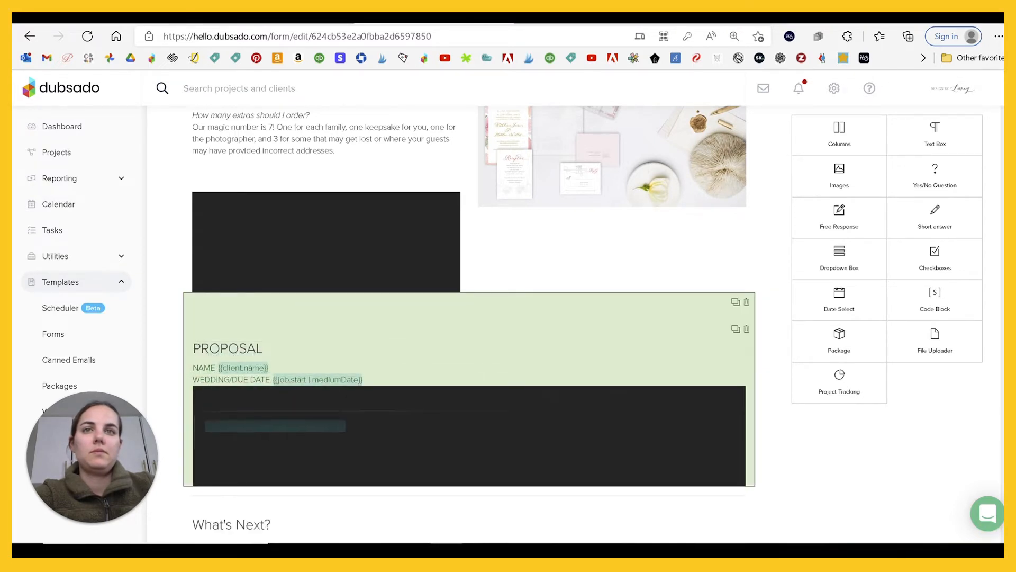
scroll(down, 3)
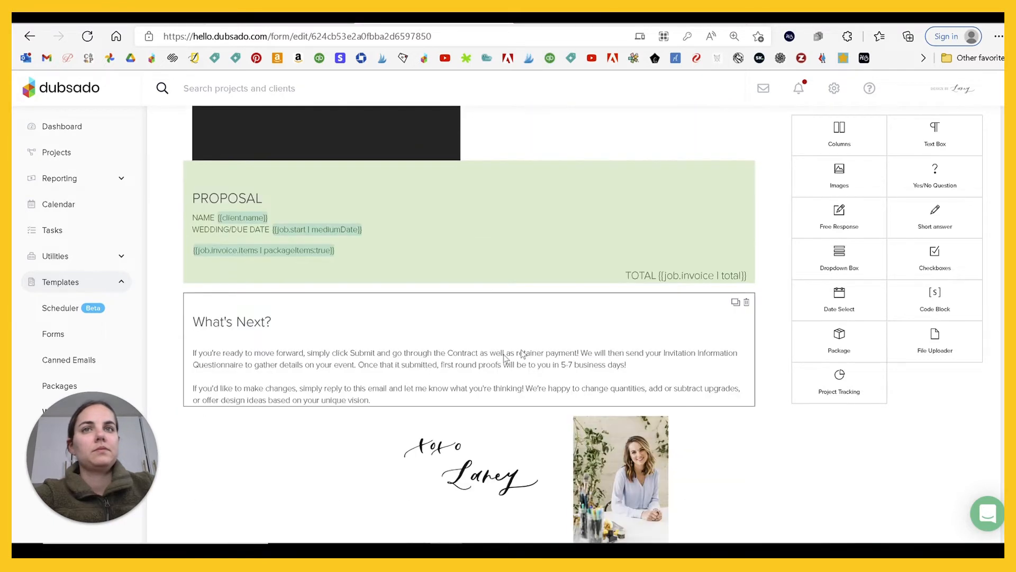
scroll(down, 3)
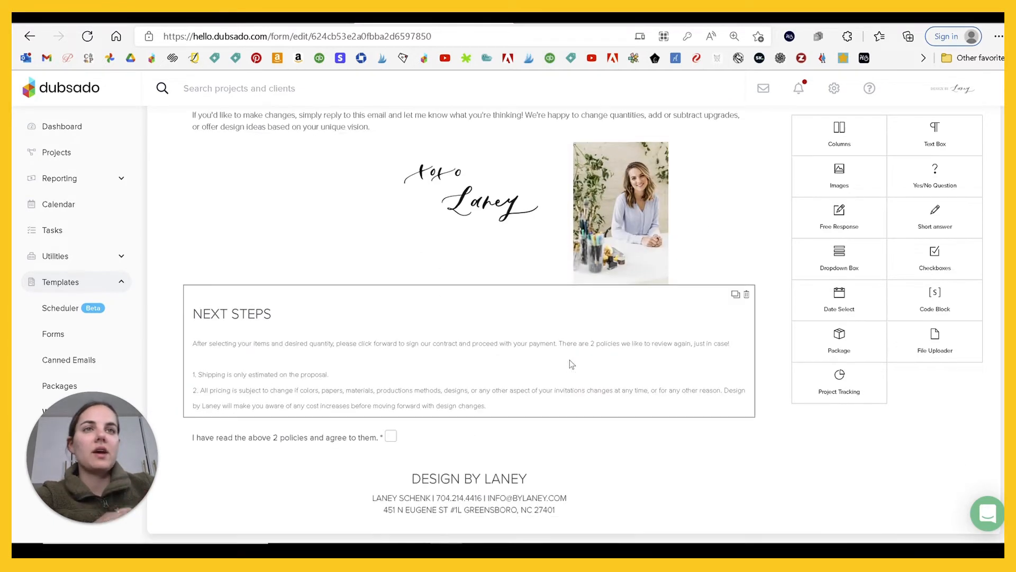
scroll(up, 3)
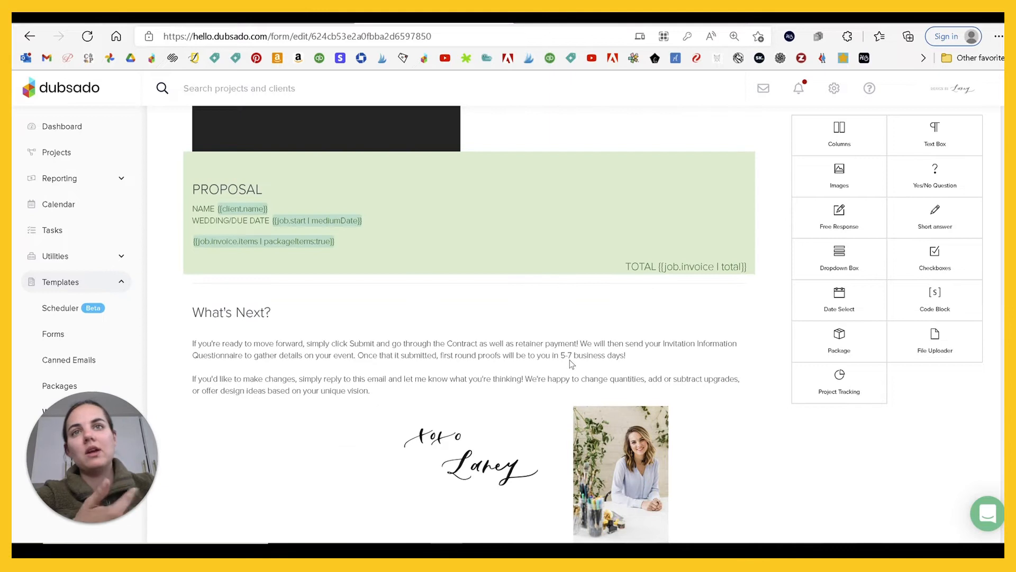
scroll(up, 3)
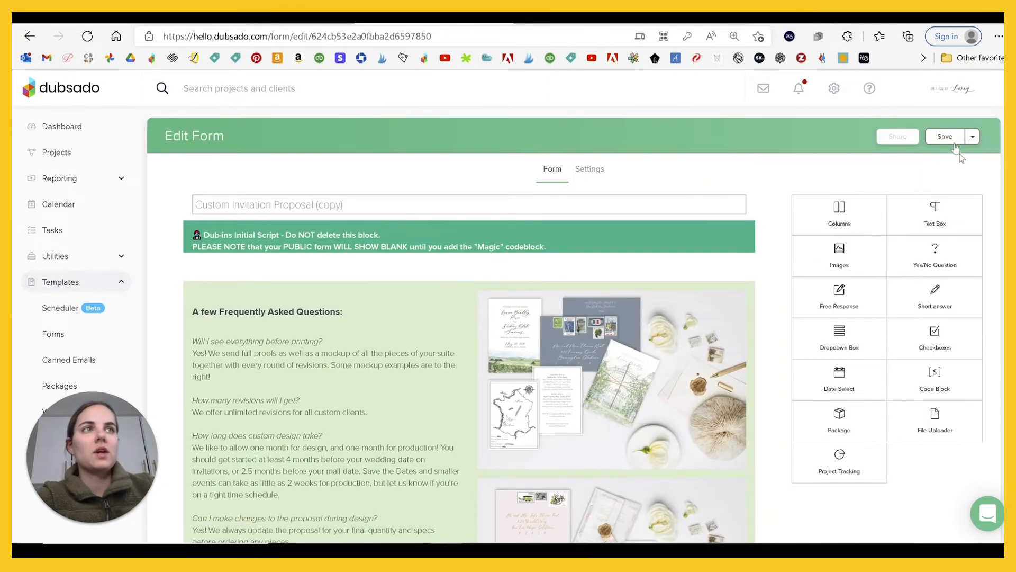
Save the form and scroll the Dub-ins preview showing FAQ, Proposal and What's Next among the template plugins
click(944, 137)
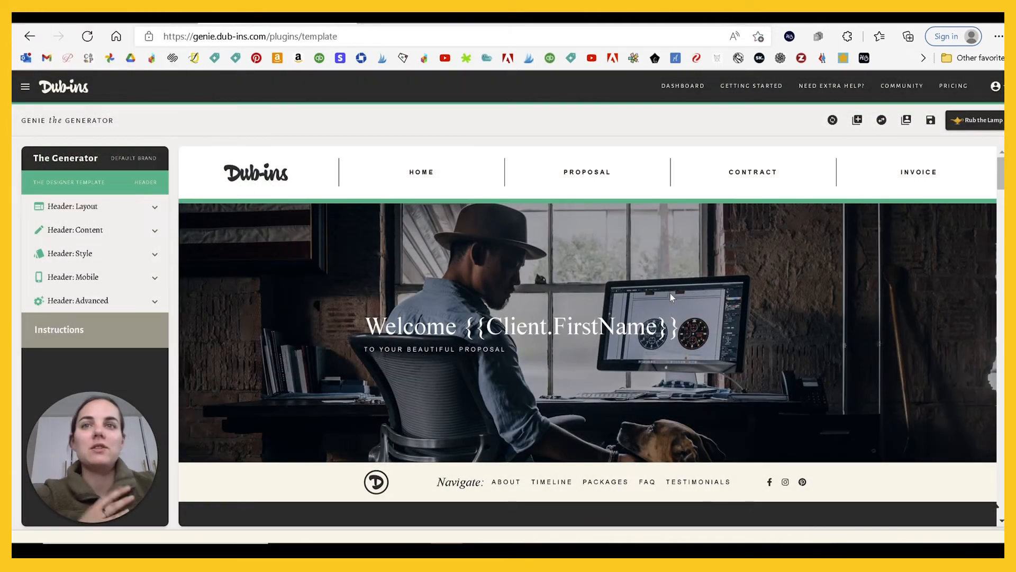
scroll(down, 3)
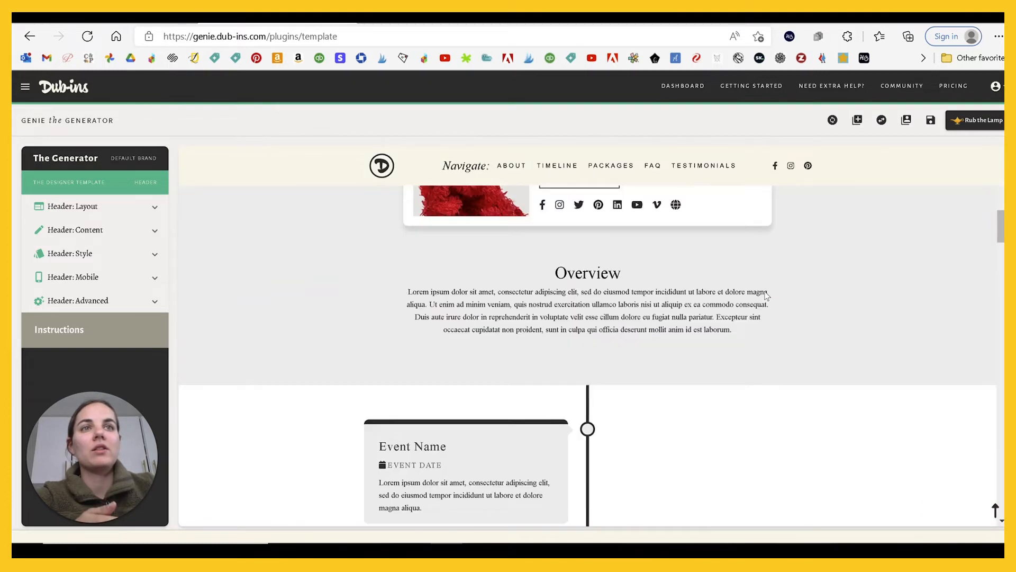
scroll(down, 3)
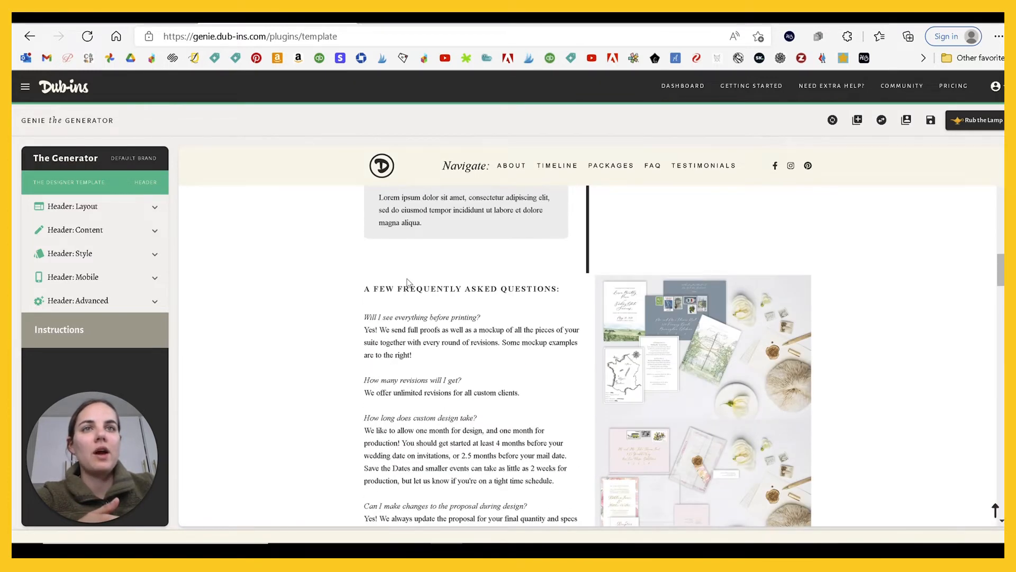
scroll(down, 3)
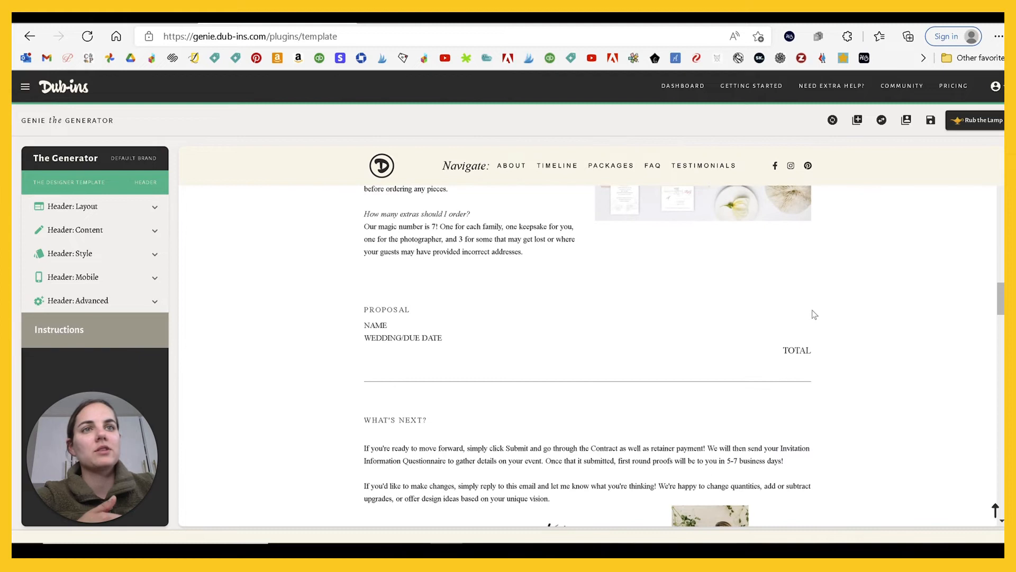
scroll(down, 3)
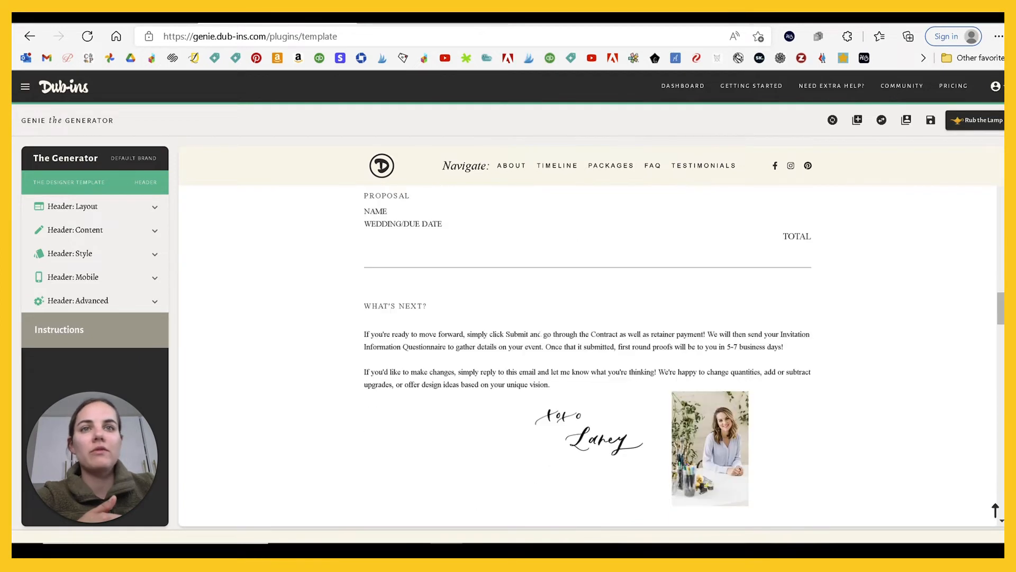
scroll(down, 3)
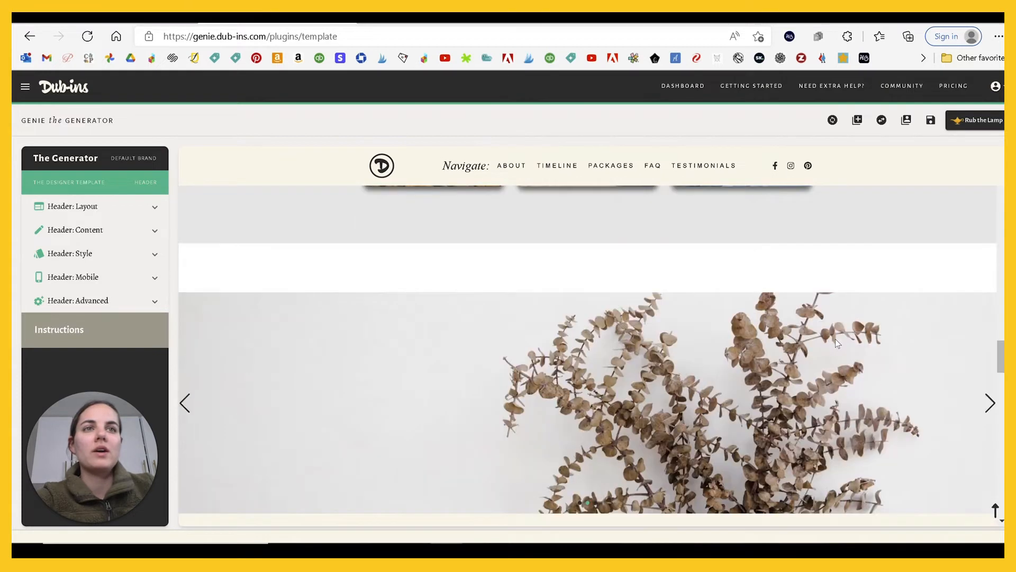
scroll(down, 3)
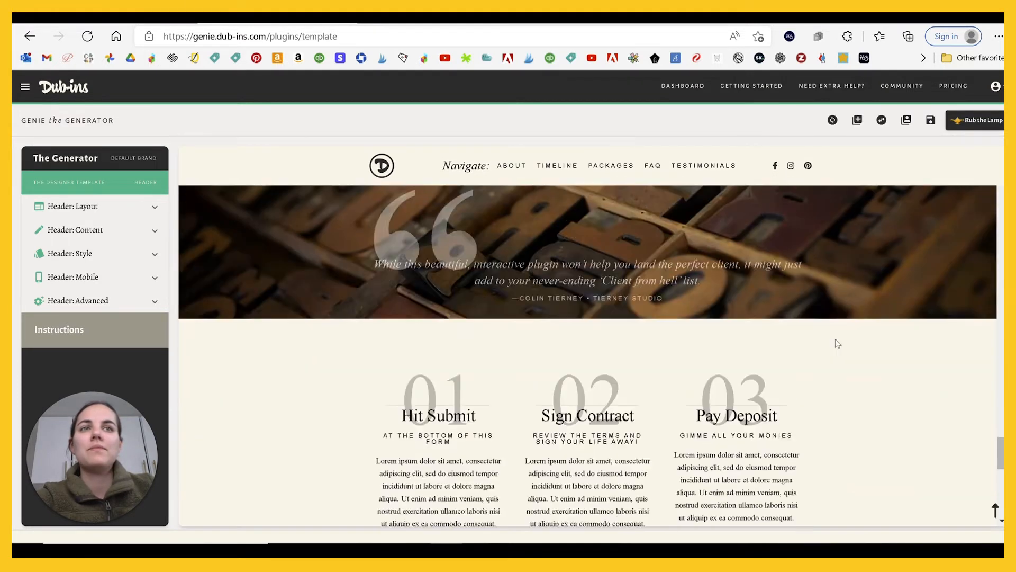
scroll(down, 3)
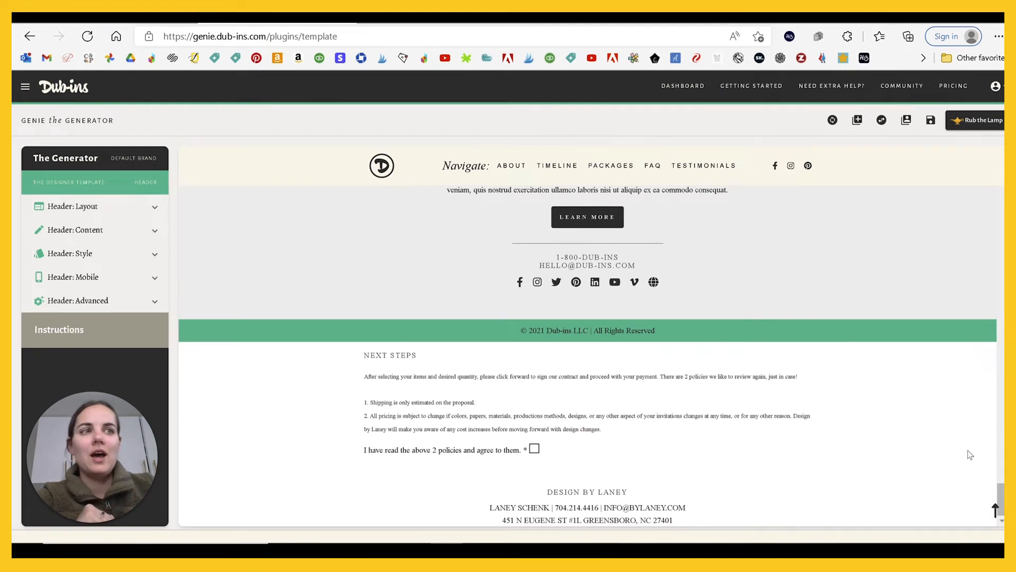
scroll(up, 3)
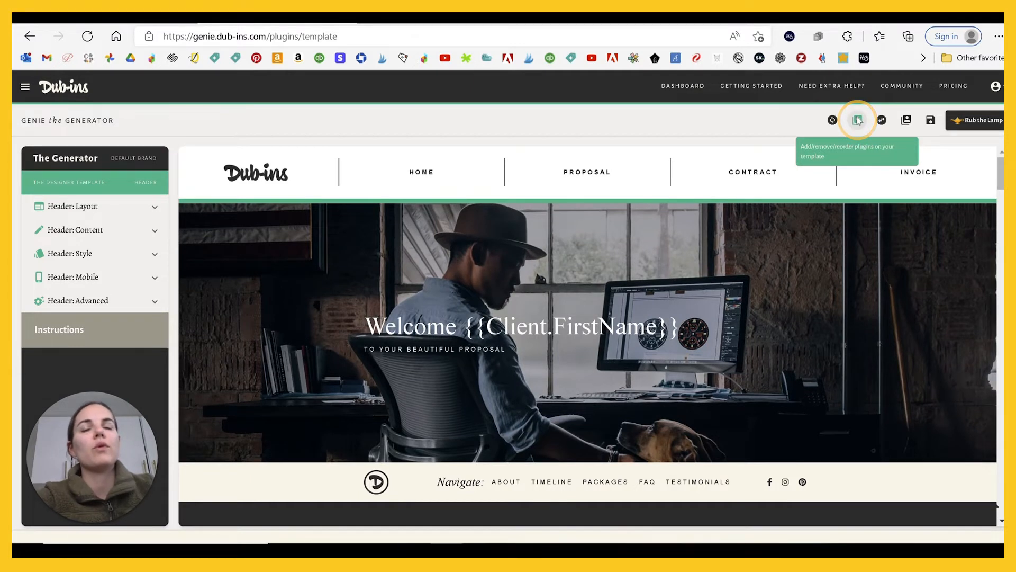
Review the template's plugin order list, including the disabled Dubsado FAQ, Proposal and Two Columns Title rows
click(856, 119)
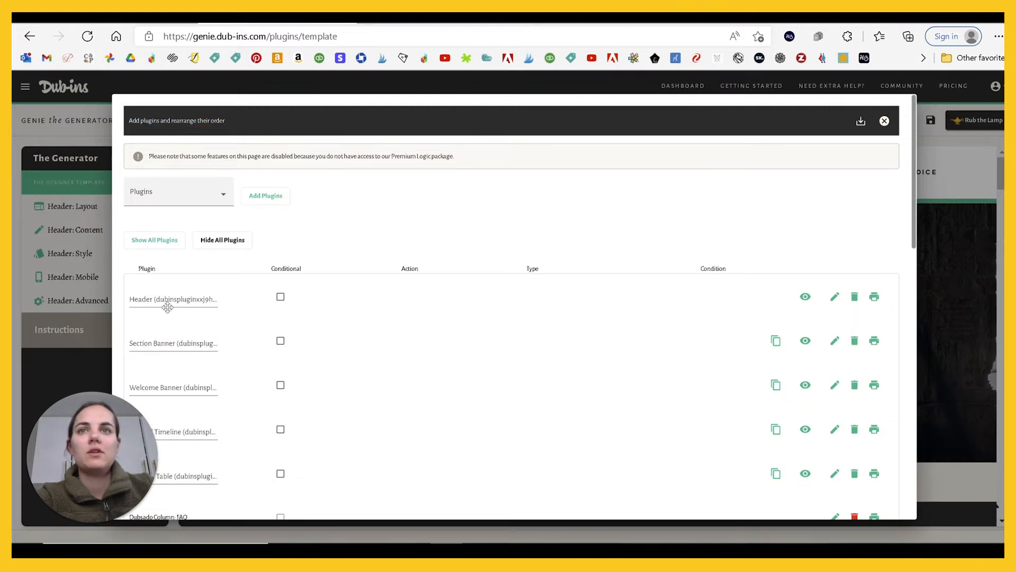
scroll(down, 3)
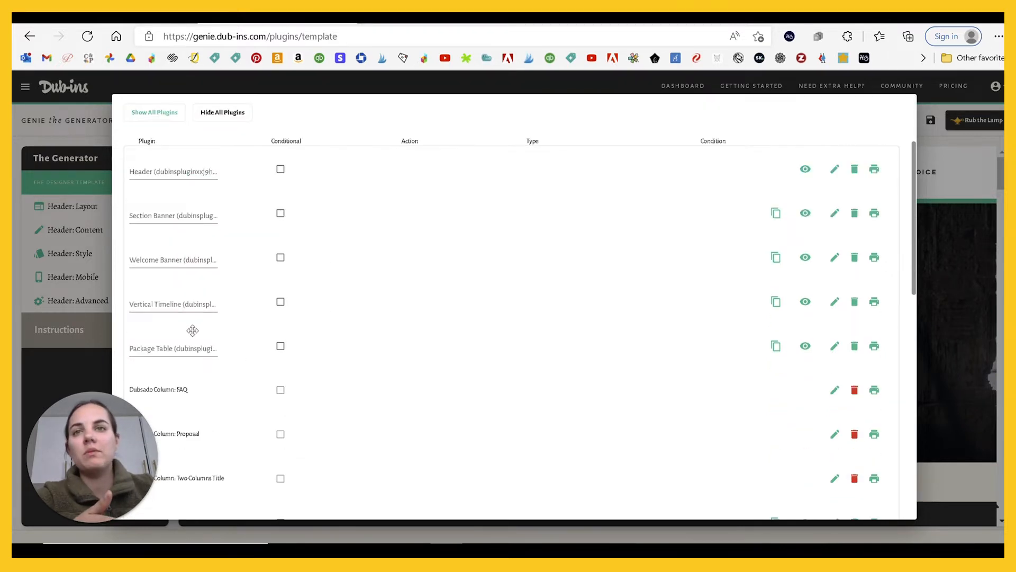
scroll(down, 3)
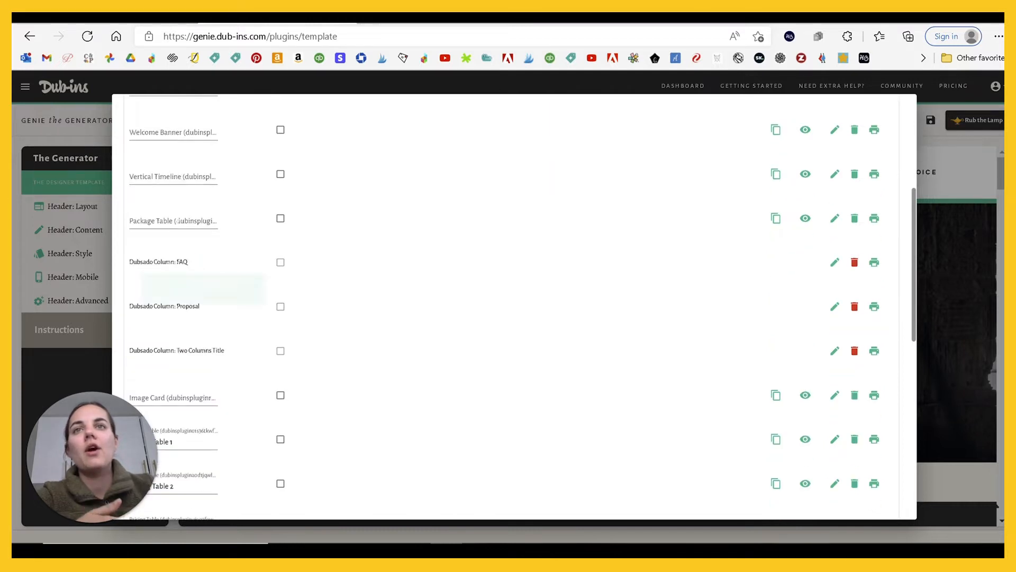
scroll(down, 3)
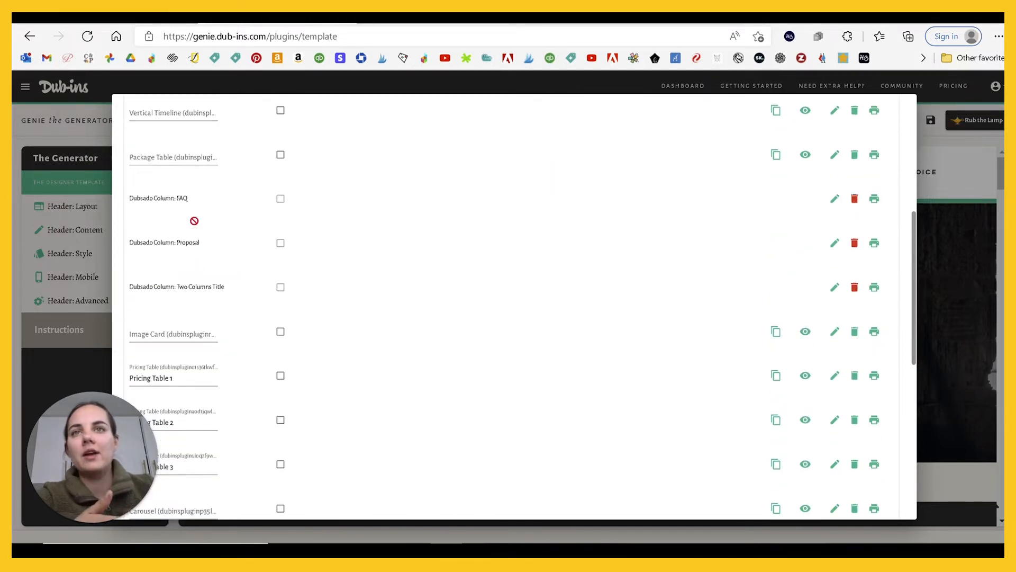
mouse_move(158, 189)
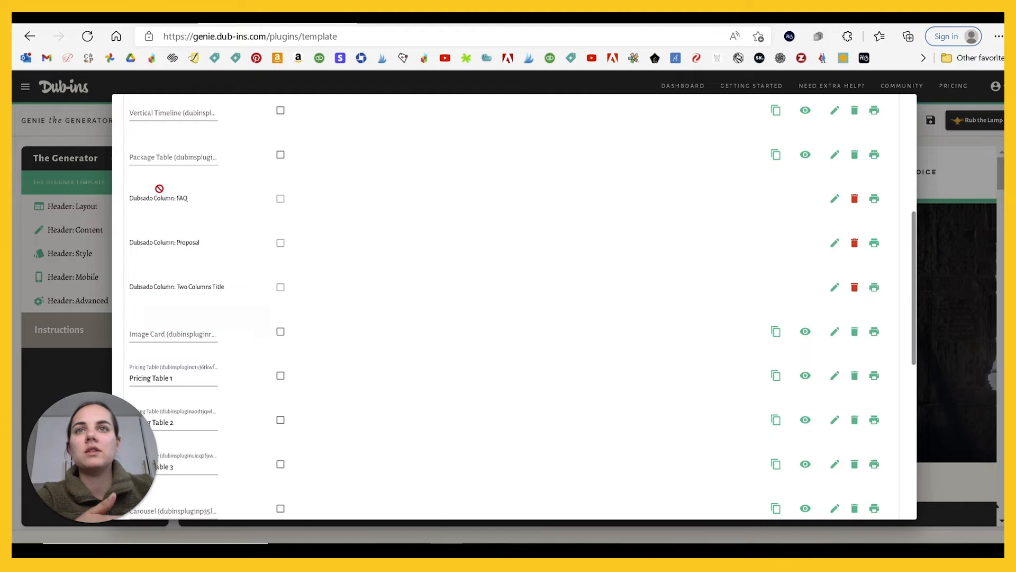
mouse_move(163, 220)
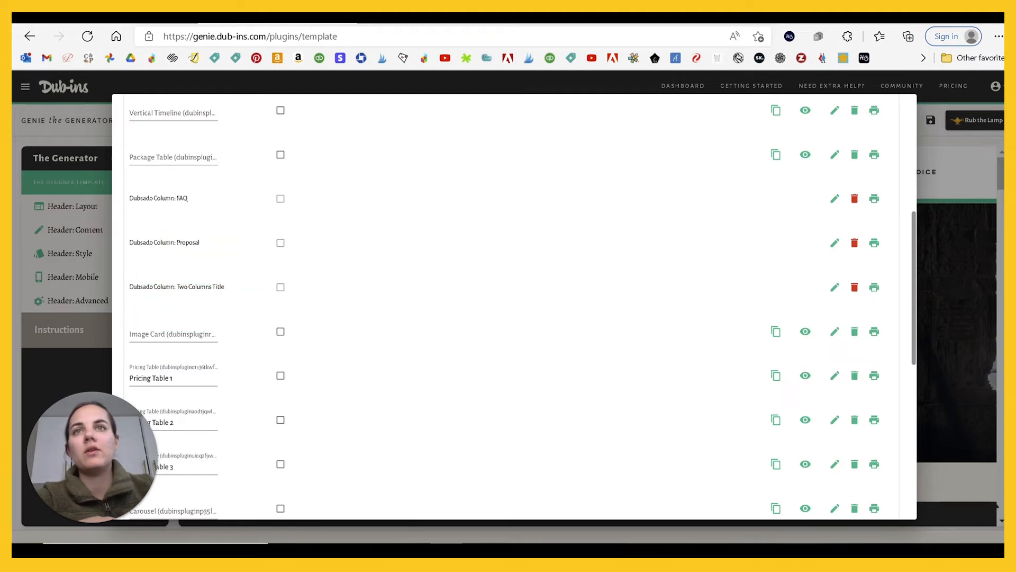
mouse_move(171, 201)
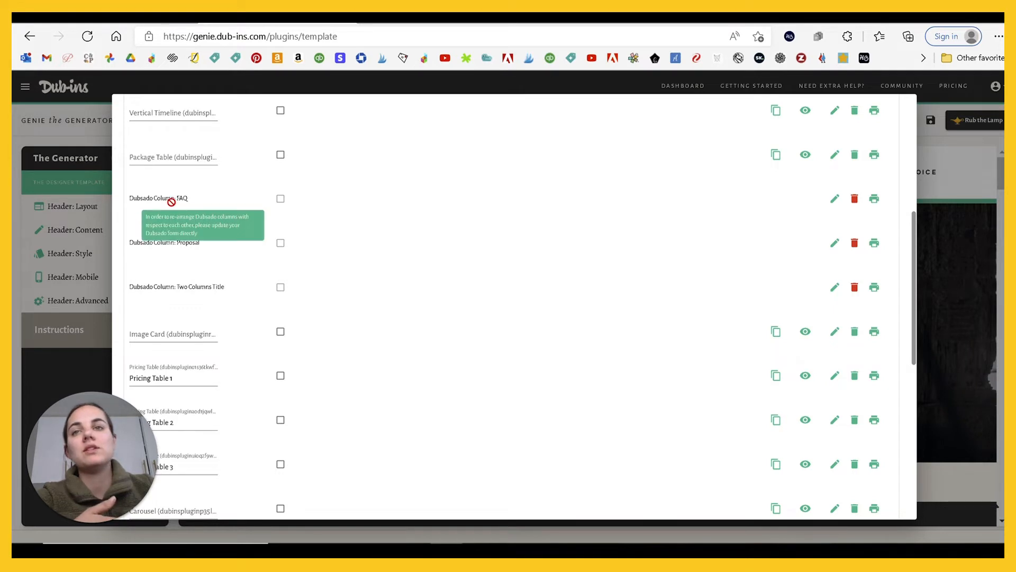
mouse_move(226, 204)
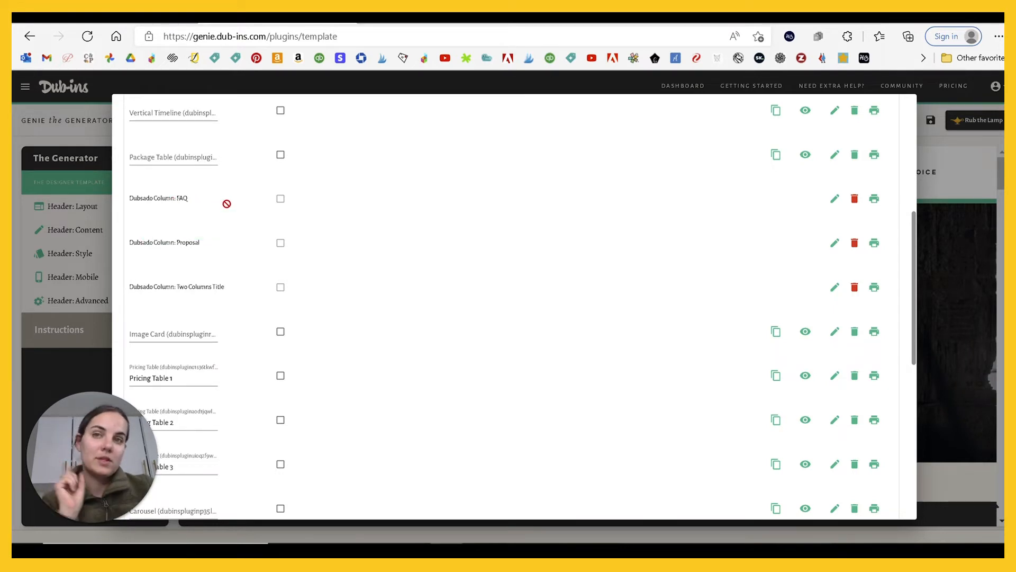
mouse_move(202, 287)
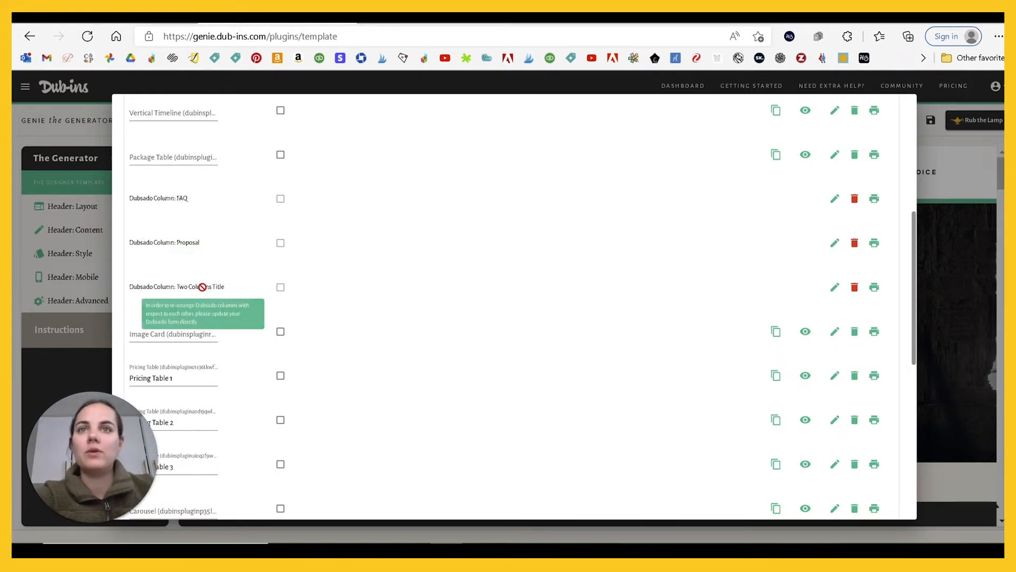
scroll(down, 3)
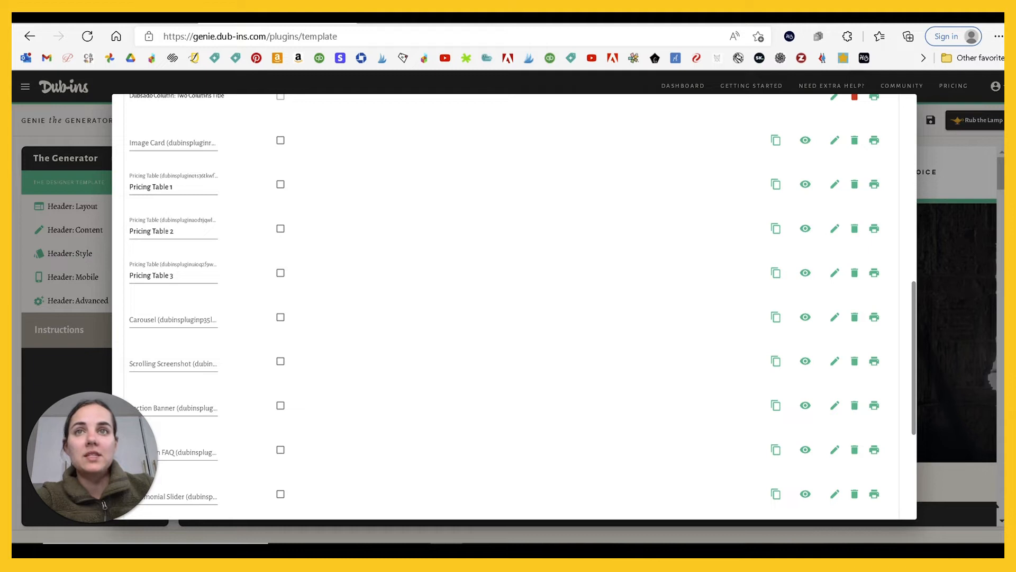
scroll(down, 3)
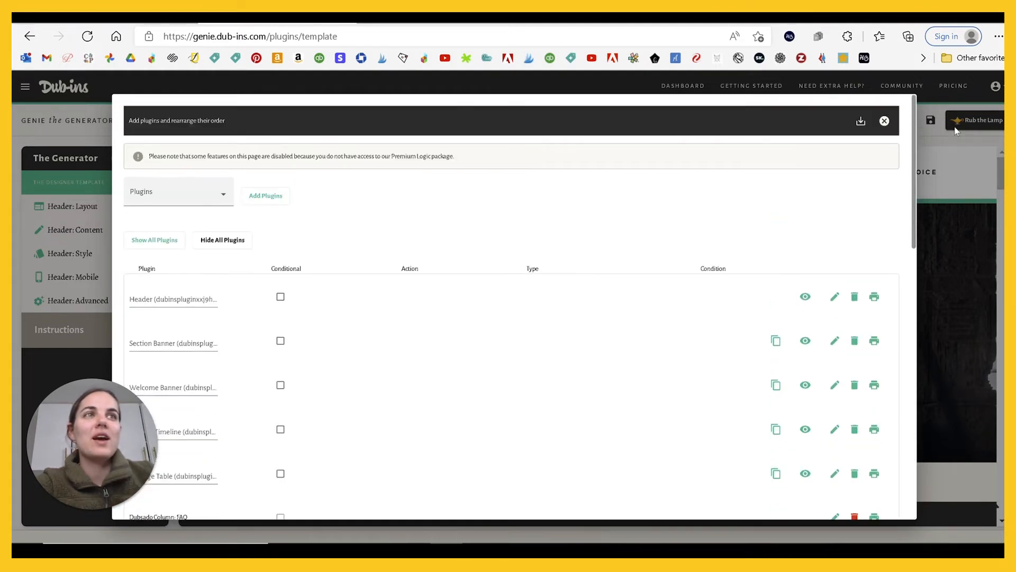
Leave the plugin order list and scroll through the full template preview
click(883, 121)
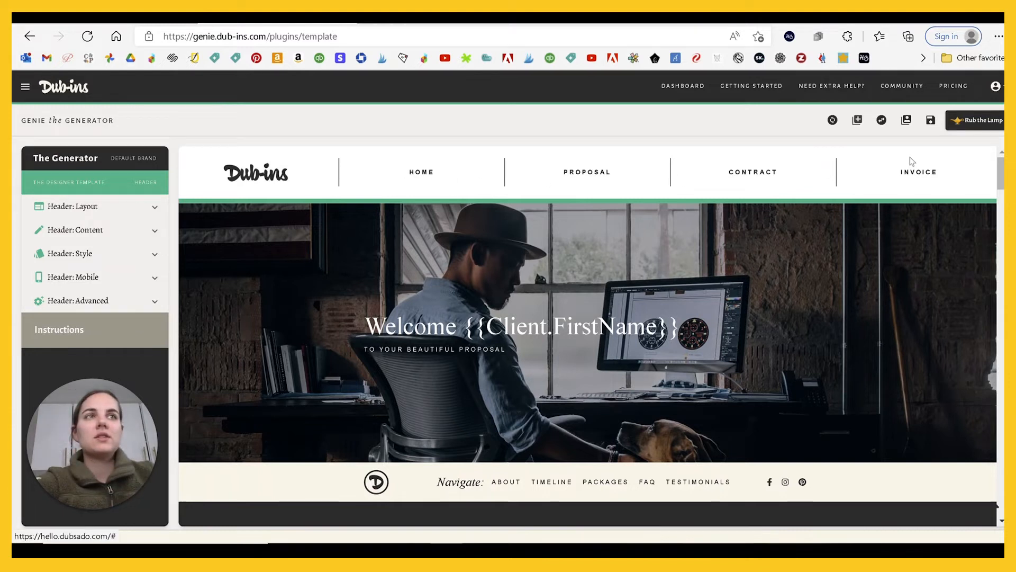
mouse_move(758, 180)
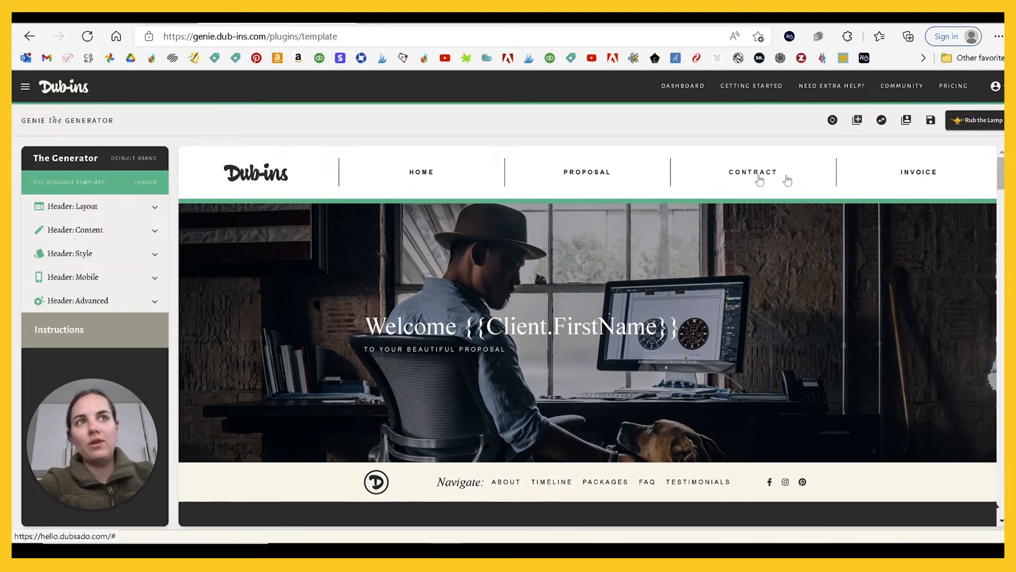
mouse_move(876, 179)
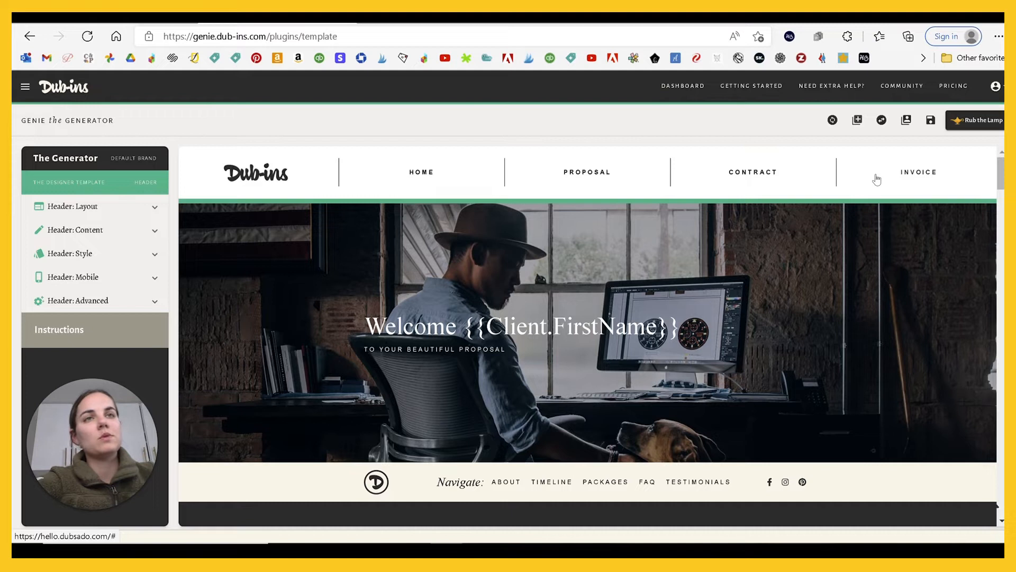
scroll(down, 3)
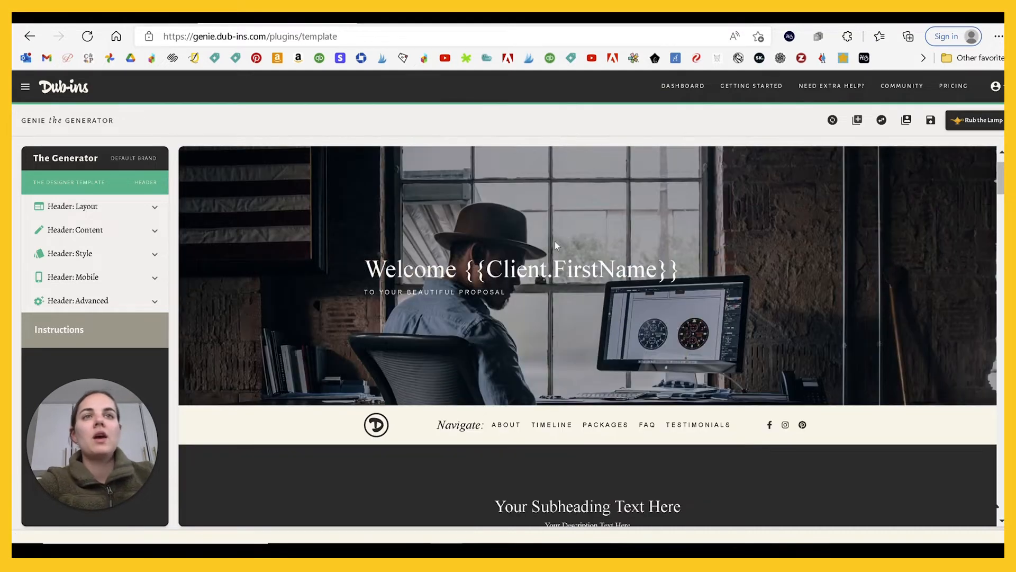
mouse_move(525, 324)
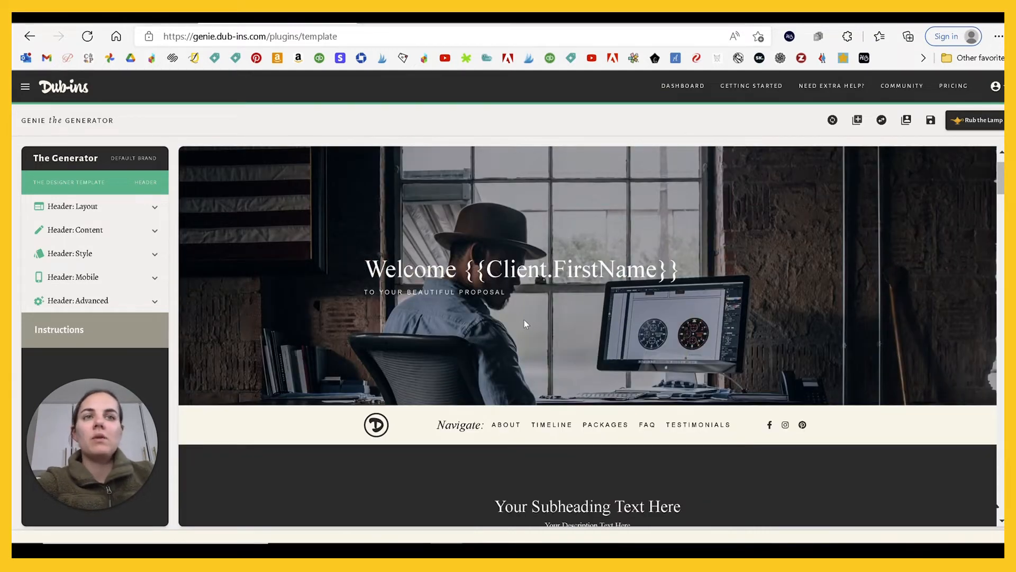
scroll(down, 3)
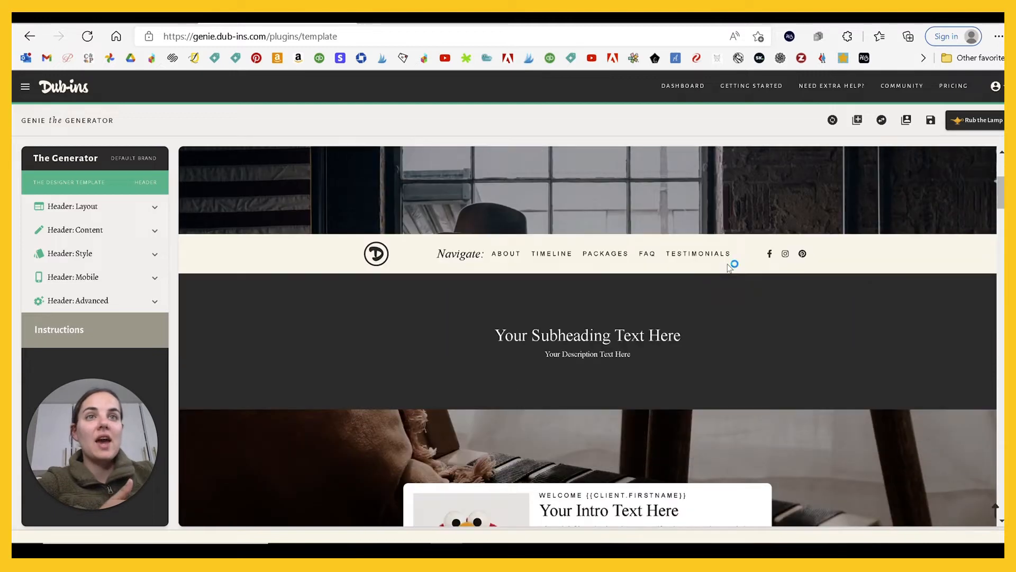
mouse_move(866, 342)
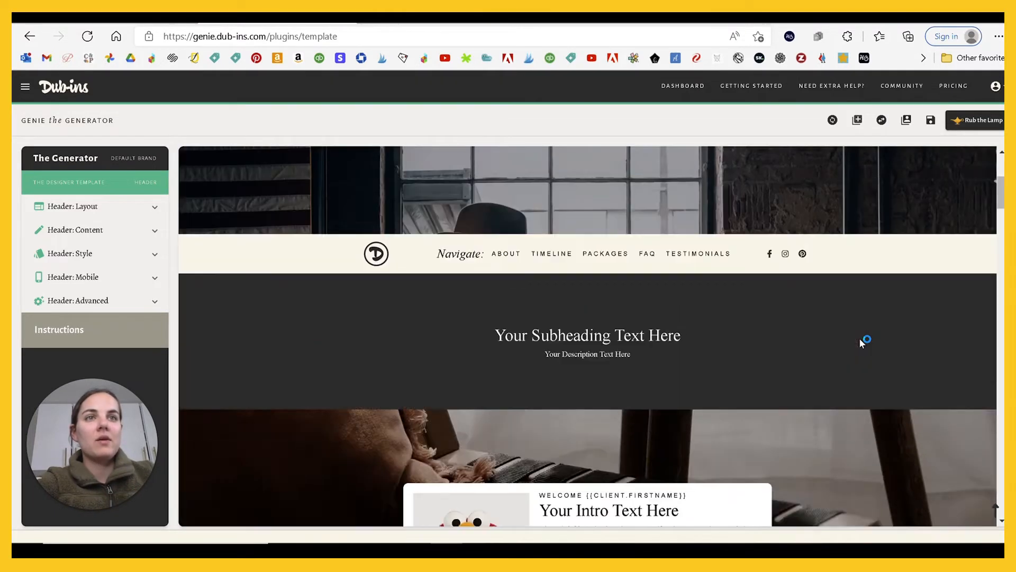
scroll(up, 3)
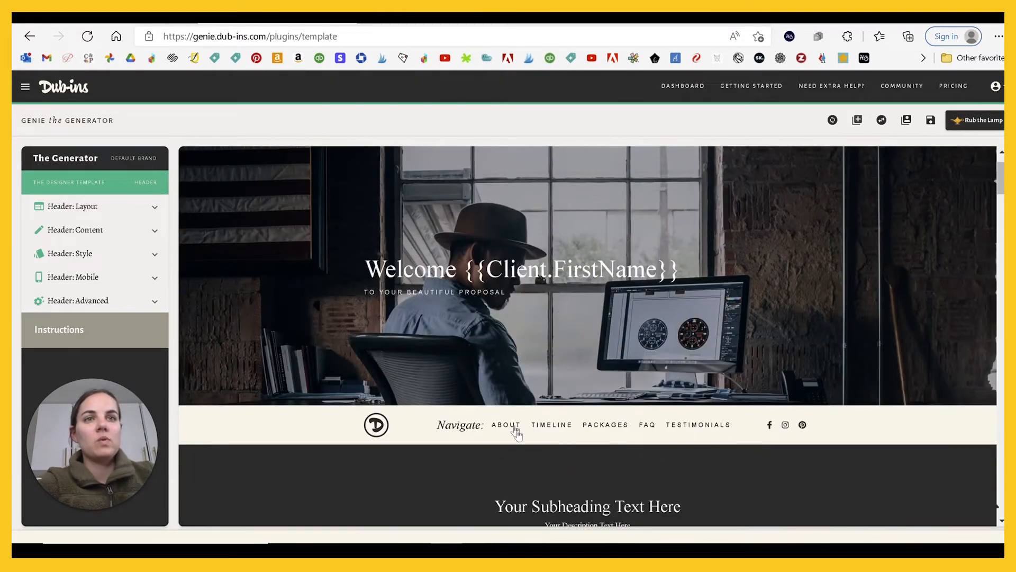
scroll(down, 3)
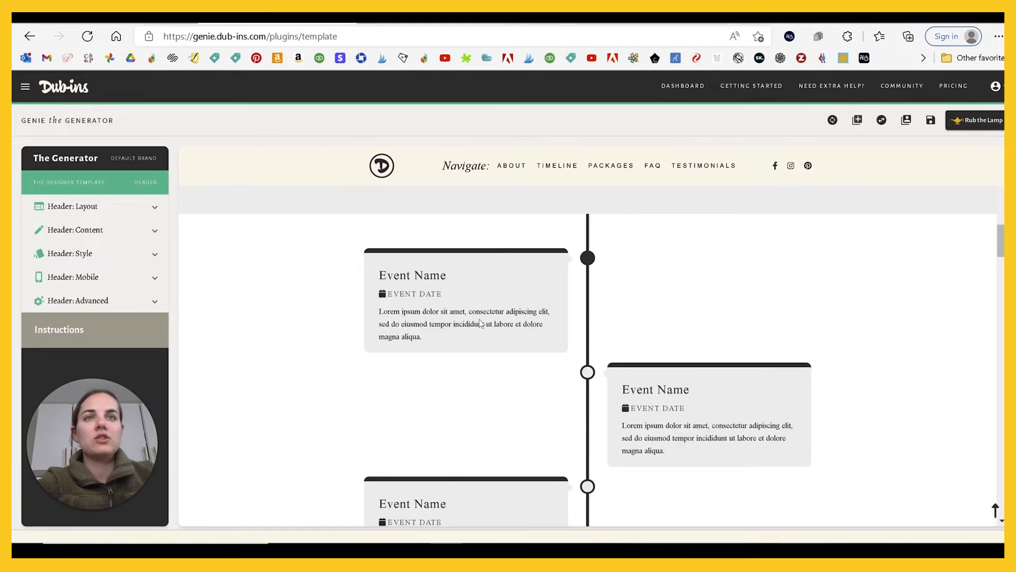
scroll(down, 3)
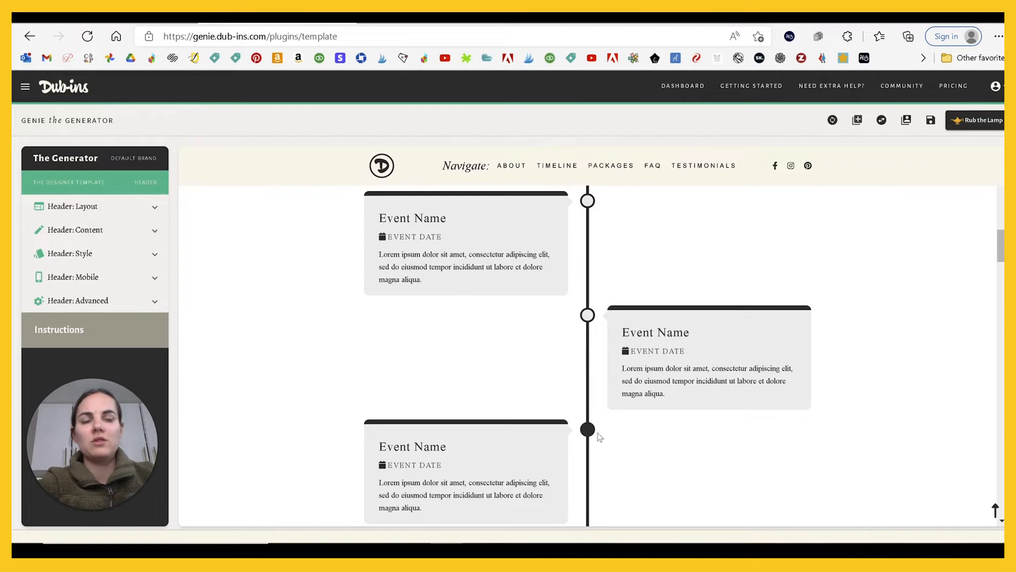
scroll(down, 3)
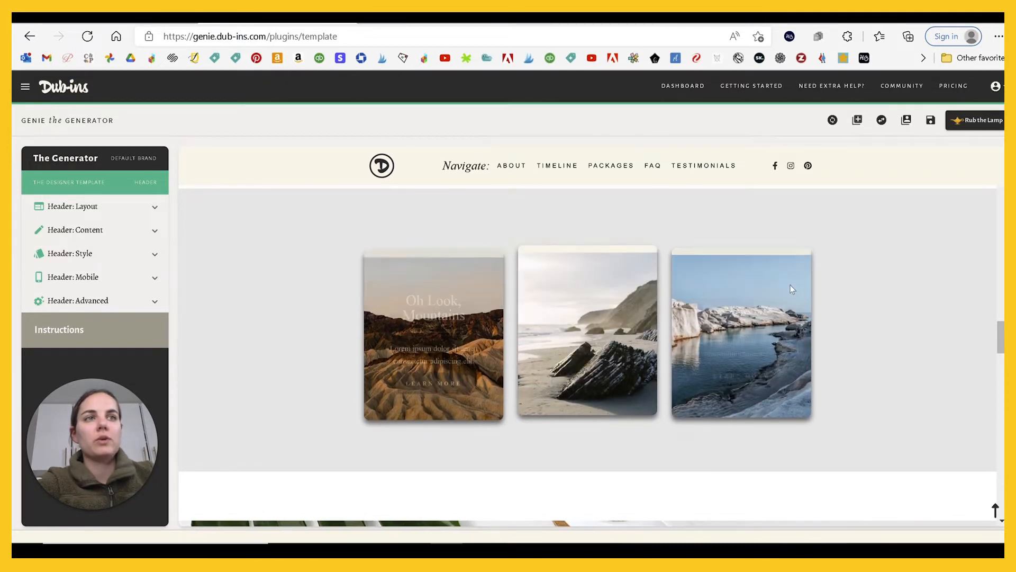
scroll(down, 3)
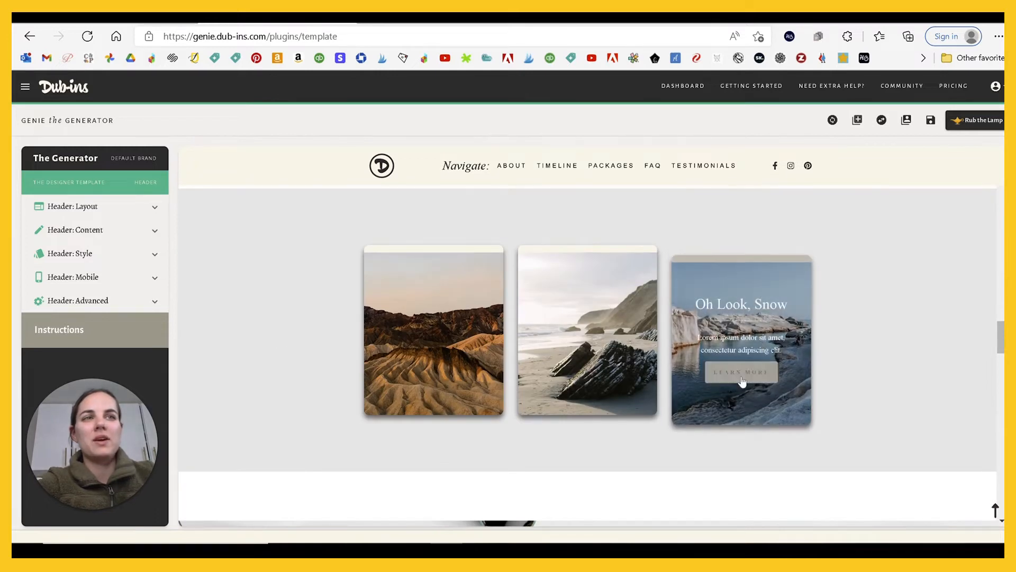
scroll(down, 3)
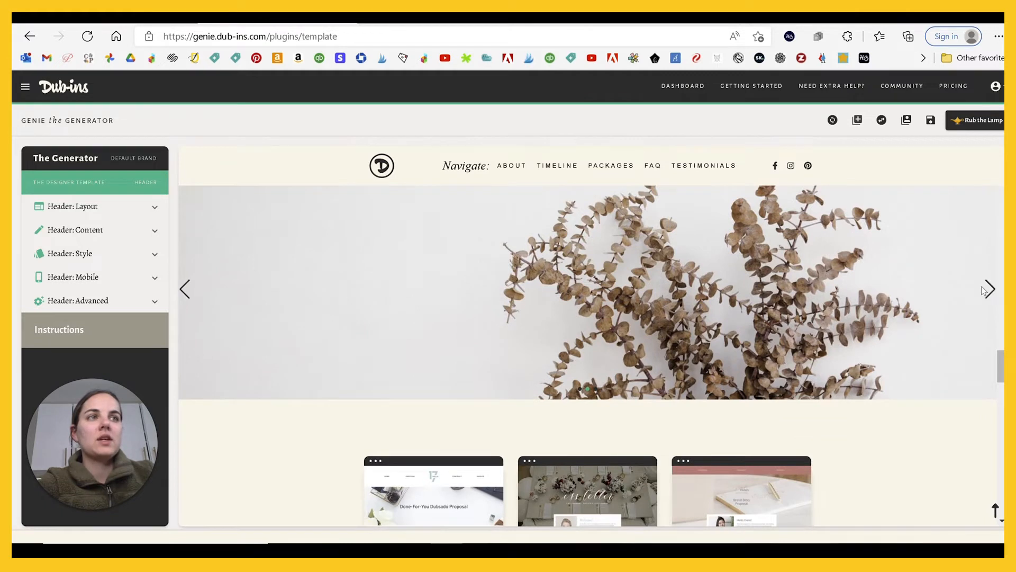
Flip the image slider forward through two more invitation photos
click(988, 289)
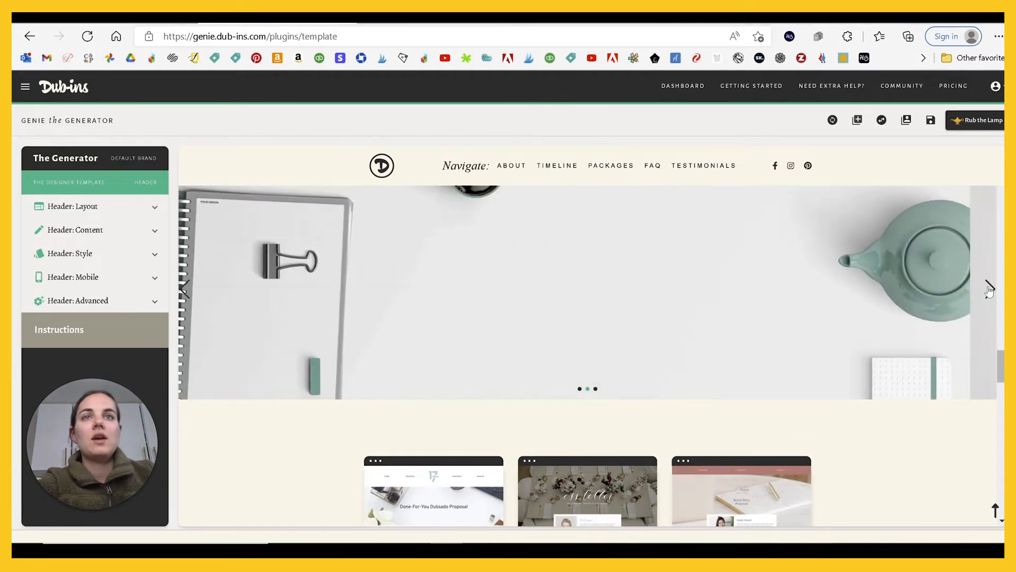
click(989, 290)
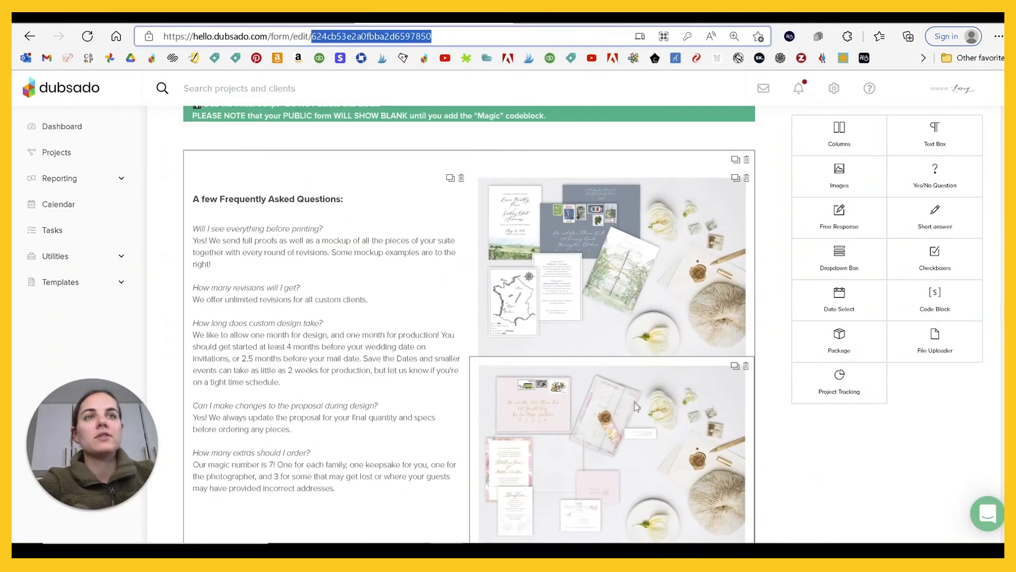
mouse_move(626, 376)
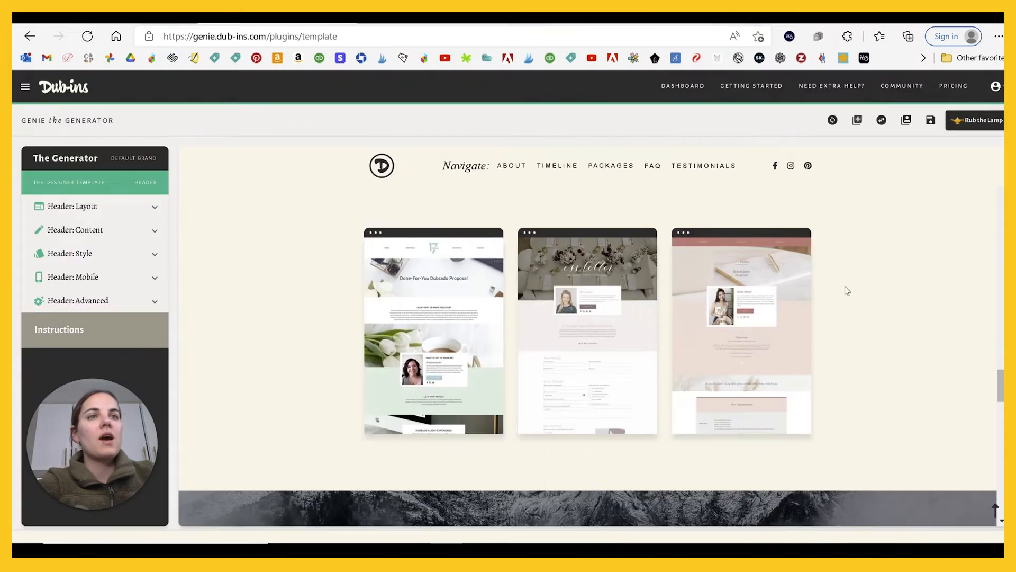
scroll(down, 3)
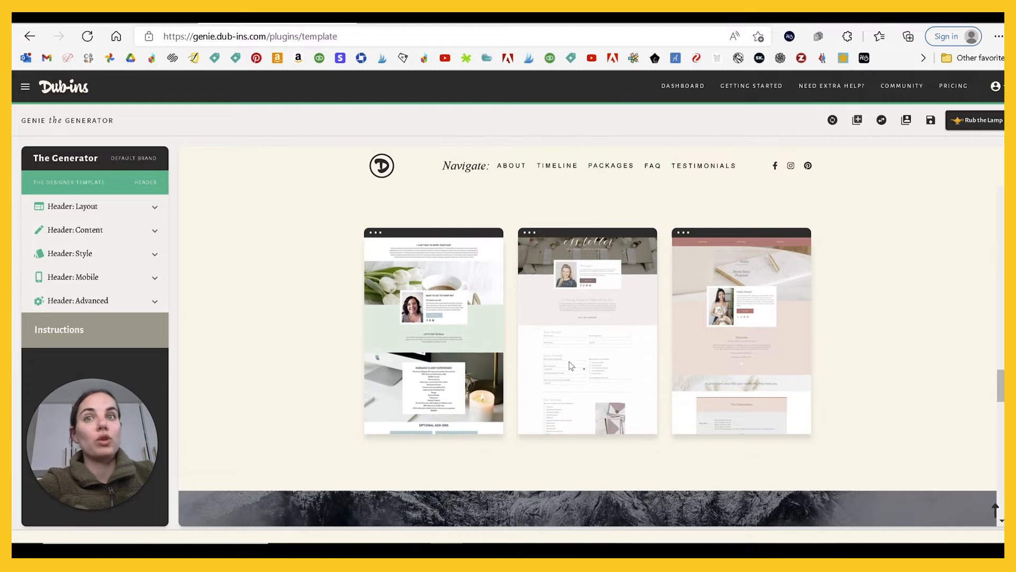
scroll(down, 3)
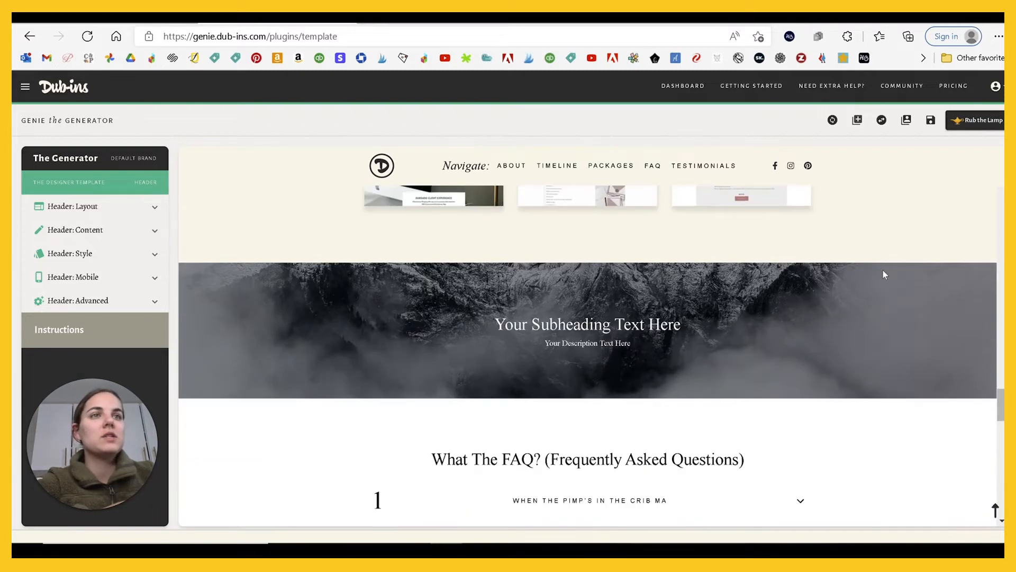
scroll(down, 3)
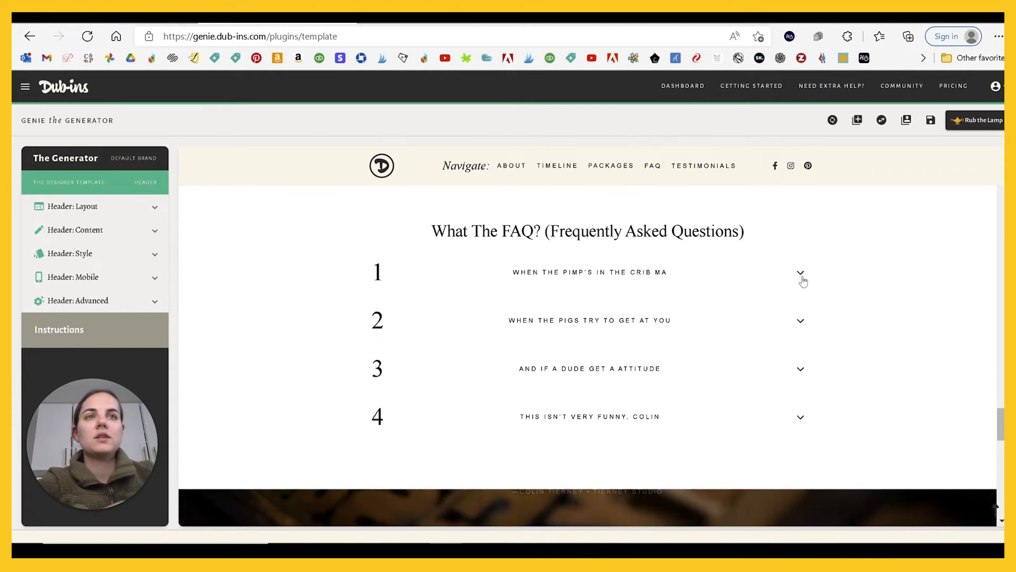
scroll(down, 3)
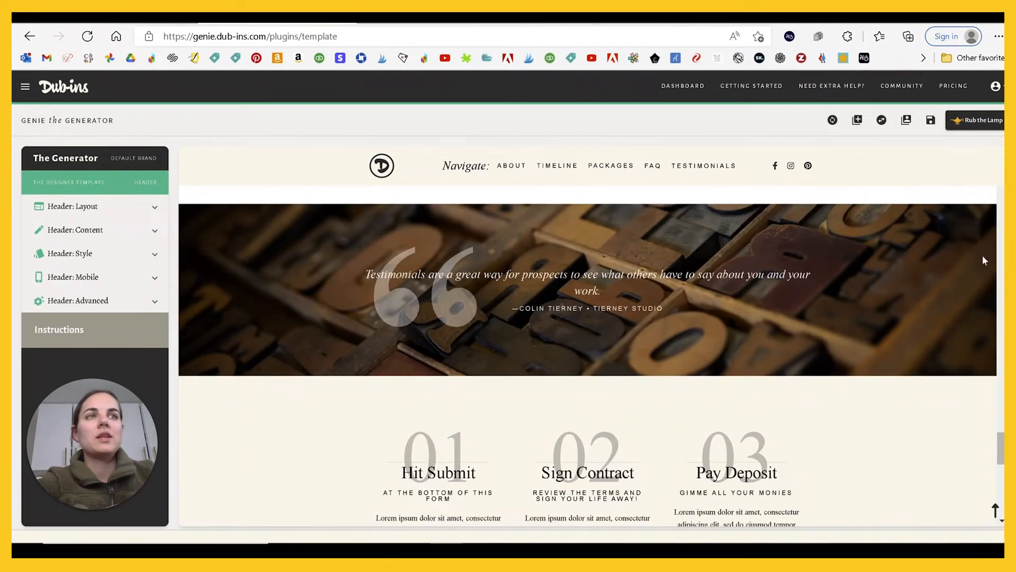
scroll(down, 3)
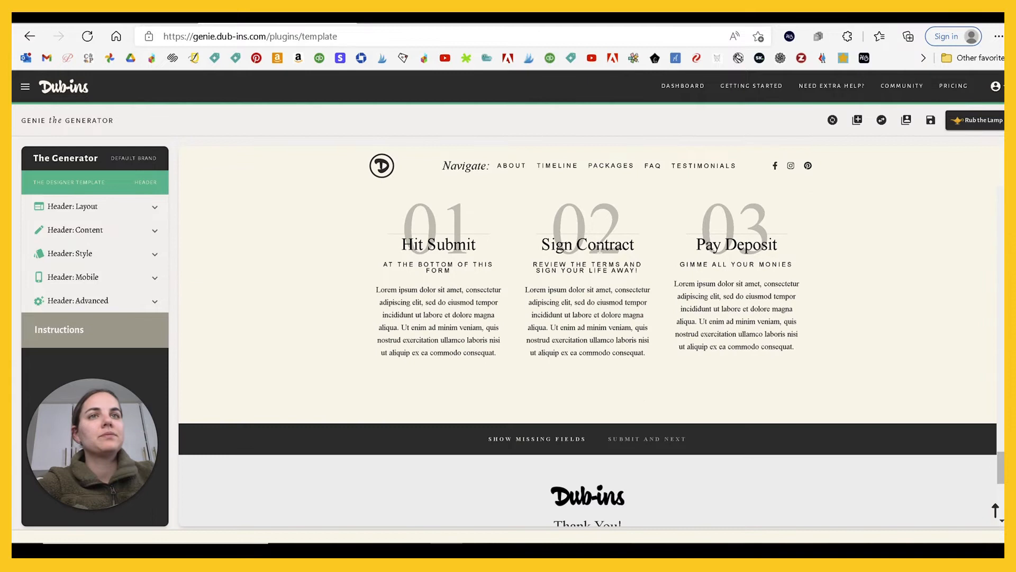
scroll(down, 3)
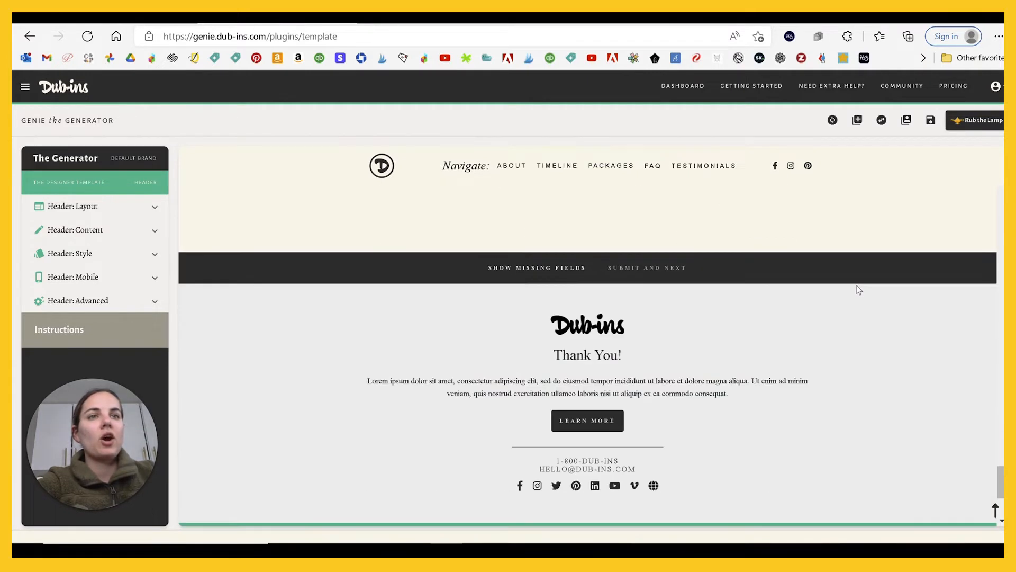
scroll(down, 3)
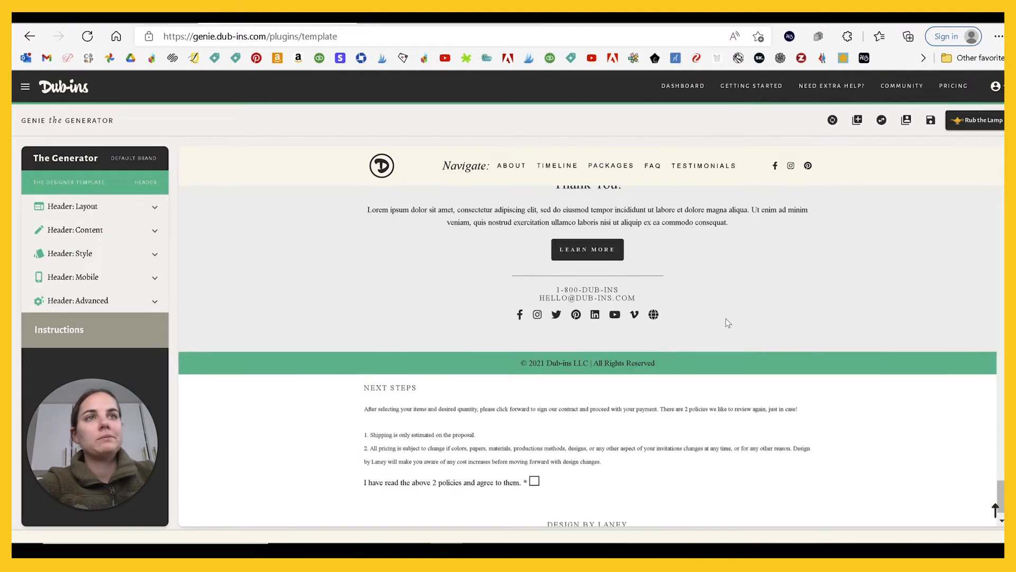
scroll(up, 3)
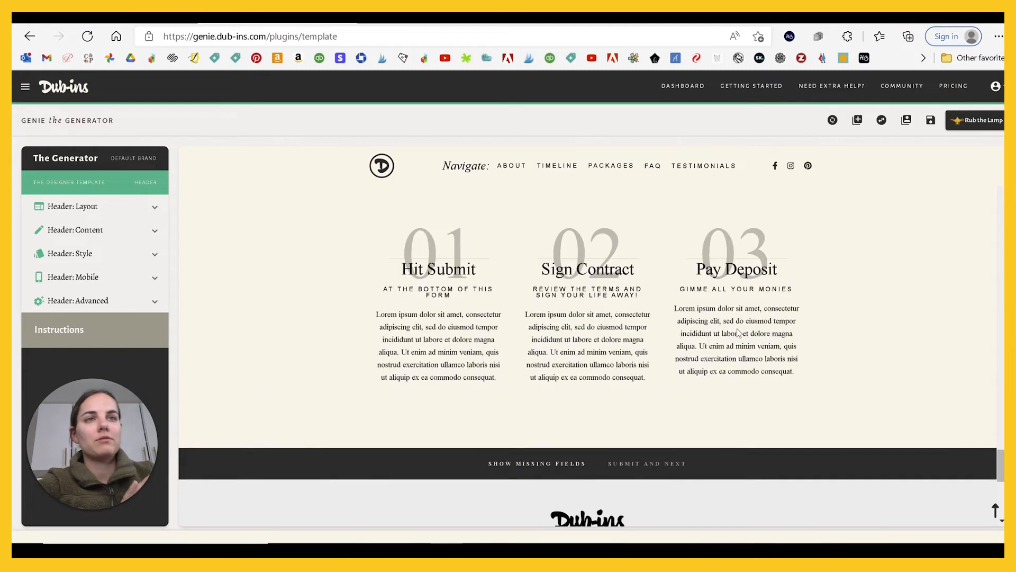
mouse_move(857, 120)
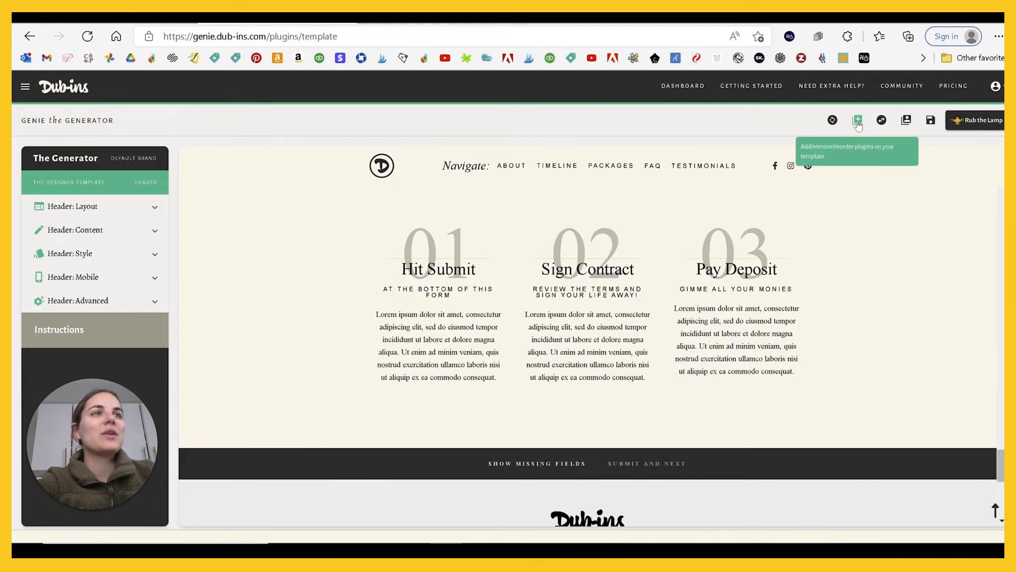
Delete the Vertical Timeline, Package Table and Pricing Table plugins from the template's plugin list
click(857, 119)
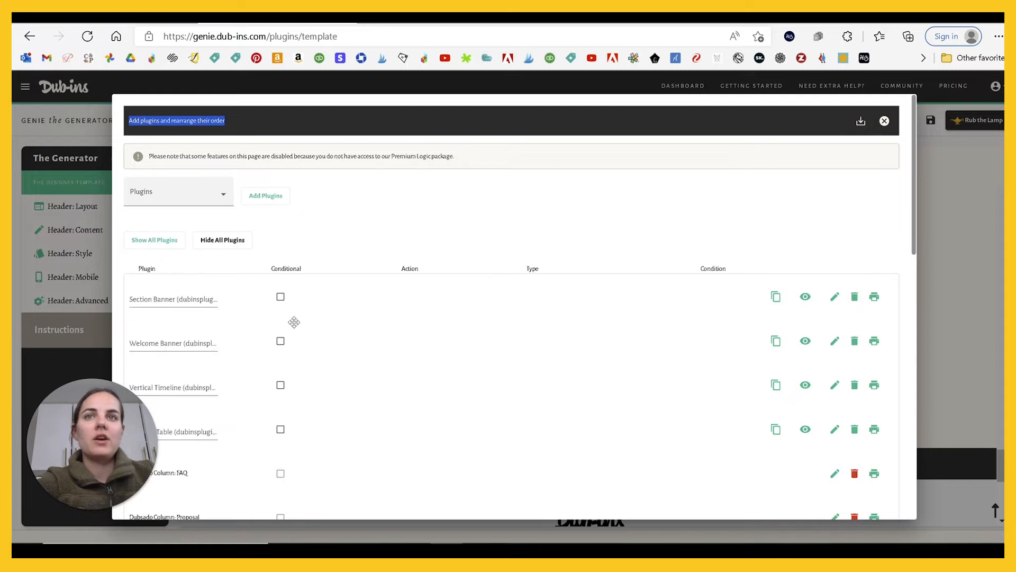
mouse_move(847, 388)
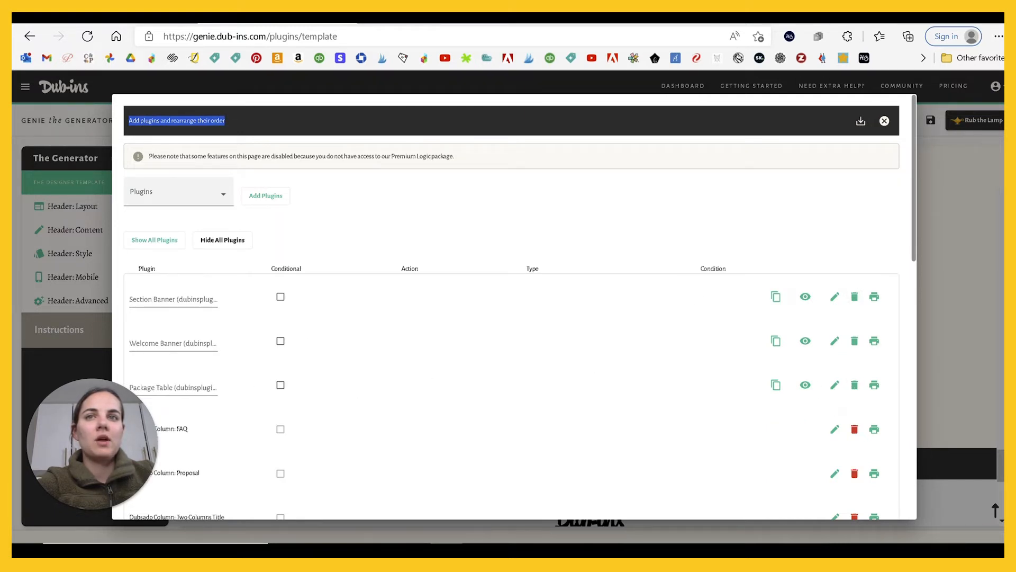
scroll(down, 3)
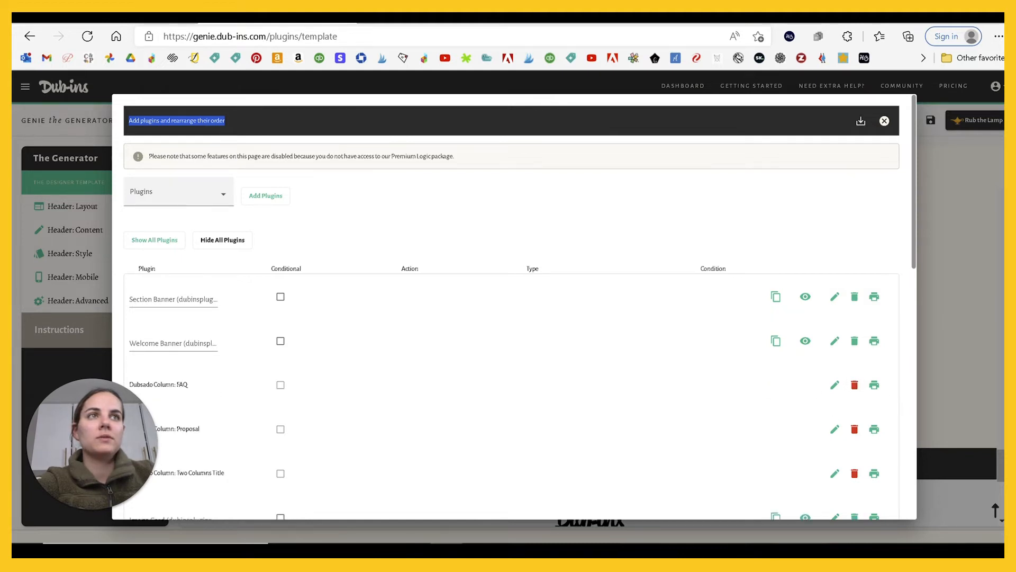
scroll(down, 3)
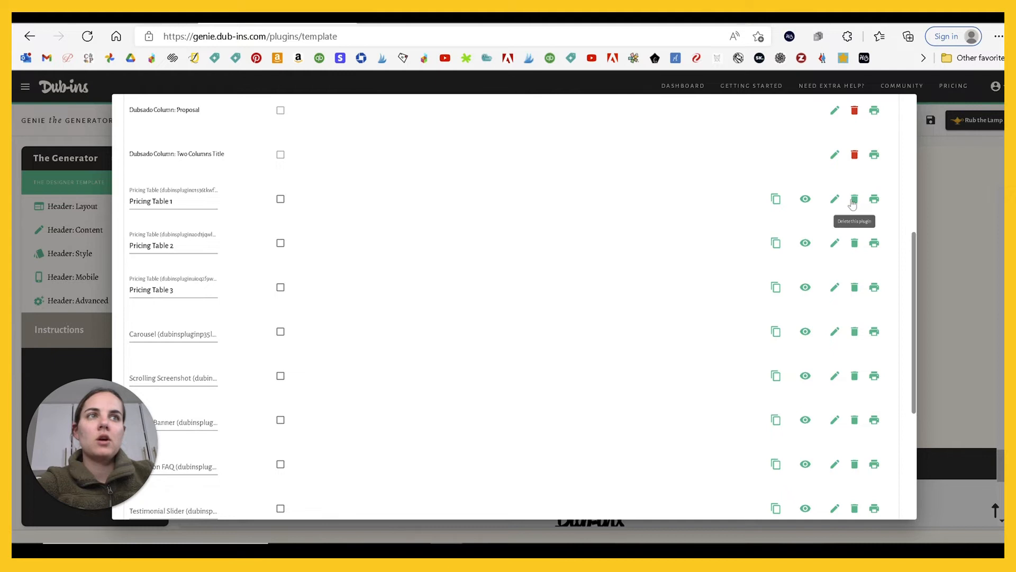
click(854, 199)
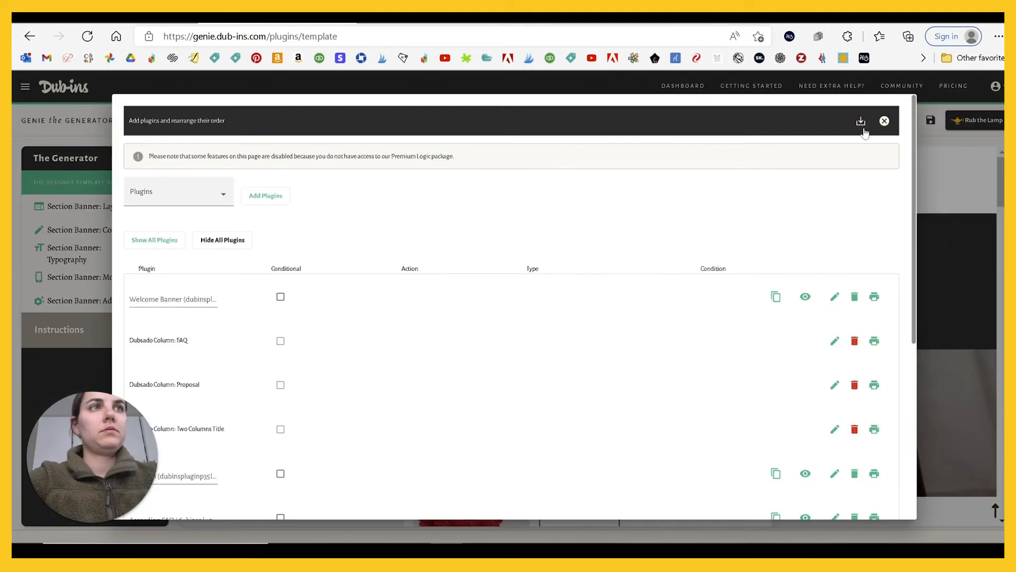
scroll(down, 3)
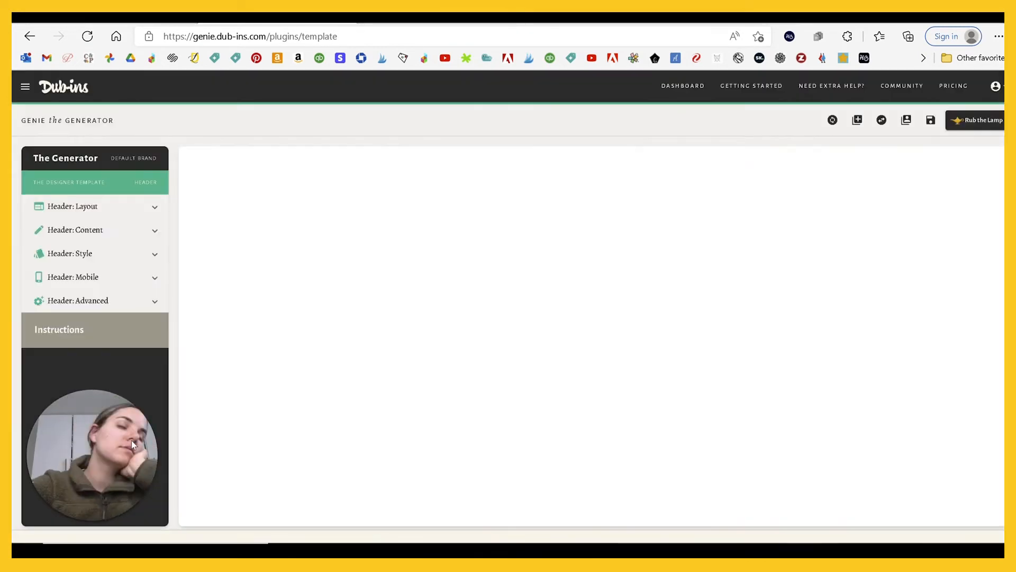
Save the trimmed plugin list and check the preview's new Proposal, Contract and Invoice tabs
click(856, 120)
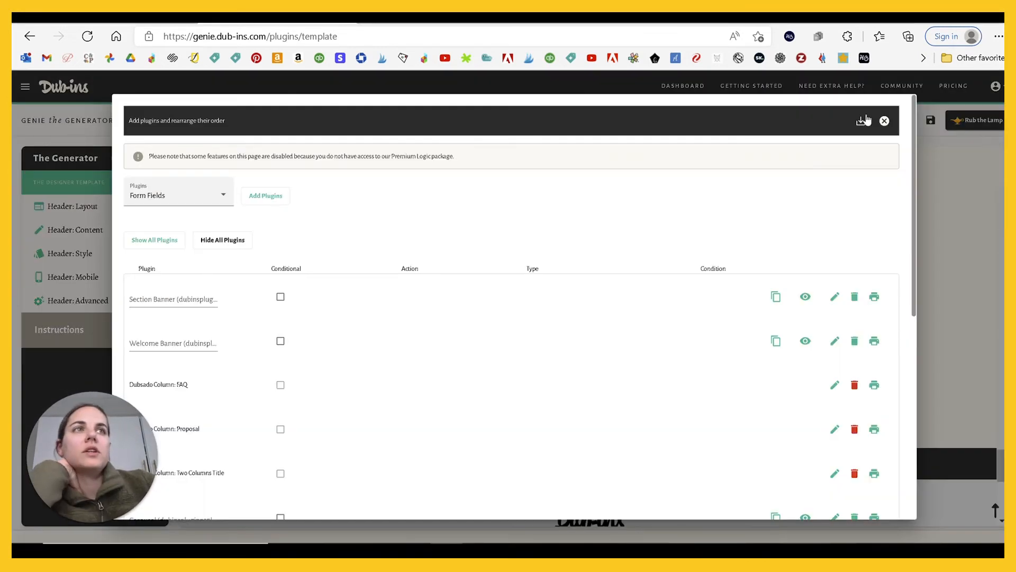
click(883, 120)
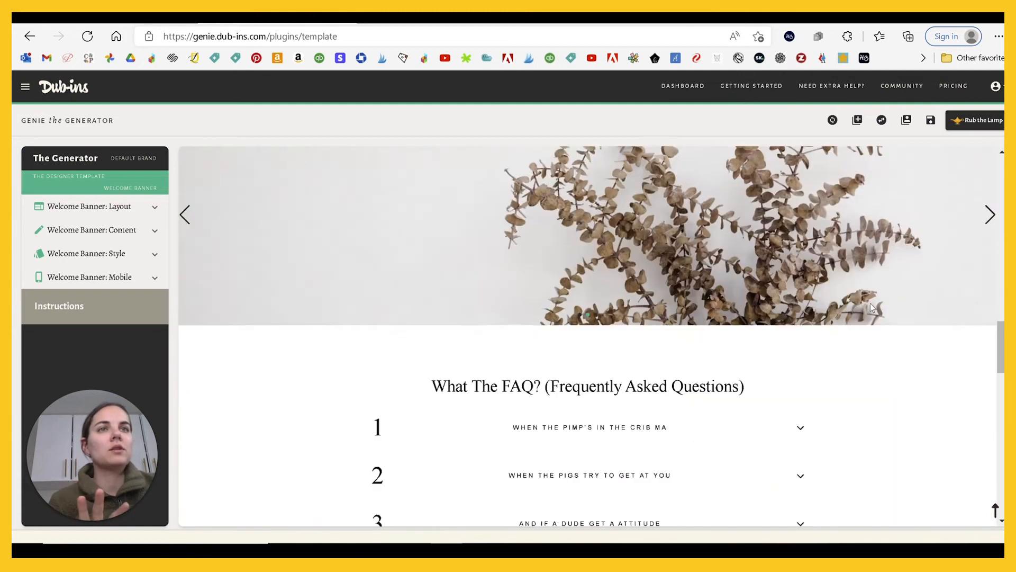
scroll(down, 3)
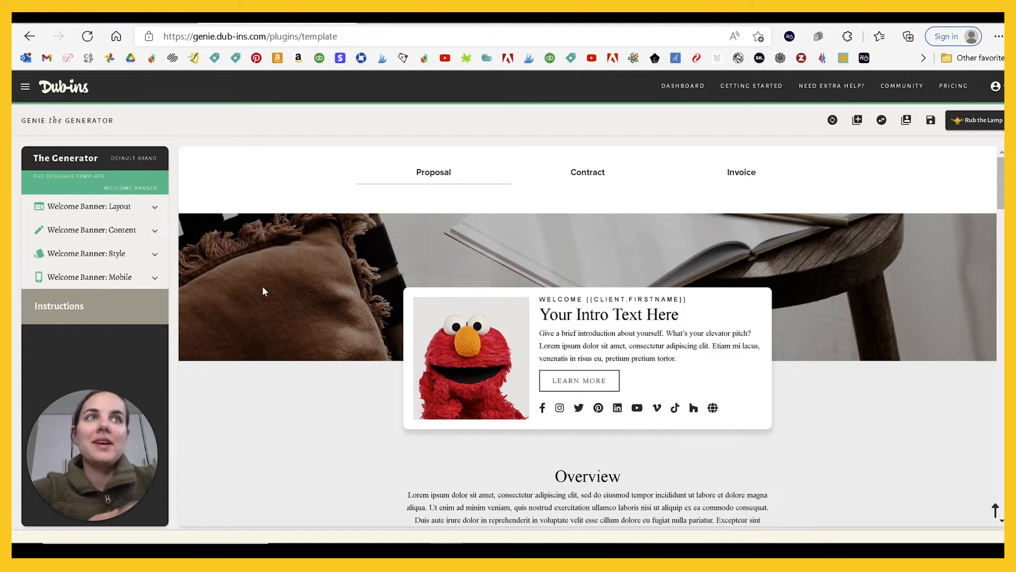
mouse_move(800, 266)
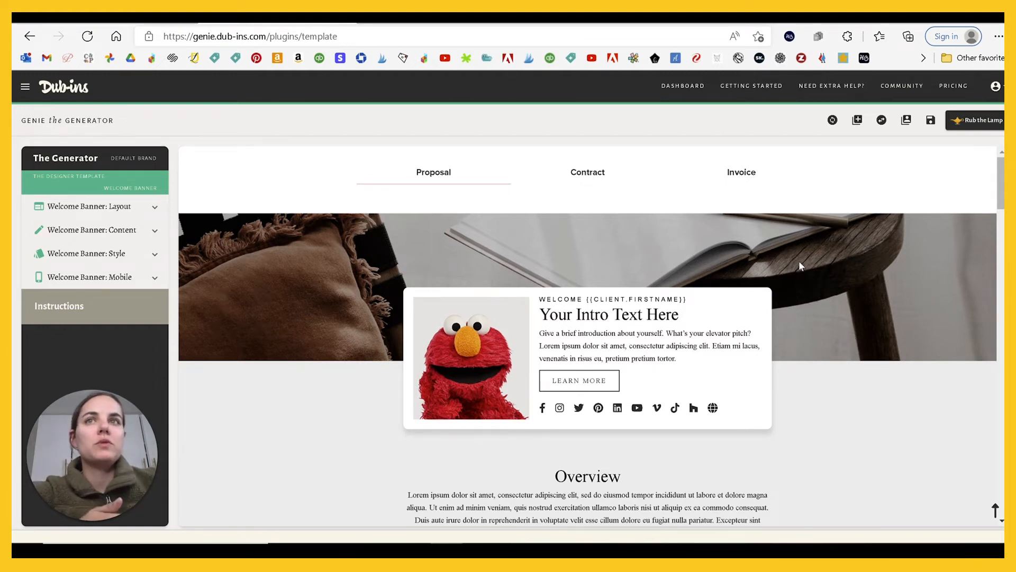
mouse_move(93, 187)
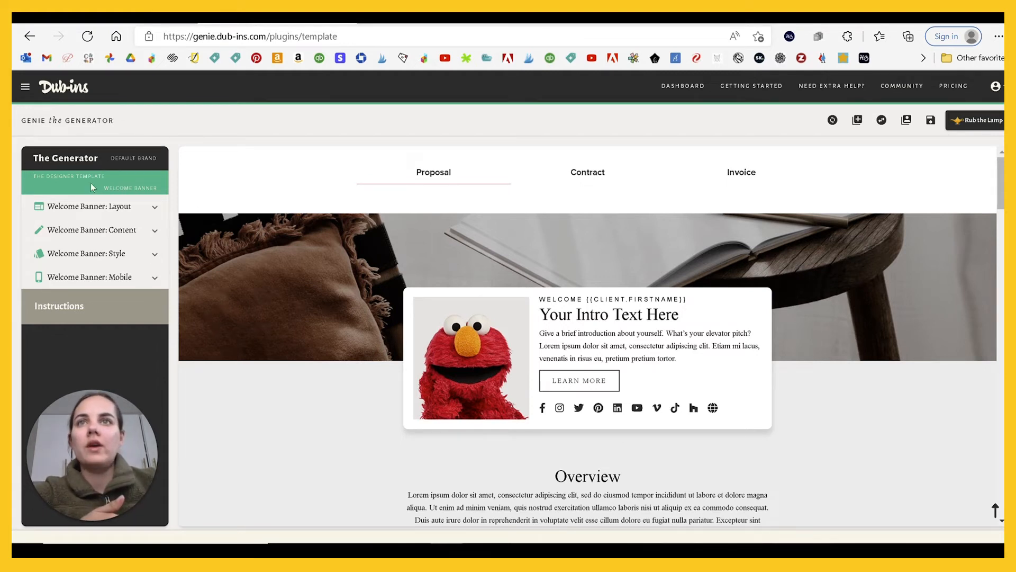
mouse_move(647, 425)
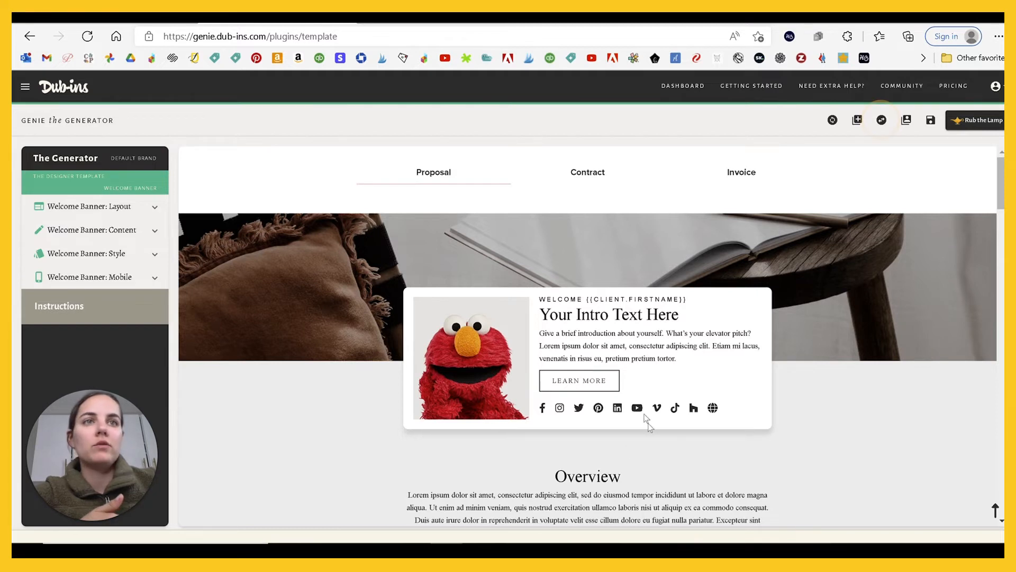
mouse_move(882, 120)
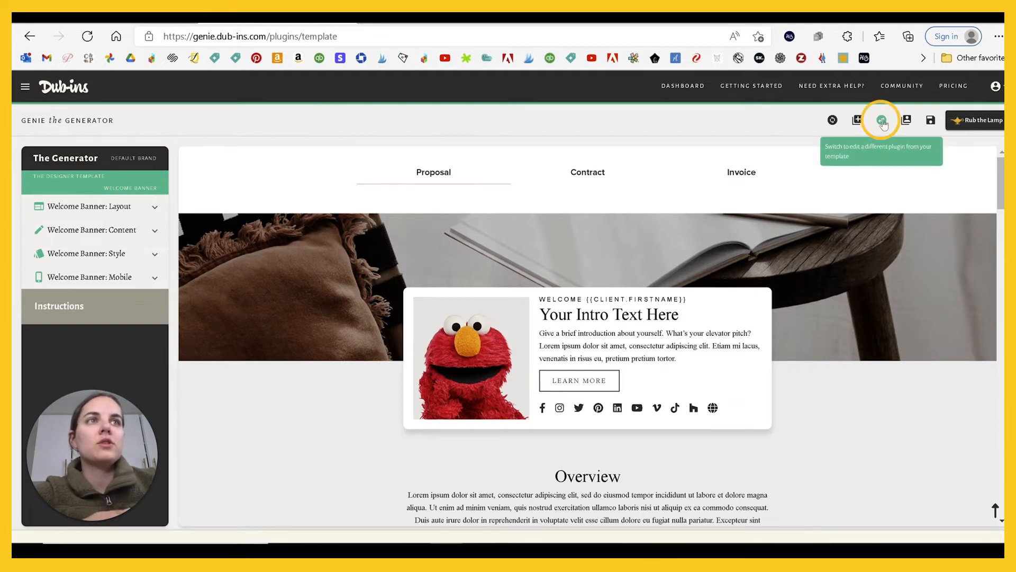
Switch the editor to the Accordion FAQ plugin and look over its settings
click(881, 119)
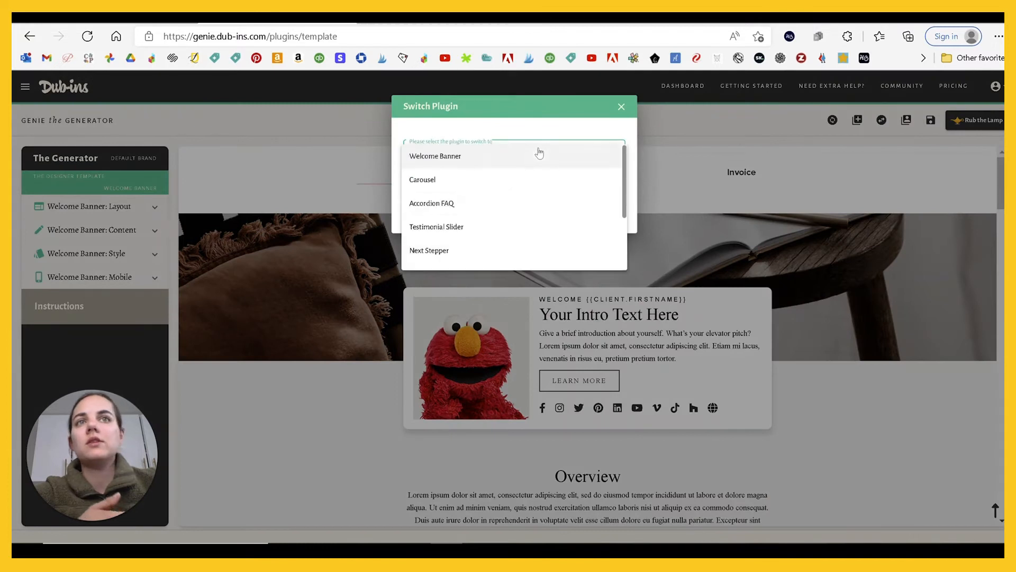
click(431, 203)
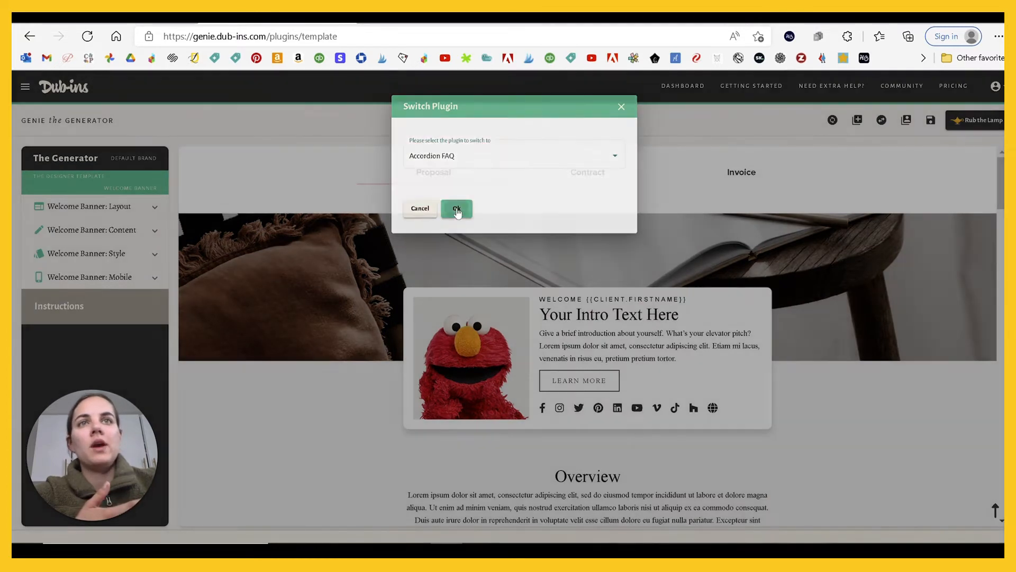
click(456, 209)
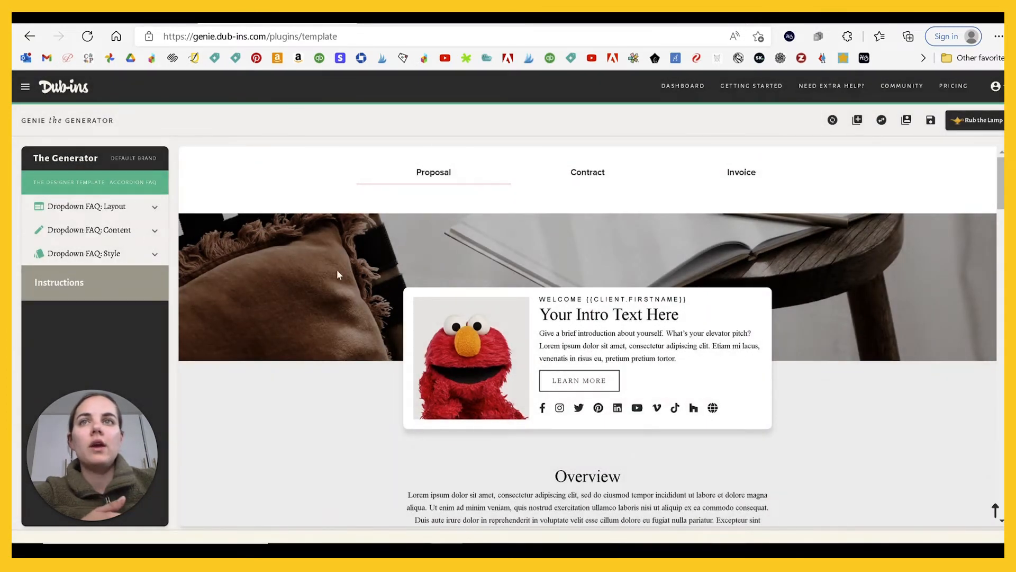
scroll(down, 3)
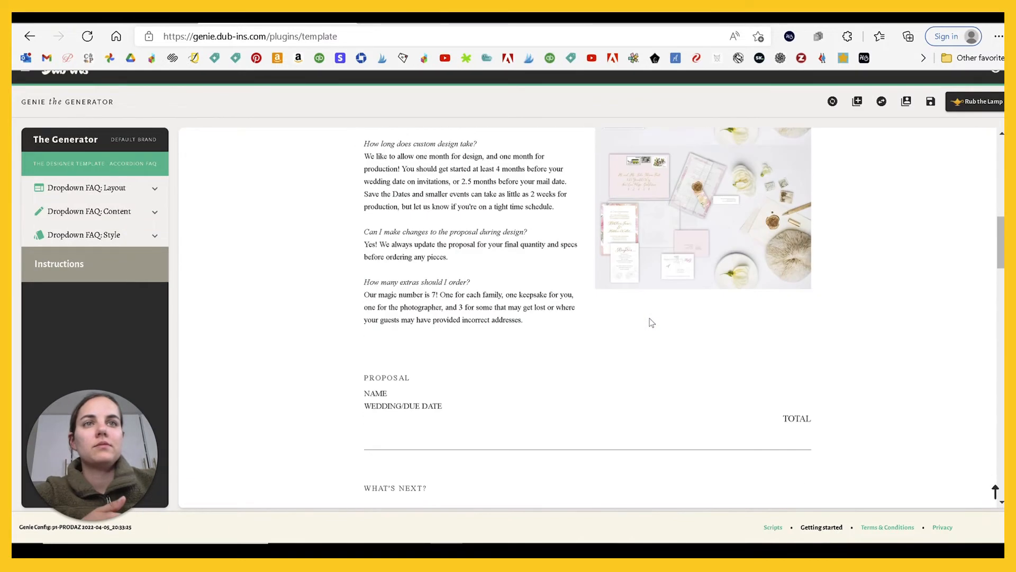
scroll(down, 3)
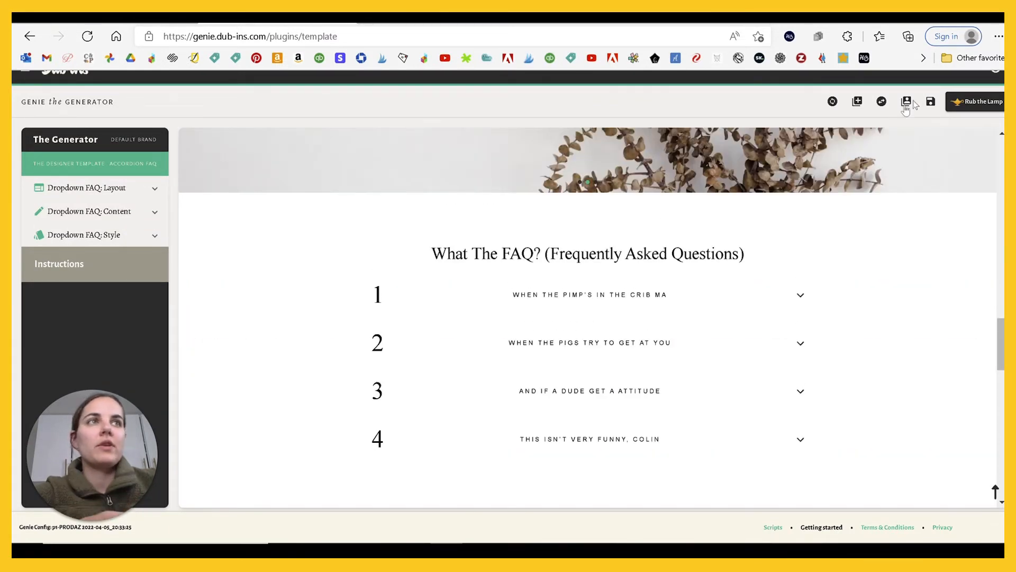
Switch the editor to the Fonts, Buttons & General Styles plugin
click(906, 101)
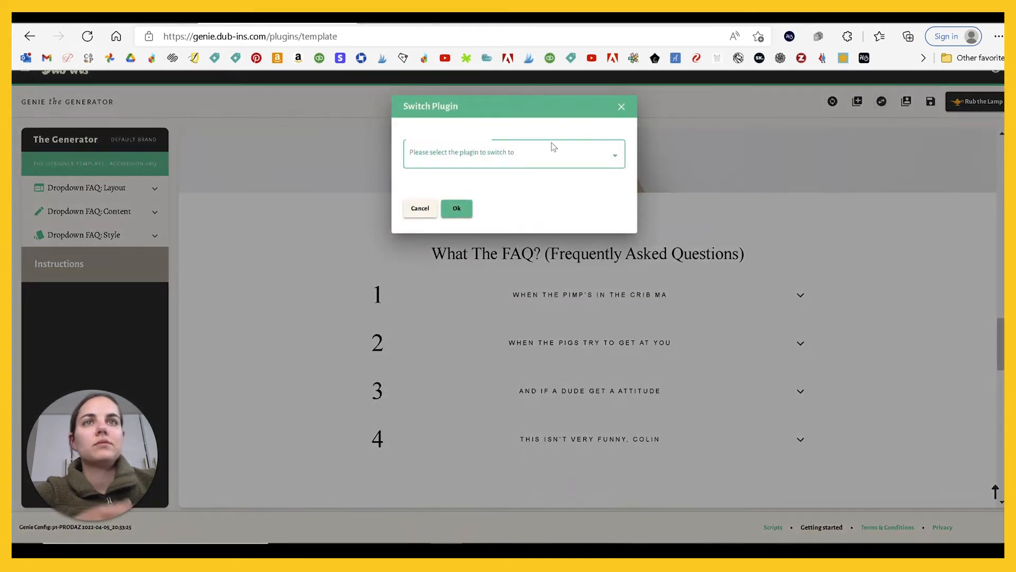
click(514, 153)
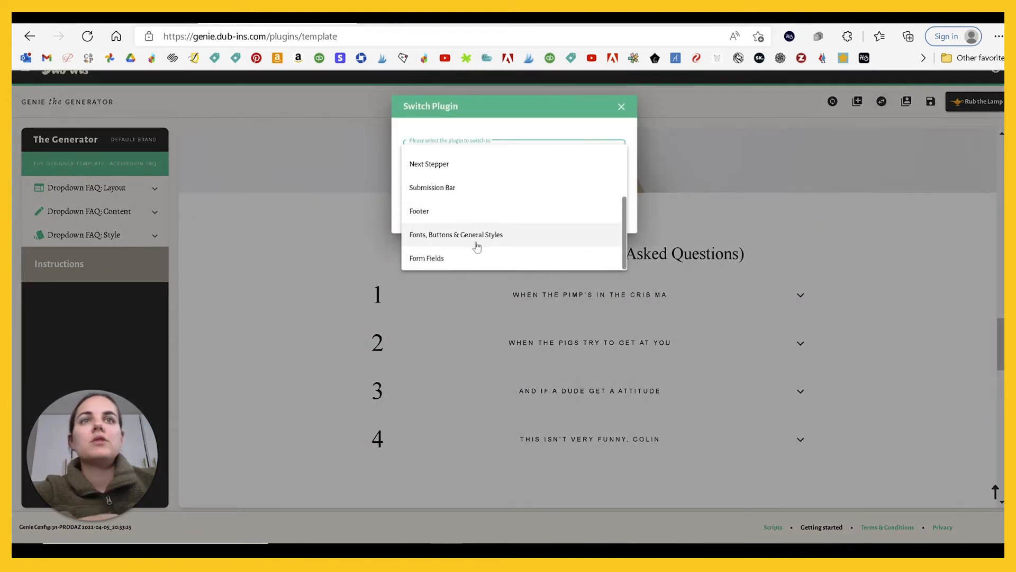
click(455, 235)
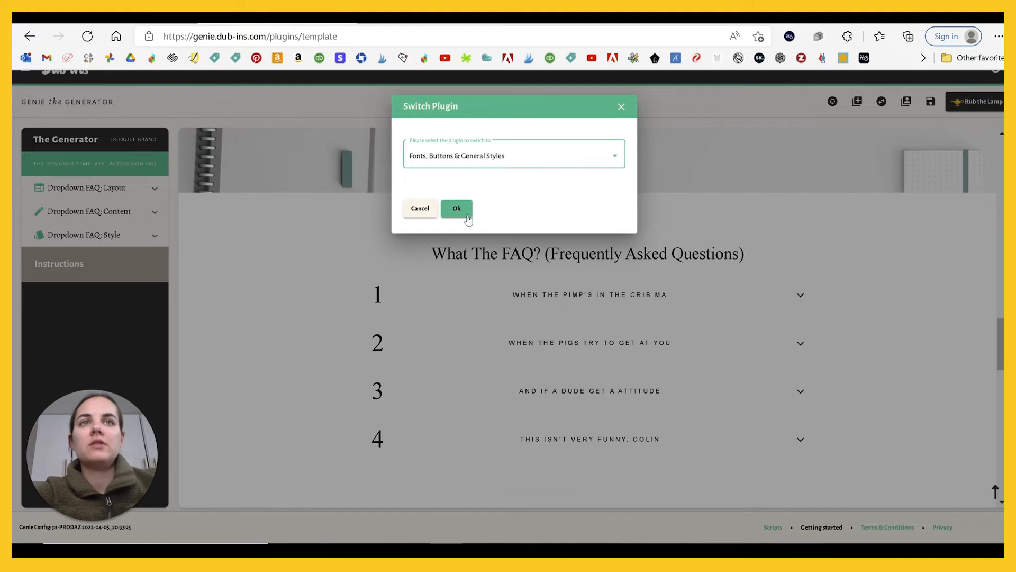
click(457, 208)
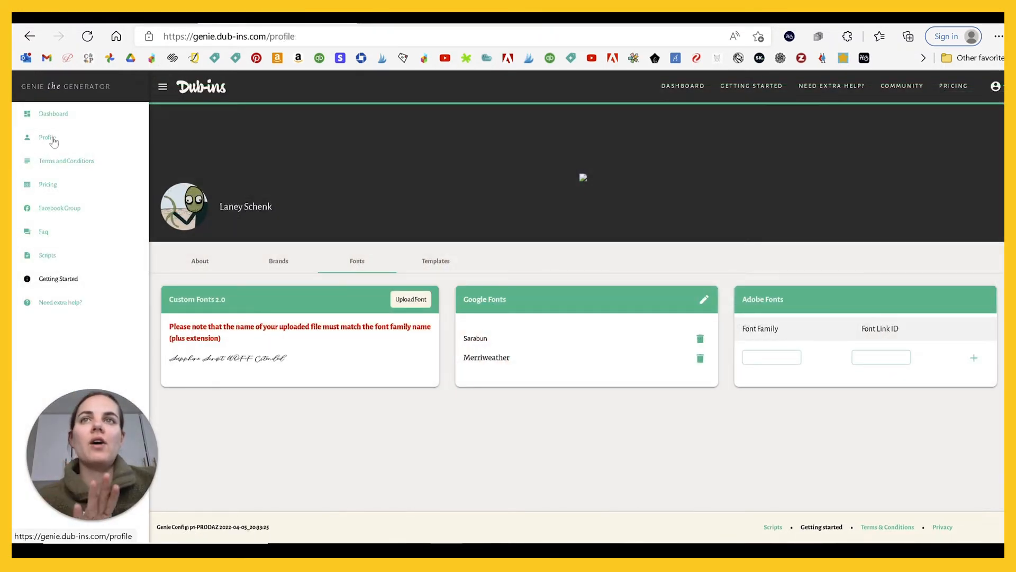
Check the profile's Brands and Fonts tabs, then return to the proposal template generator
click(279, 260)
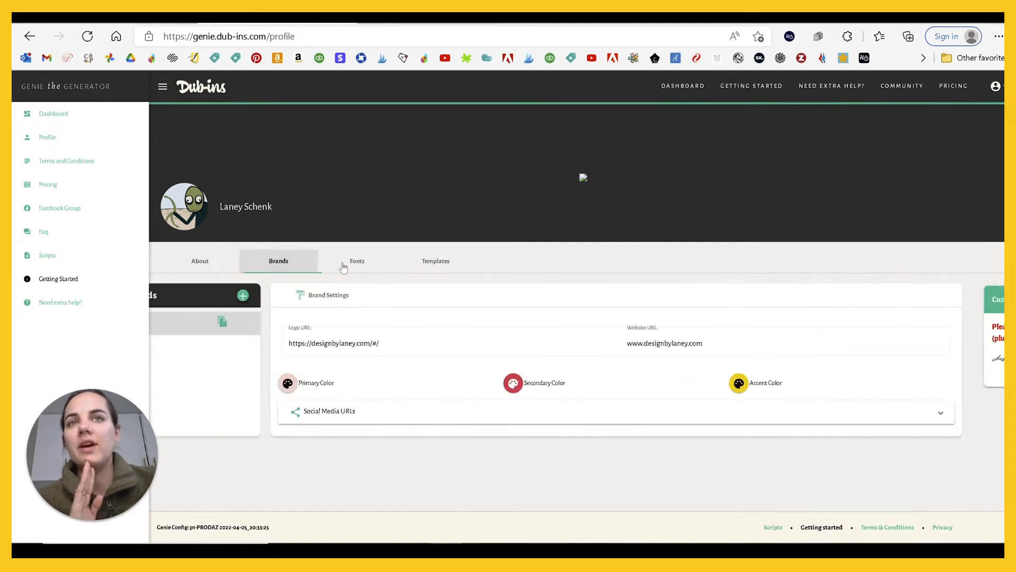
click(356, 260)
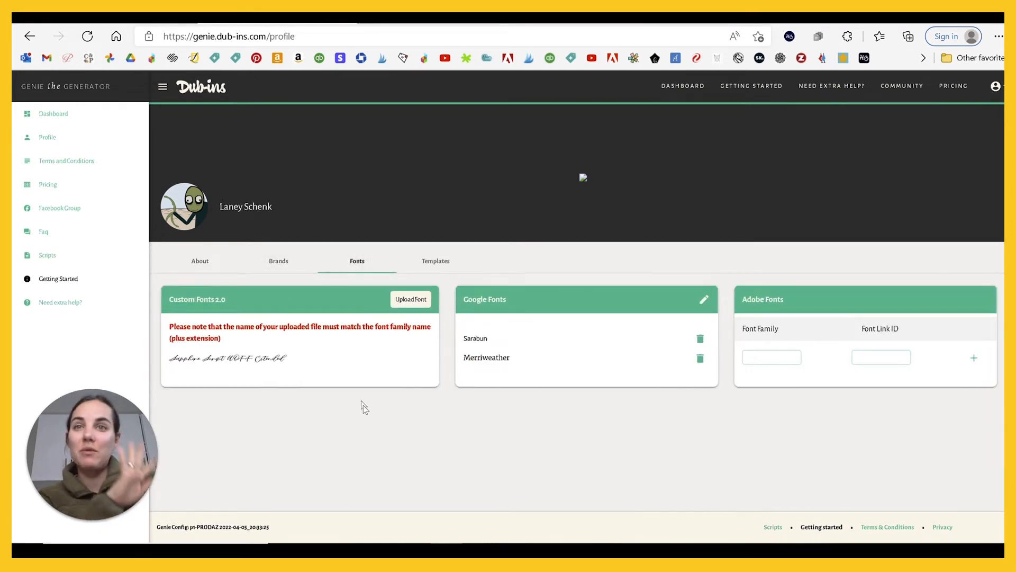
mouse_move(521, 409)
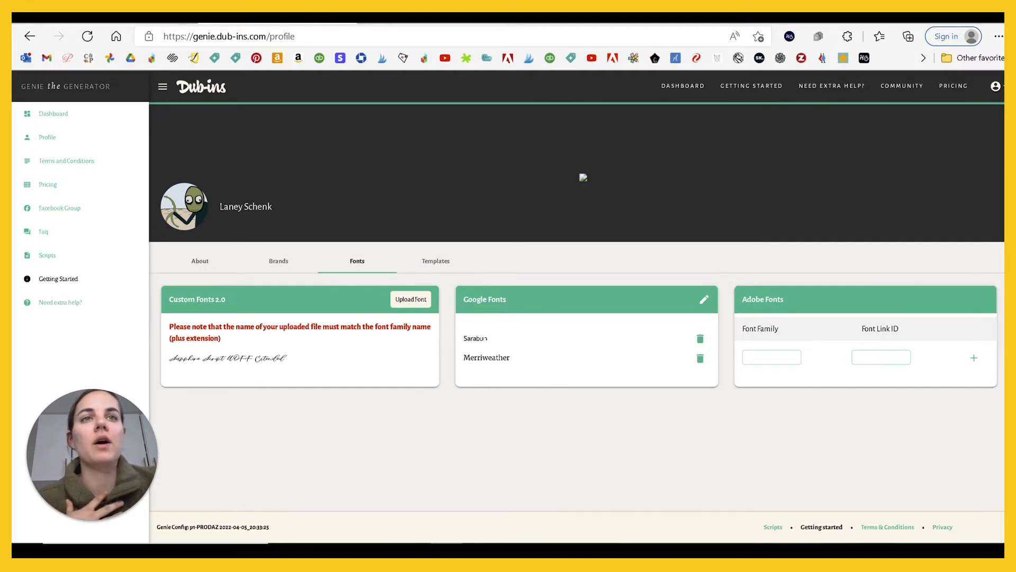
mouse_move(565, 368)
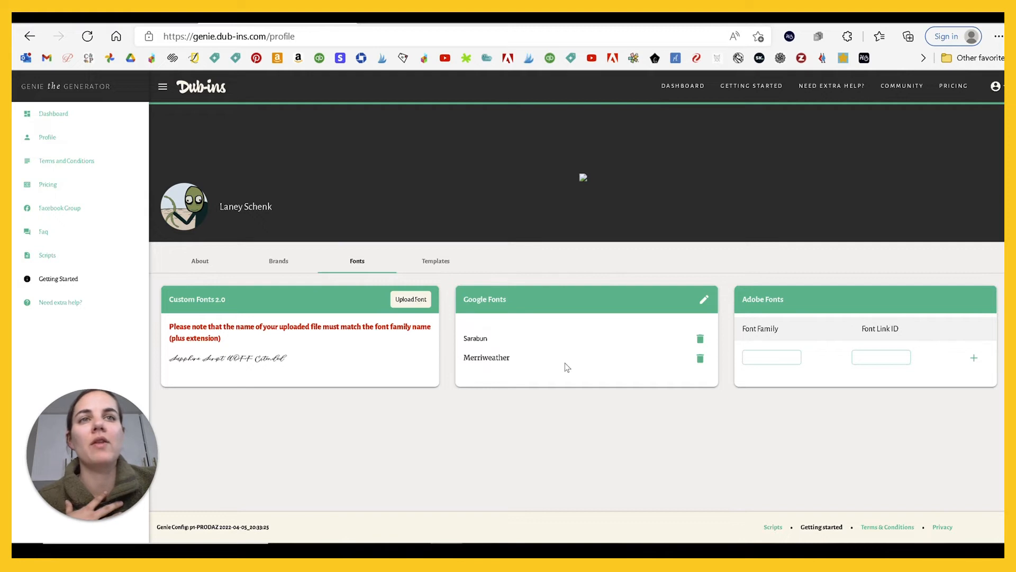
mouse_move(790, 401)
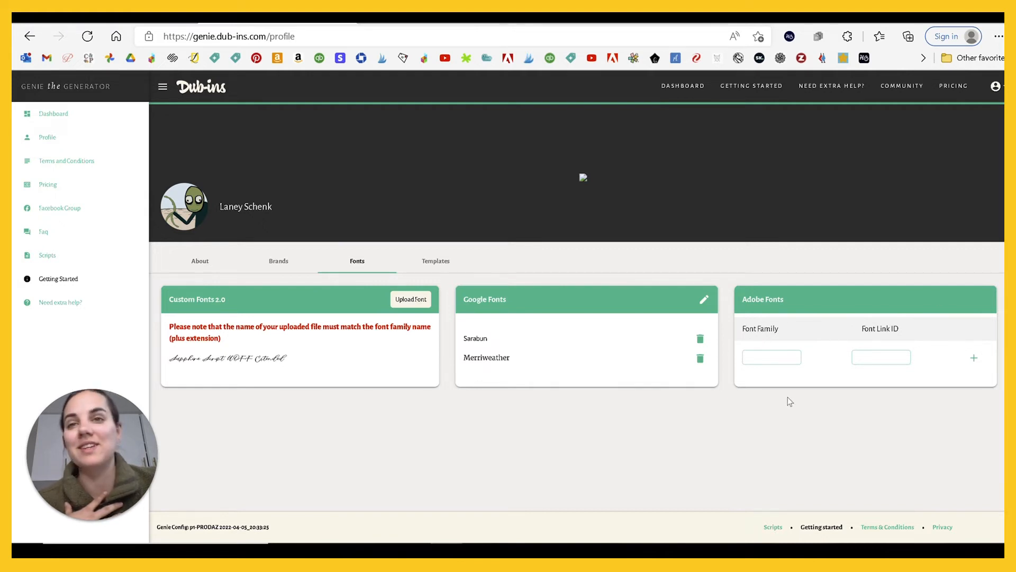
mouse_move(638, 422)
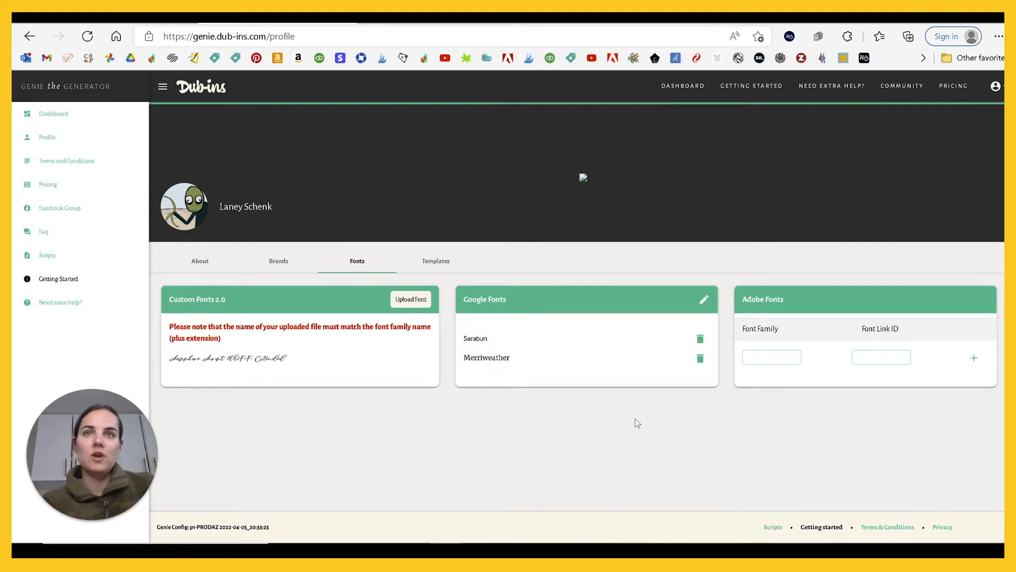
mouse_move(267, 416)
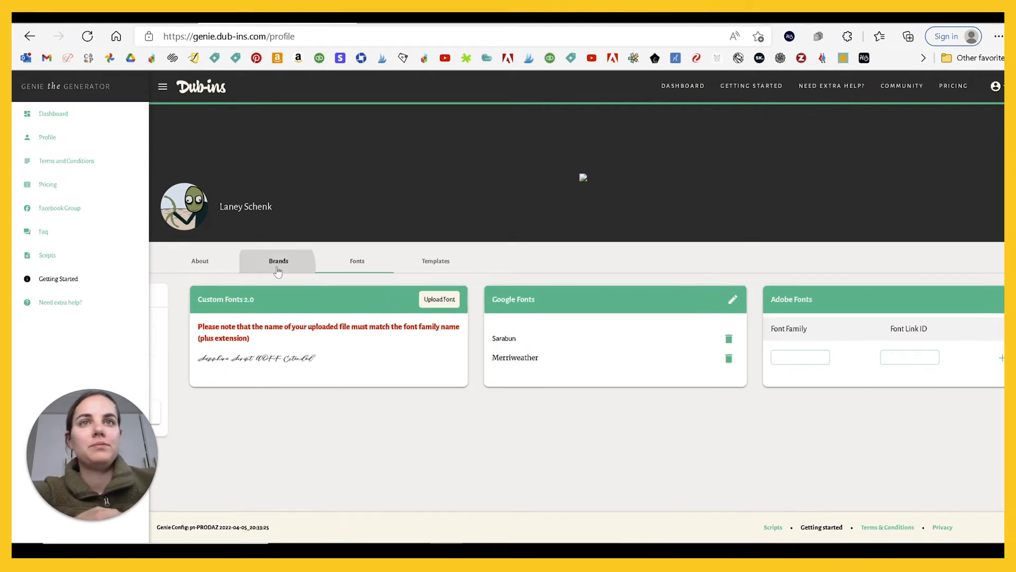
click(279, 261)
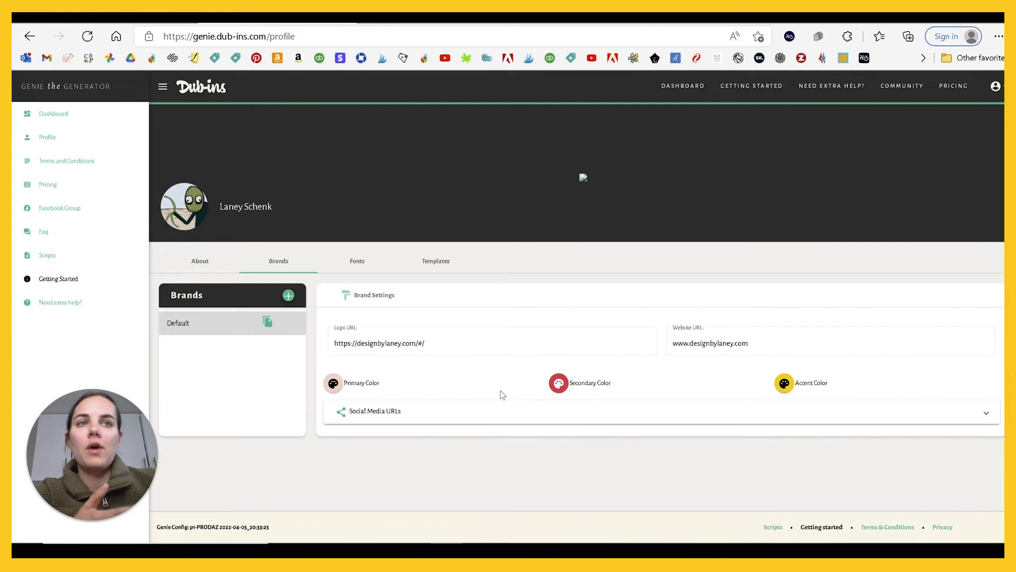
mouse_move(397, 429)
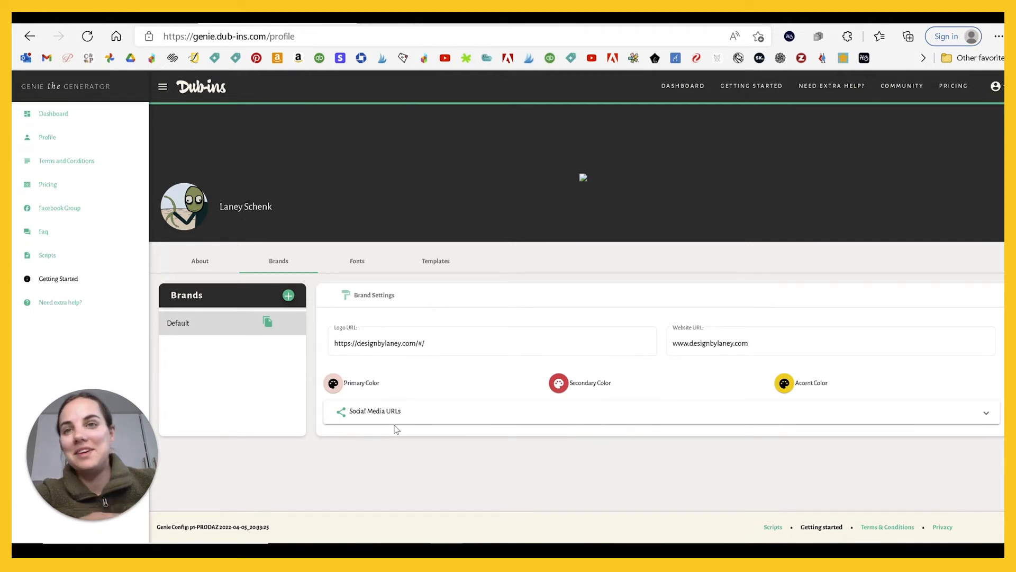
mouse_move(764, 125)
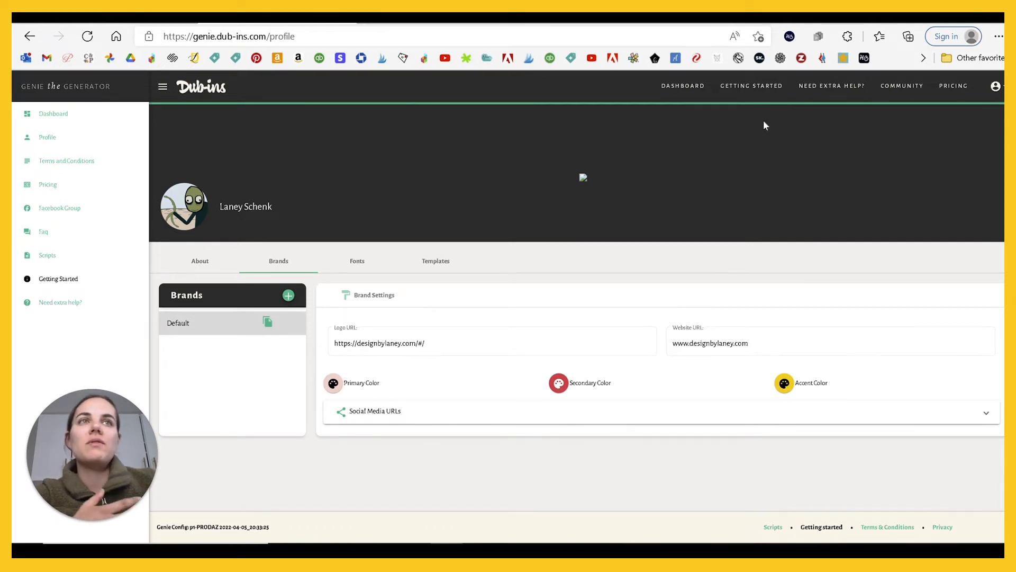
click(683, 84)
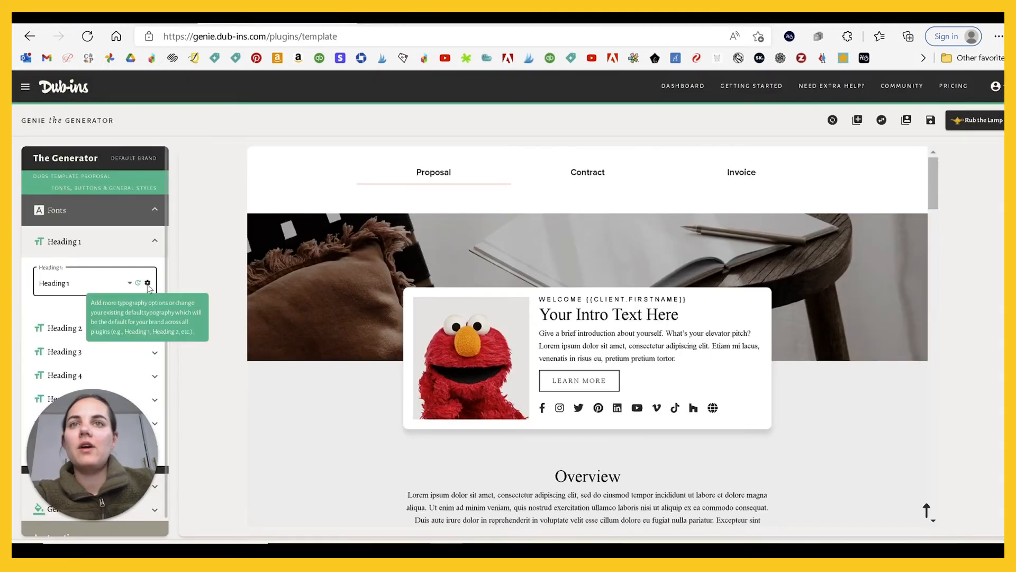
Set Heading 1 typography to the uploaded custom script font and apply it to the template
click(147, 283)
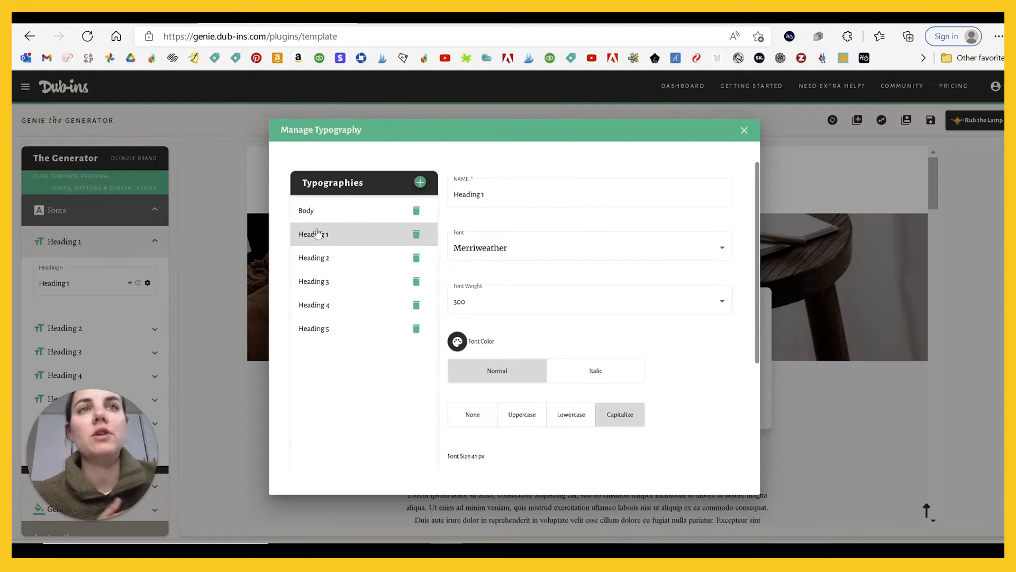
click(589, 247)
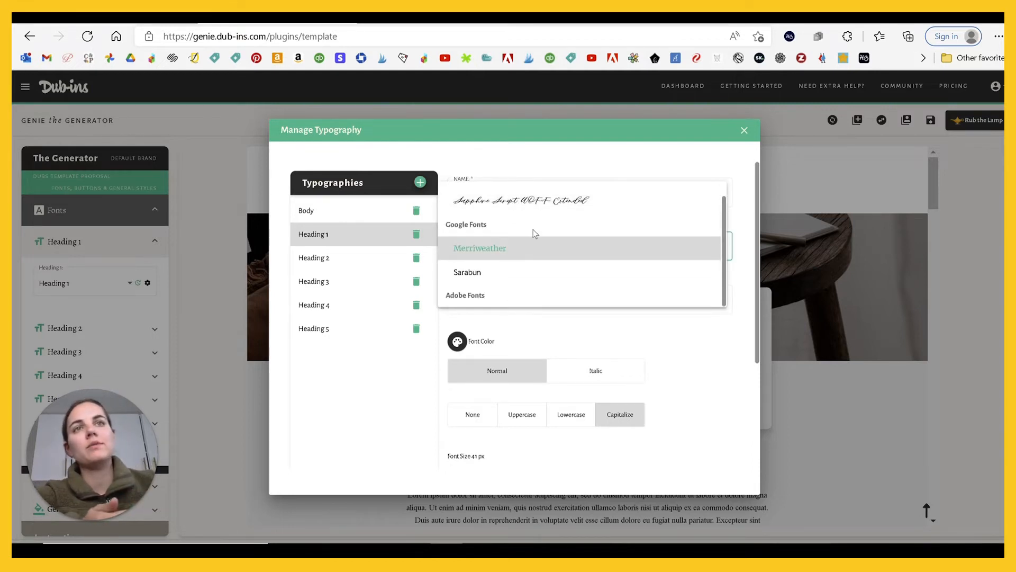
scroll(up, 3)
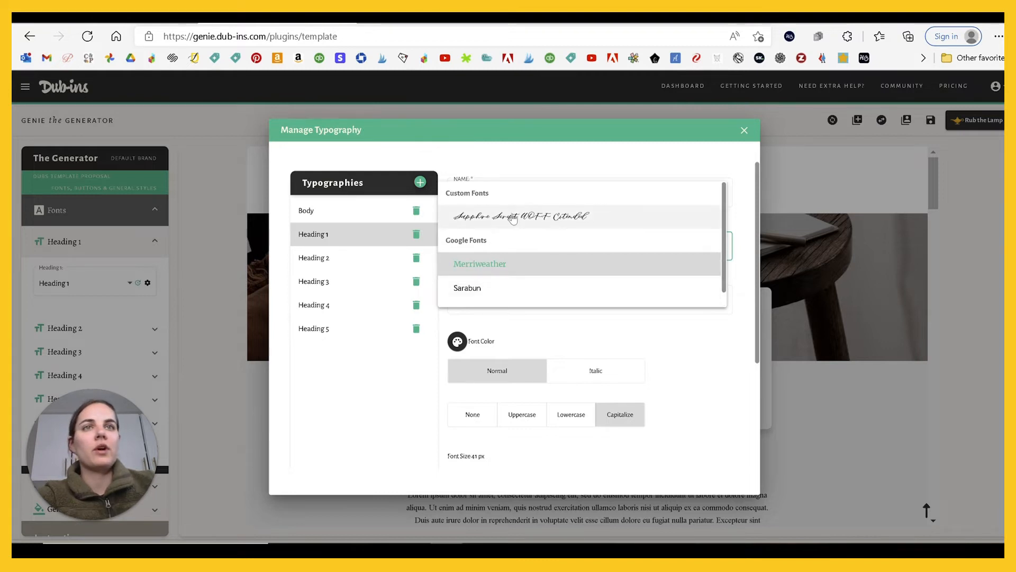
click(520, 216)
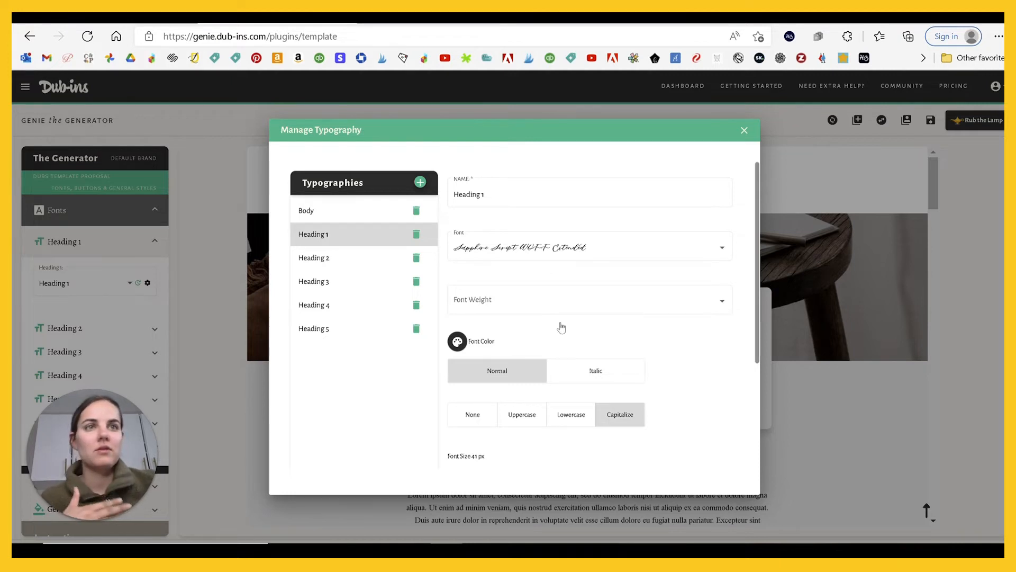
scroll(down, 3)
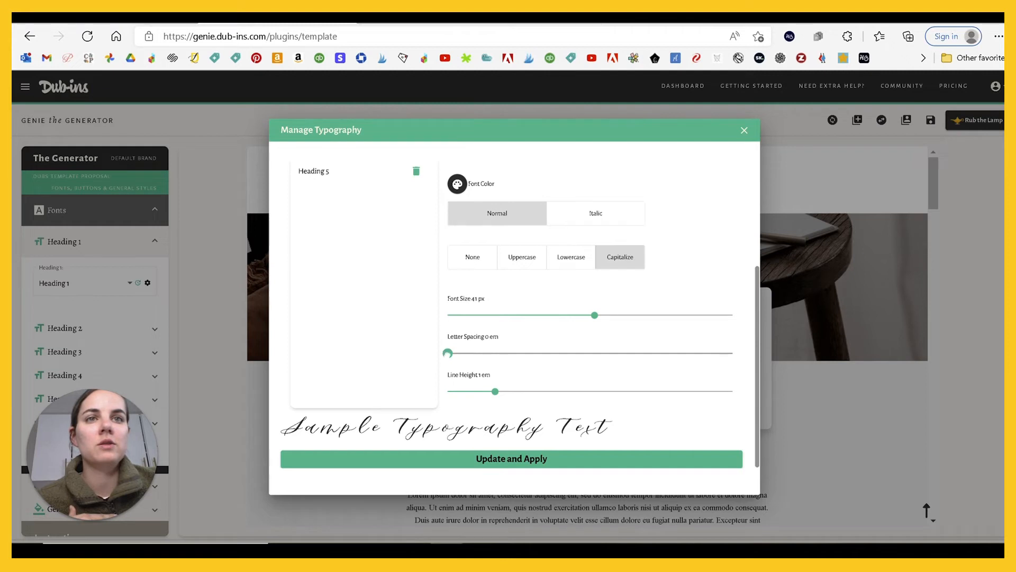
click(511, 458)
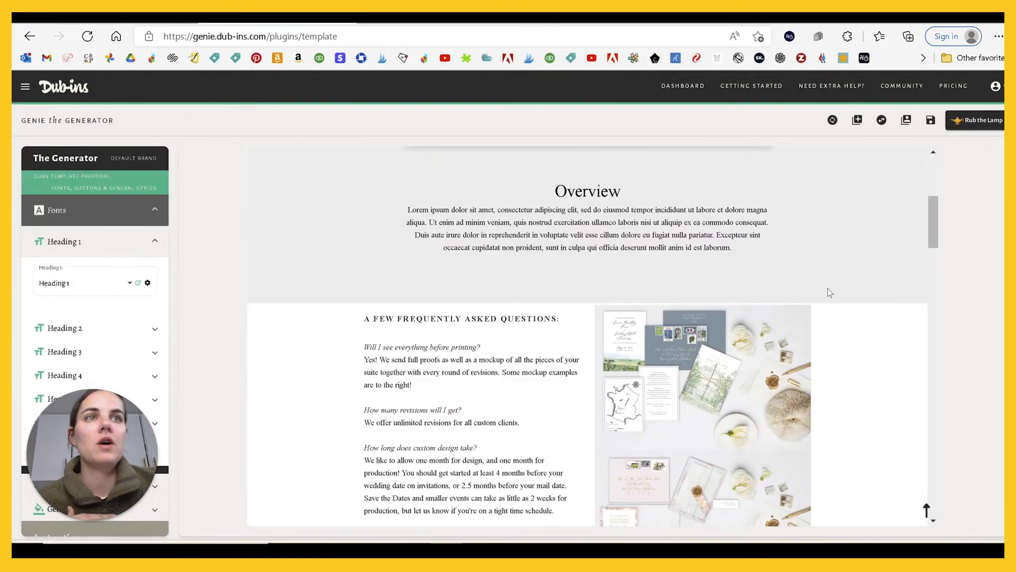
scroll(up, 3)
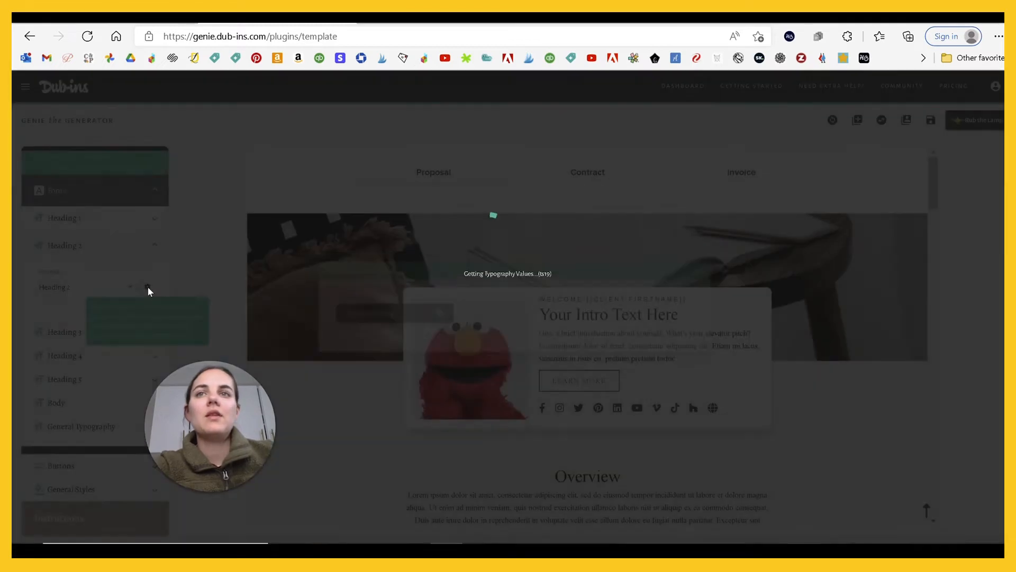
Set Heading 2 typography to Sarabun and move on to the Heading 3 settings
click(148, 286)
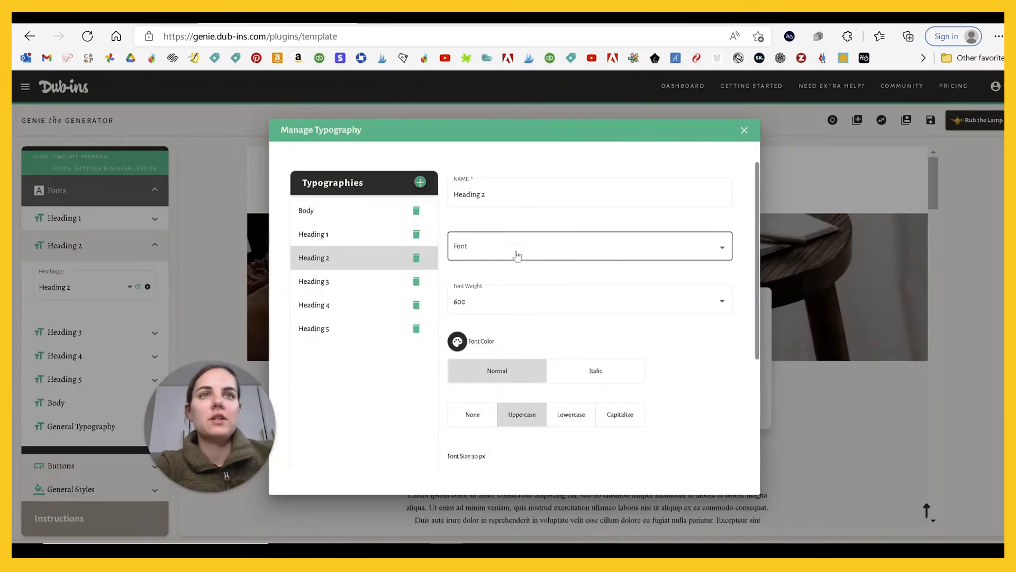
click(589, 246)
text(Sarabun)
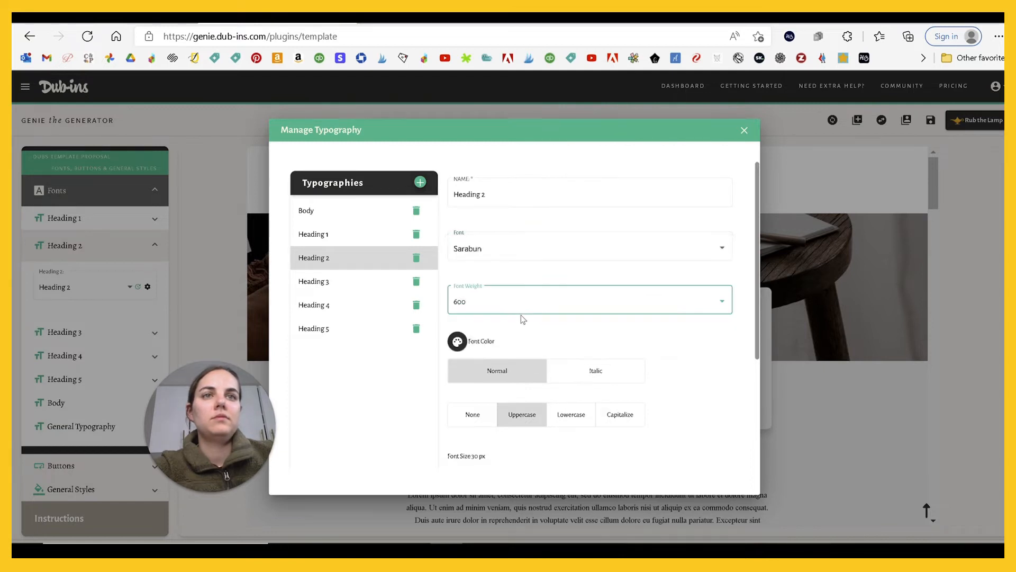
scroll(down, 3)
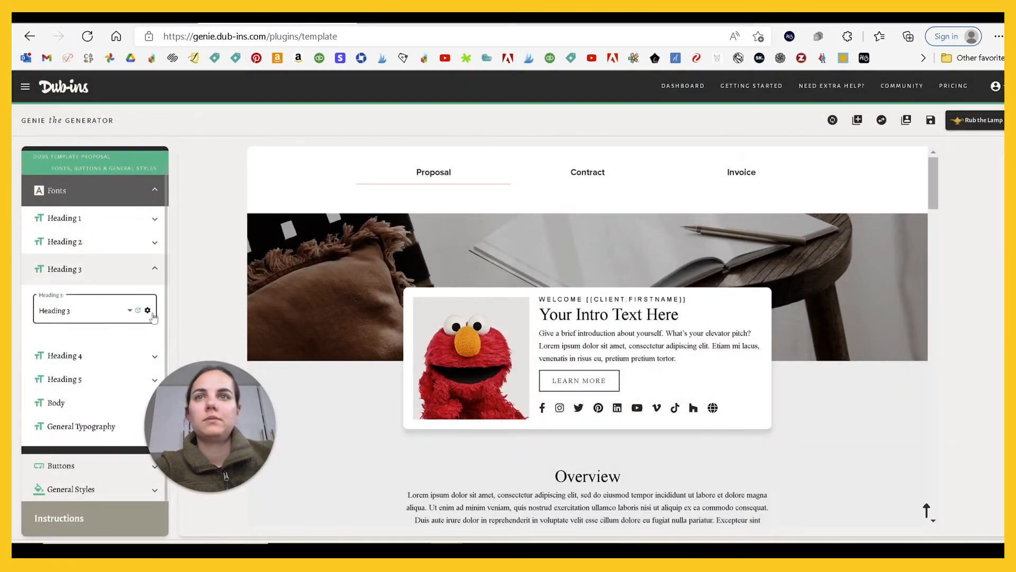
click(147, 311)
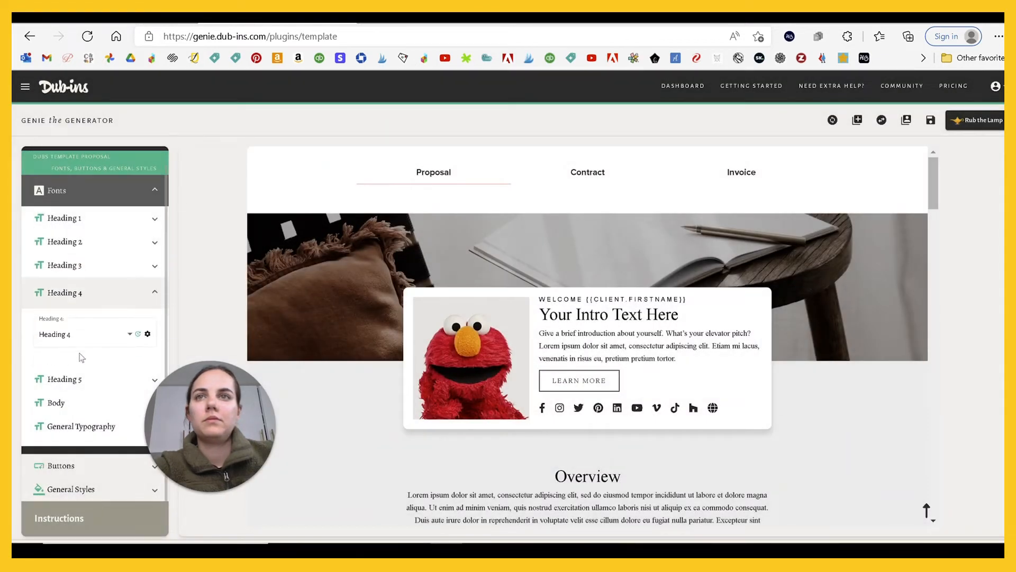
mouse_move(147, 333)
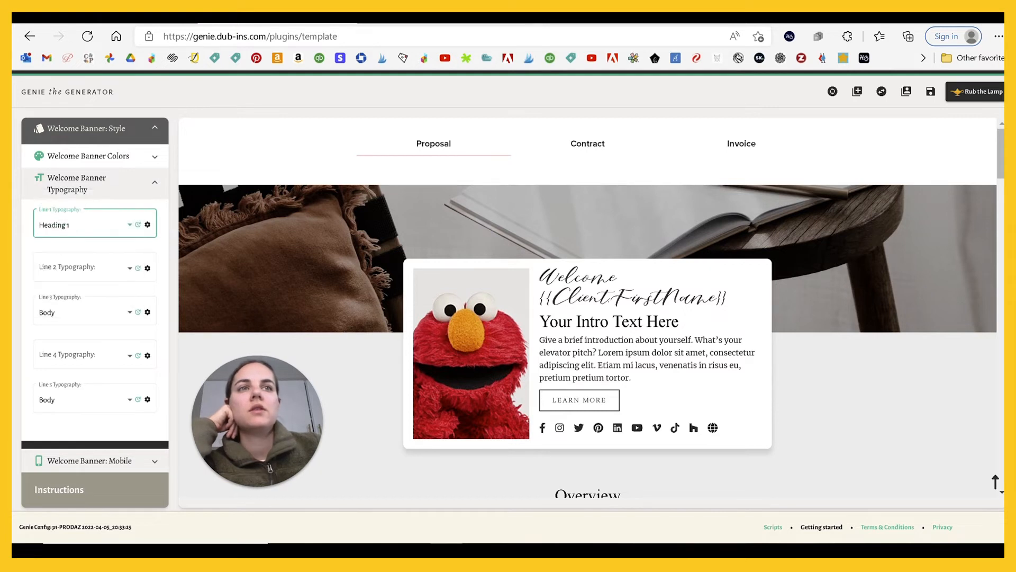
Give welcome banner lines 2 and 4 the Heading 2 typography so the intro title shows uppercase
scroll(down, 3)
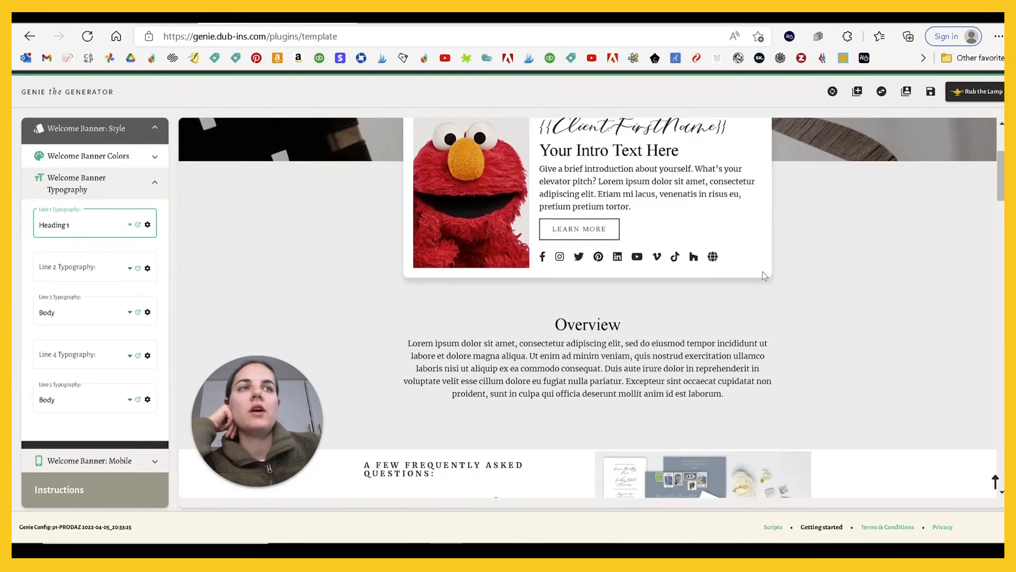
scroll(down, 3)
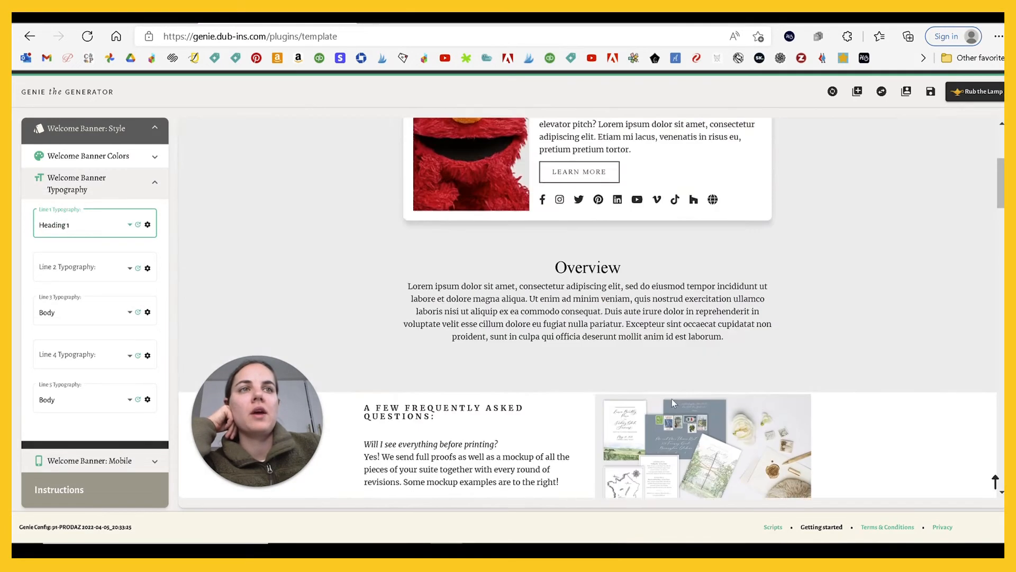
scroll(up, 3)
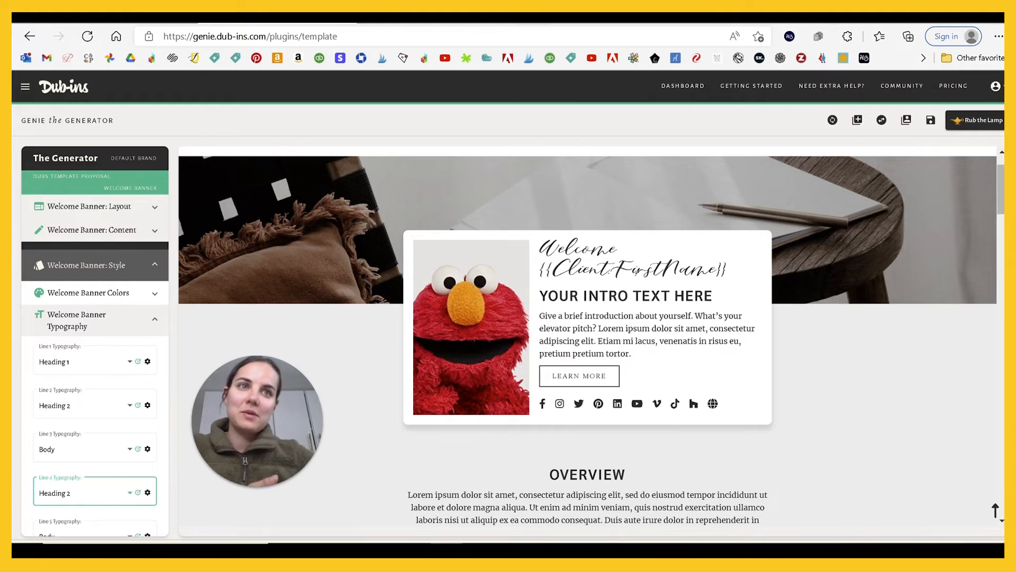
mouse_move(666, 363)
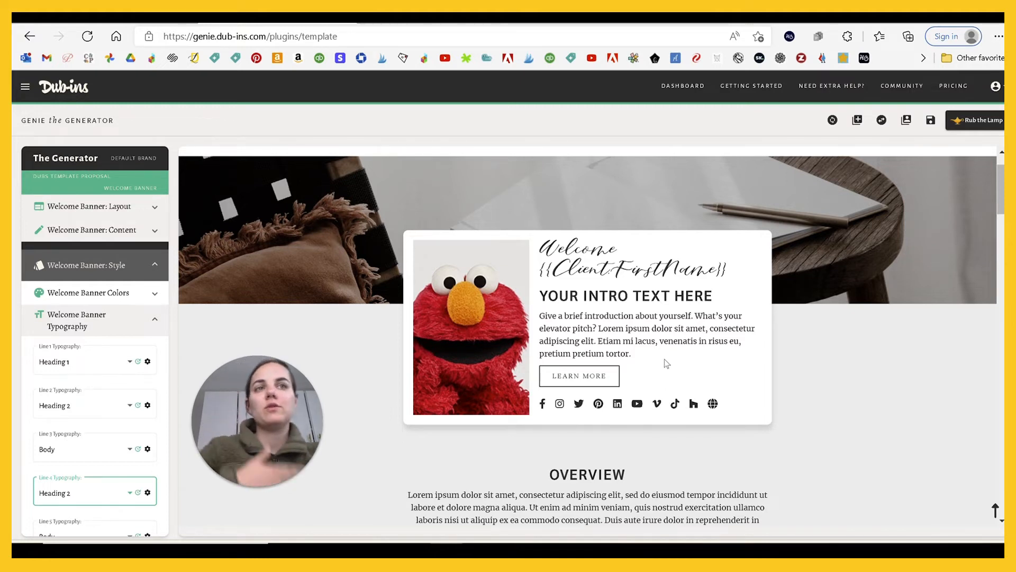
mouse_move(861, 358)
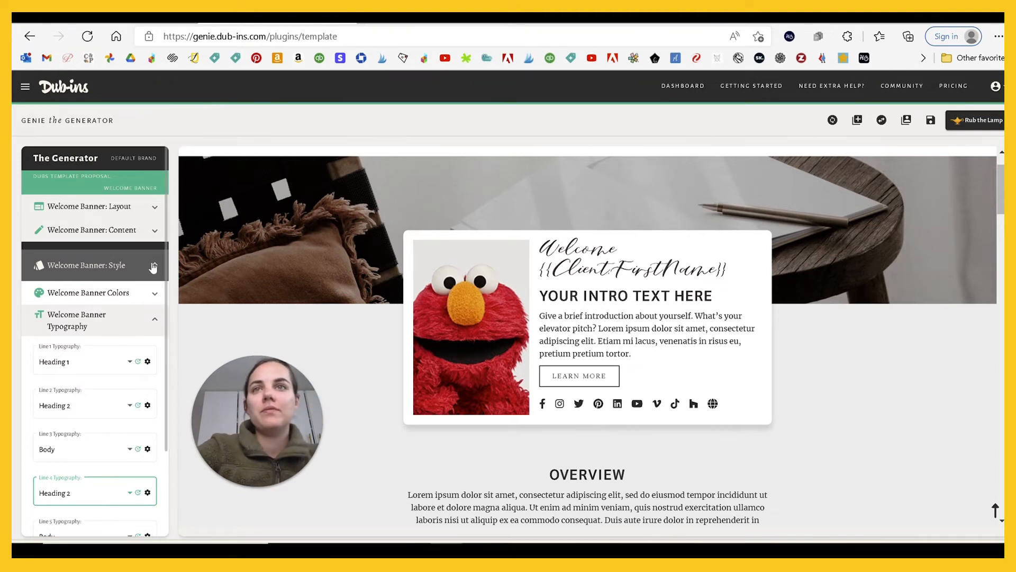
click(93, 229)
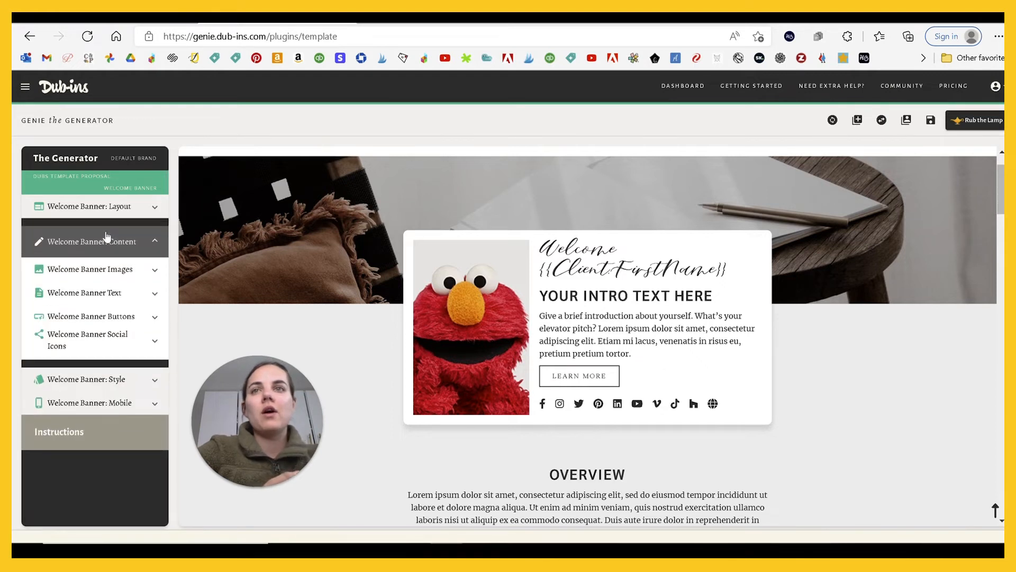
Expand the welcome banner content images and select the Card Image URL for replacing
click(91, 269)
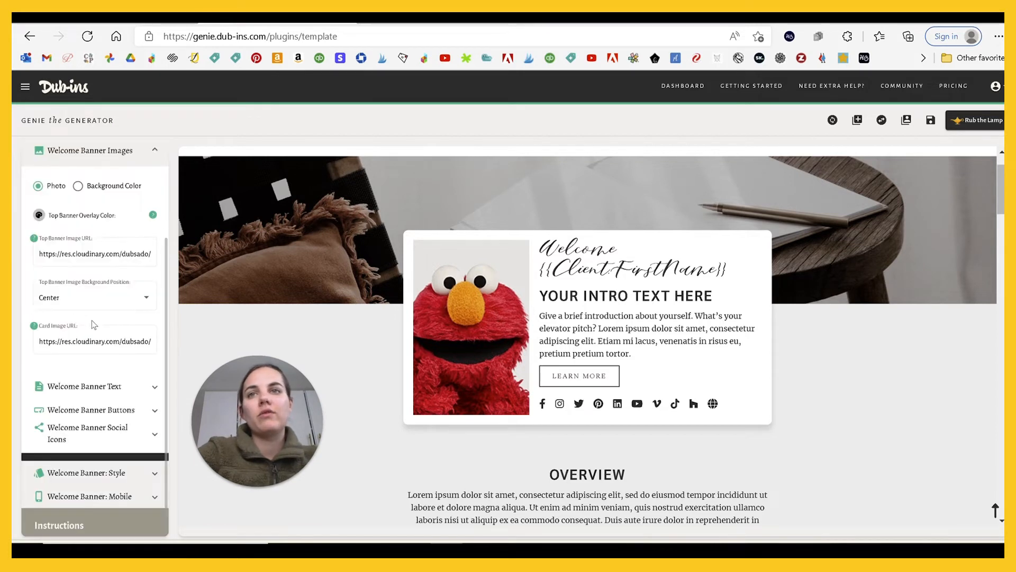
click(94, 253)
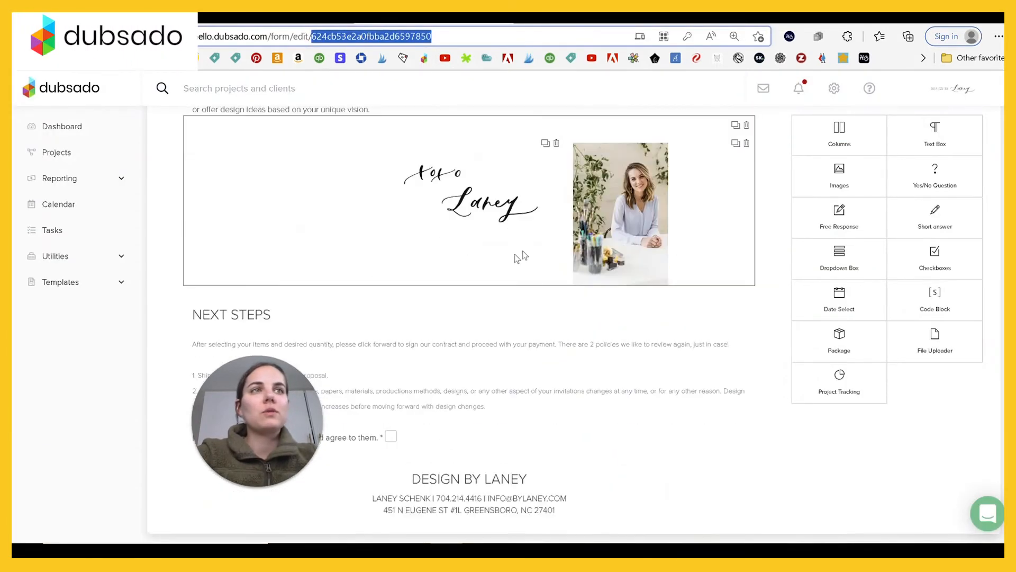
Upload designbylaney-0035.jpg from Downloads as the proposal form image and copy its link
scroll(down, 3)
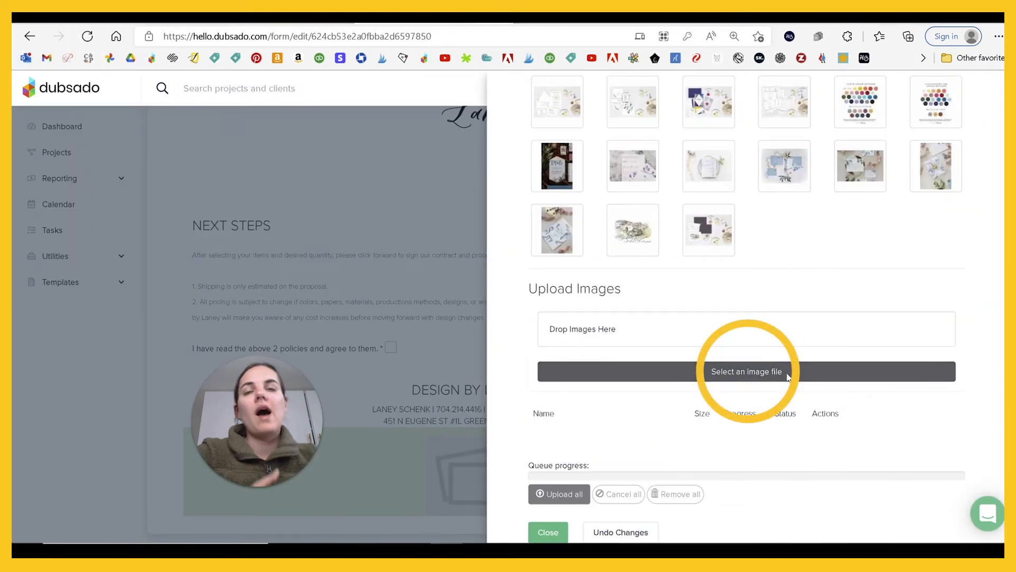
click(746, 372)
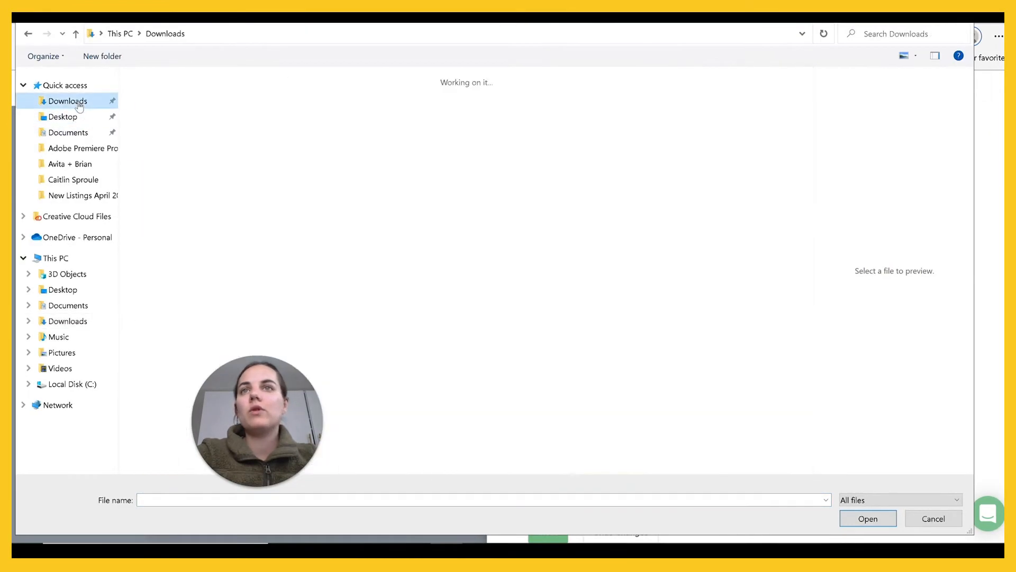
click(68, 101)
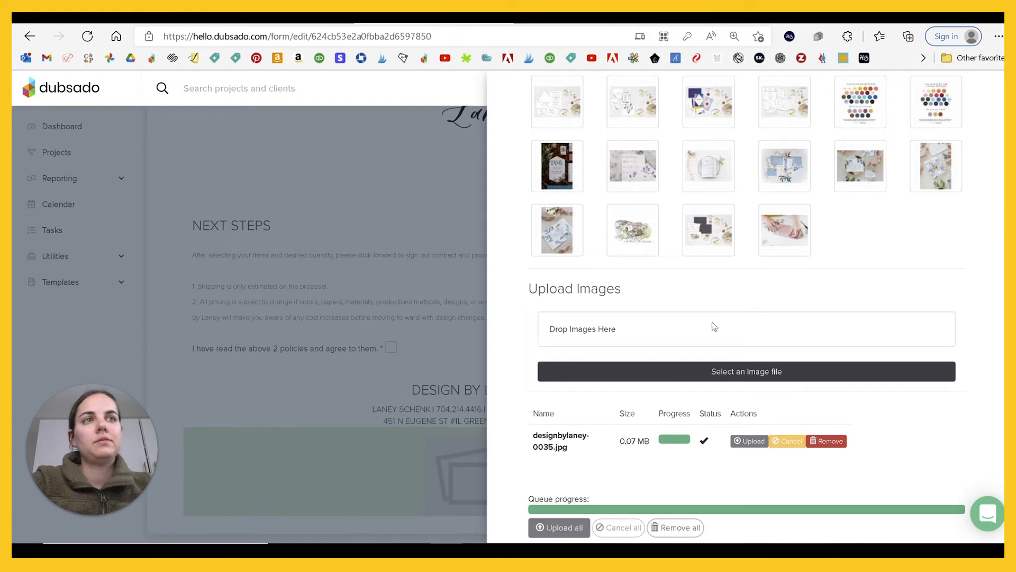
scroll(down, 3)
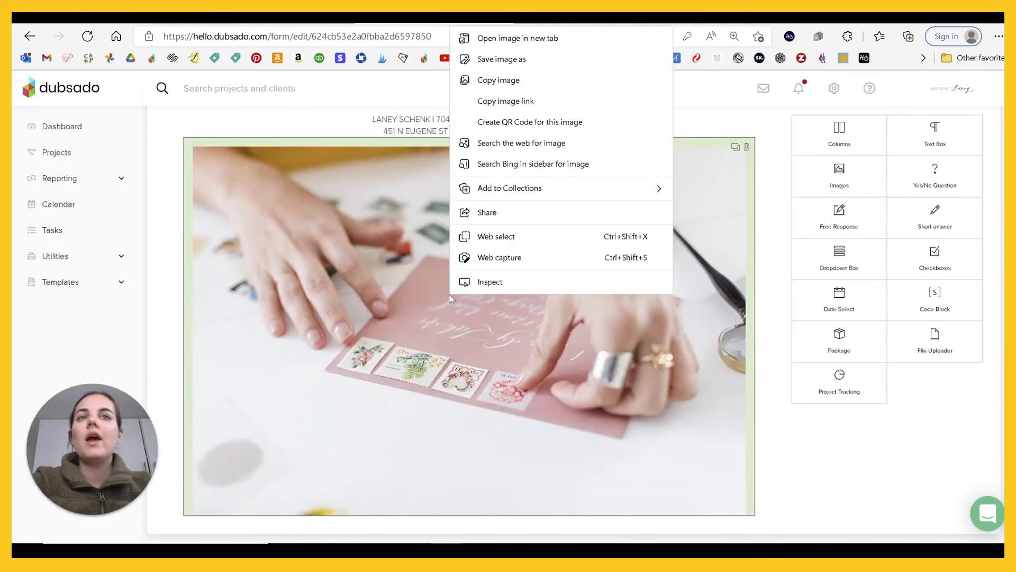
mouse_move(506, 102)
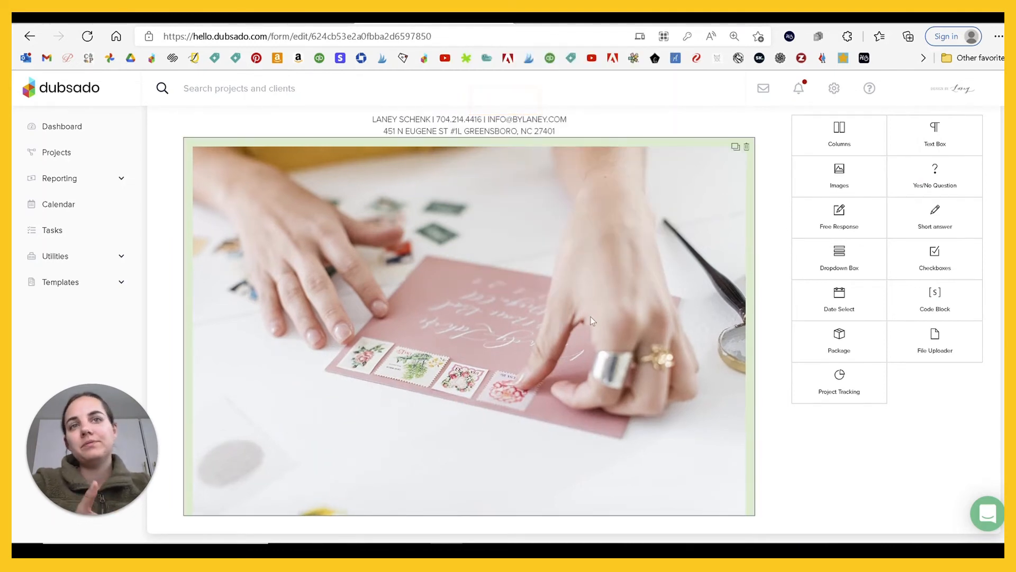
scroll(down, 3)
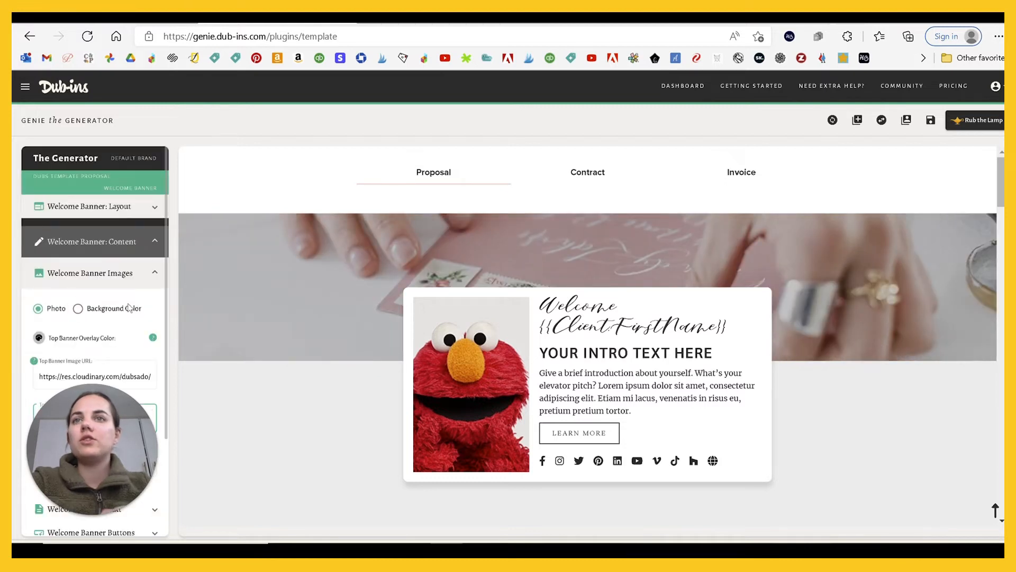
Paste the new photo link into the welcome card's Card Image URL field
scroll(down, 3)
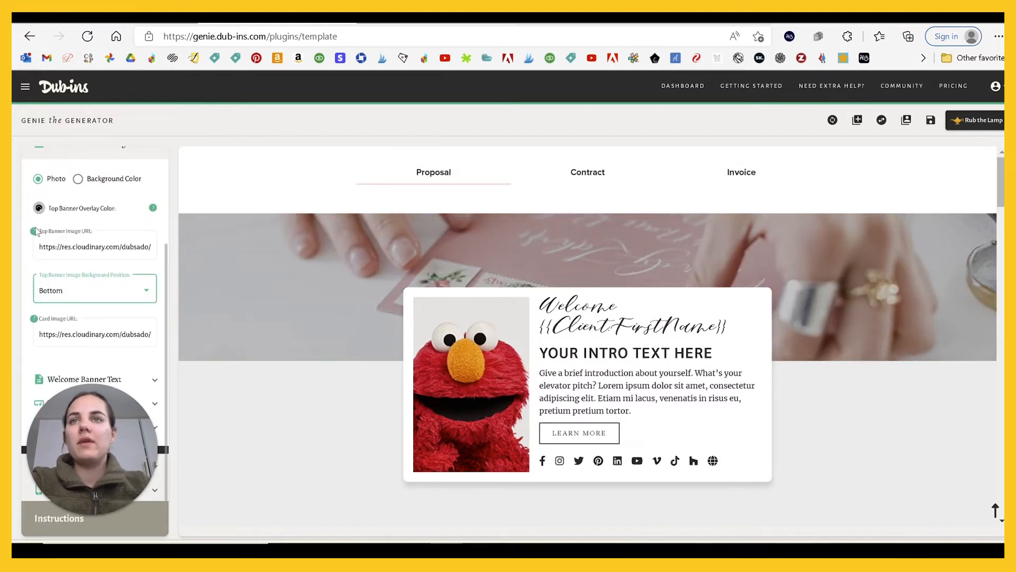
mouse_move(261, 270)
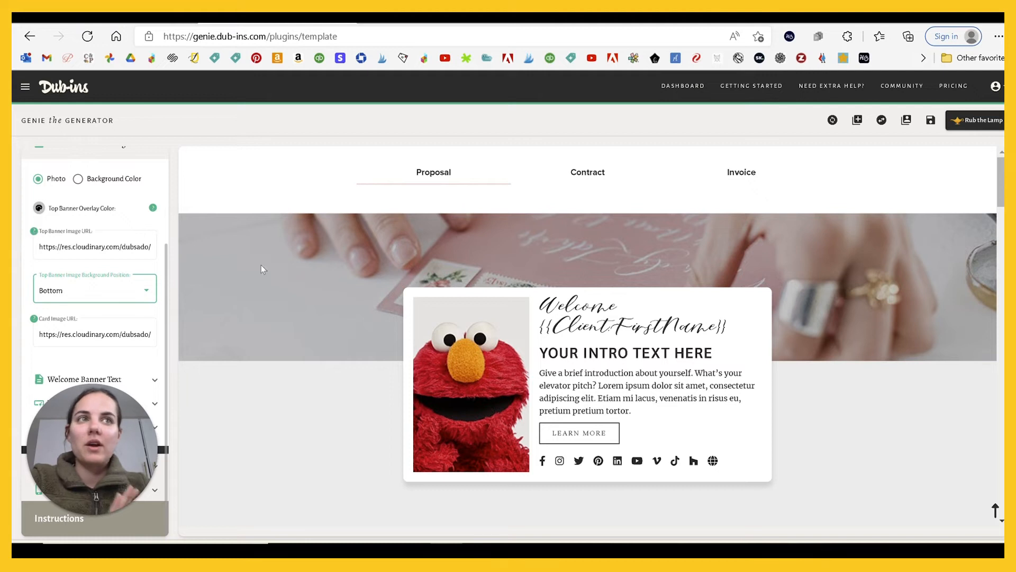
mouse_move(473, 350)
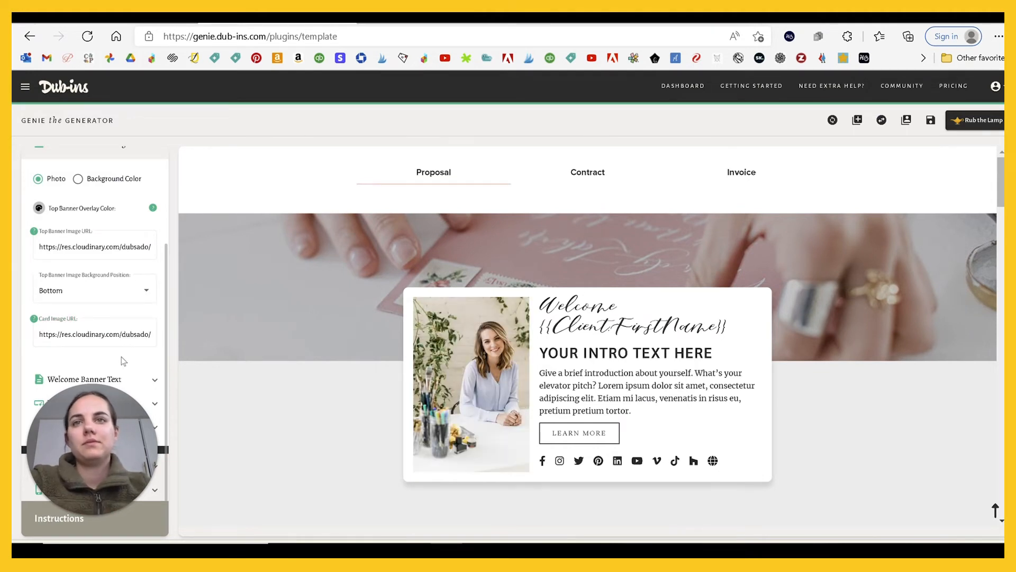
scroll(down, 3)
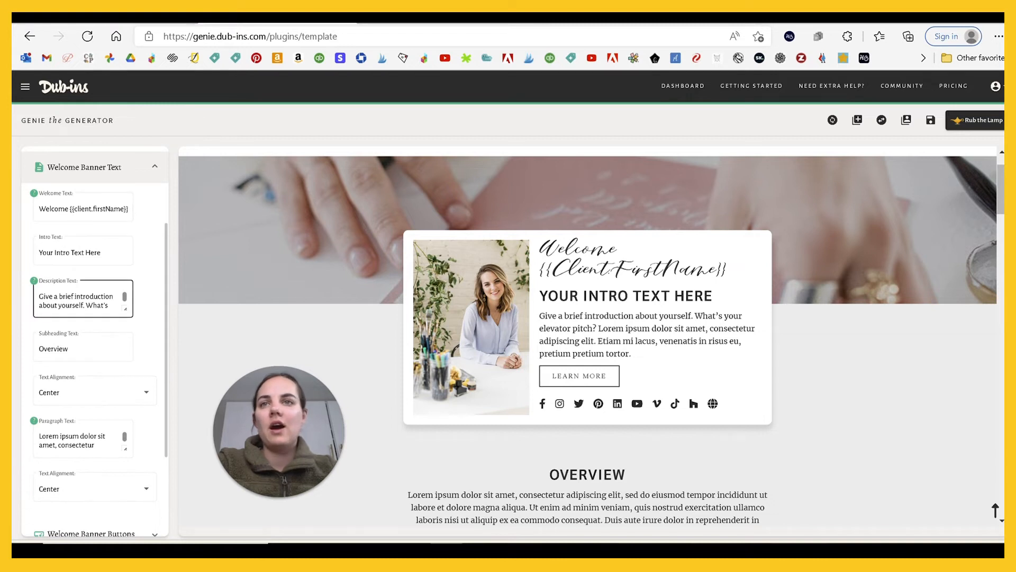
Expand Welcome Banner Style and its Colors settings for card and bottom banner
scroll(down, 3)
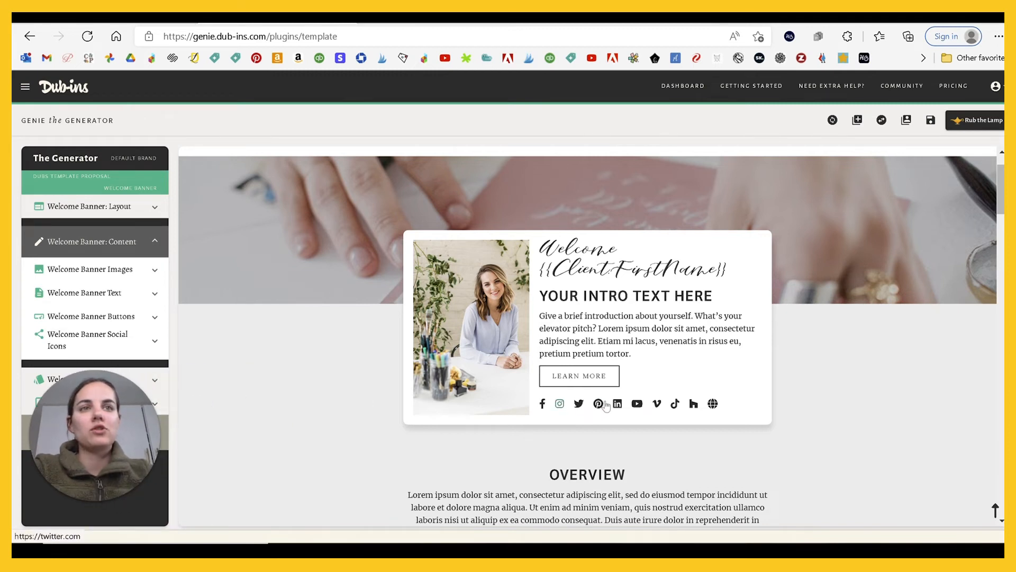
mouse_move(637, 388)
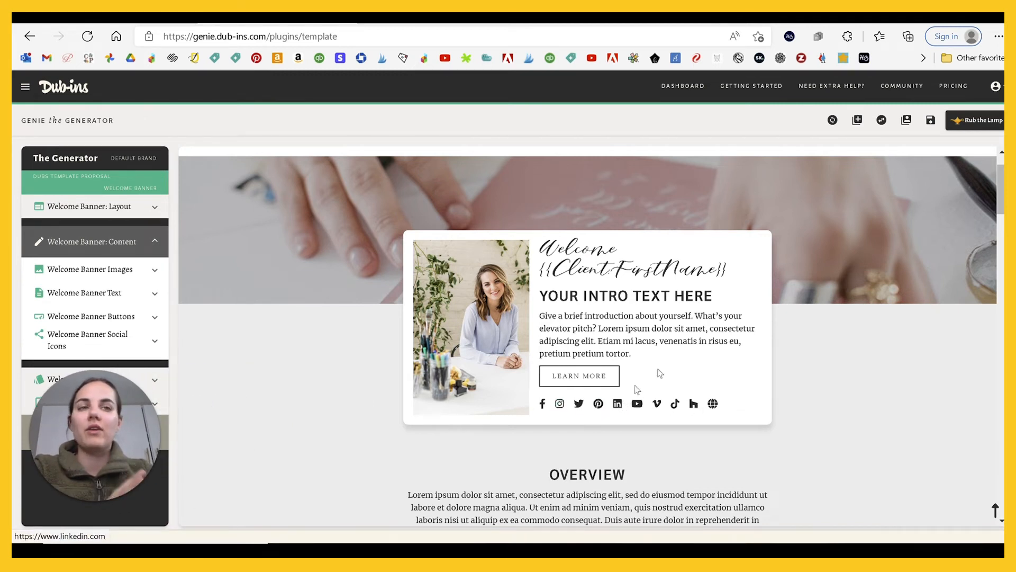
scroll(down, 3)
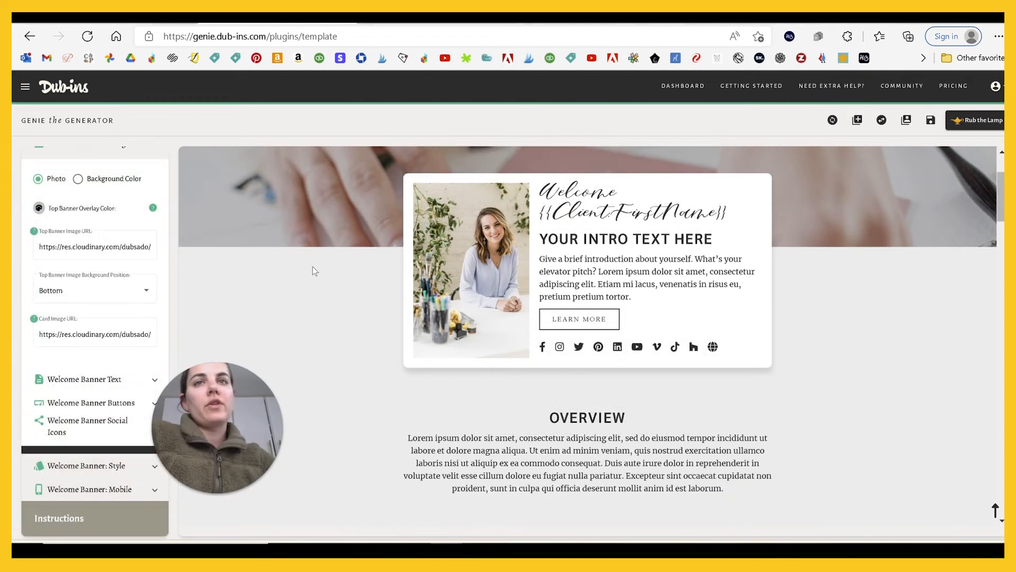
click(39, 208)
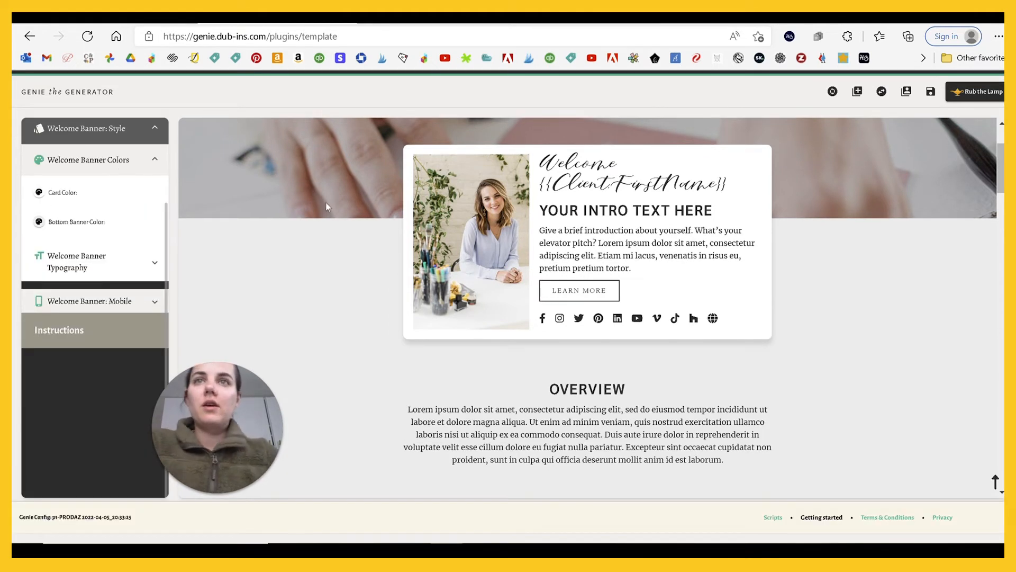
Set the Bottom Banner Color to a soft pink hex value and review the preview
click(38, 191)
text(#fcd8)
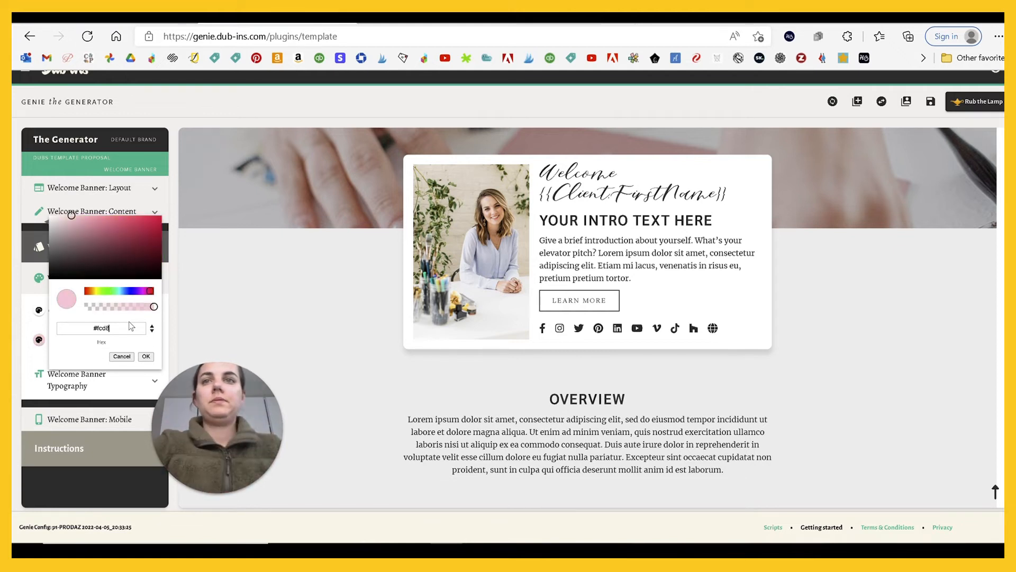
click(145, 355)
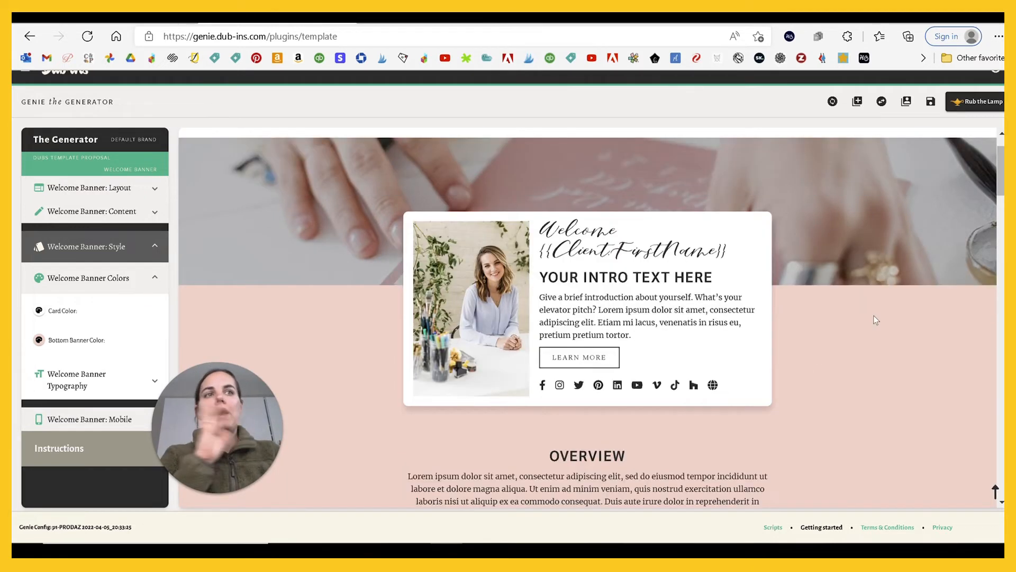
scroll(down, 3)
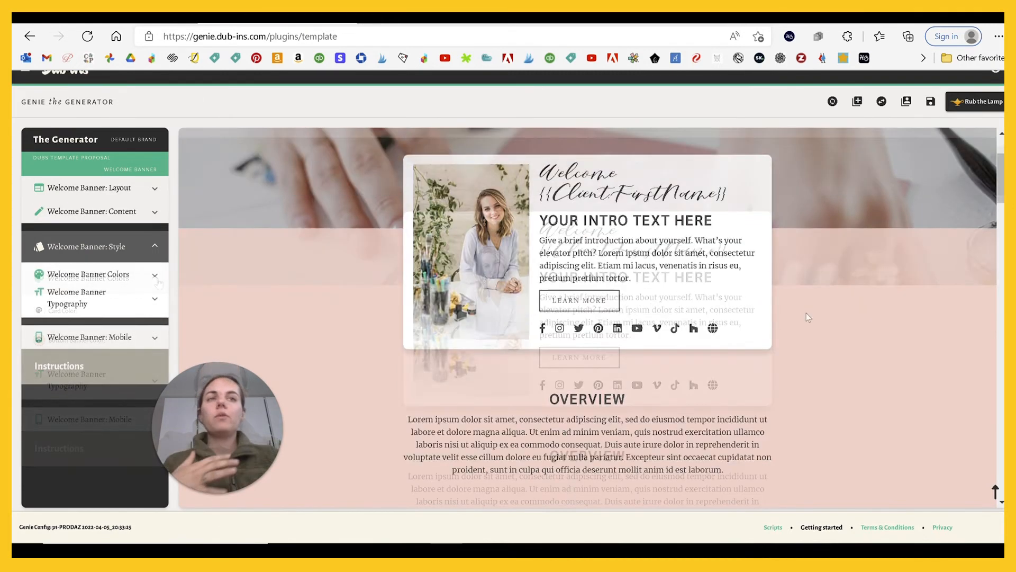
scroll(down, 3)
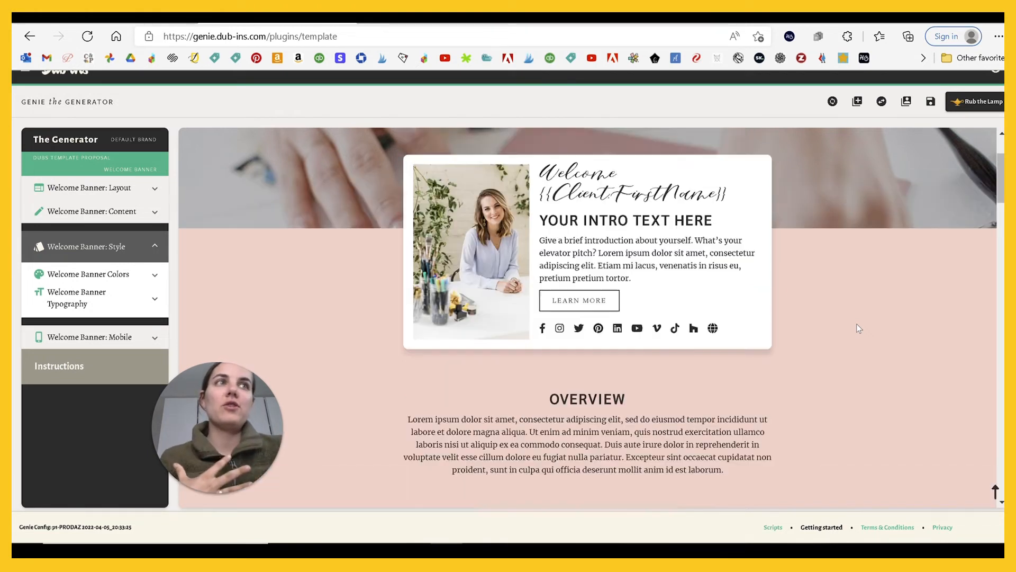
scroll(down, 3)
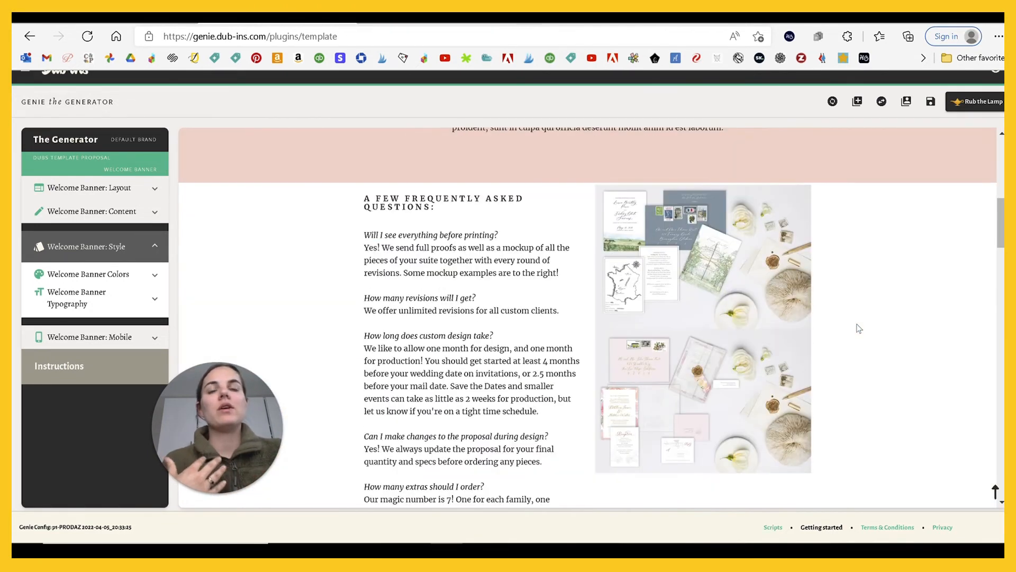
scroll(down, 3)
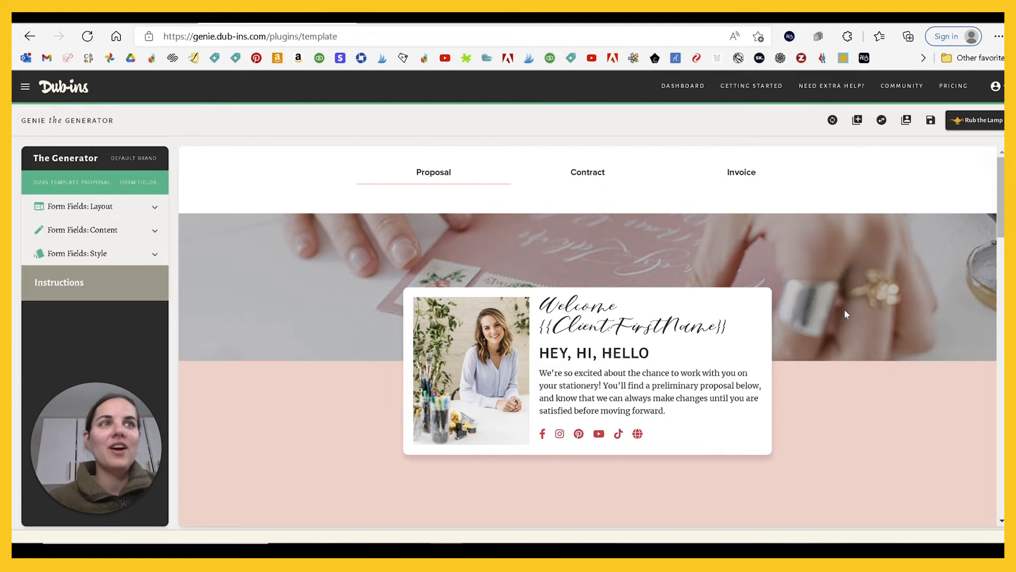
mouse_move(644, 306)
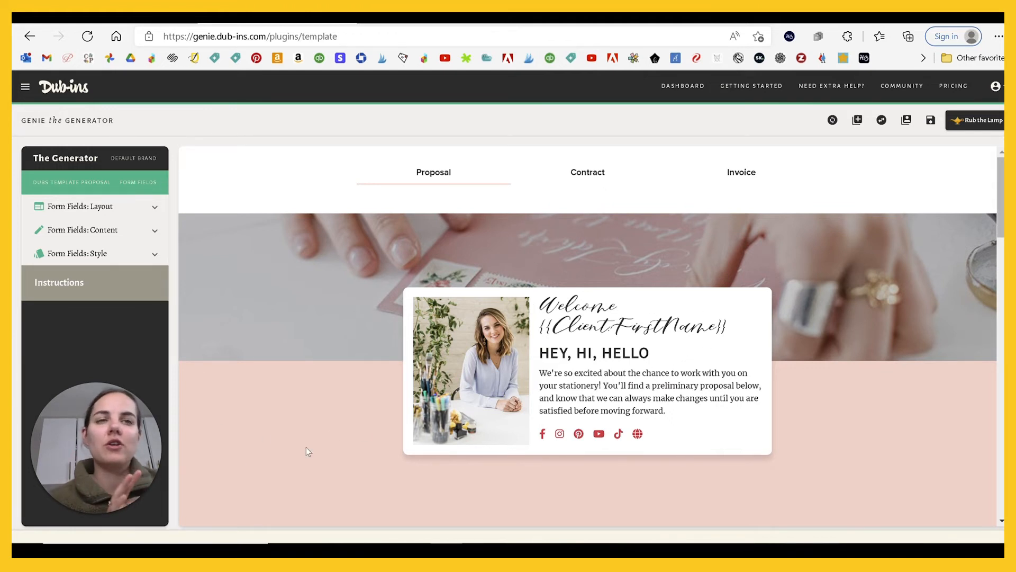
mouse_move(551, 435)
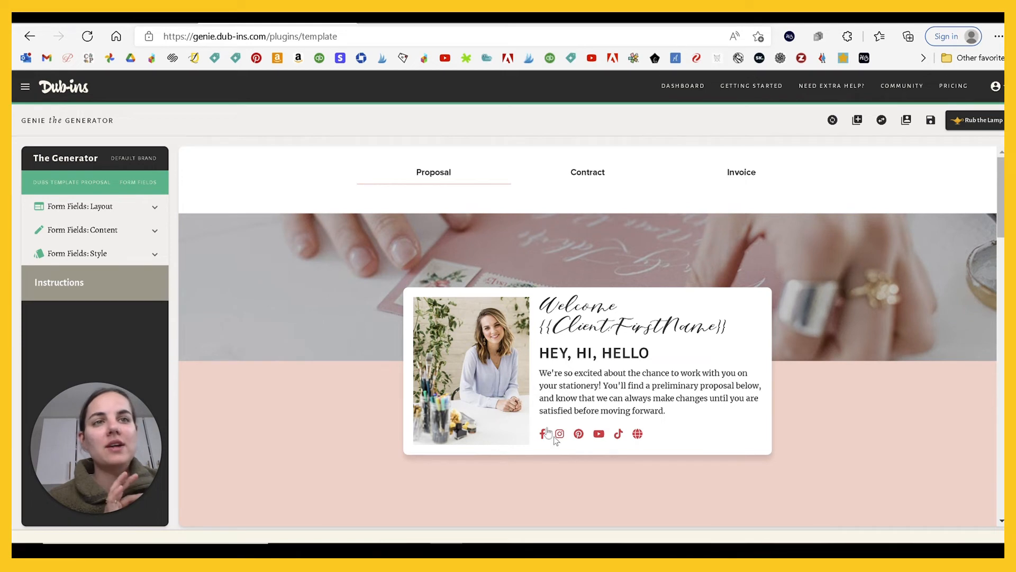
mouse_move(599, 434)
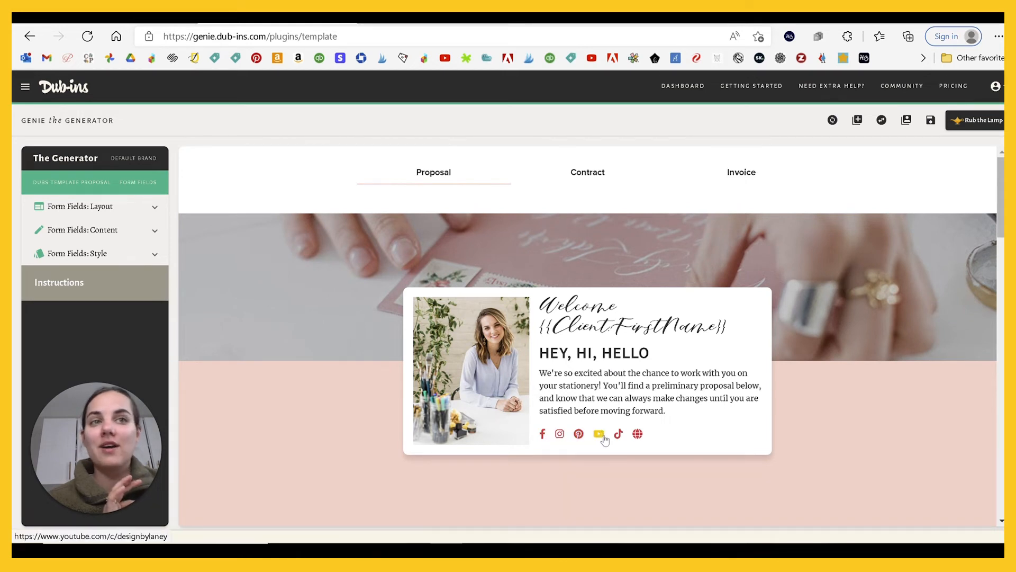
Scroll the finished proposal preview down to the You Might Be Wondering FAQ accordion
scroll(down, 3)
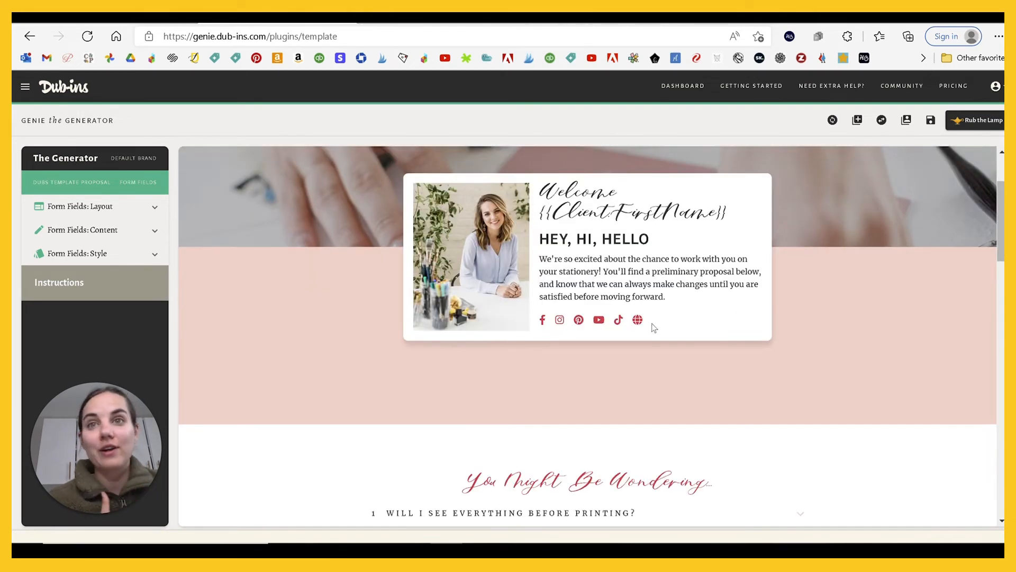
scroll(down, 3)
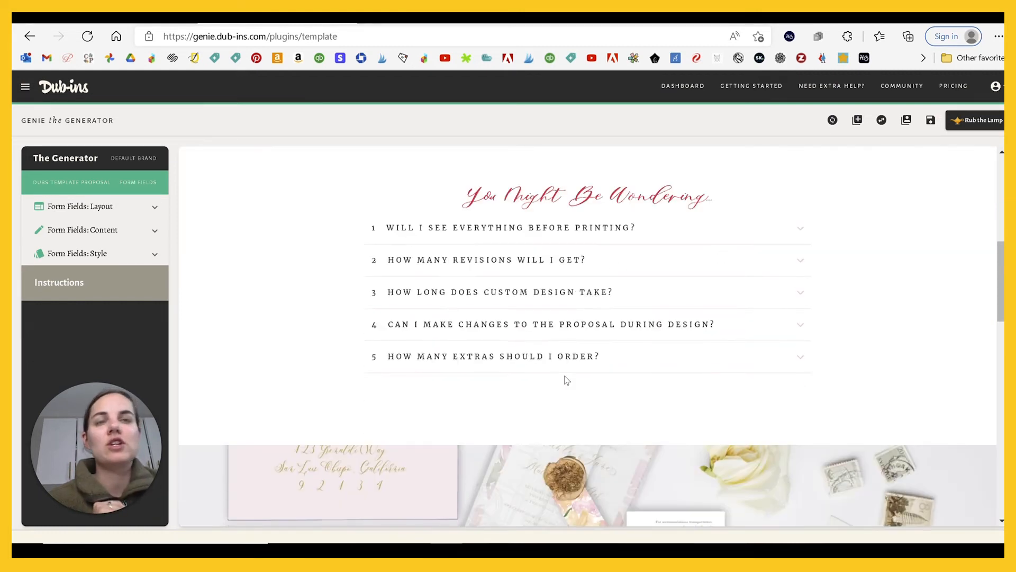
scroll(down, 3)
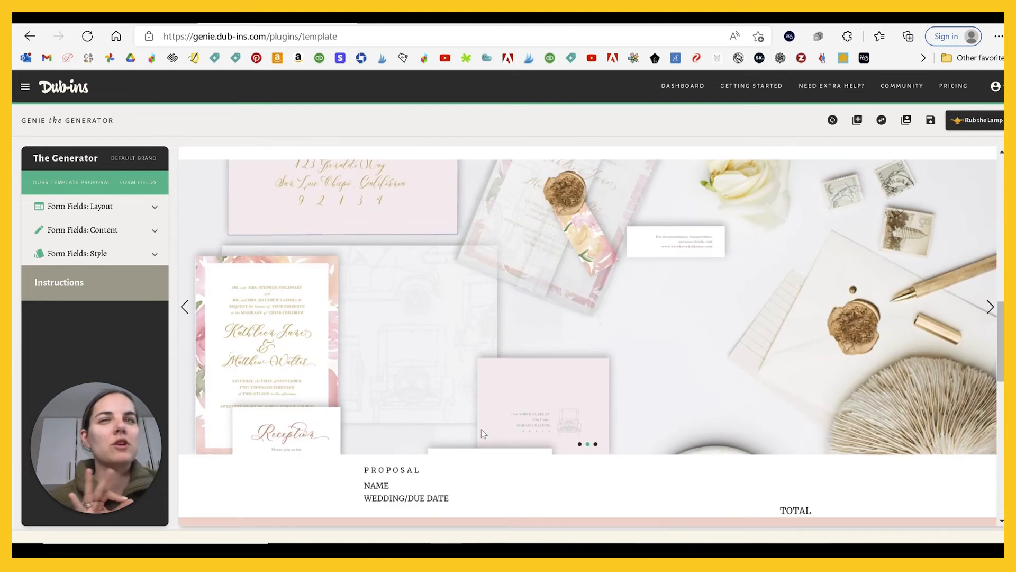
click(990, 306)
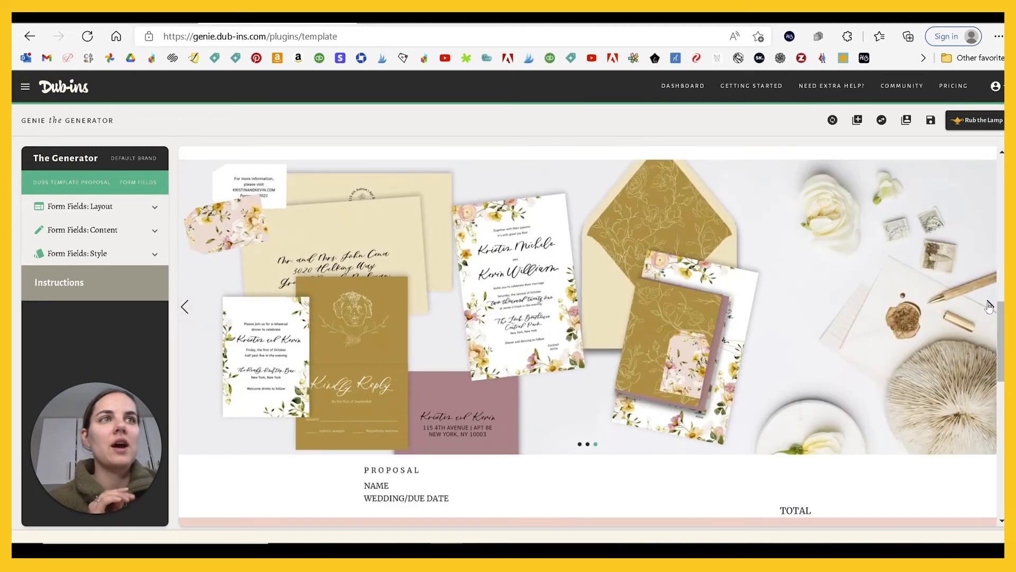
scroll(down, 3)
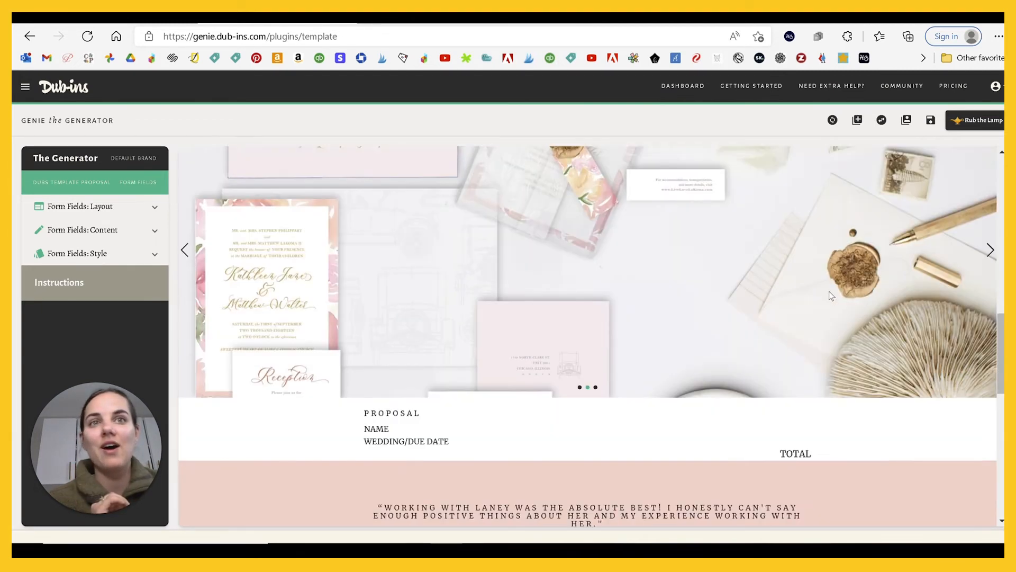
scroll(down, 3)
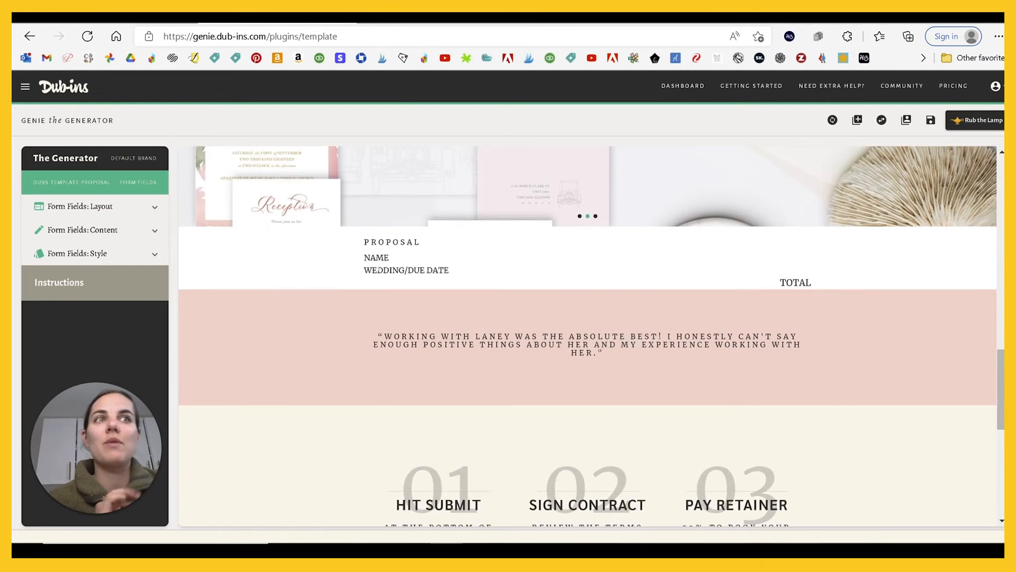
mouse_move(438, 259)
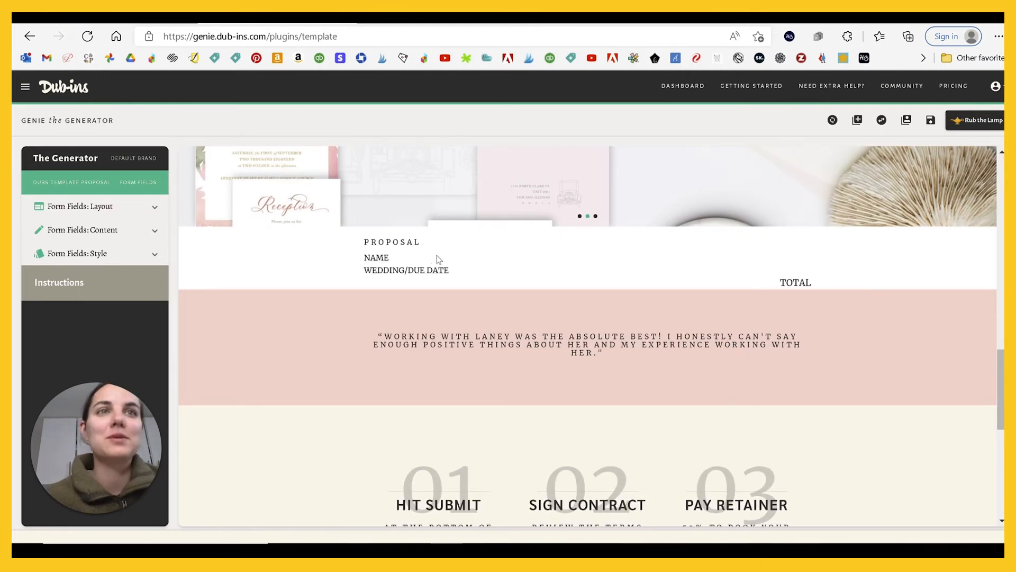
scroll(down, 3)
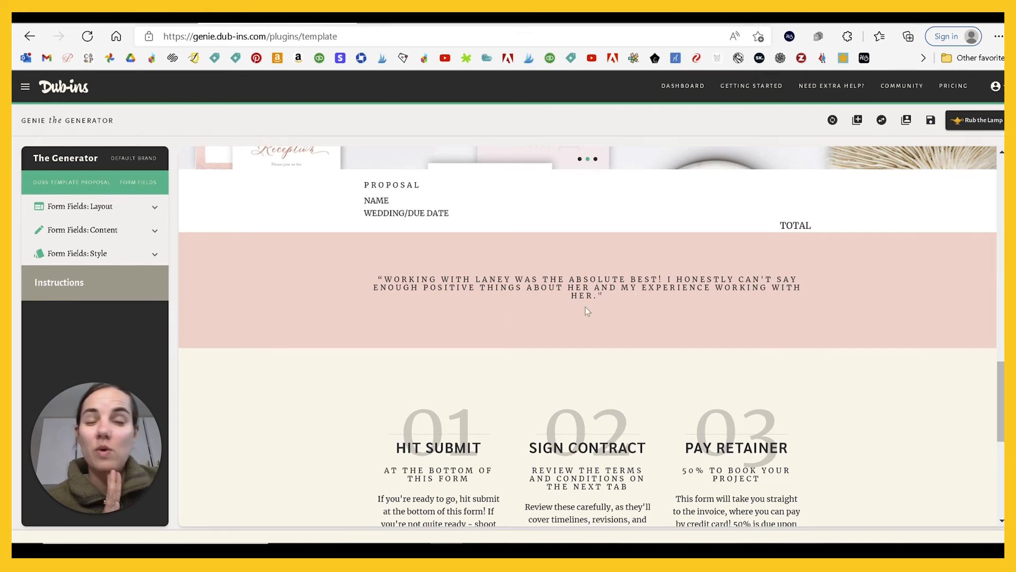
mouse_move(780, 310)
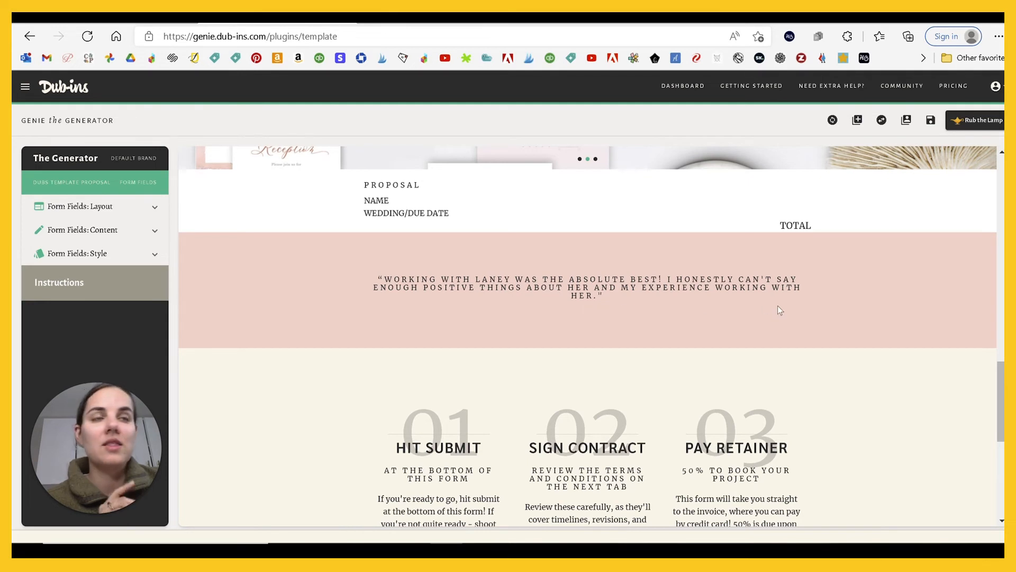
scroll(down, 3)
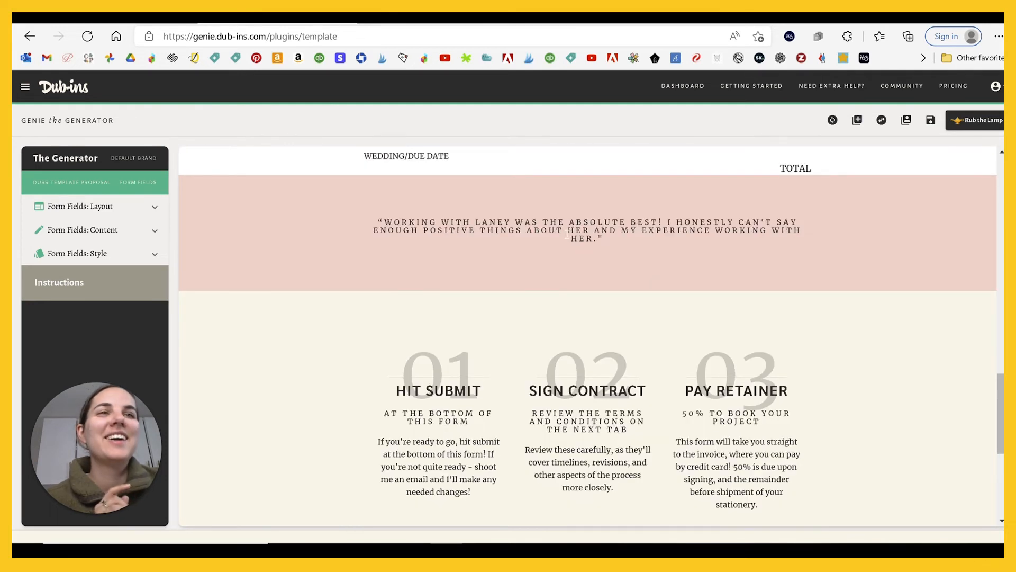
scroll(down, 3)
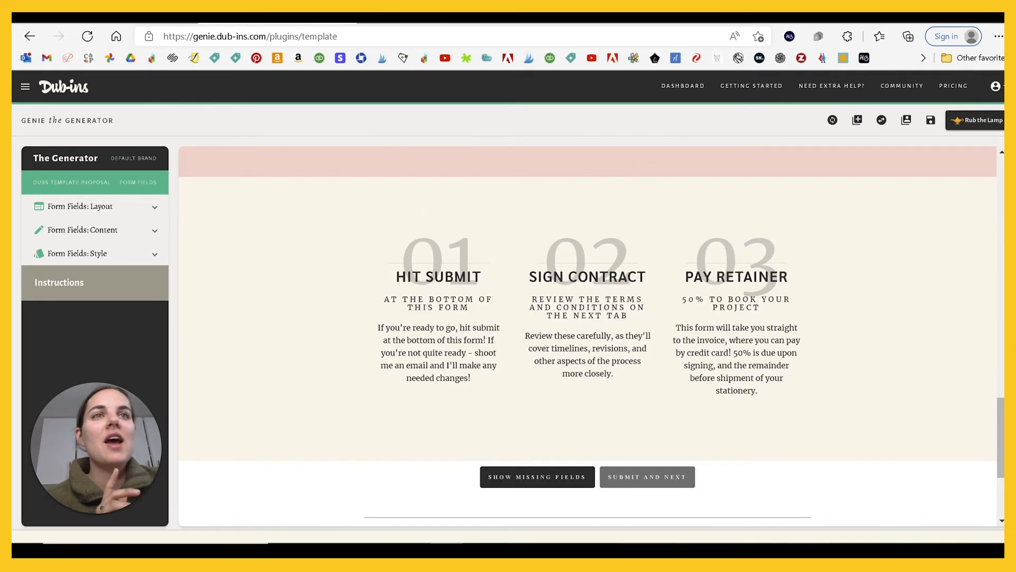
scroll(up, 3)
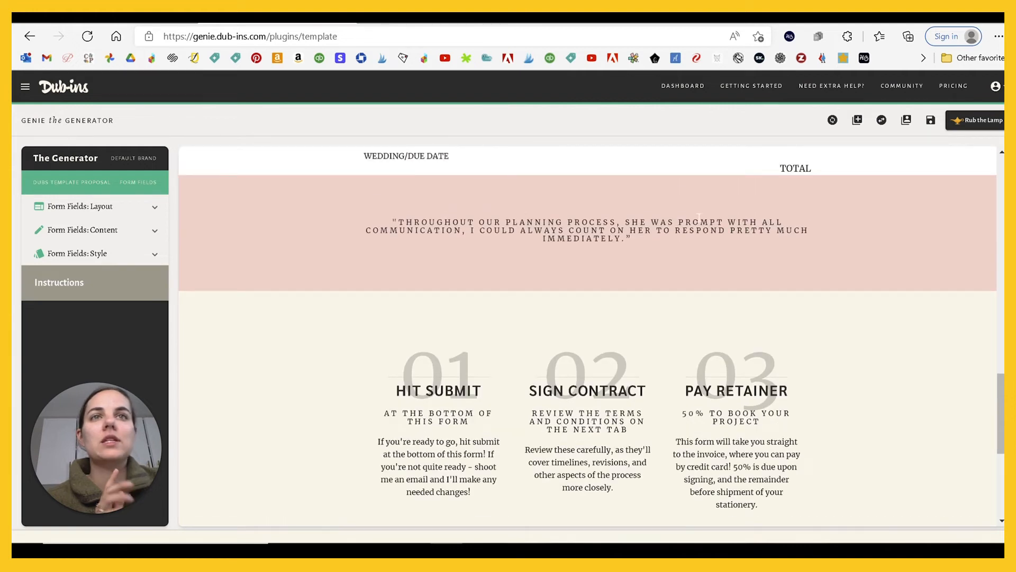
scroll(down, 3)
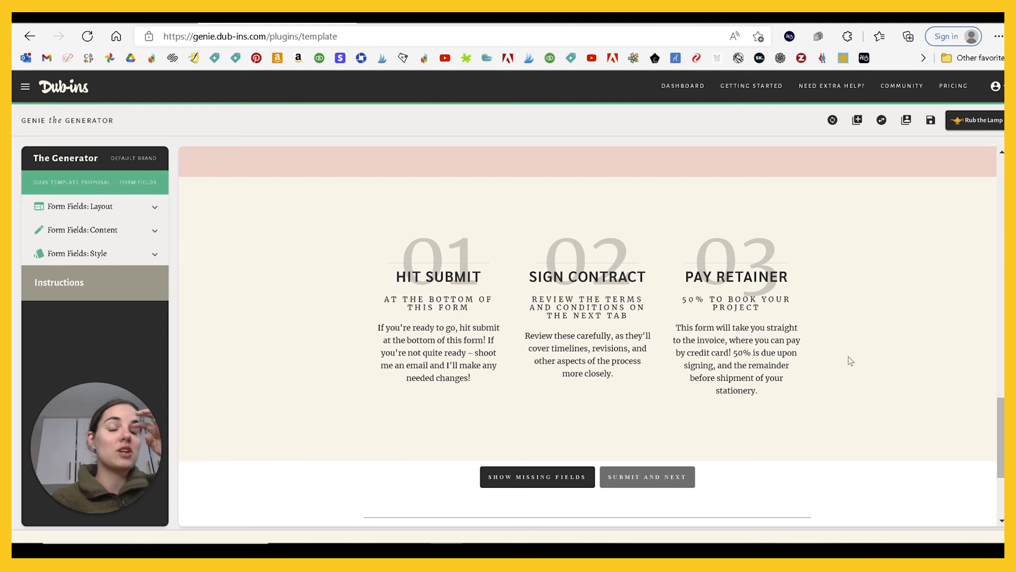
Bring up the Add/remove/reorder plugins list from the top toolbar
scroll(down, 3)
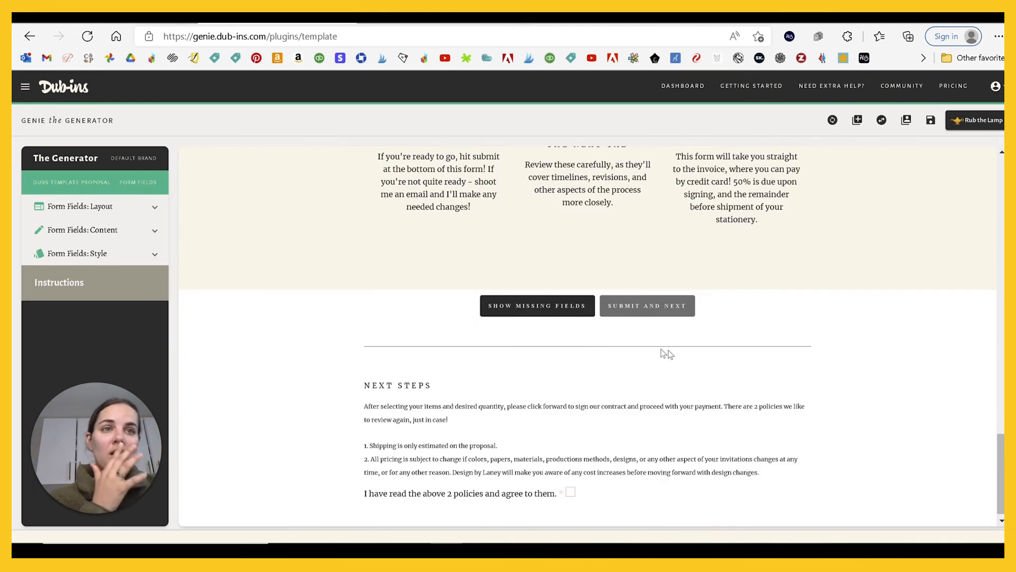
mouse_move(652, 309)
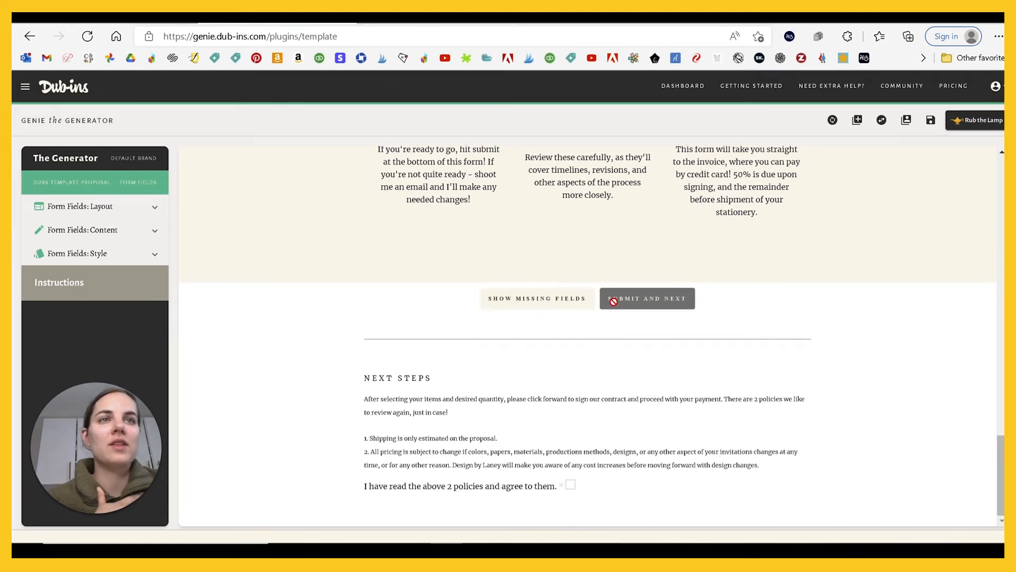
mouse_move(858, 119)
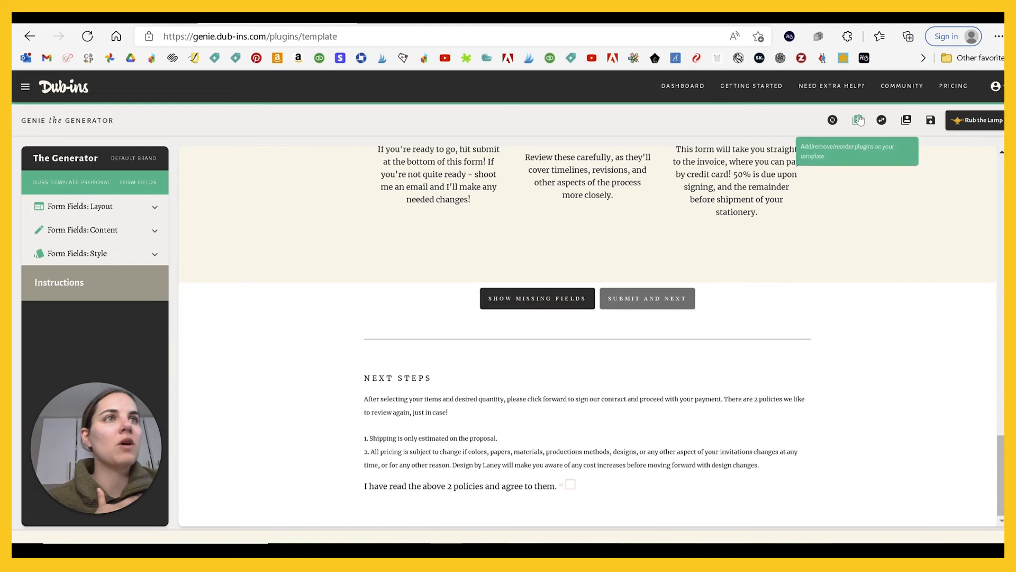
click(859, 119)
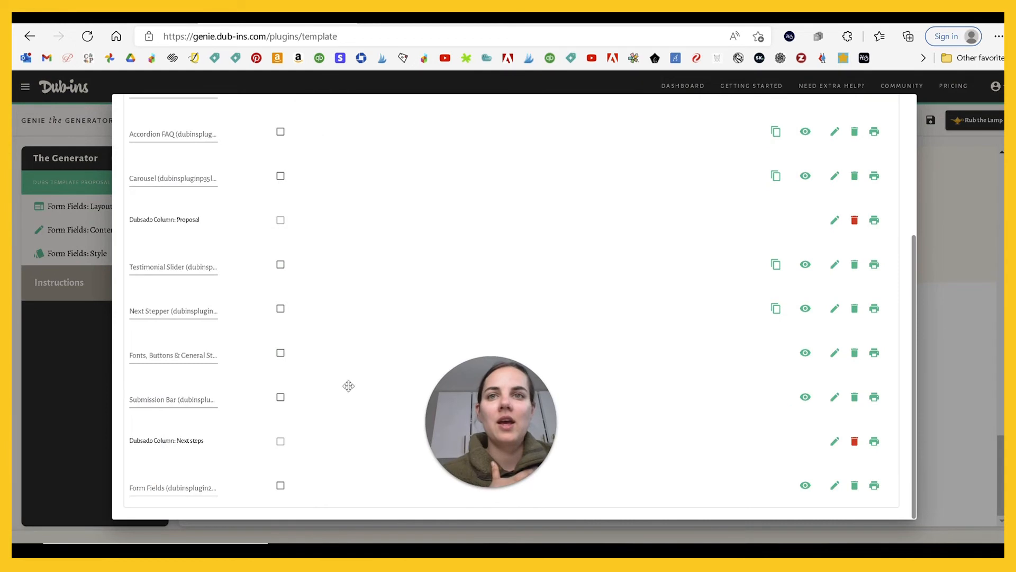
mouse_move(146, 447)
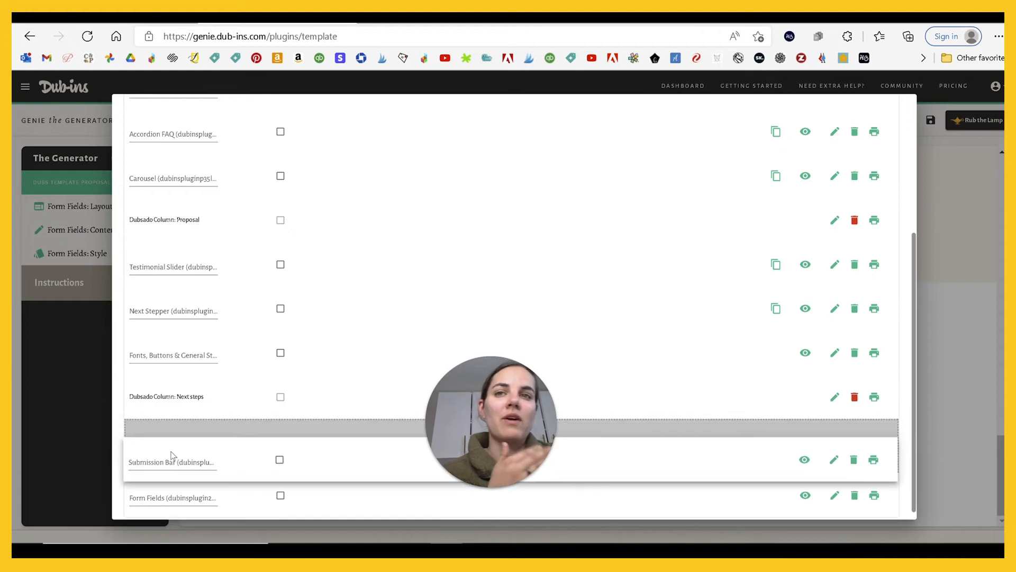
Drag the Submission Bar plugin below the Dubsado Column: Next steps row
scroll(up, 3)
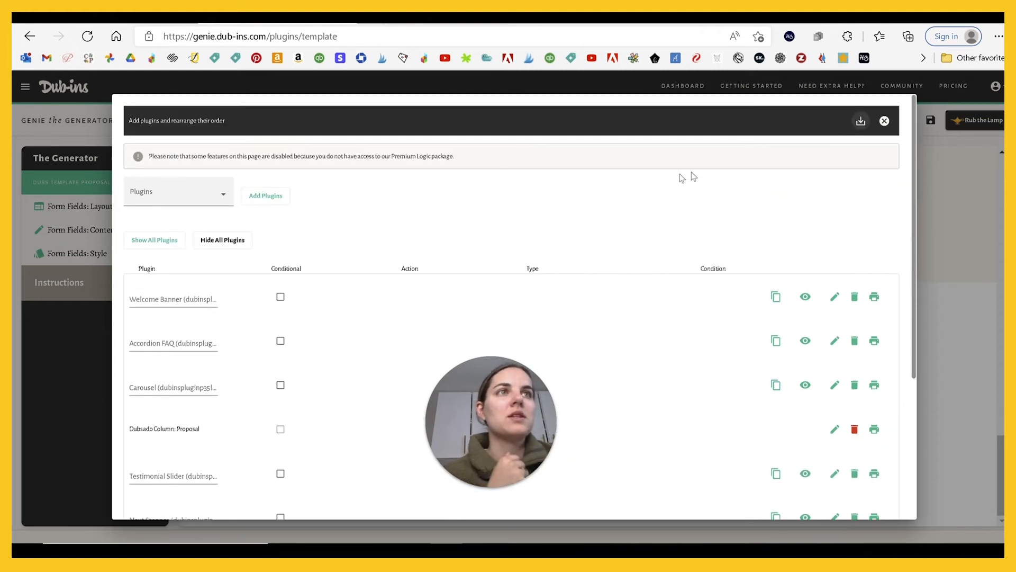
Close the plugin list and check the submit buttons now sit under Next Steps in the preview
click(883, 120)
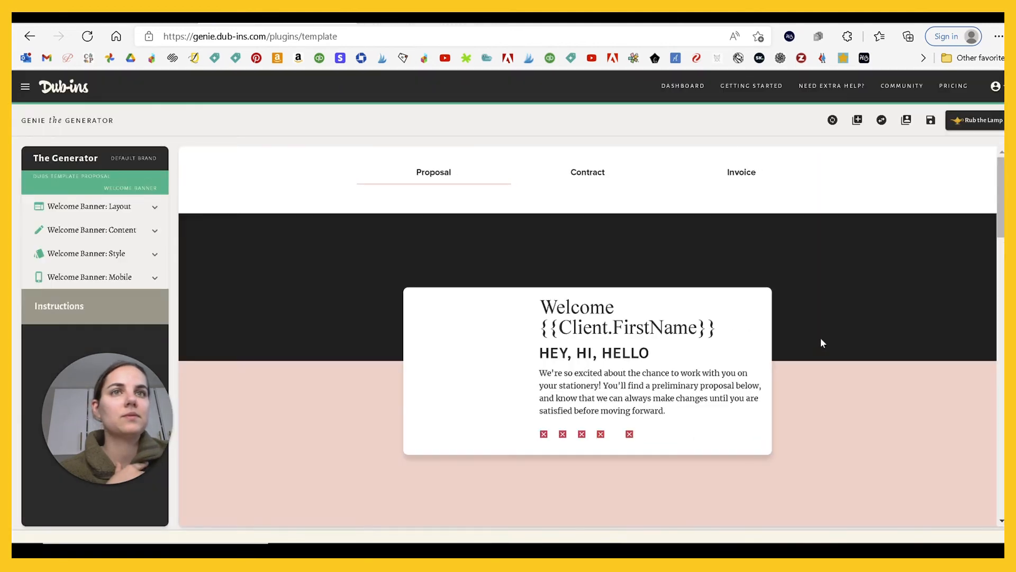
scroll(down, 3)
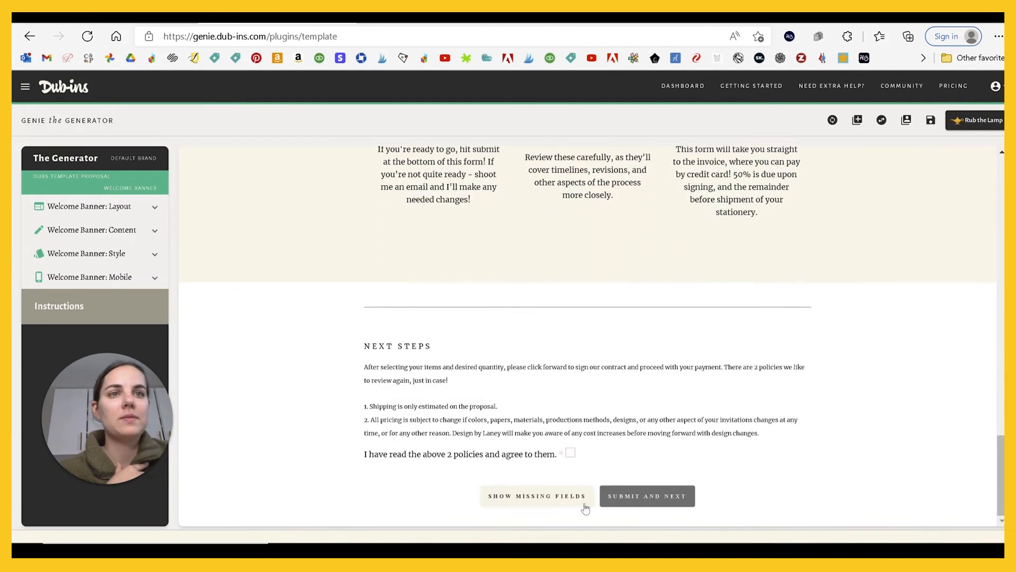
scroll(up, 3)
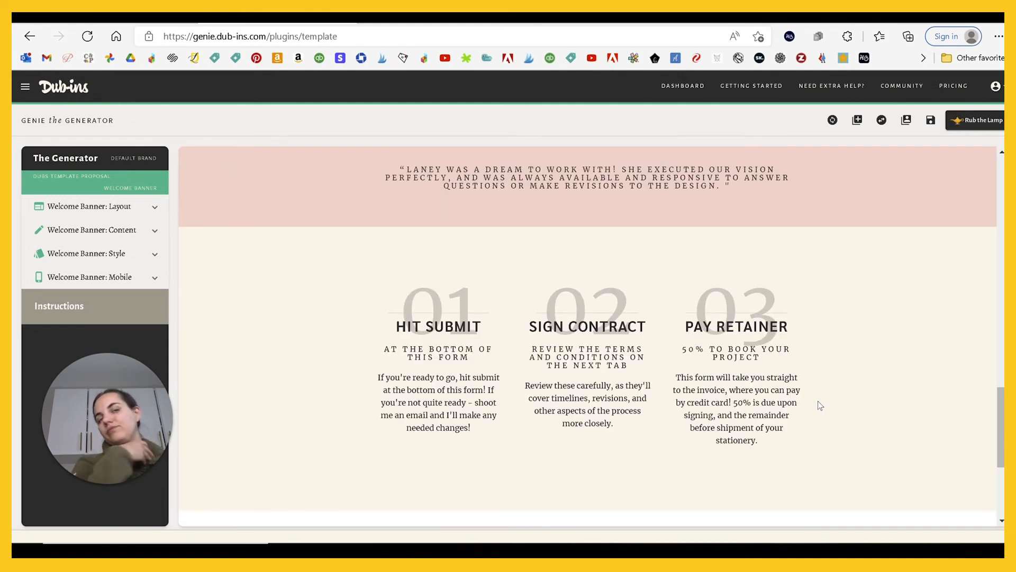
scroll(down, 3)
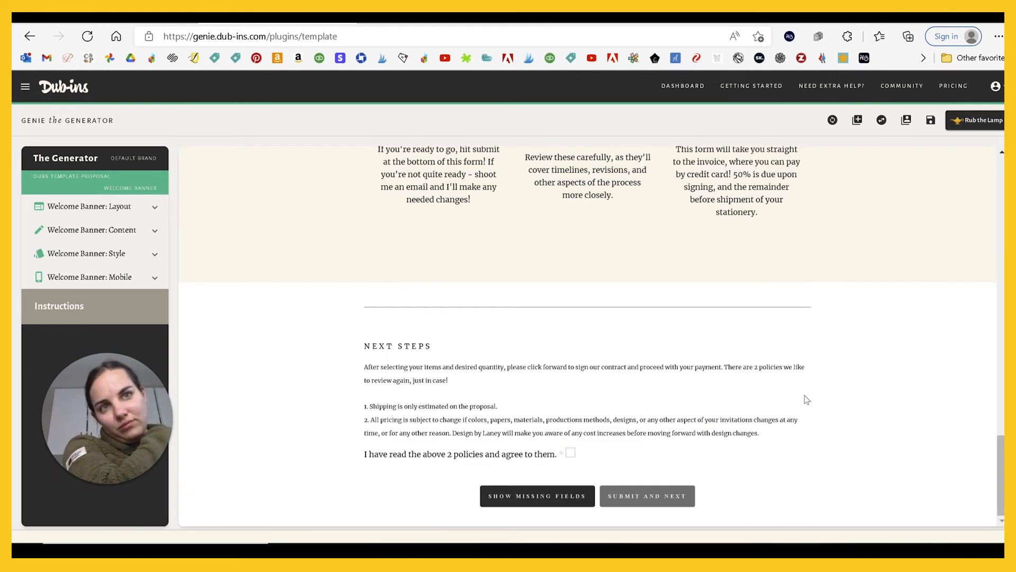
scroll(up, 3)
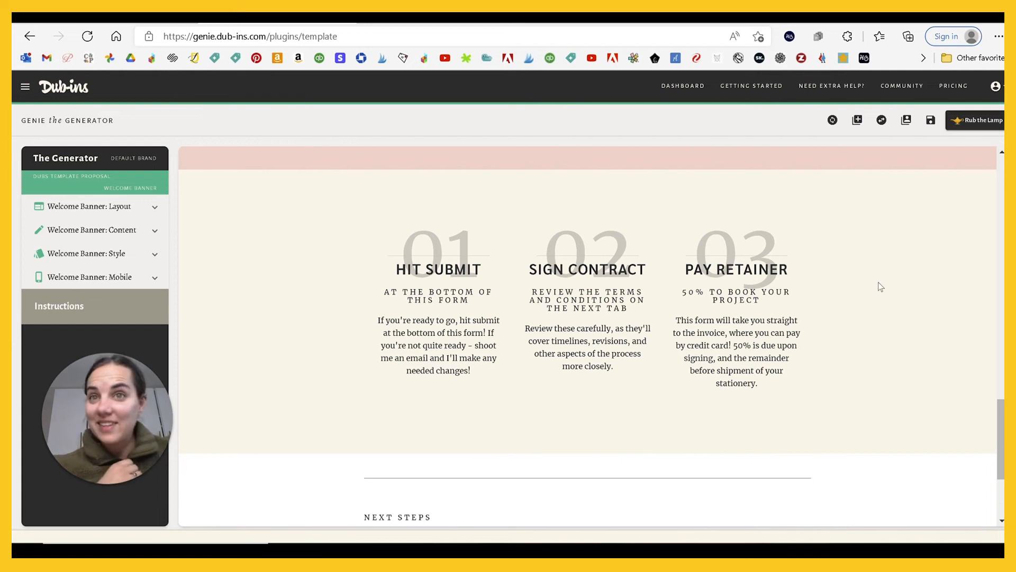
scroll(up, 3)
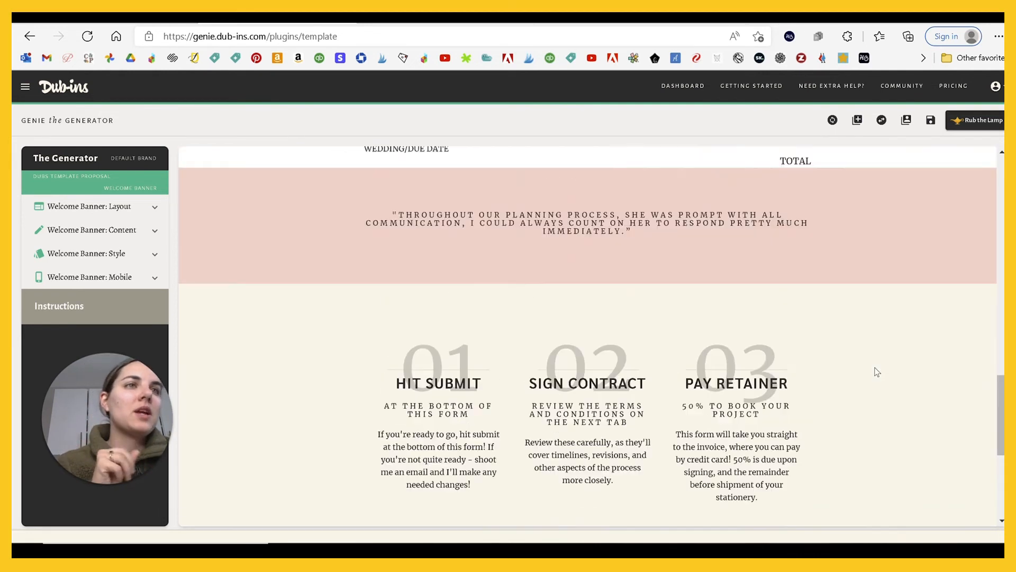
scroll(up, 3)
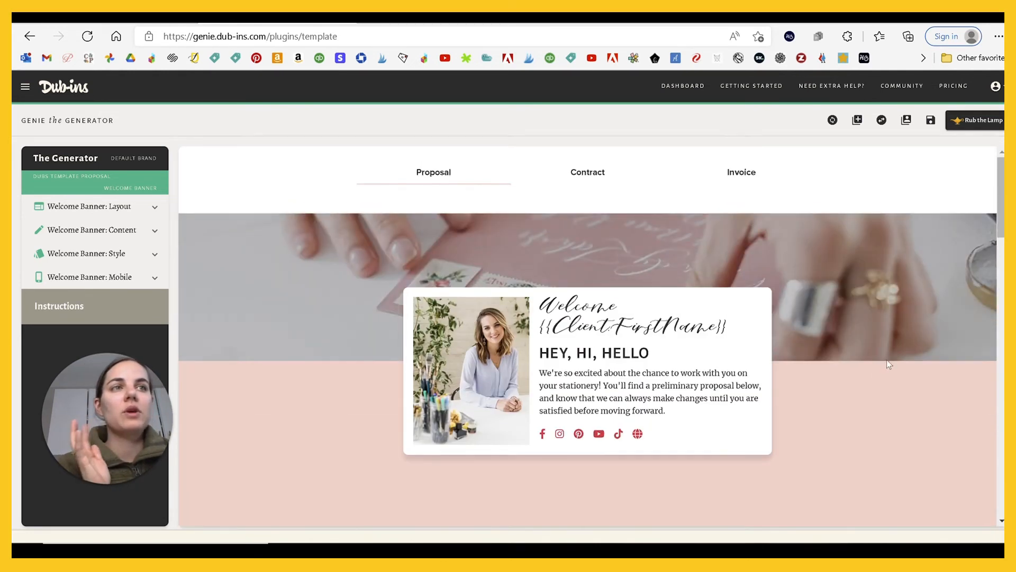
scroll(down, 3)
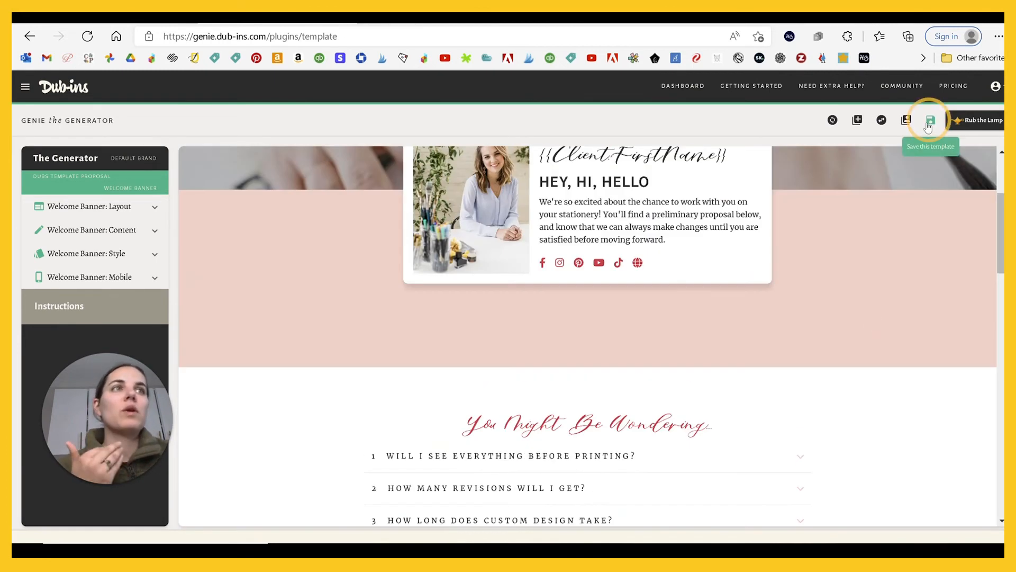
Save as an update to the existing Dubs Template Proposal template
click(929, 119)
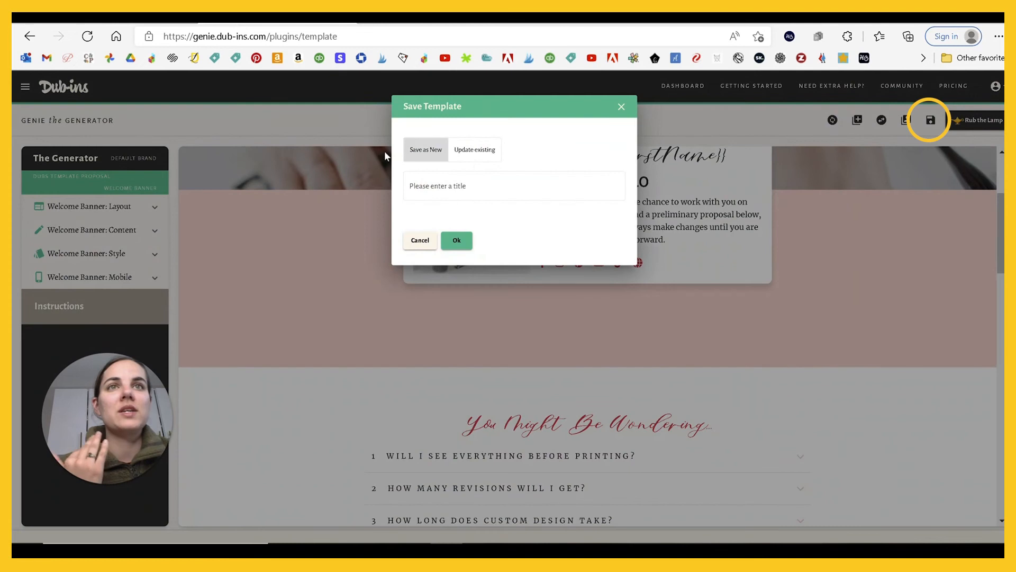
click(475, 149)
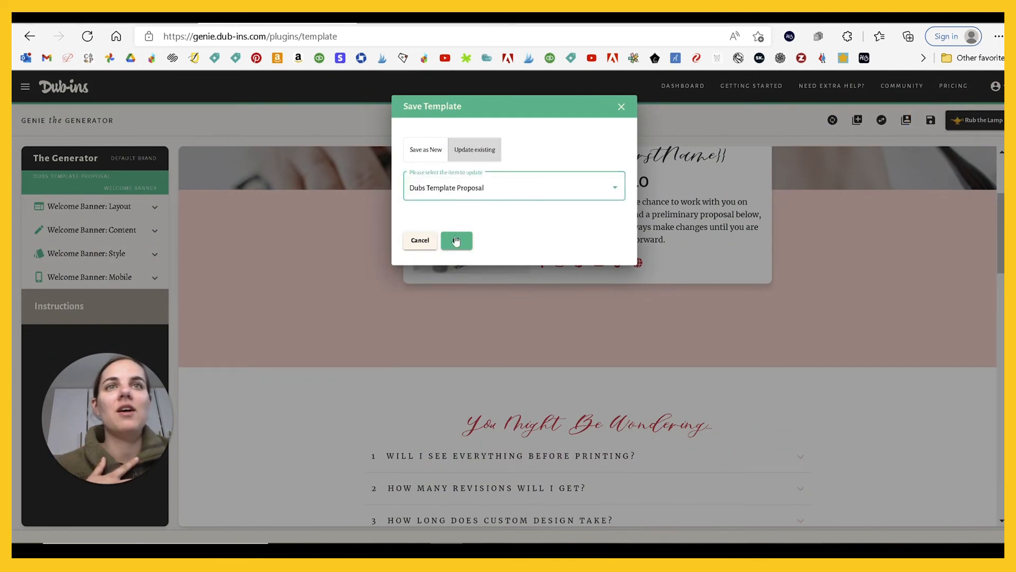
click(457, 240)
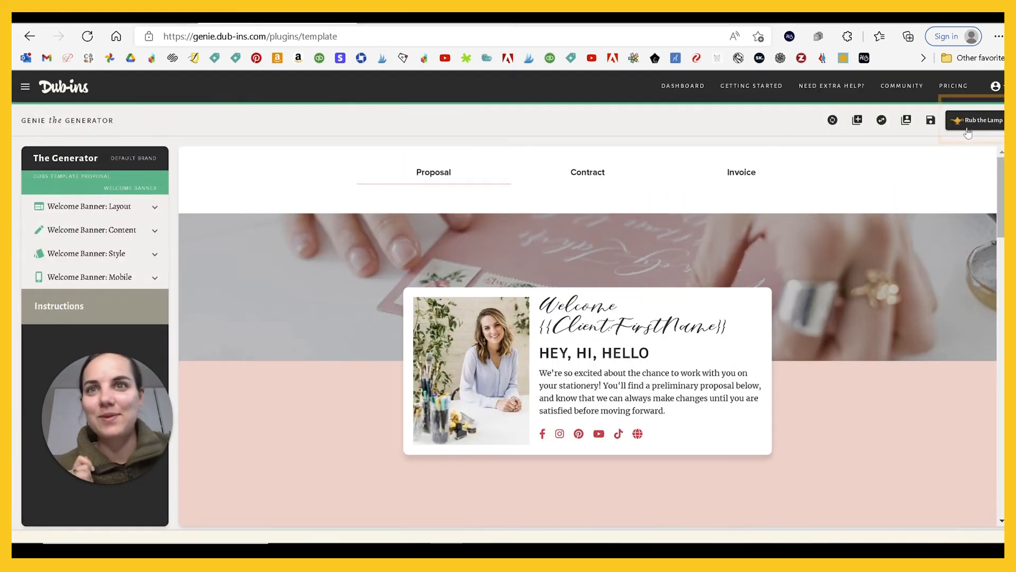
Rub the Lamp and copy the generated magic code to the clipboard
click(978, 120)
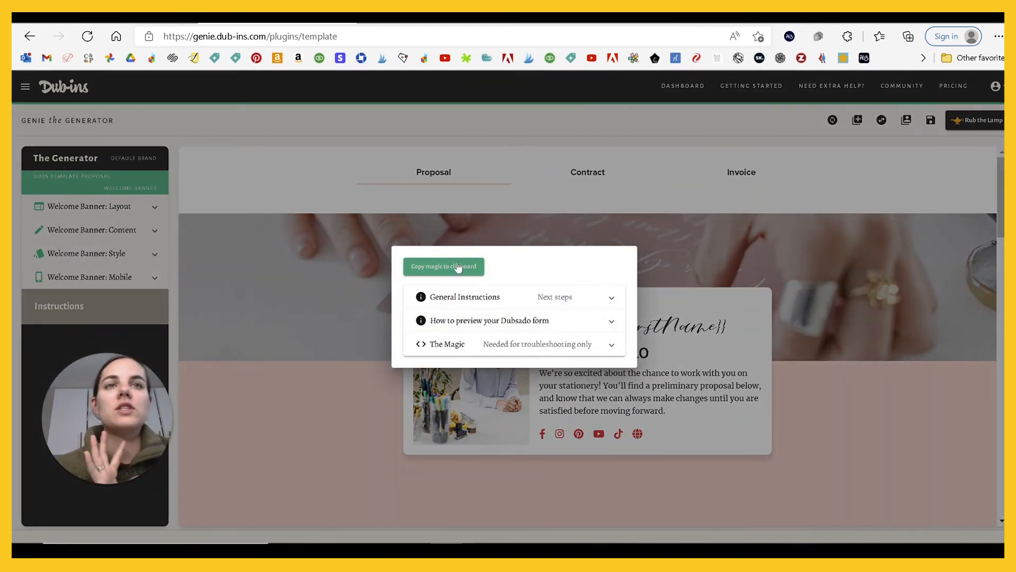
click(444, 266)
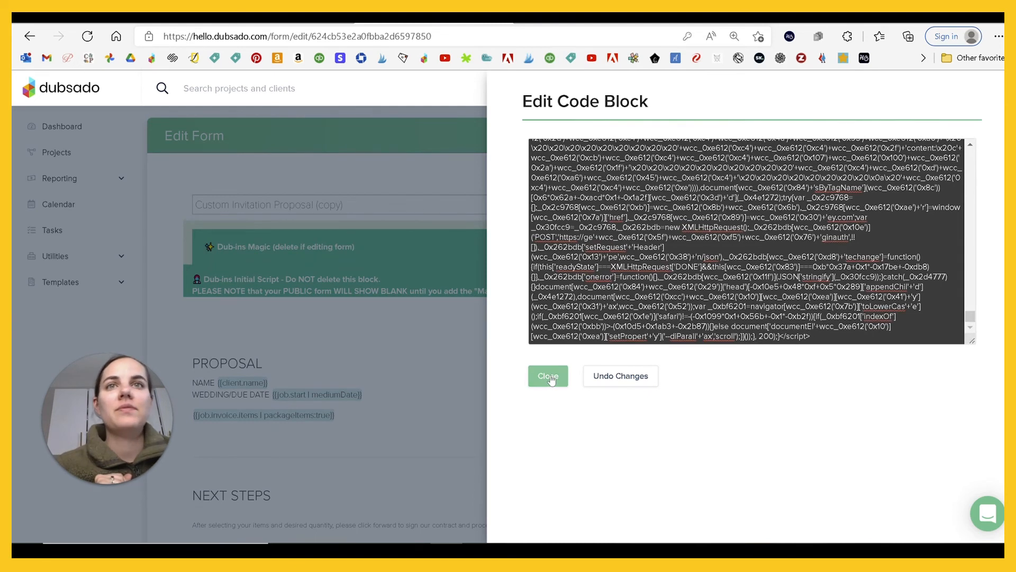
Finish the Dub-ins Magic code block with the pasted code and save the proposal form
click(547, 376)
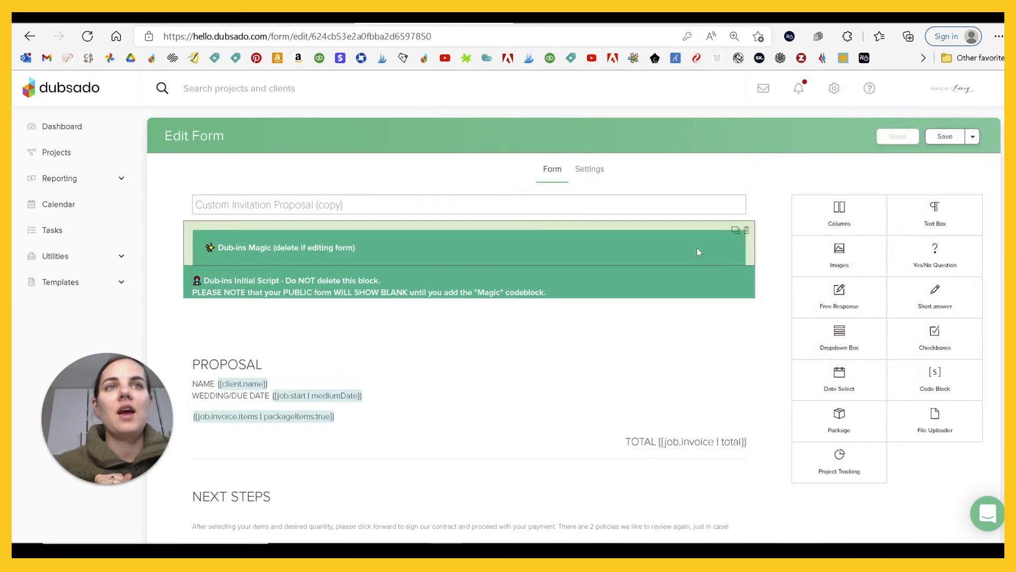
scroll(down, 3)
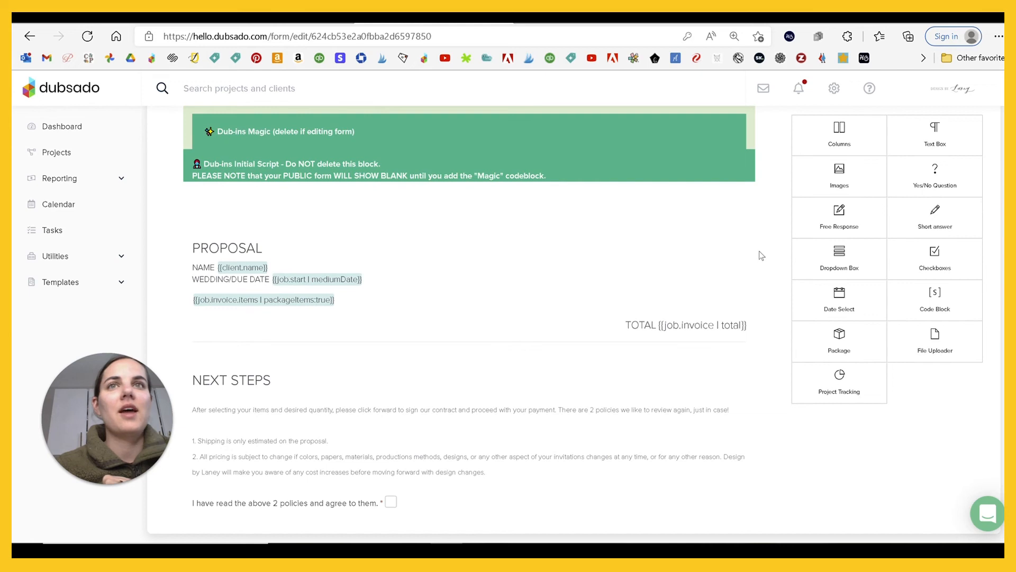
scroll(up, 3)
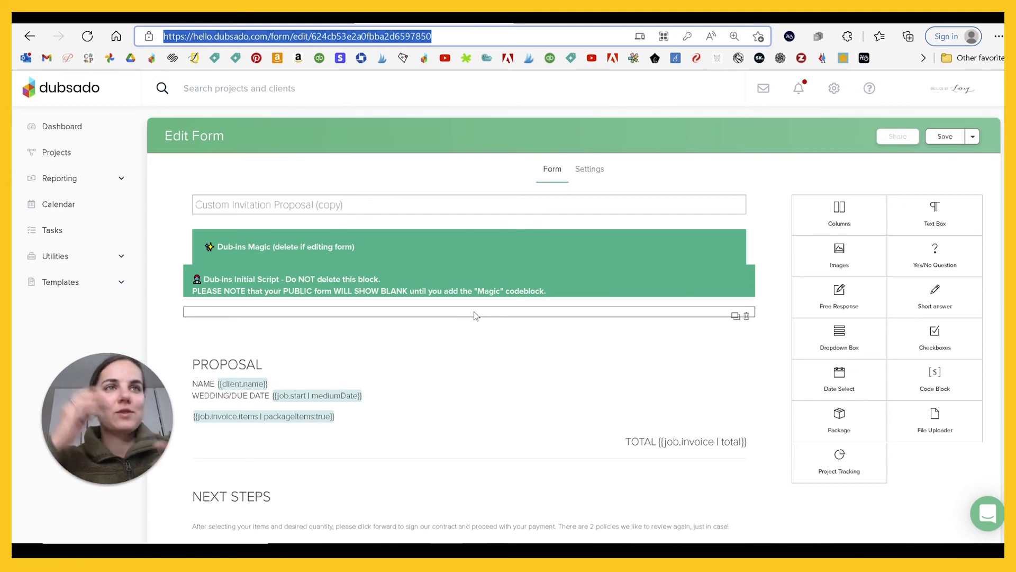
click(972, 137)
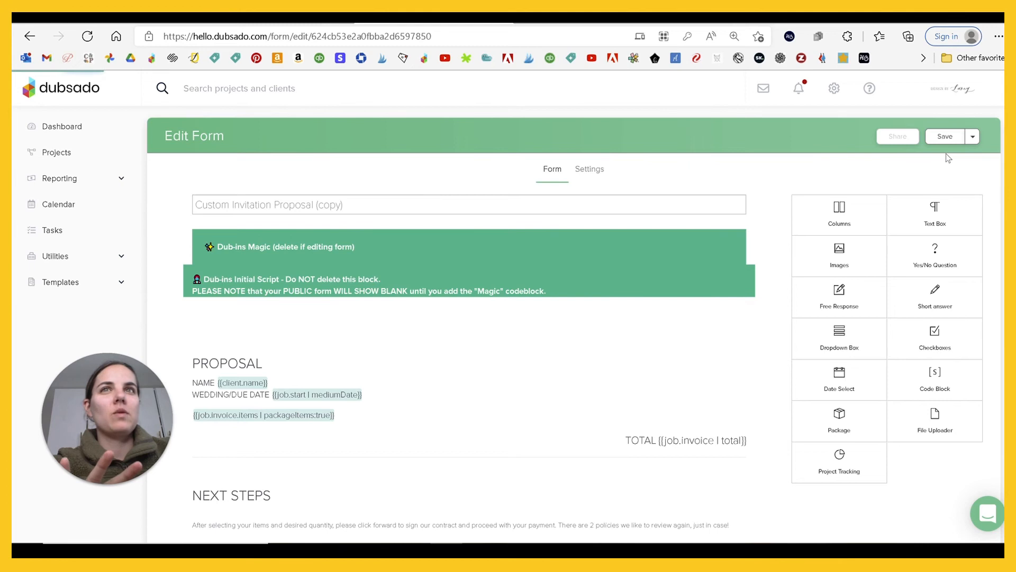
click(944, 136)
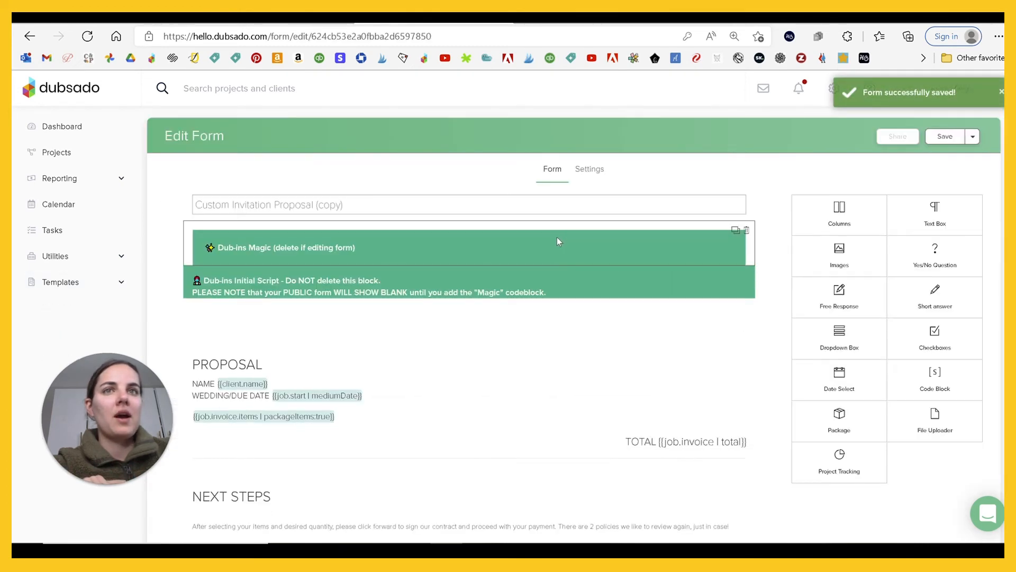
Reload the form page, confirming the reload, and select its web address
click(87, 36)
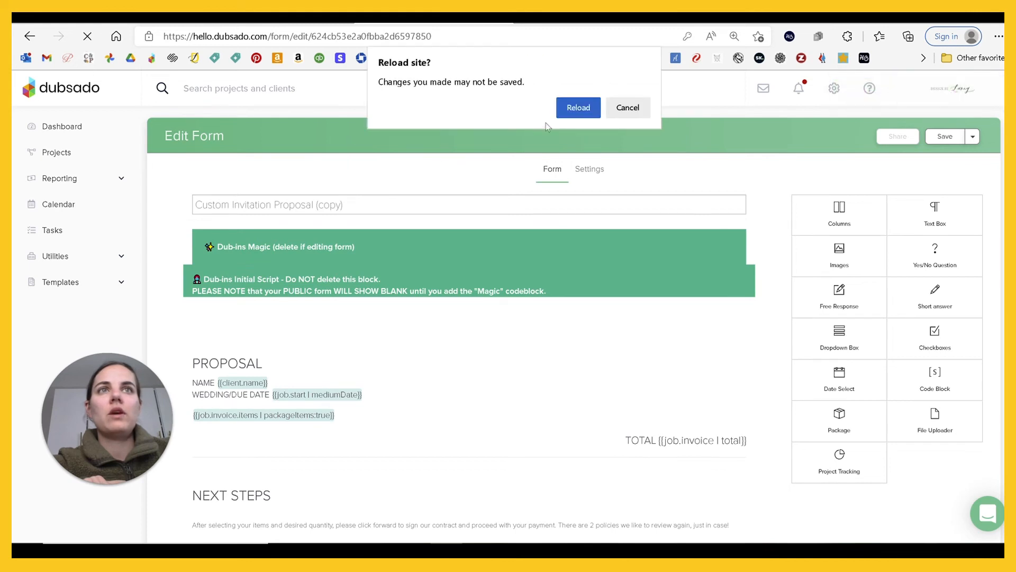
click(577, 107)
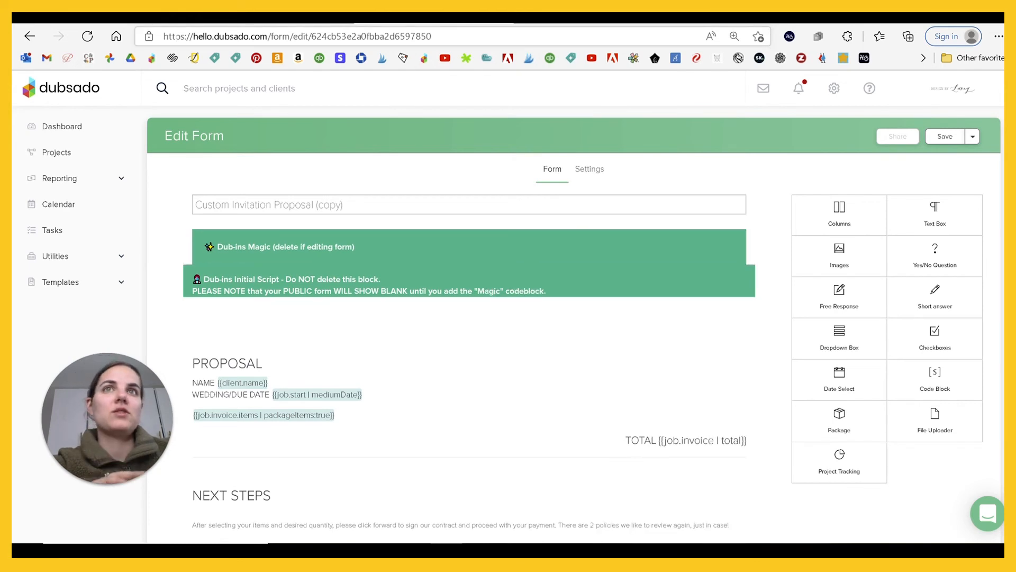
click(296, 36)
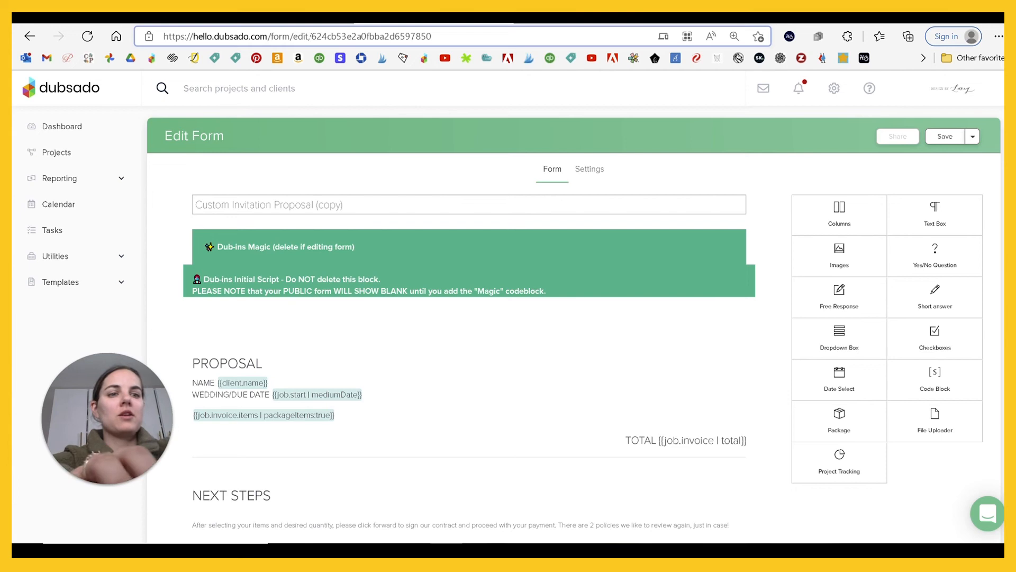
click(292, 36)
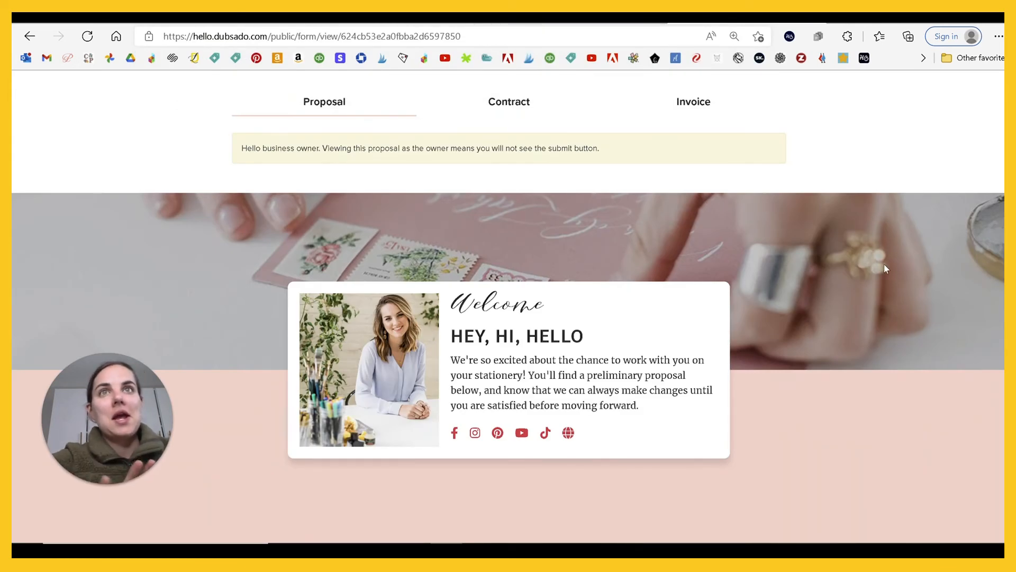
mouse_move(844, 228)
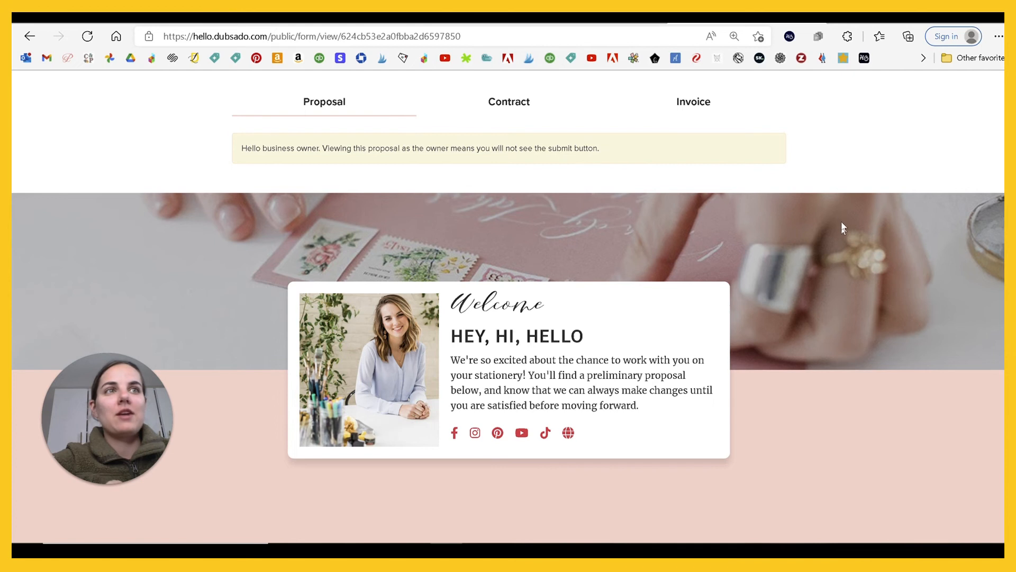
Review the public proposal page and tick 'I have read the above 2 policies'
scroll(down, 3)
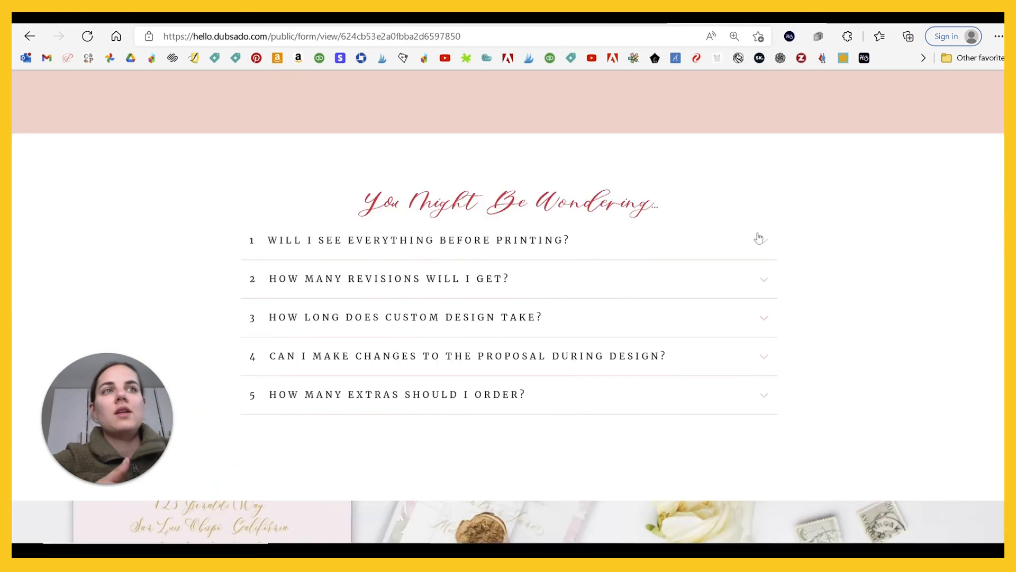
scroll(down, 3)
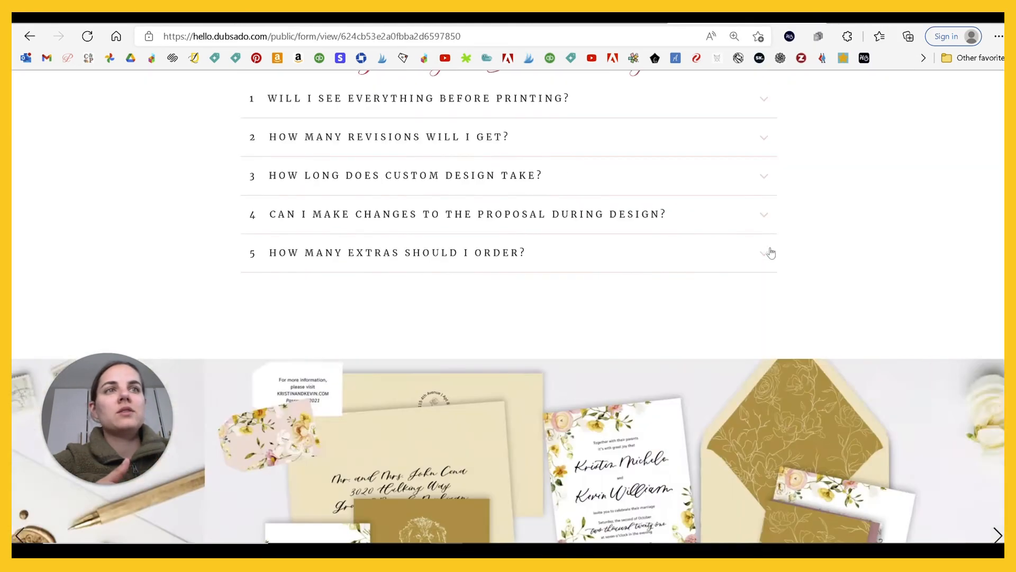
scroll(down, 3)
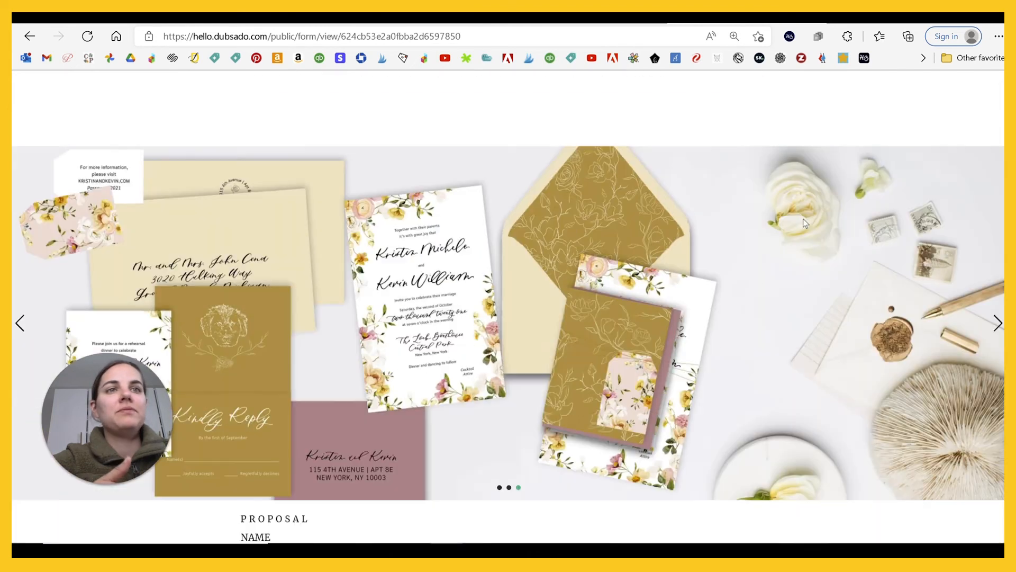
click(997, 322)
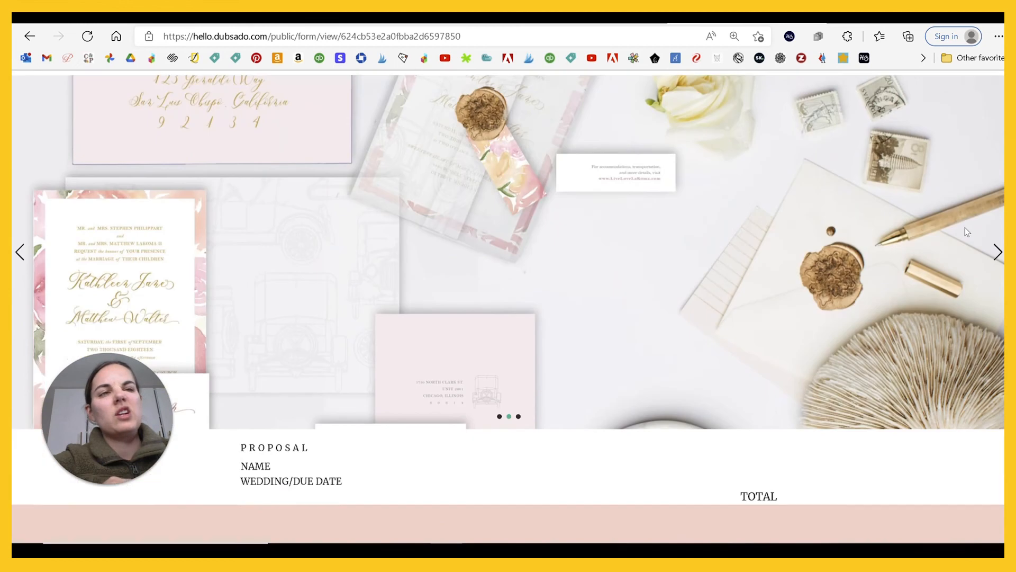
scroll(down, 3)
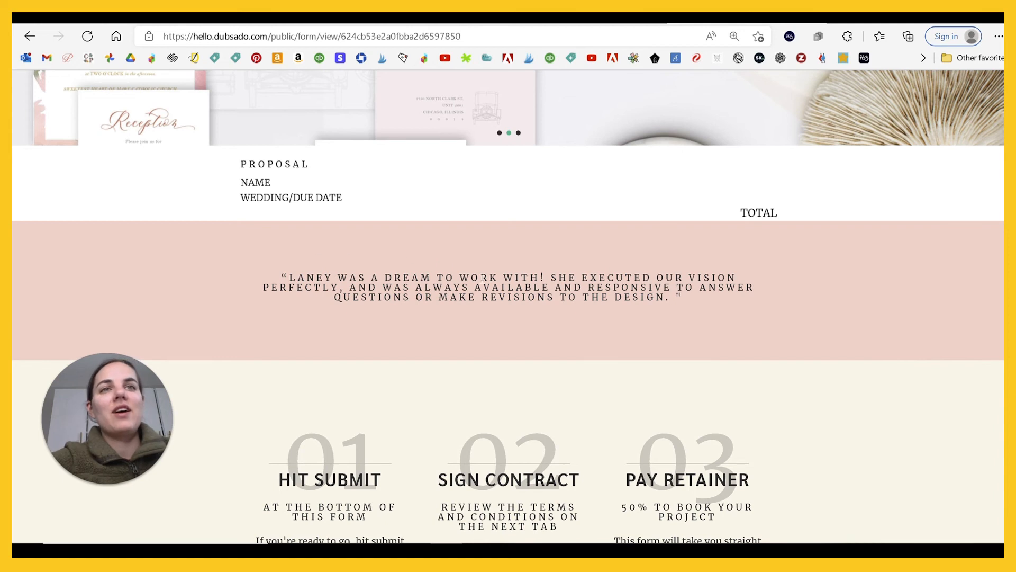
scroll(down, 3)
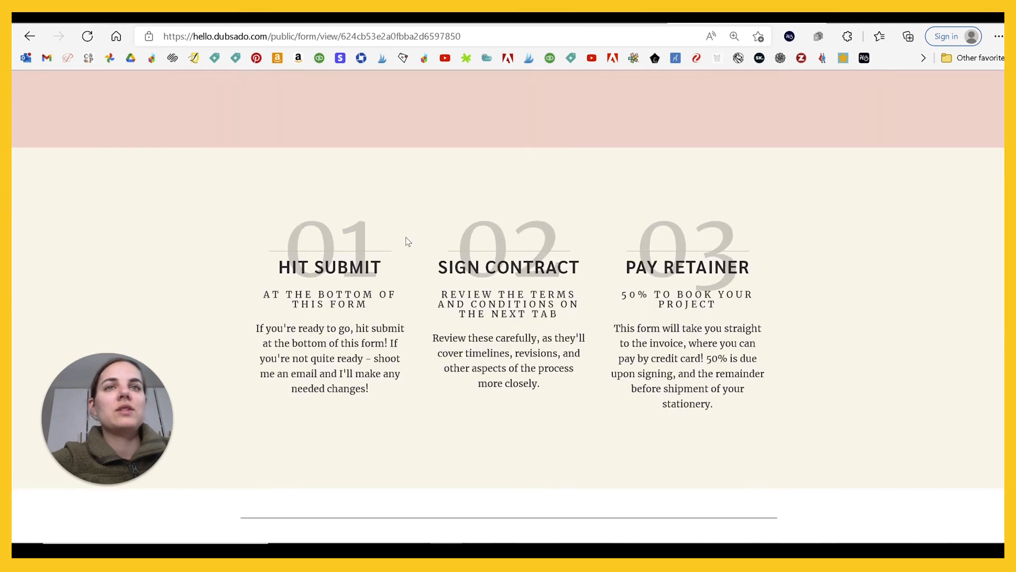
scroll(down, 3)
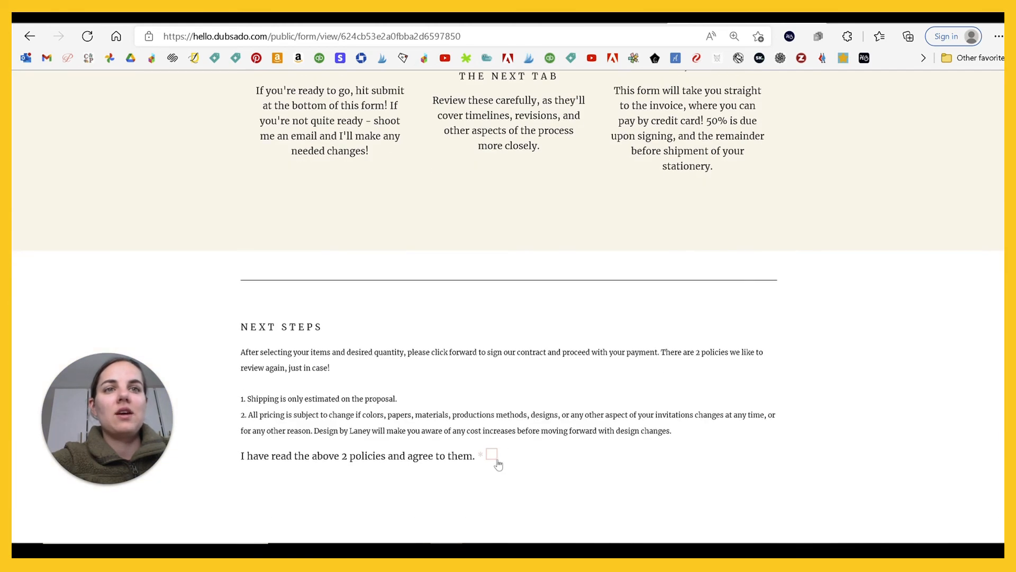
click(490, 454)
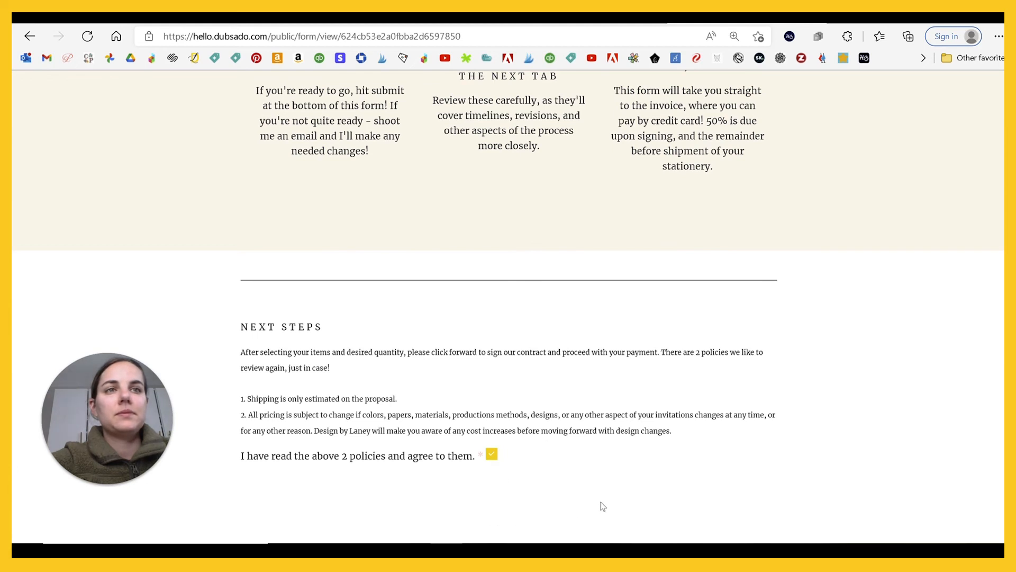
scroll(up, 3)
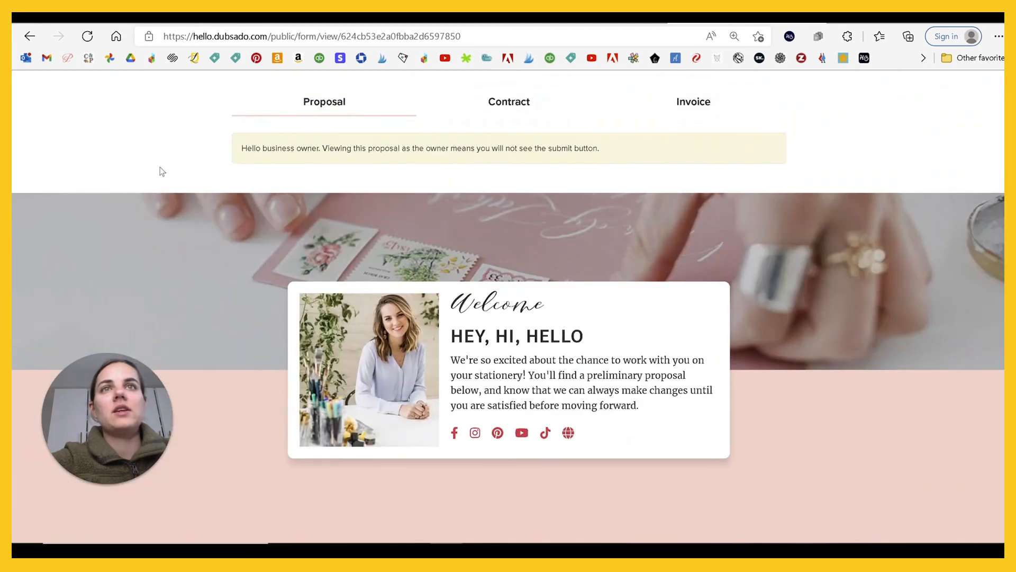
scroll(down, 3)
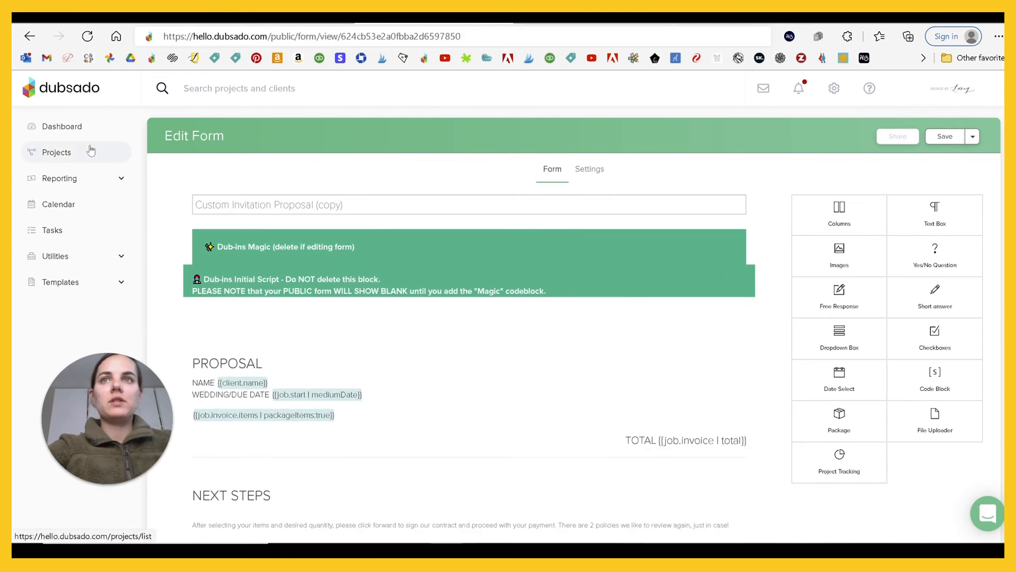
click(57, 151)
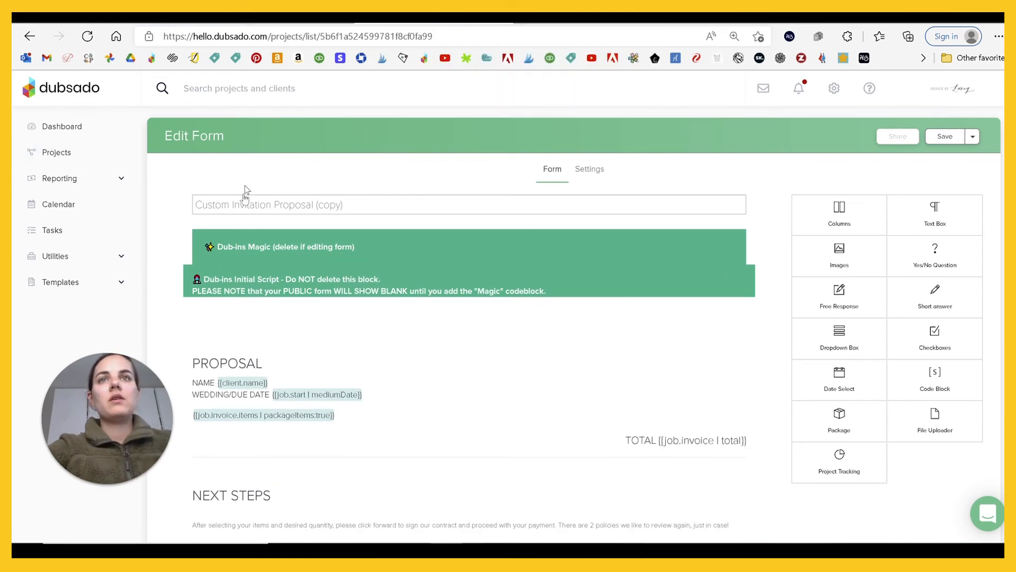
click(58, 151)
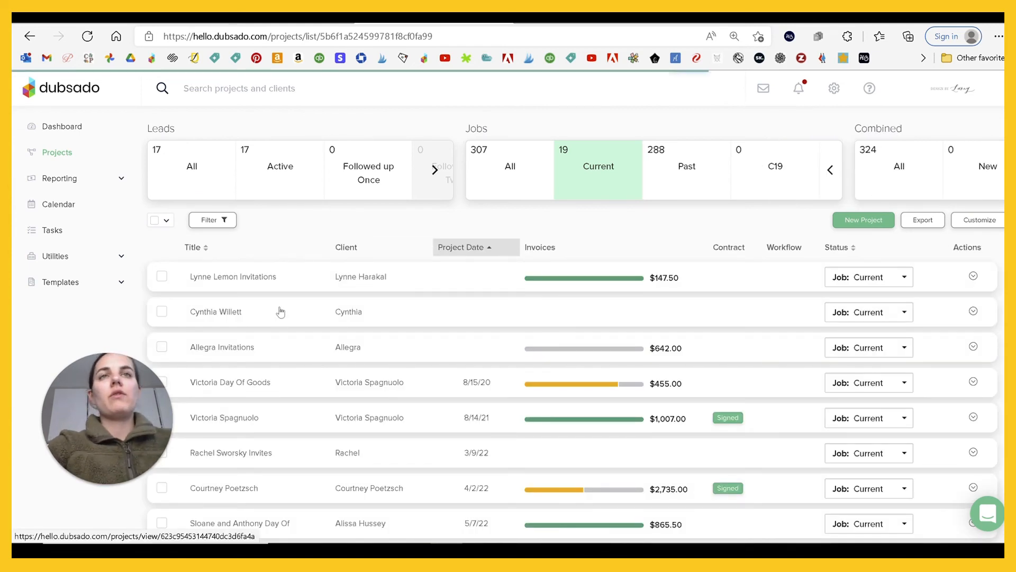
click(216, 312)
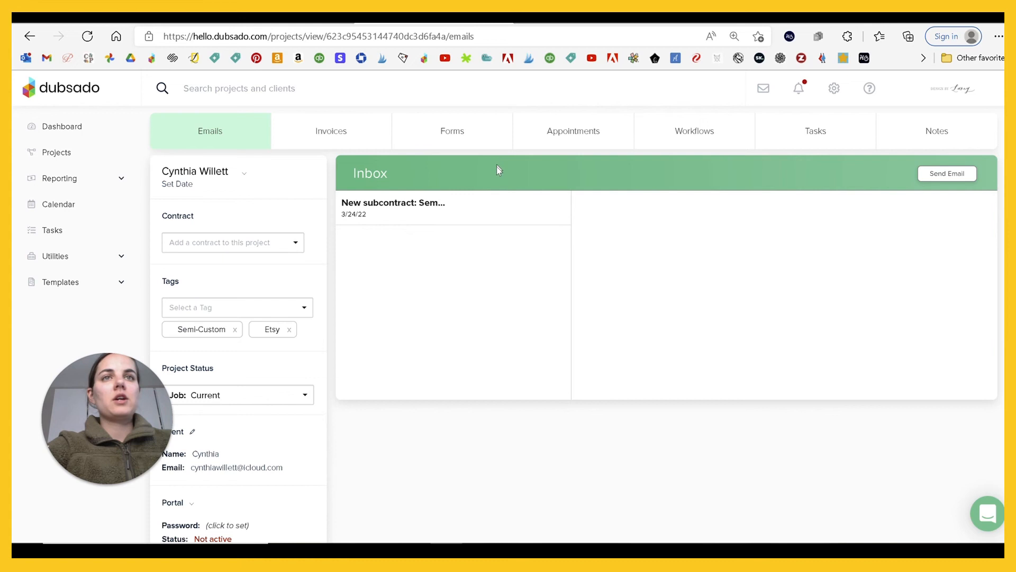
click(452, 130)
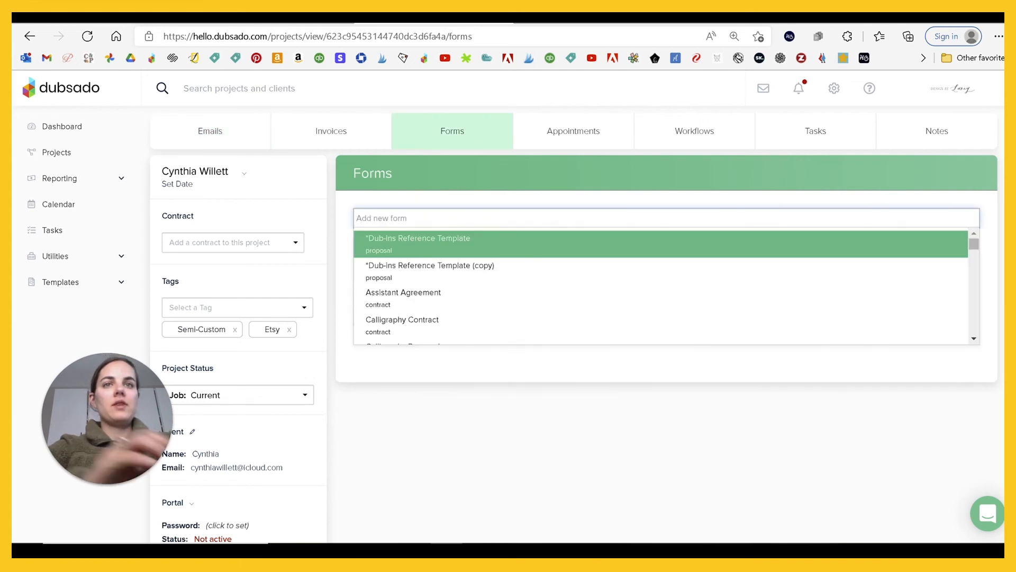
text(copy)
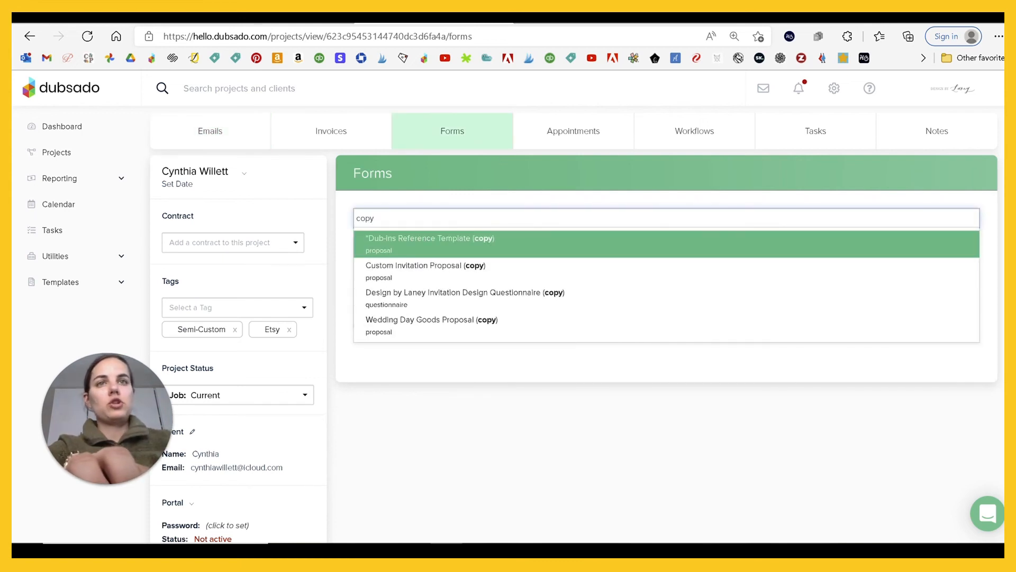
click(415, 269)
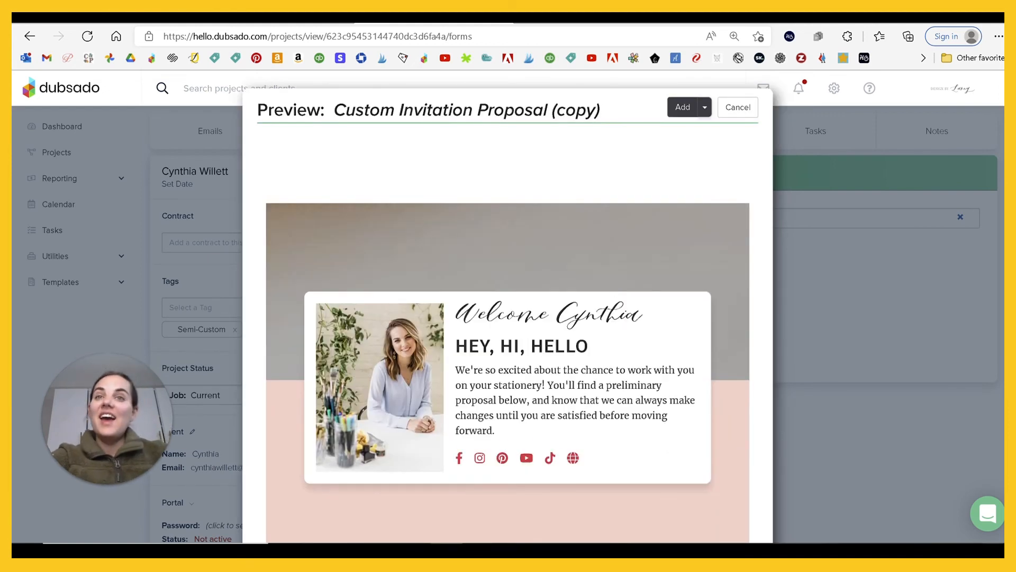
scroll(down, 3)
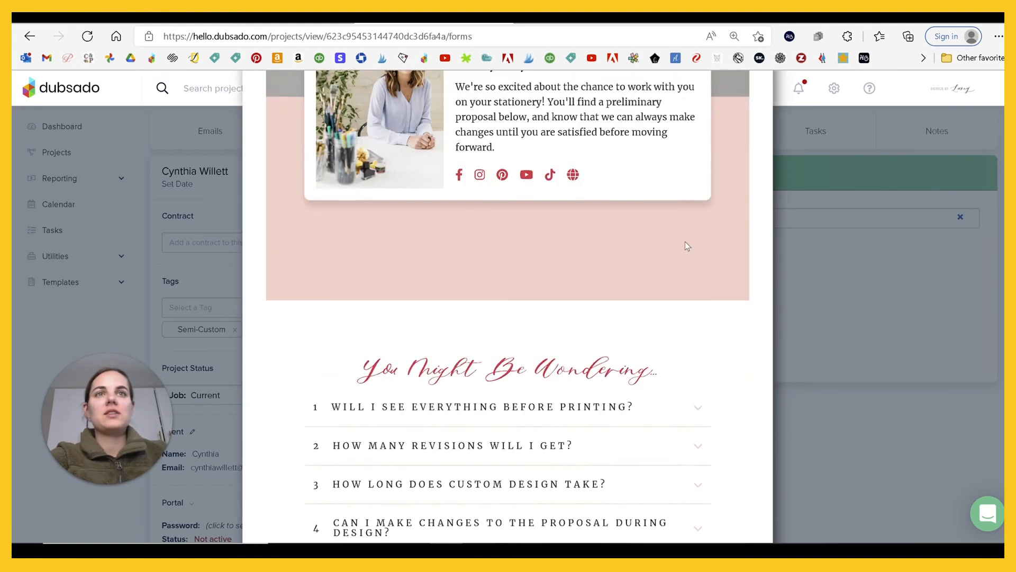
scroll(down, 3)
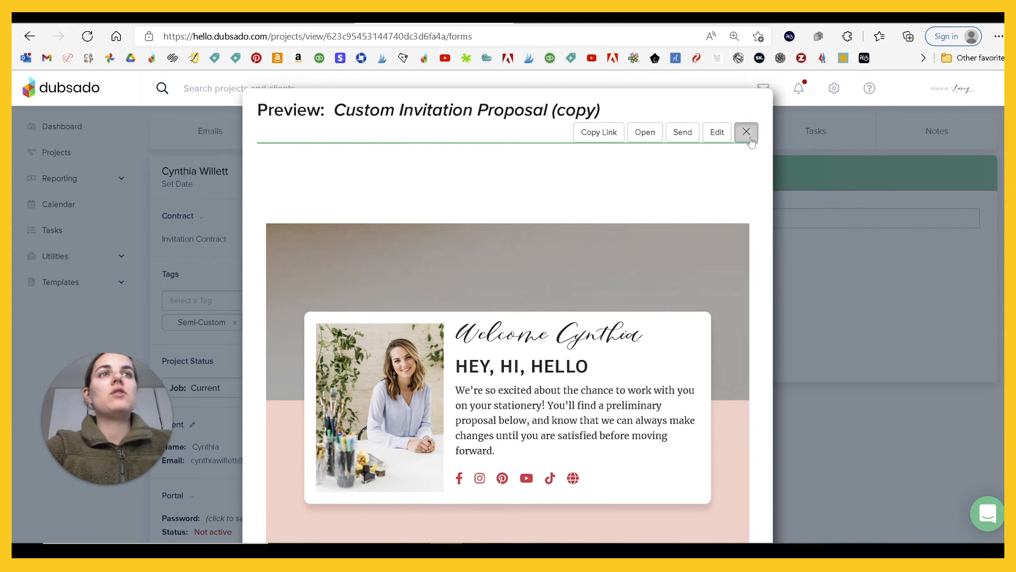
click(746, 132)
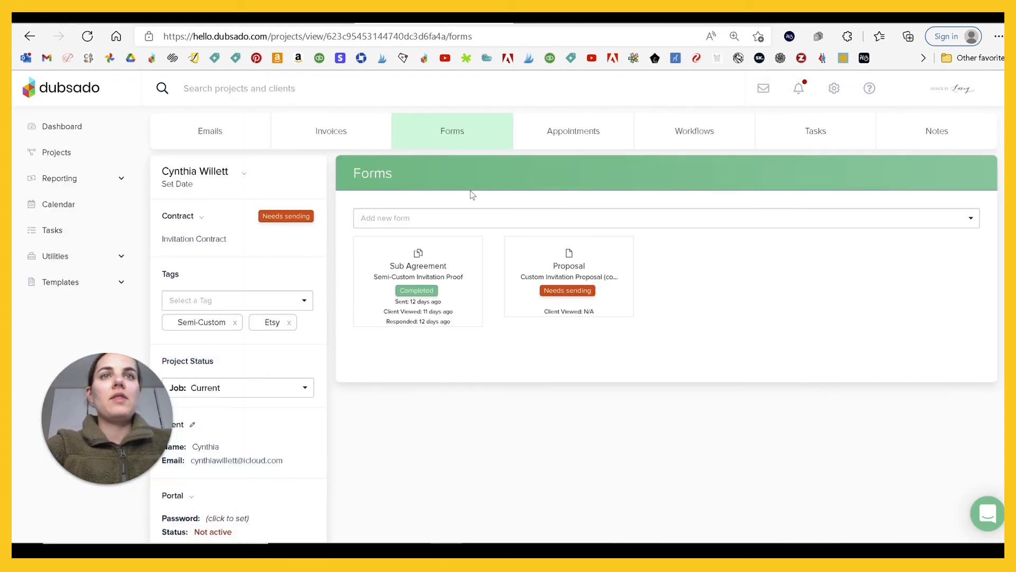
Give the project invoice an Invitations line item at $1,000.00
click(331, 130)
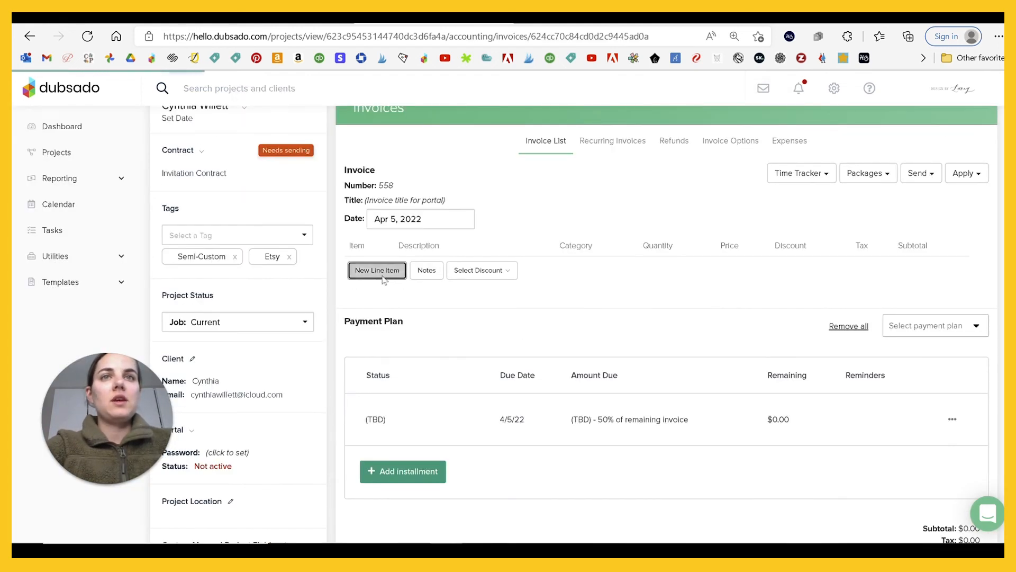
click(376, 270)
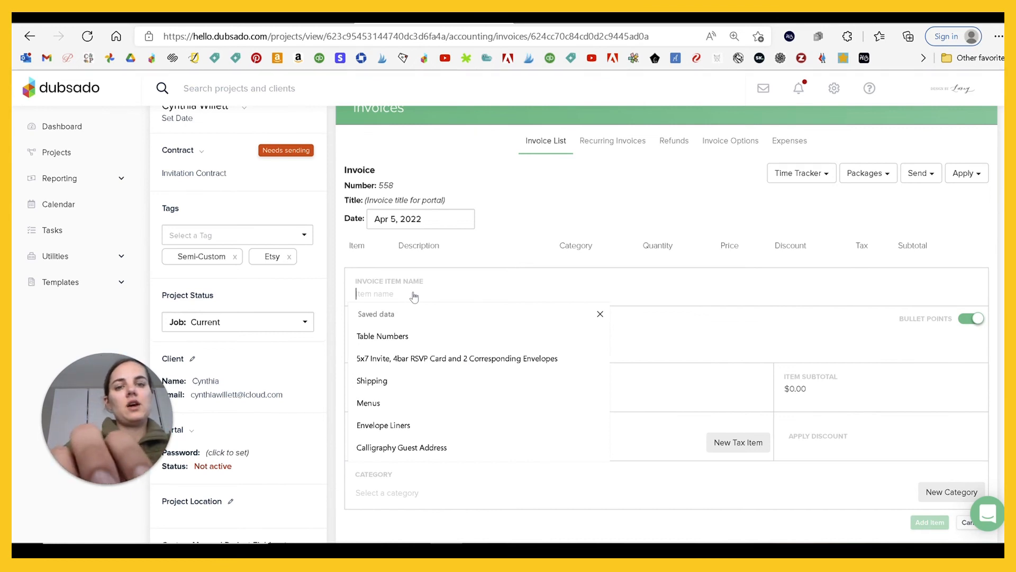
text(Invitations)
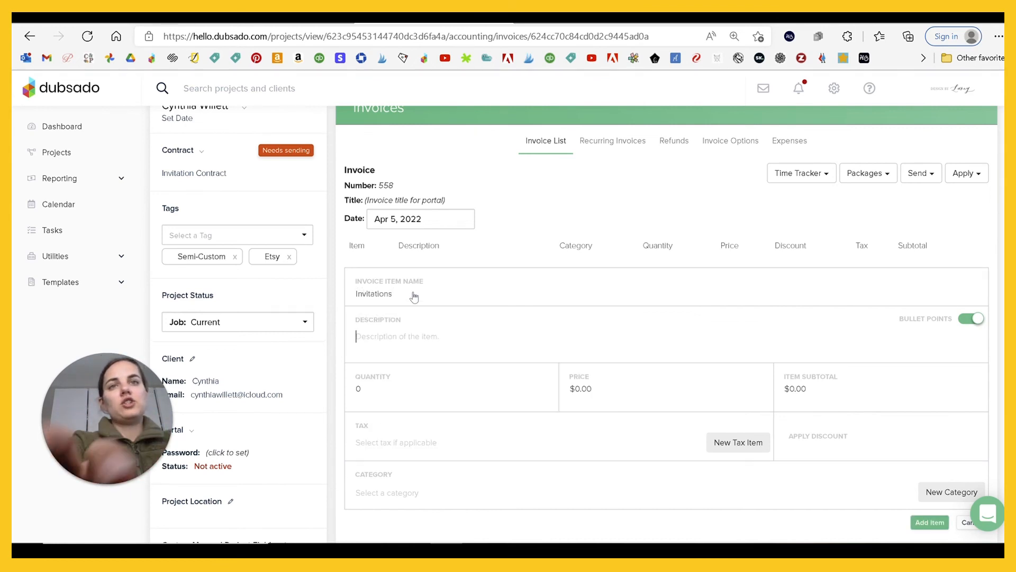
text(100)
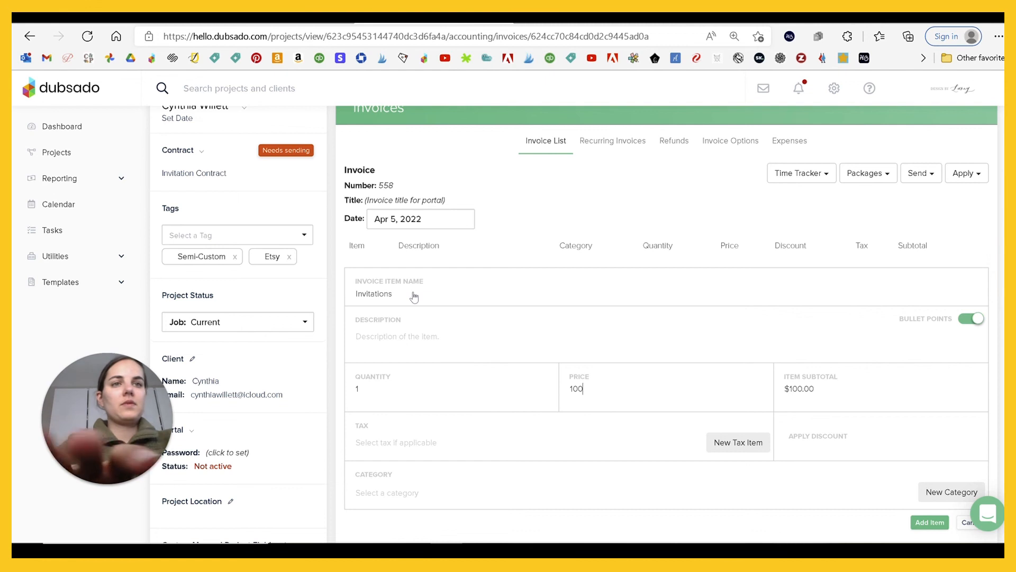
click(929, 522)
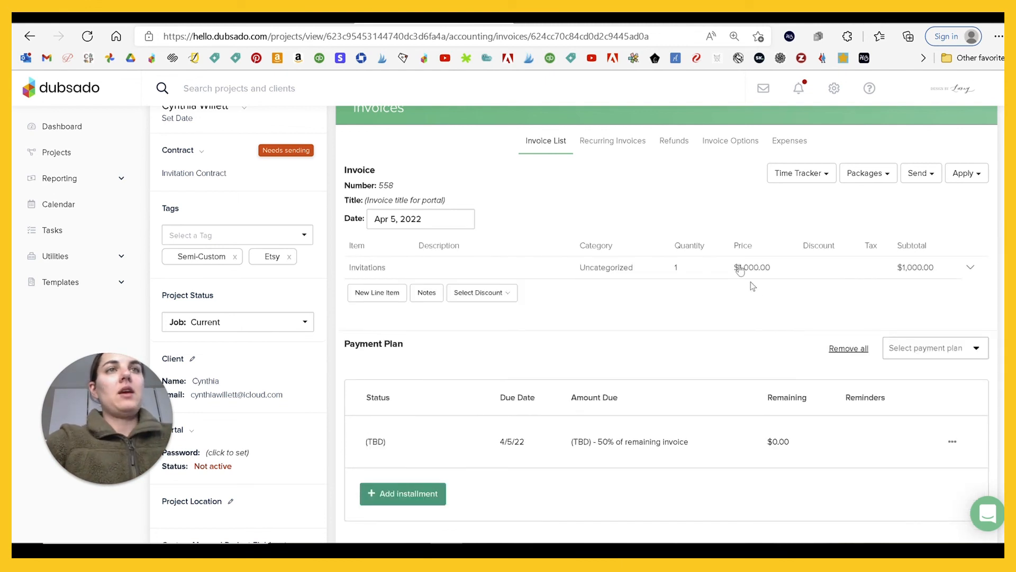
click(452, 130)
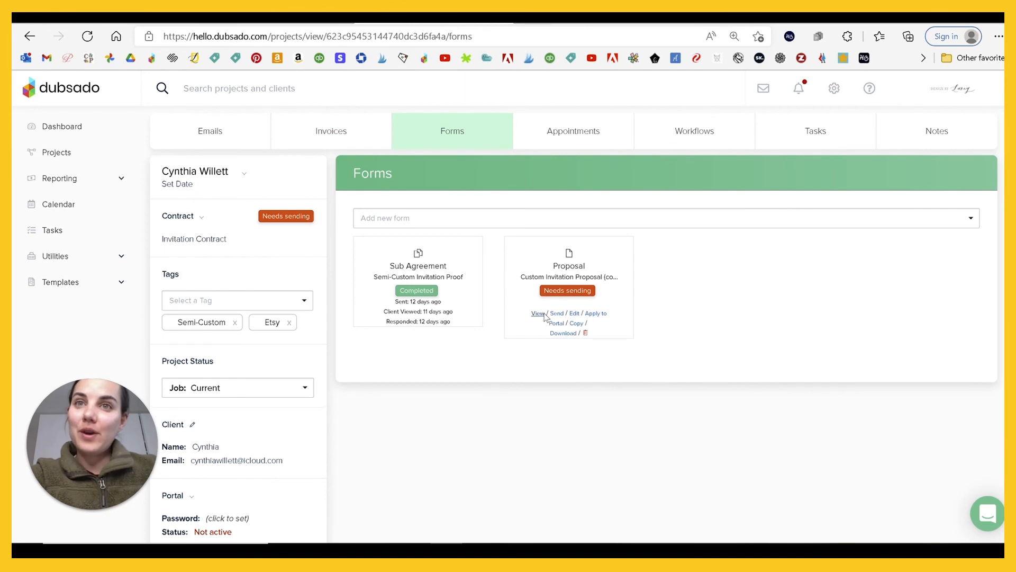
Preview Cynthia's styled proposal showing the Invitations item totaling $1,000.00
click(537, 313)
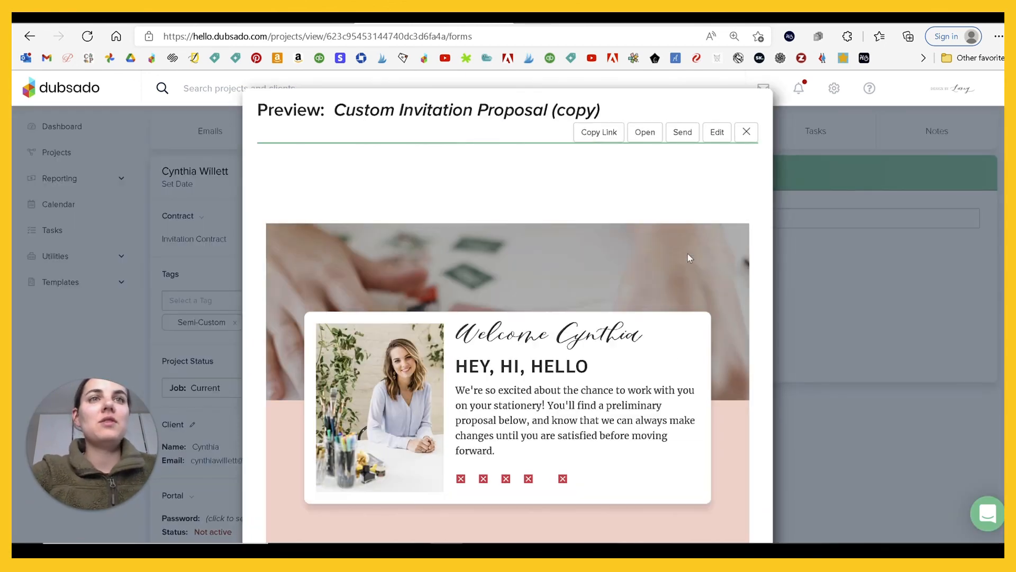
scroll(down, 3)
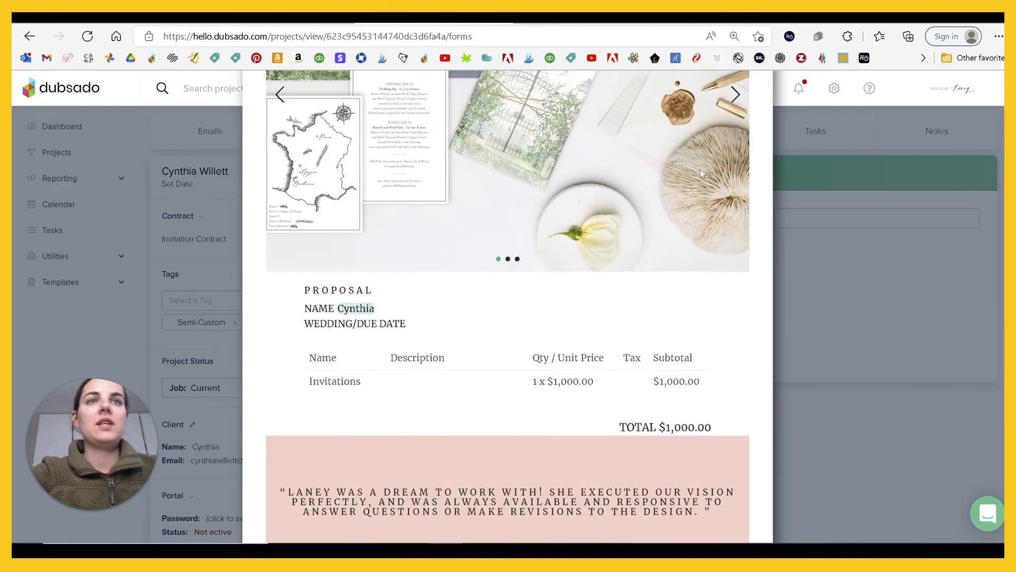
scroll(down, 3)
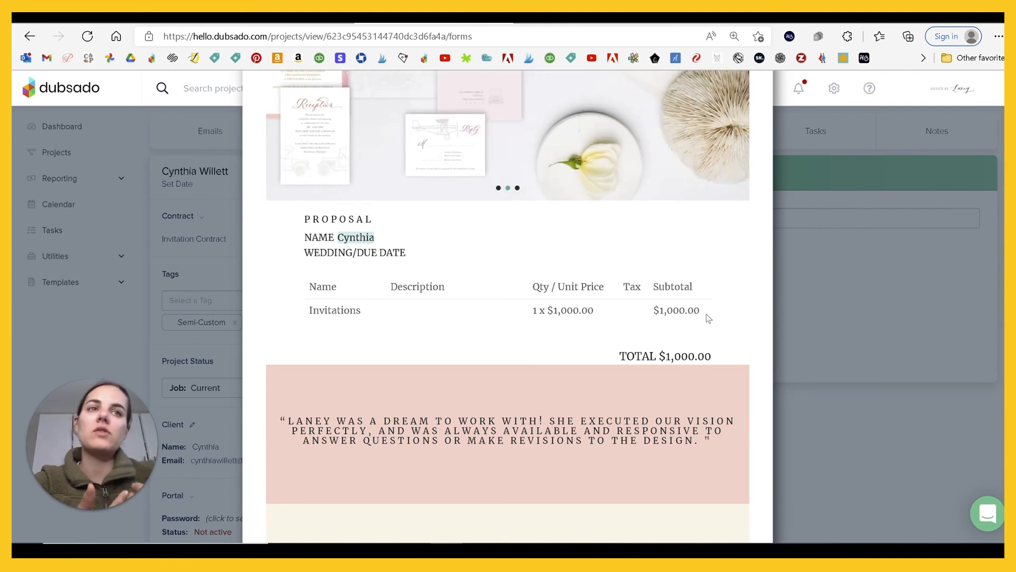
scroll(down, 3)
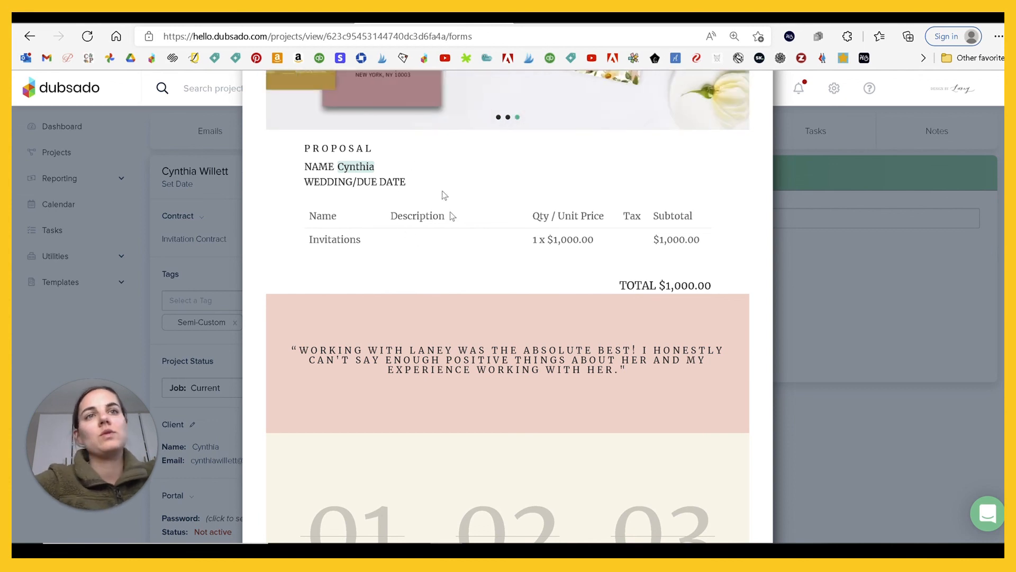
scroll(down, 3)
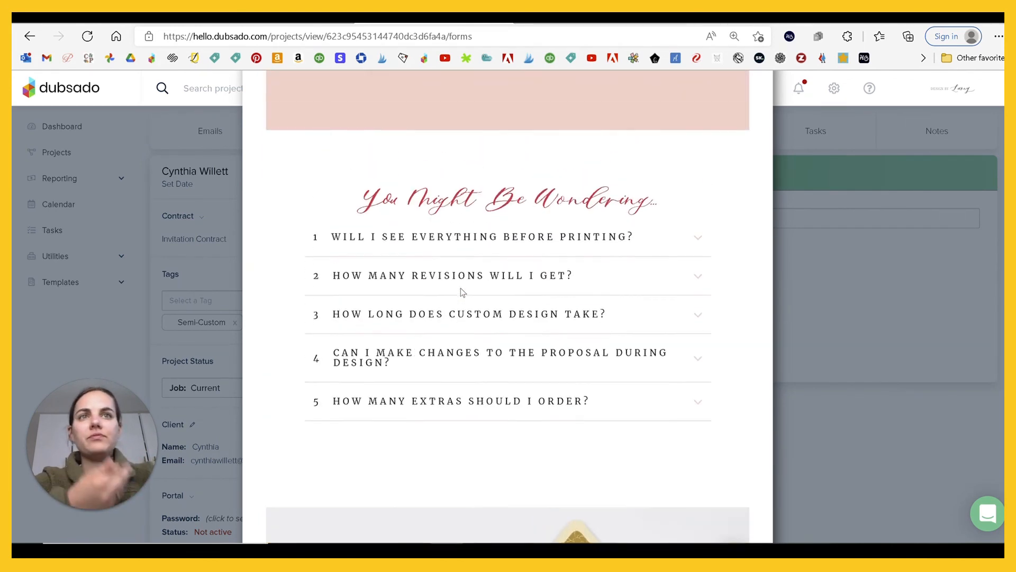
scroll(down, 3)
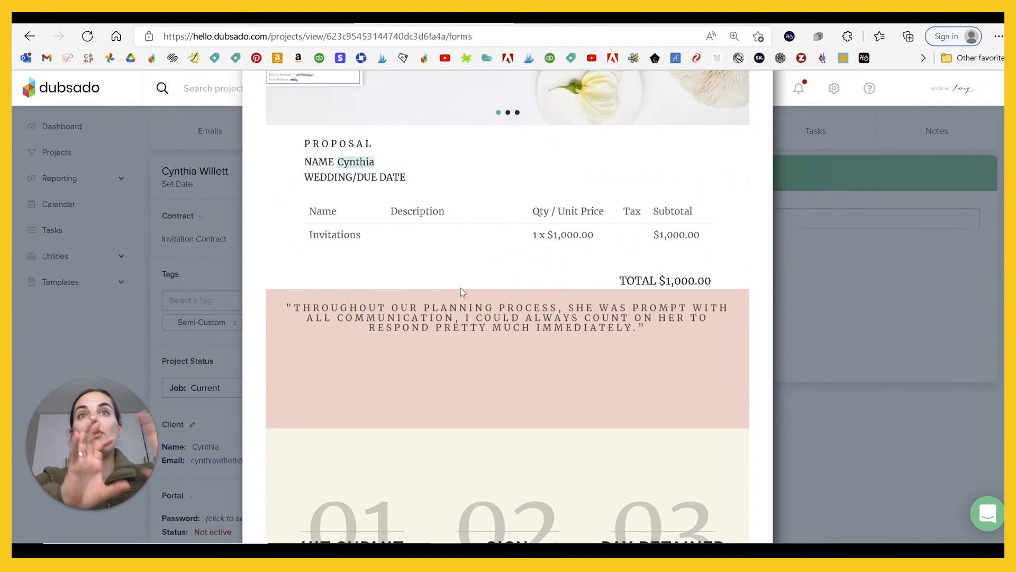
scroll(up, 3)
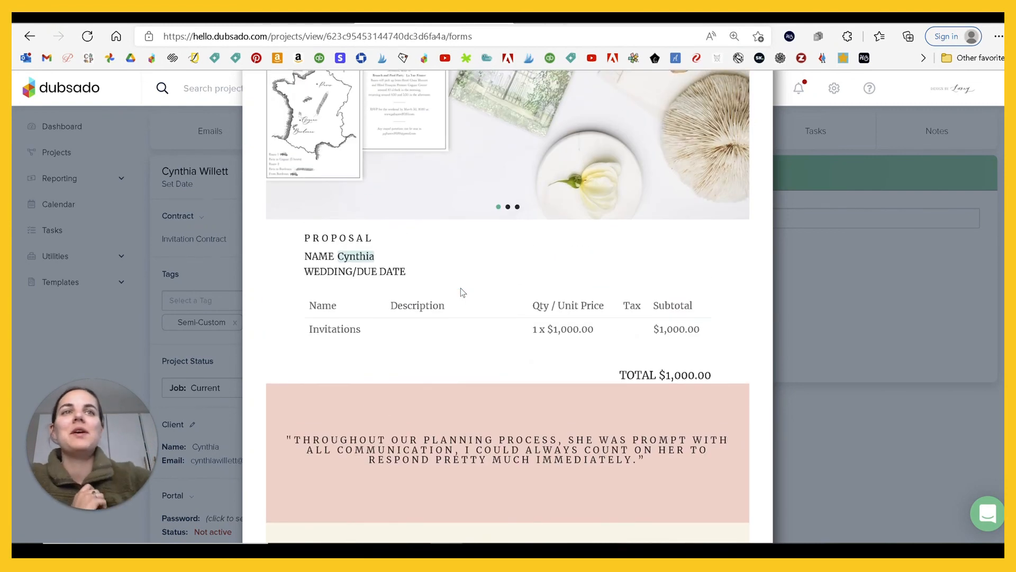
scroll(down, 3)
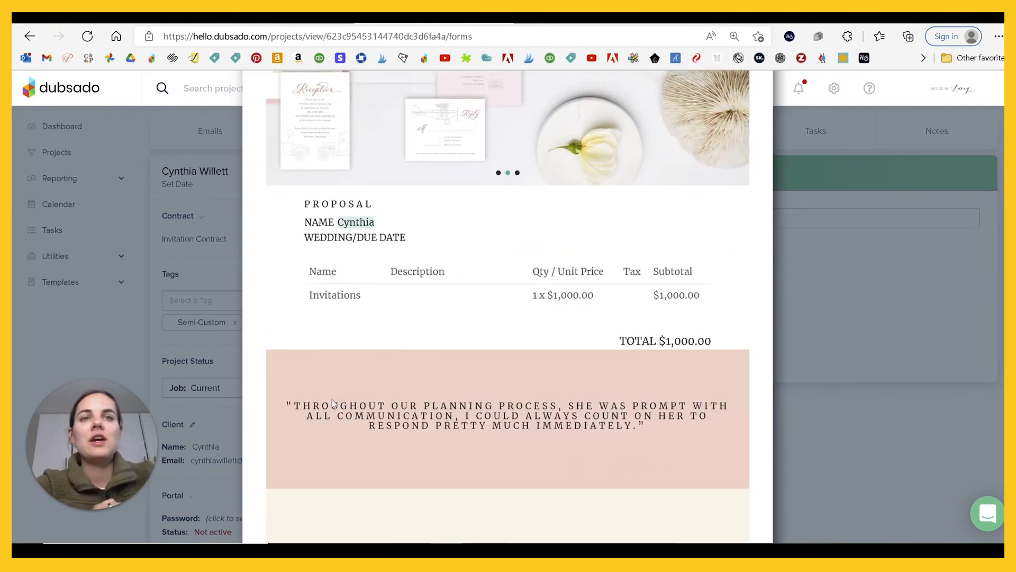
scroll(down, 3)
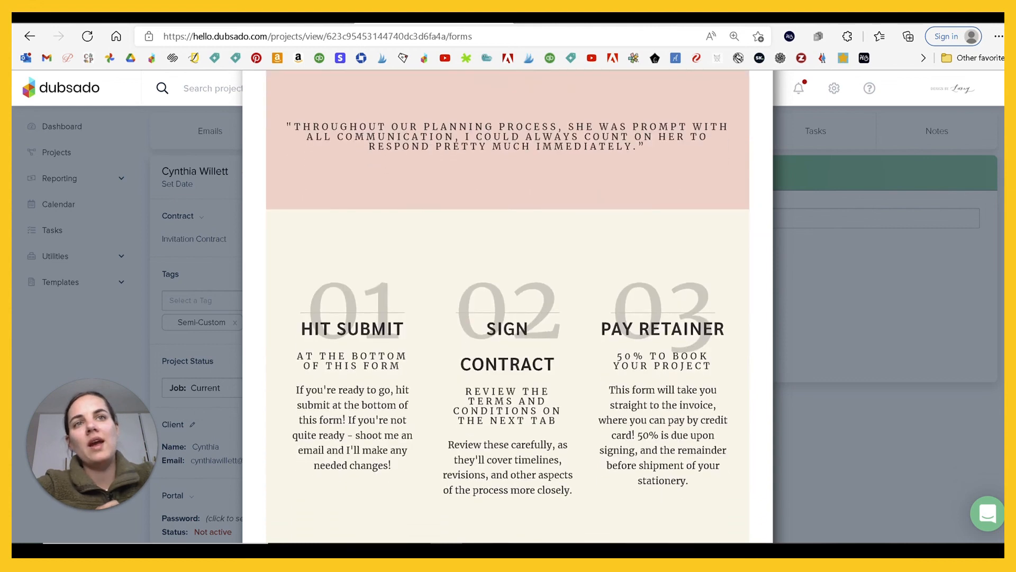
scroll(up, 3)
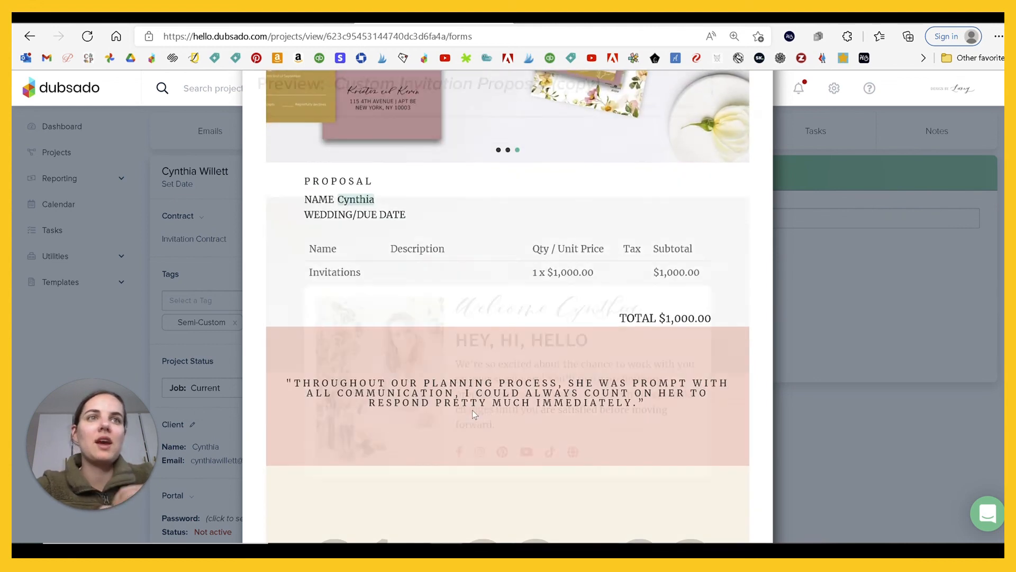
scroll(down, 3)
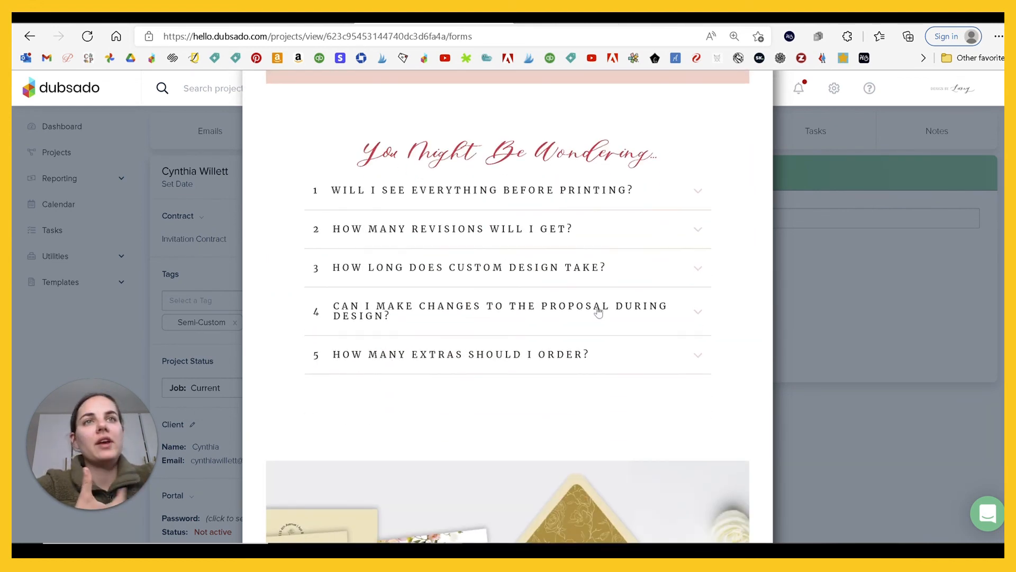
scroll(down, 3)
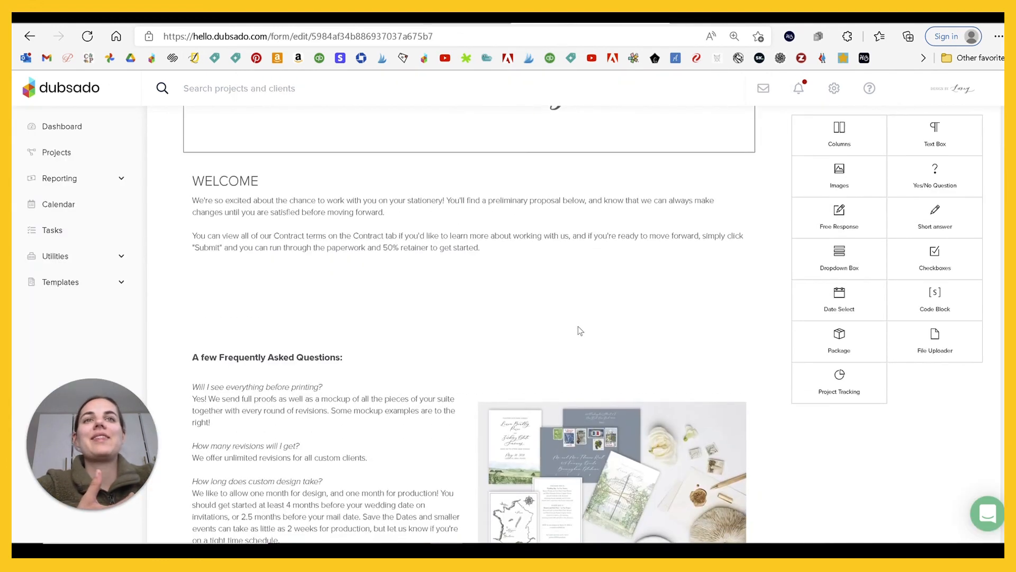
Look through the form editor before returning to the project's proposal preview
scroll(down, 3)
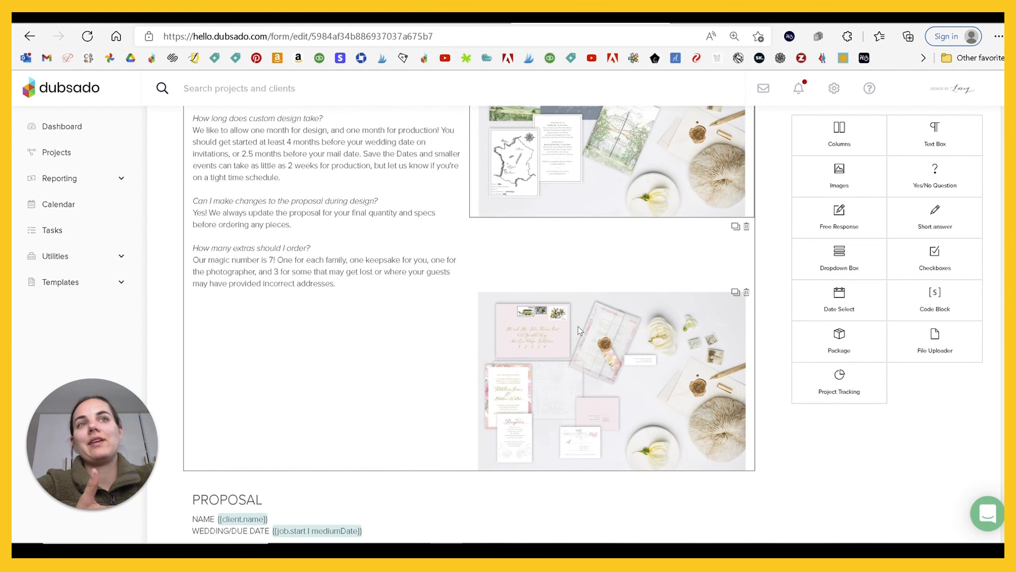
scroll(down, 3)
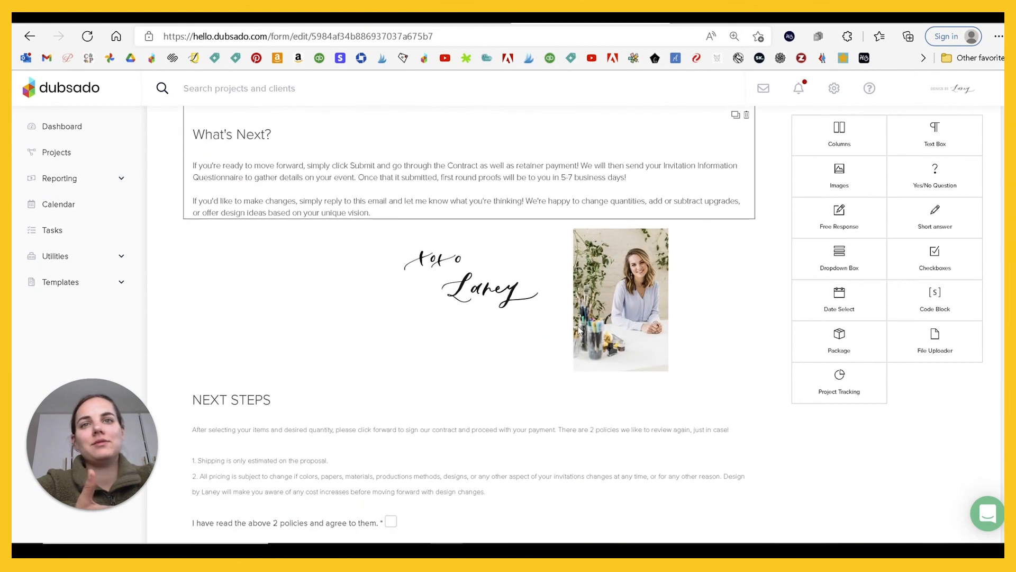
scroll(up, 3)
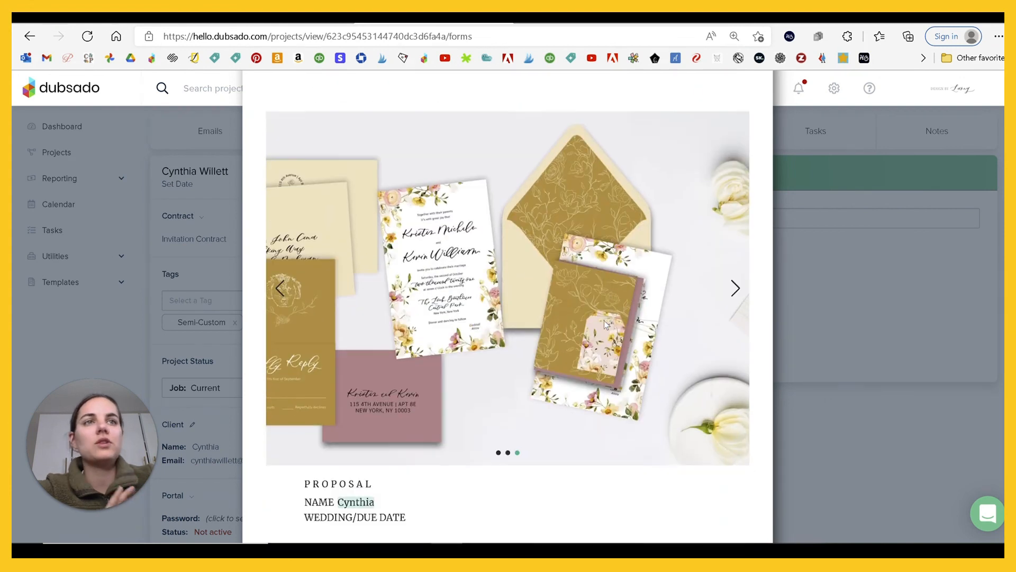
Browse the preview's image carousel, then view the proposal as the client-facing public page
click(734, 288)
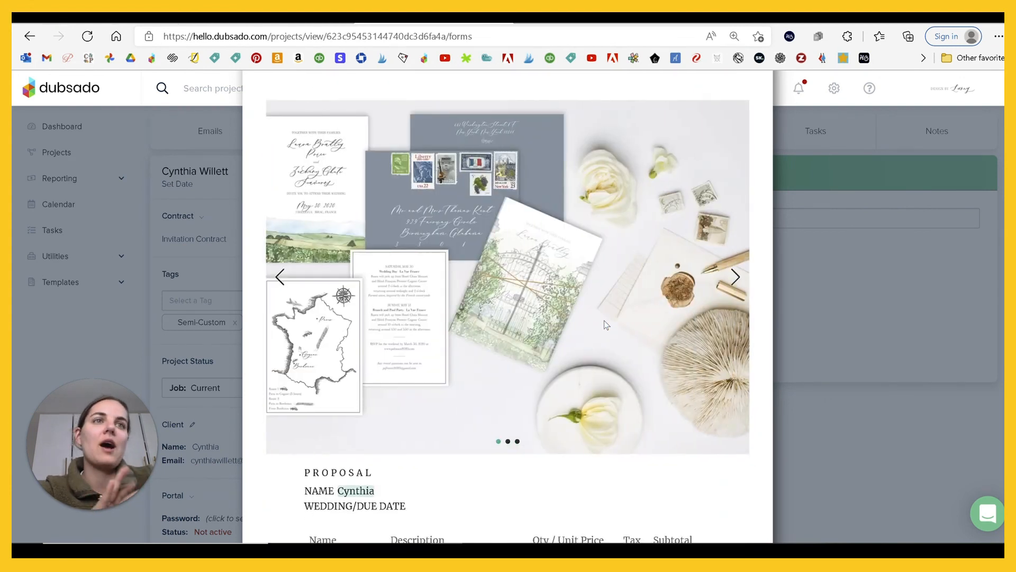
scroll(down, 3)
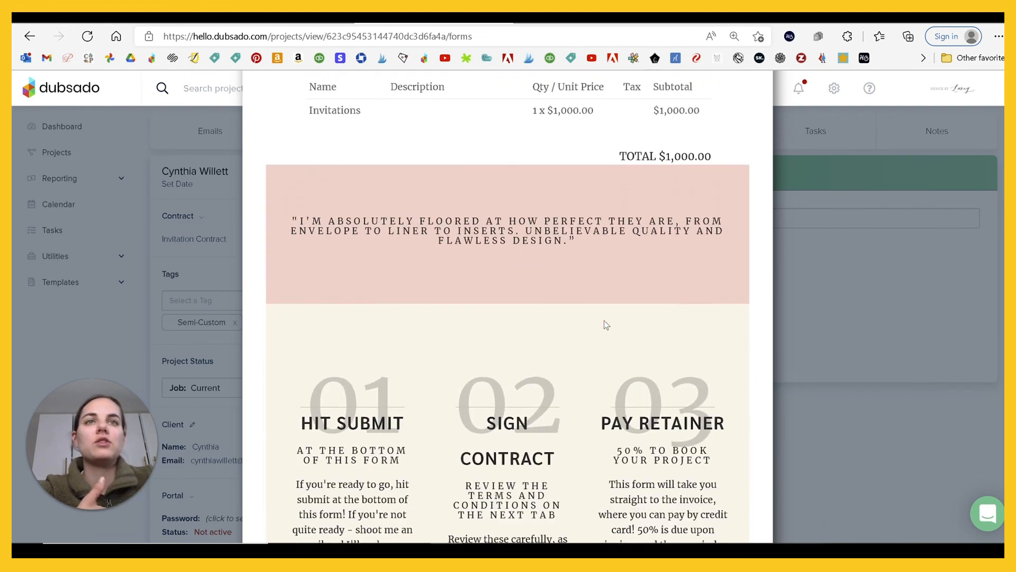
scroll(down, 3)
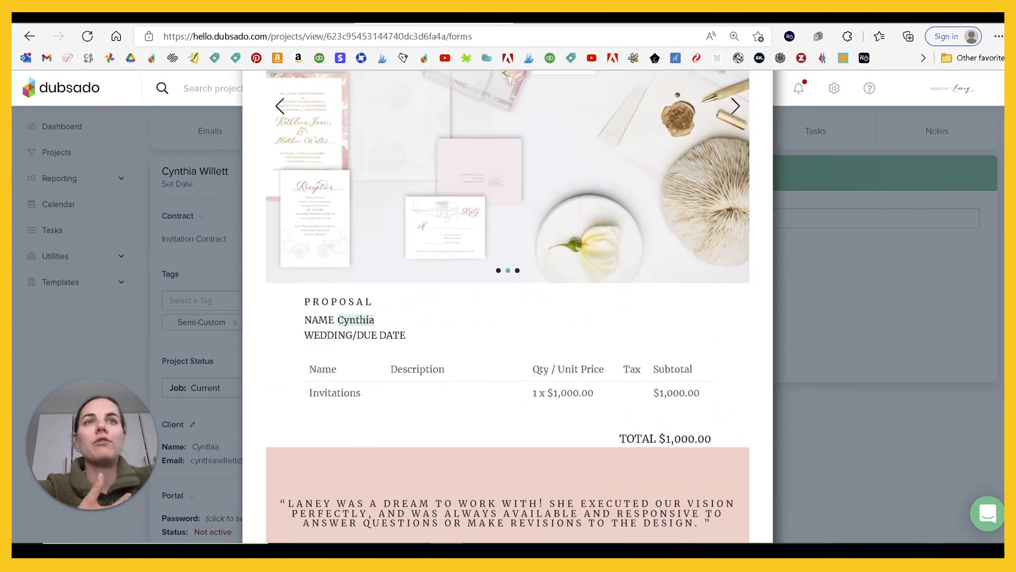
scroll(down, 3)
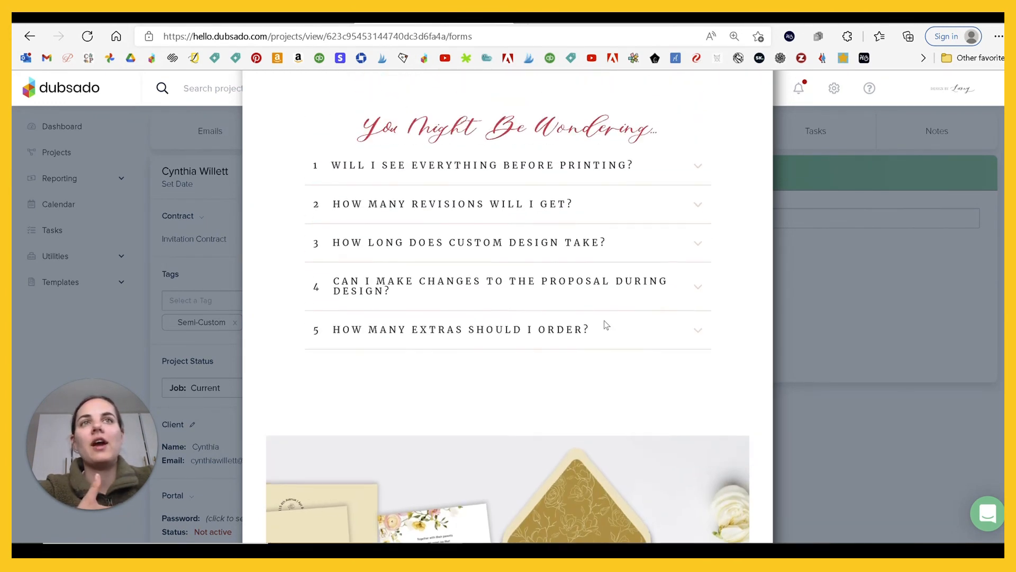
scroll(up, 3)
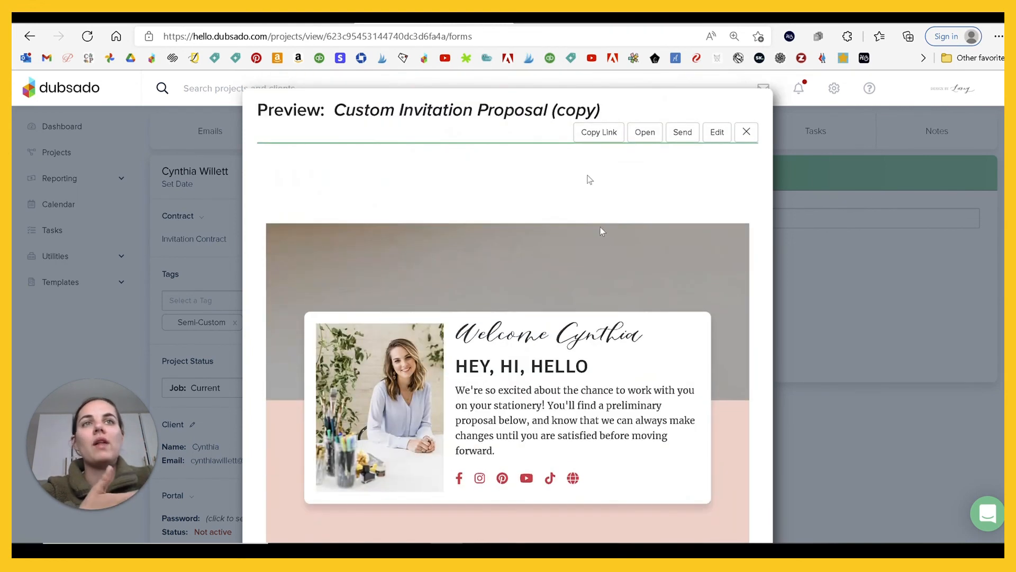
click(645, 132)
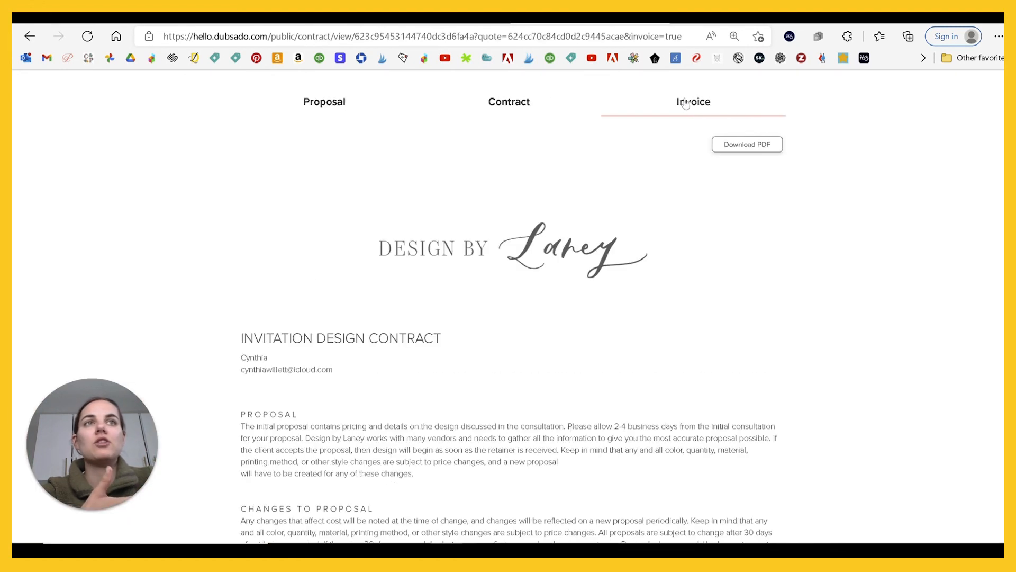
Check the public Invoice tab with payment plan, then review the Proposal tab
click(692, 102)
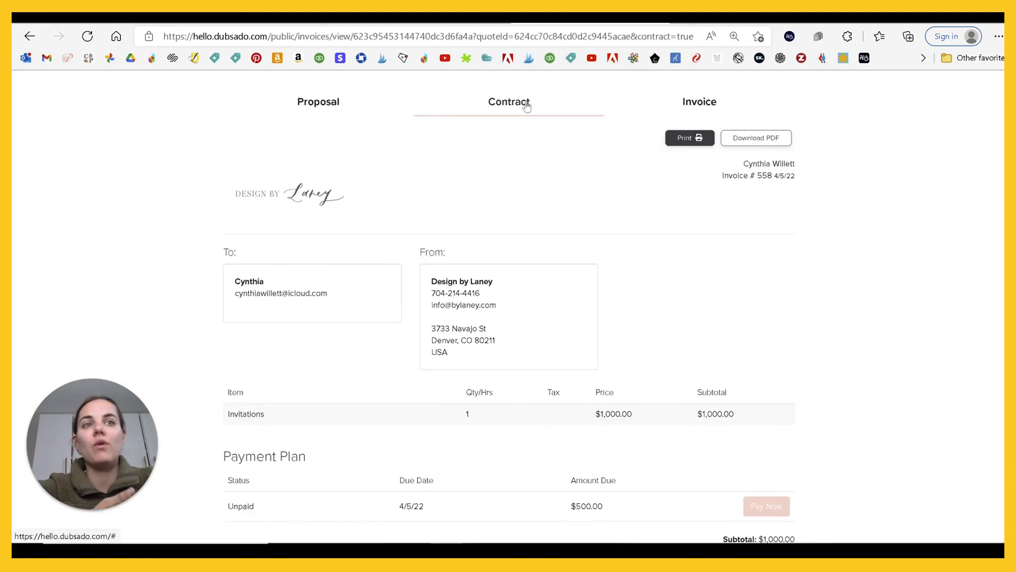
click(319, 102)
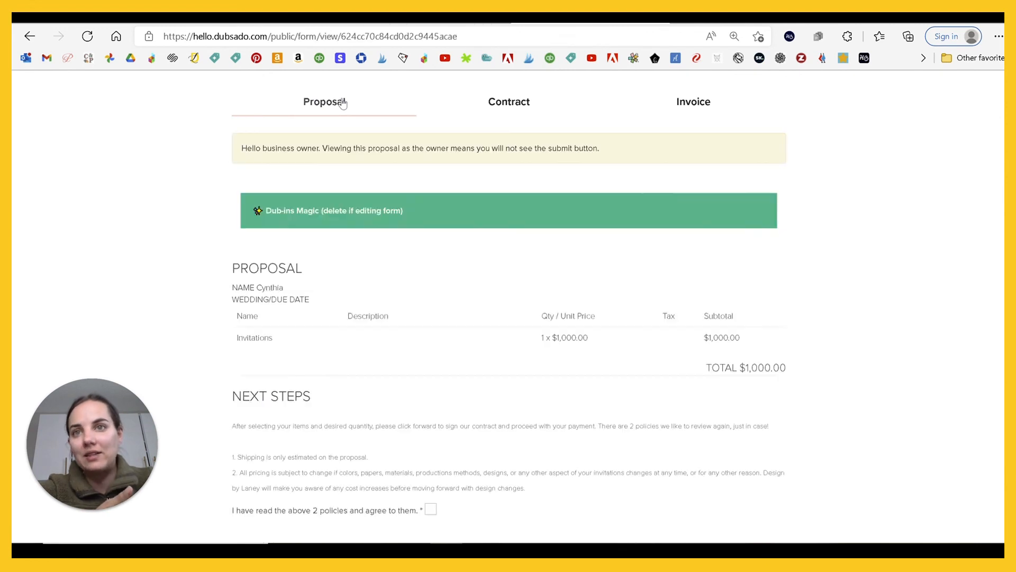
scroll(up, 3)
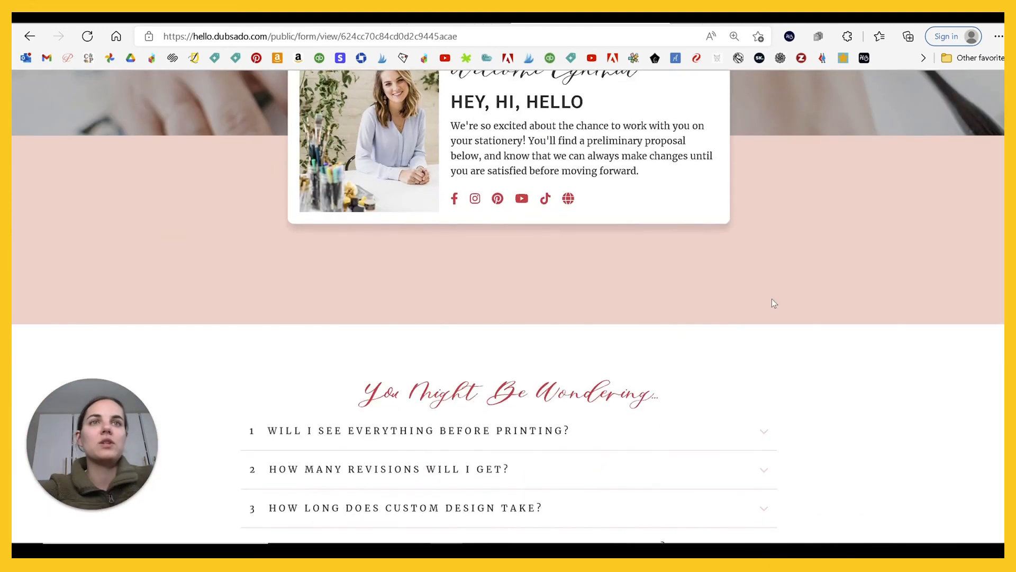
scroll(down, 3)
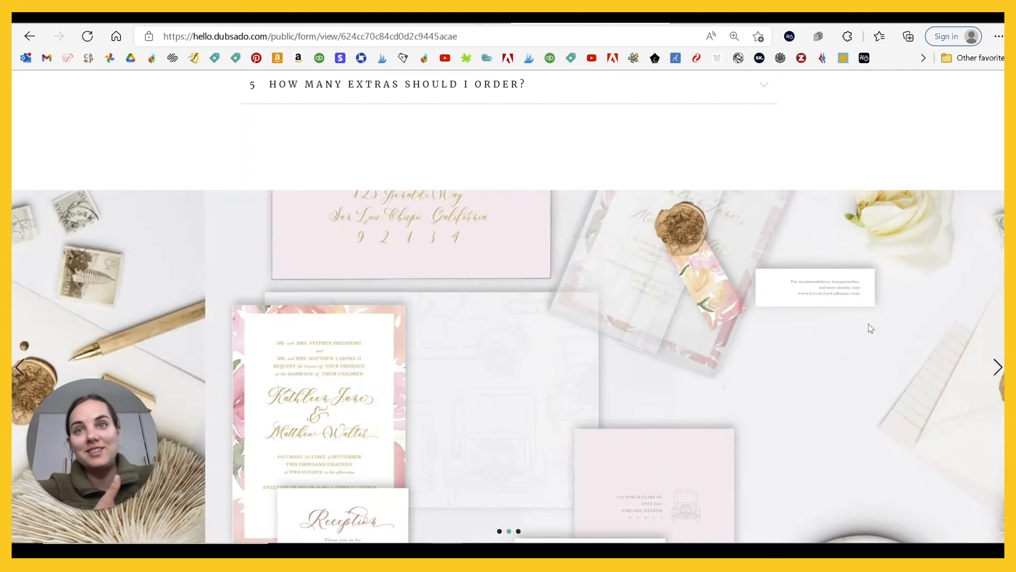
scroll(up, 3)
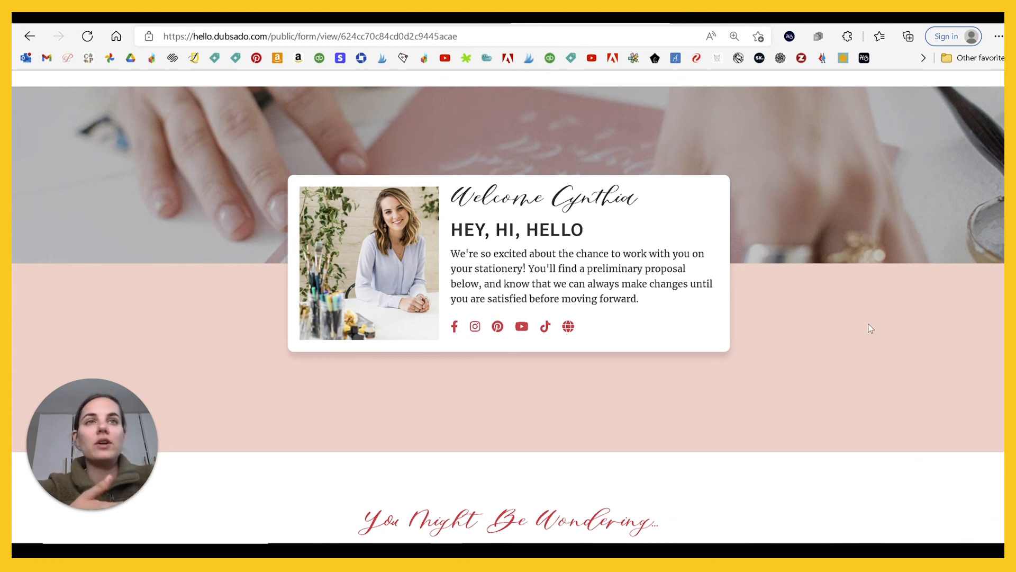
scroll(down, 3)
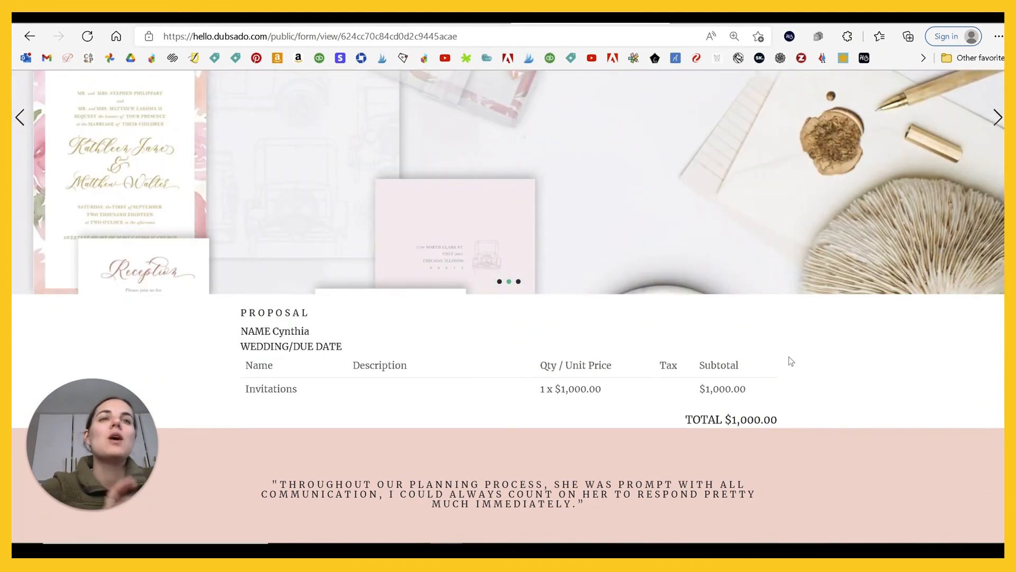
scroll(up, 3)
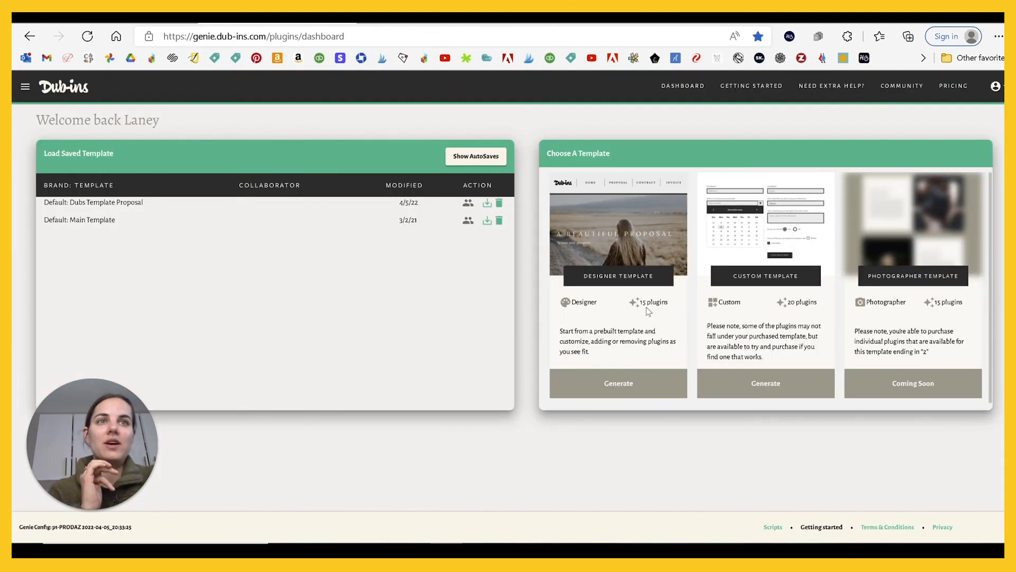
mouse_move(765, 383)
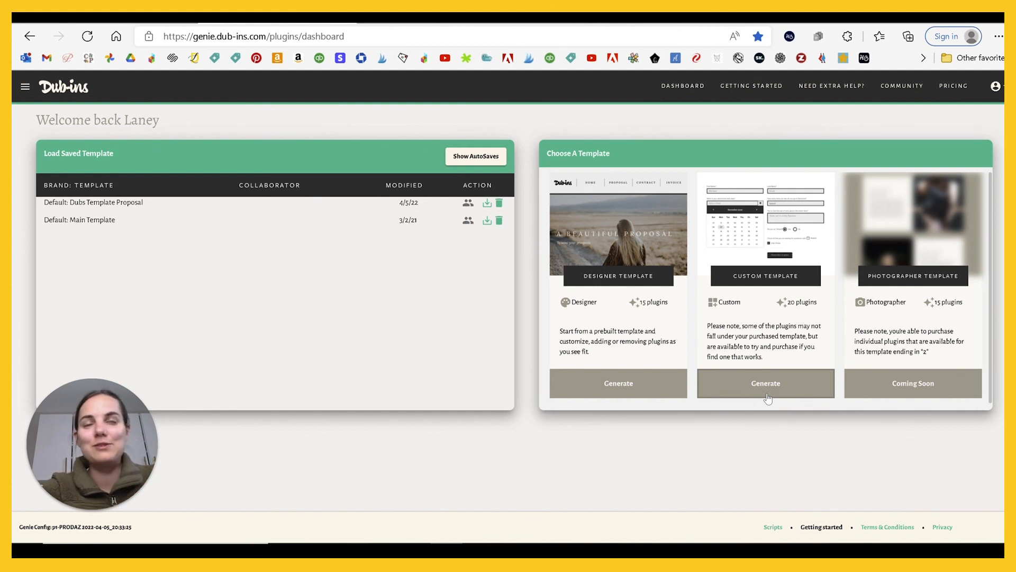
mouse_move(547, 294)
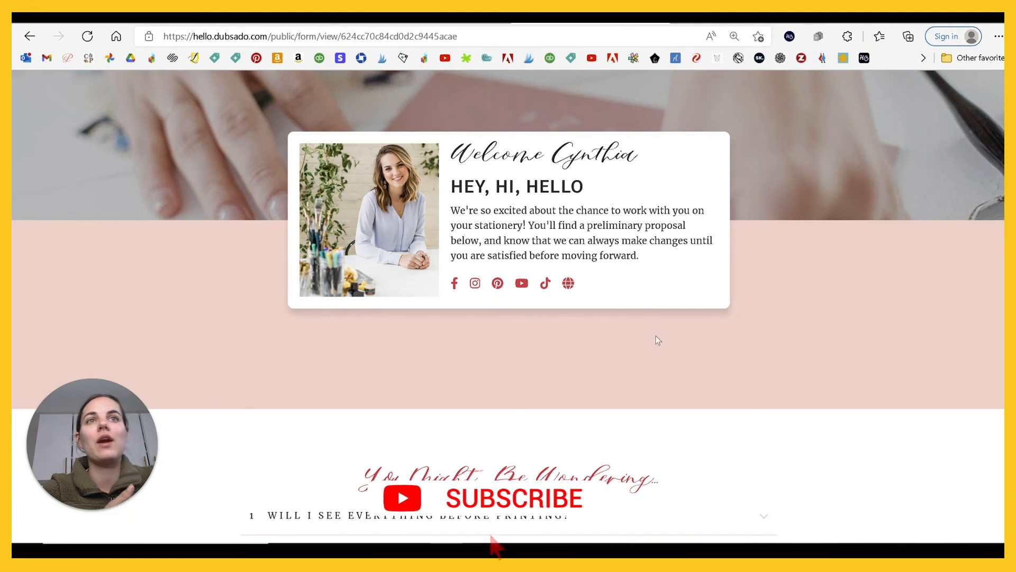
Scroll the public proposal page down to the HEY, HI, HELLO card and FAQ section
scroll(down, 3)
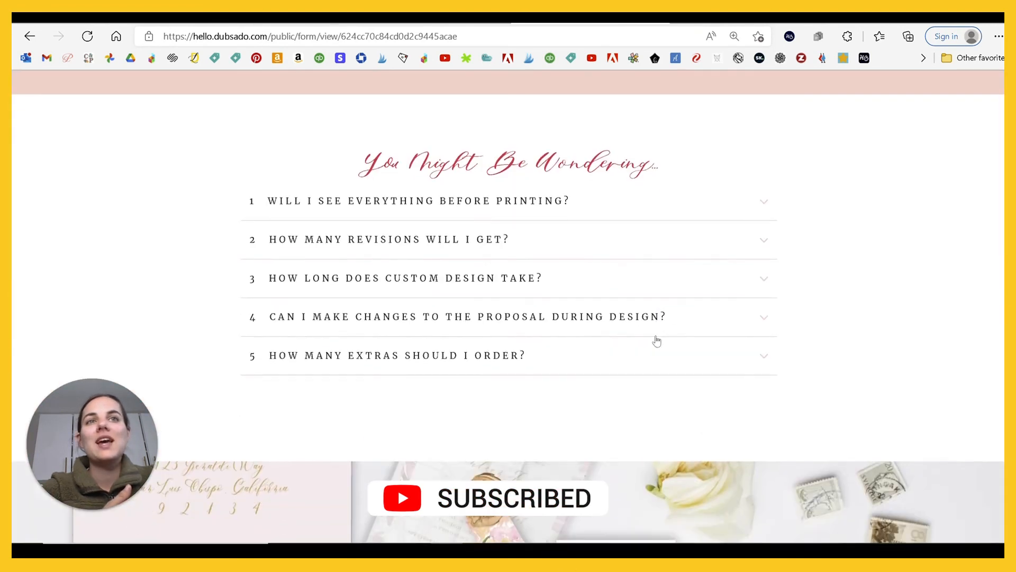